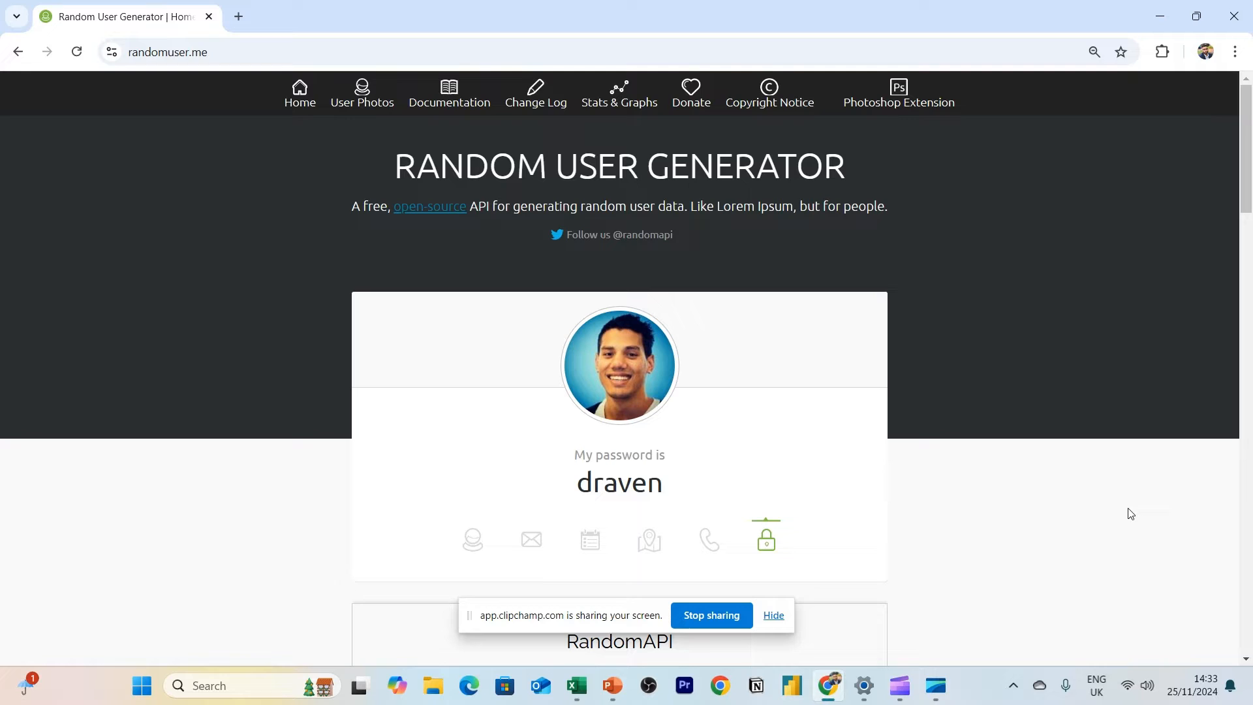
mouse_move(827, 685)
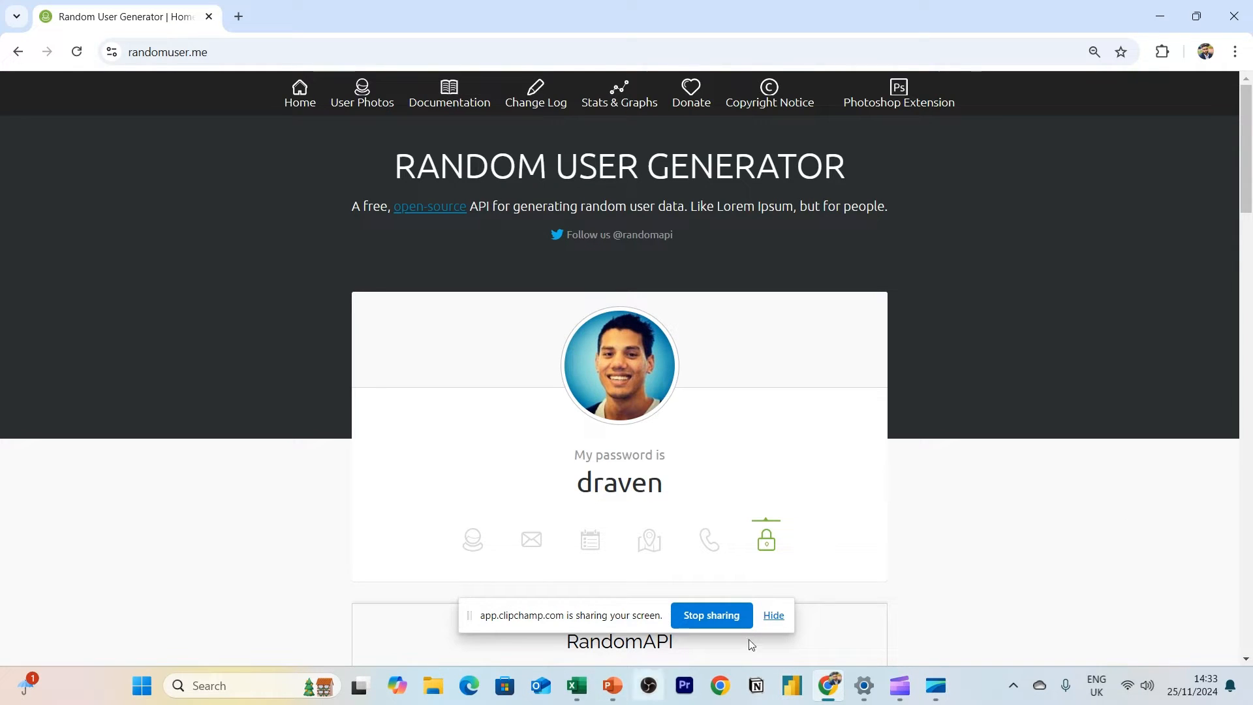
Present the 'What is an API?' slide as a full-screen slide show, then switch away with Alt+Tab
click(771, 615)
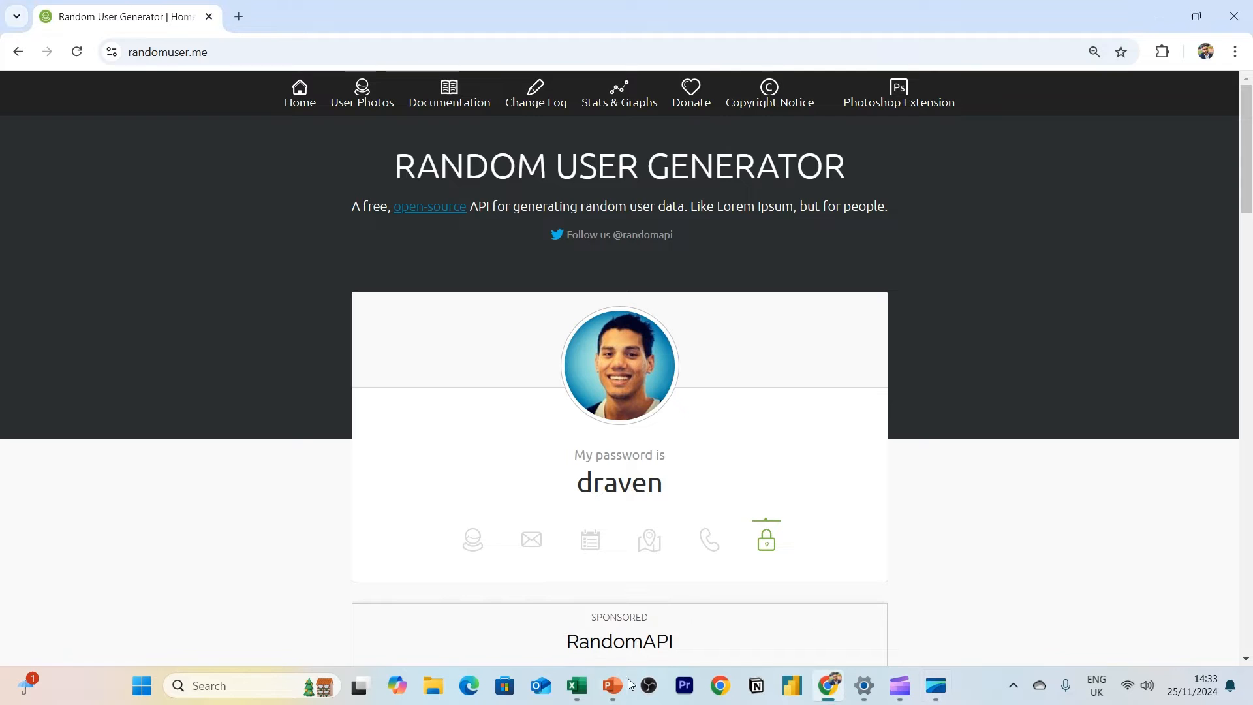
click(611, 685)
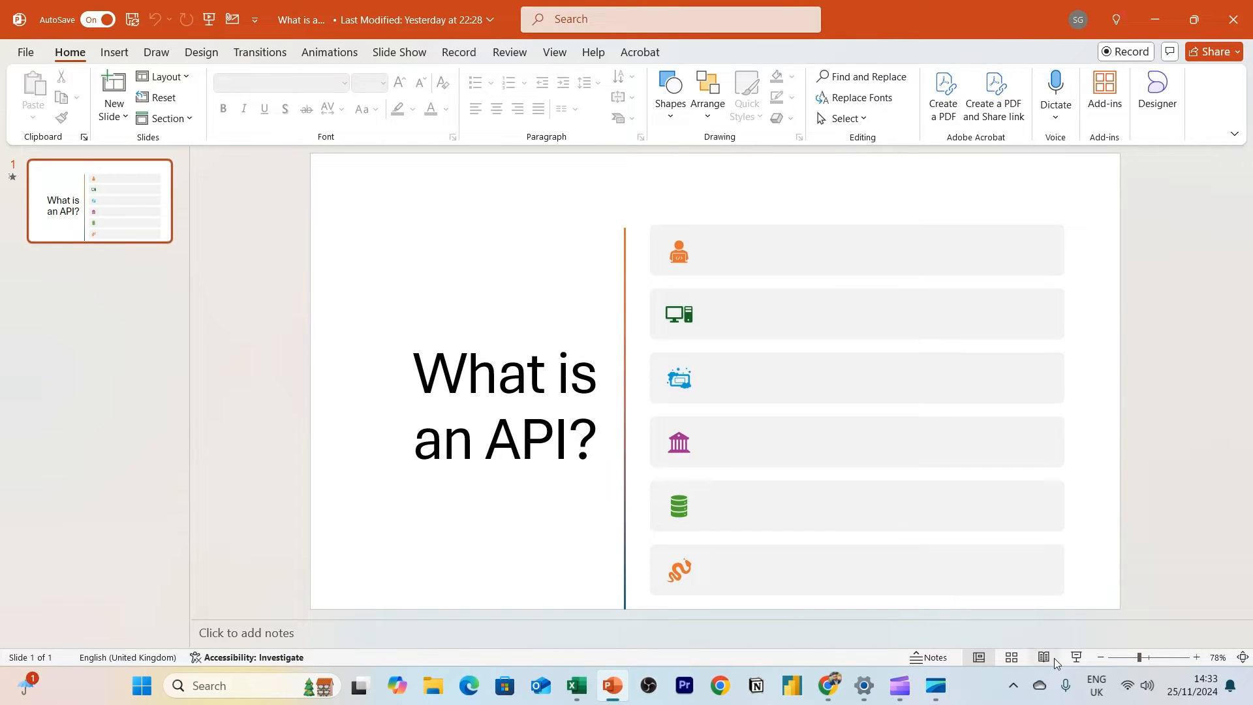
click(1077, 656)
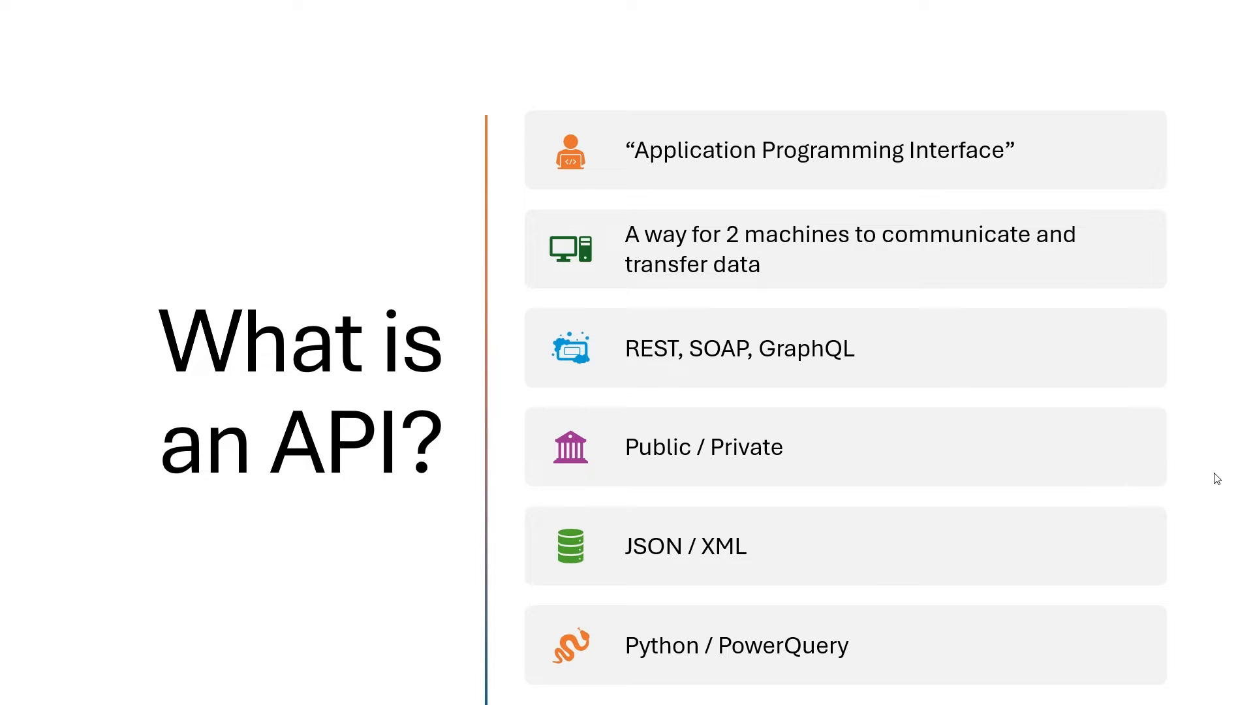
key(alt+tab)
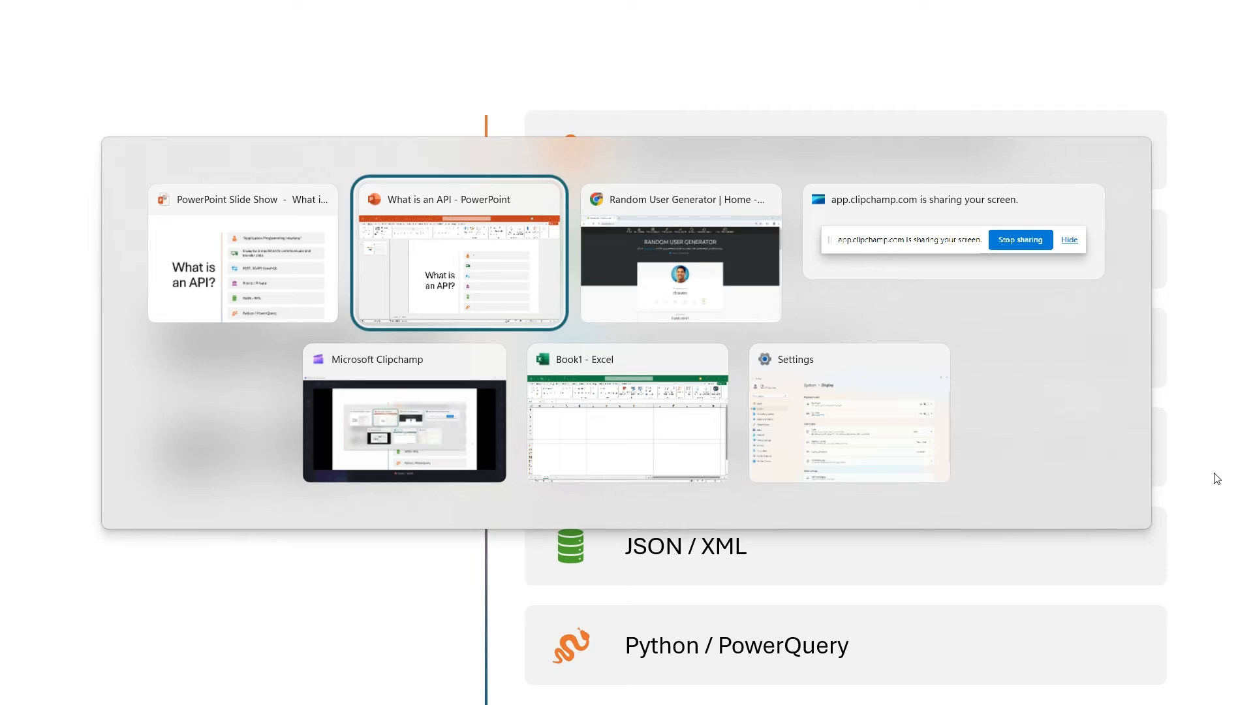
Return to the Random User Generator Chrome window from the Alt+Tab switcher
click(678, 252)
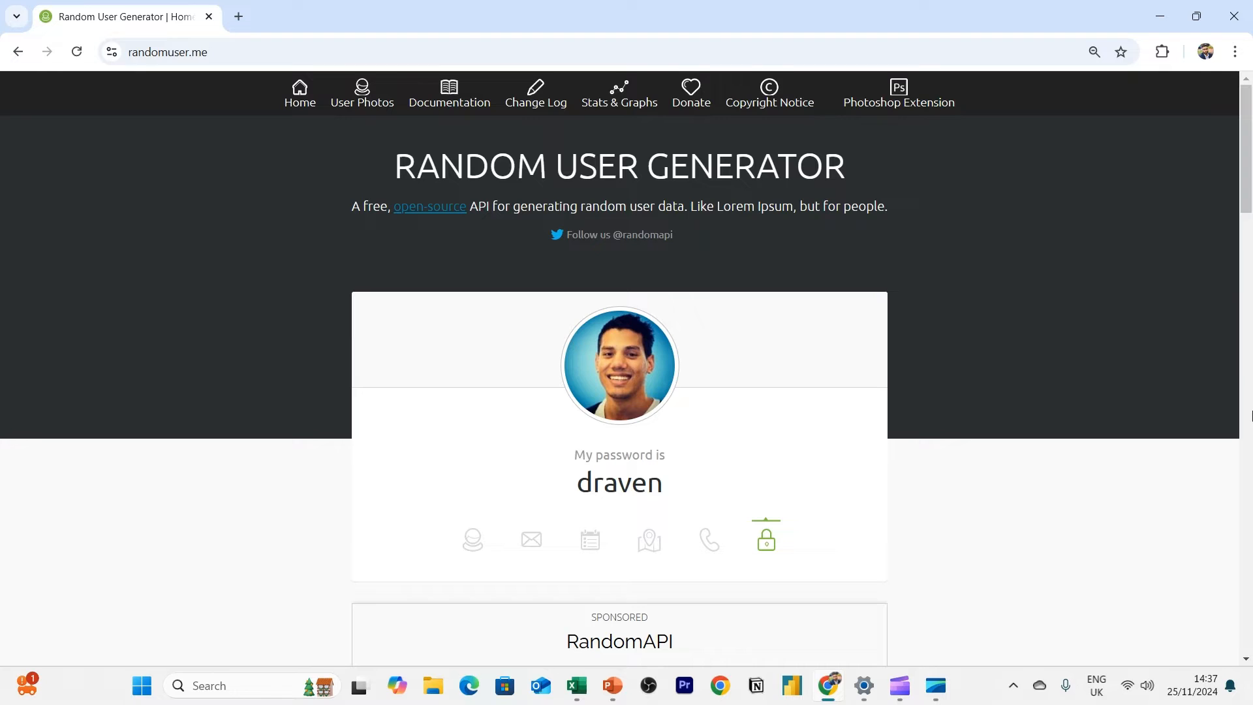
mouse_move(891, 375)
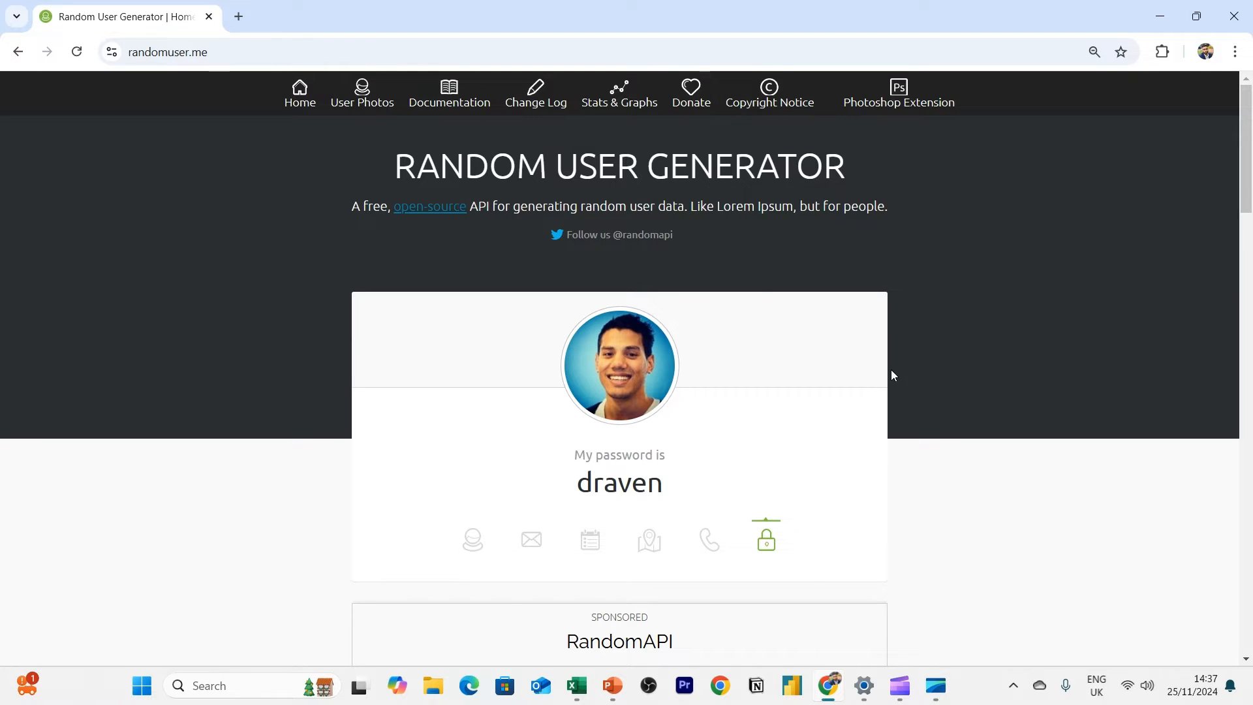
mouse_move(726, 203)
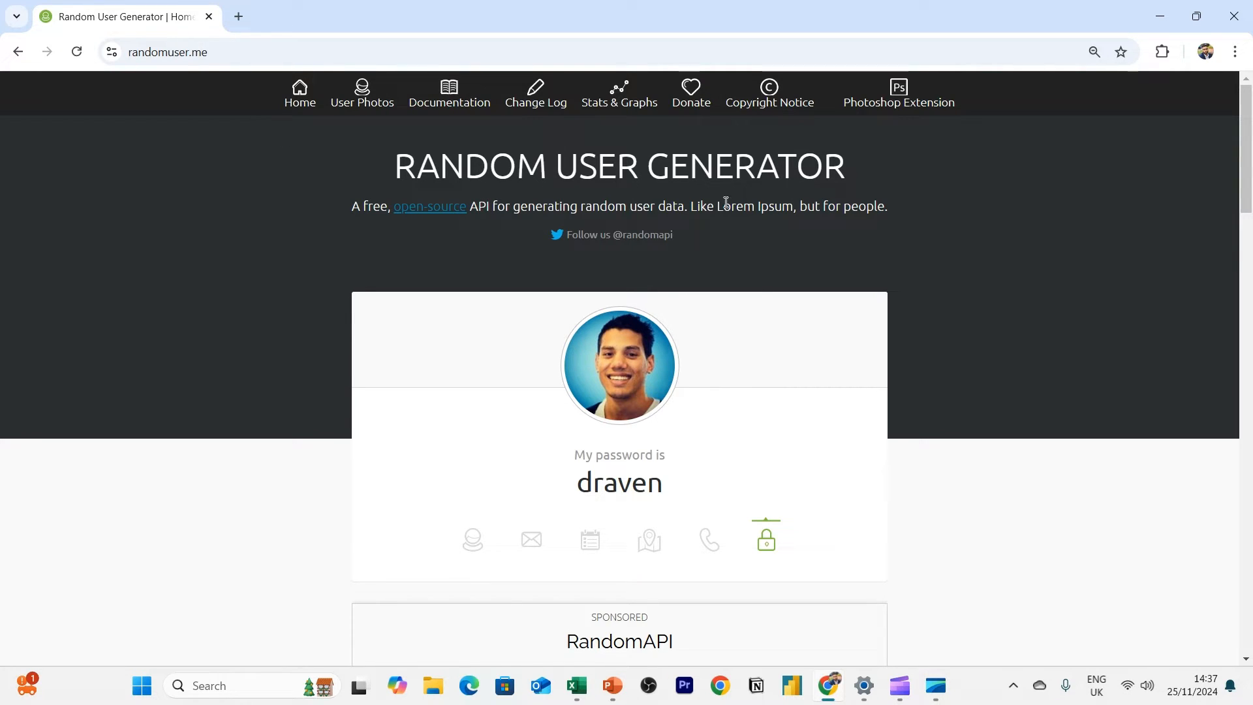
mouse_move(829, 231)
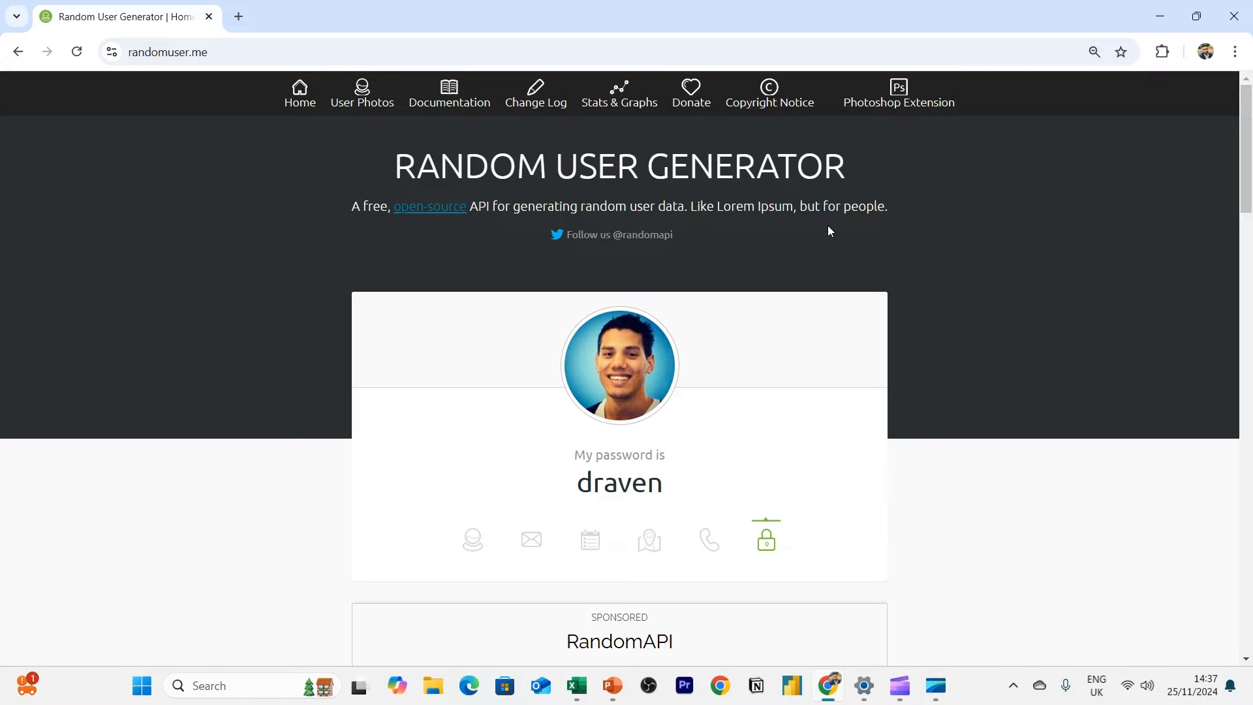
mouse_move(258, 423)
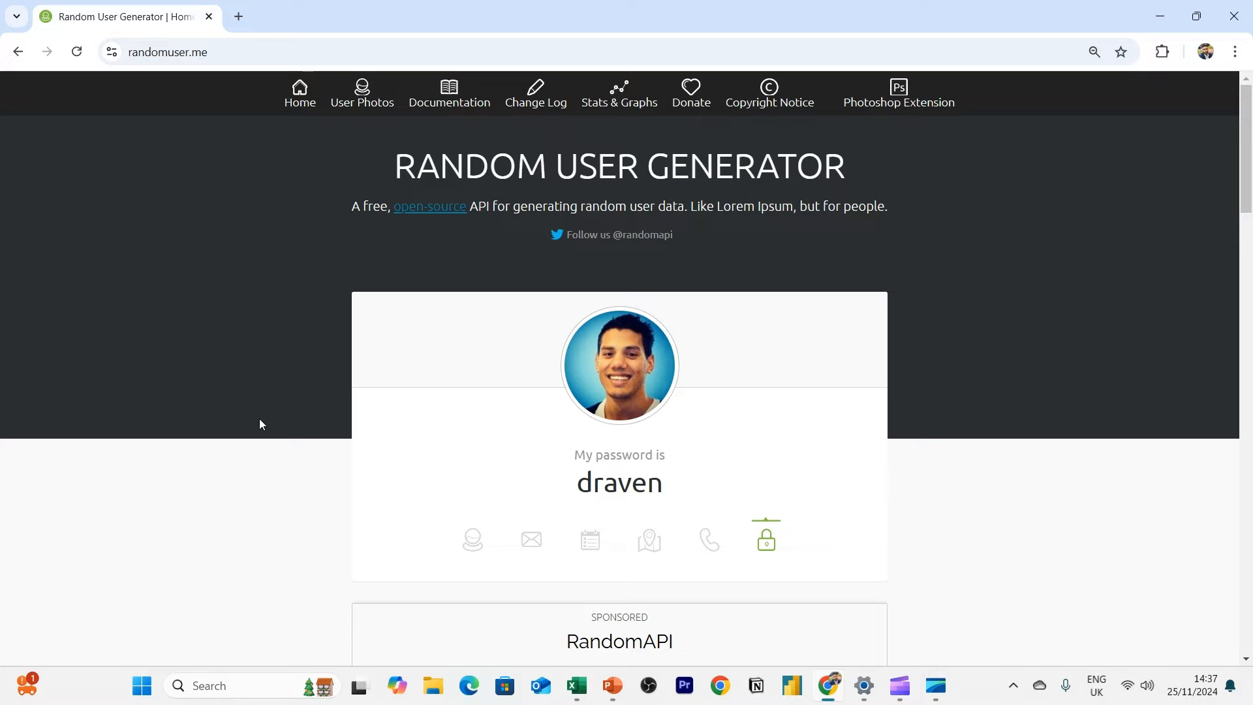
View Hunter Henry's name, birthday, email, address, phone and password on randomuser.me
click(472, 539)
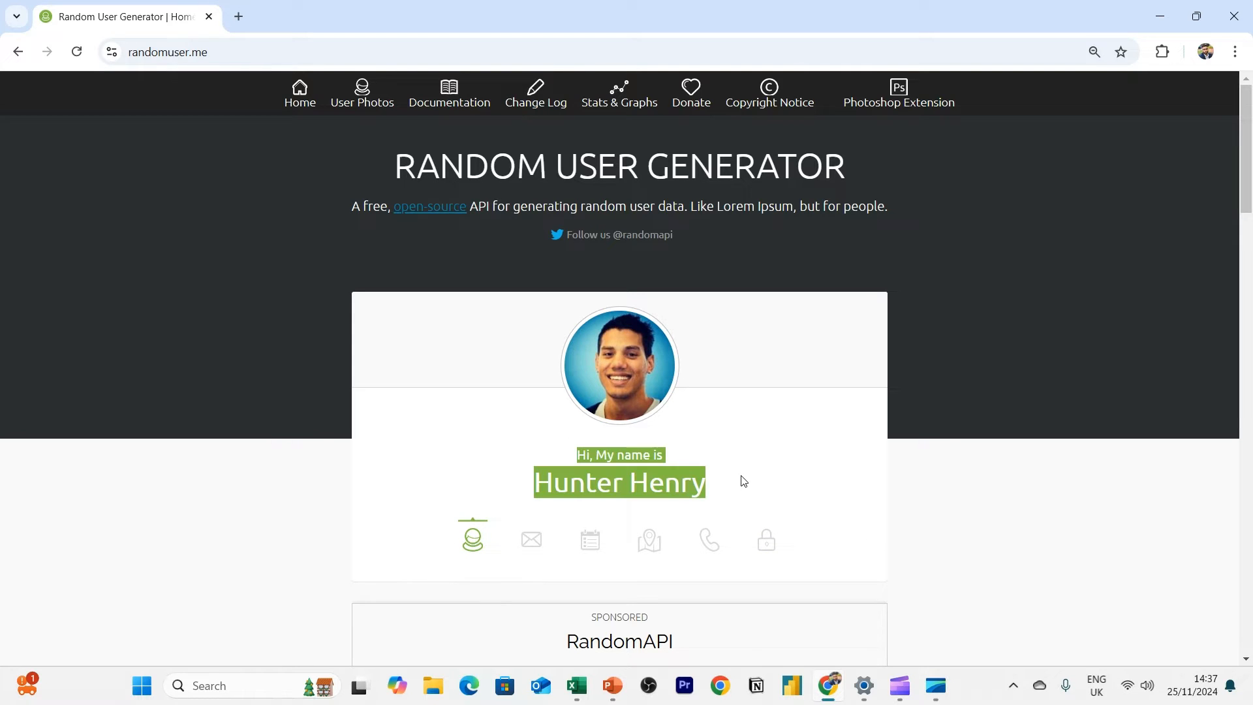
click(590, 538)
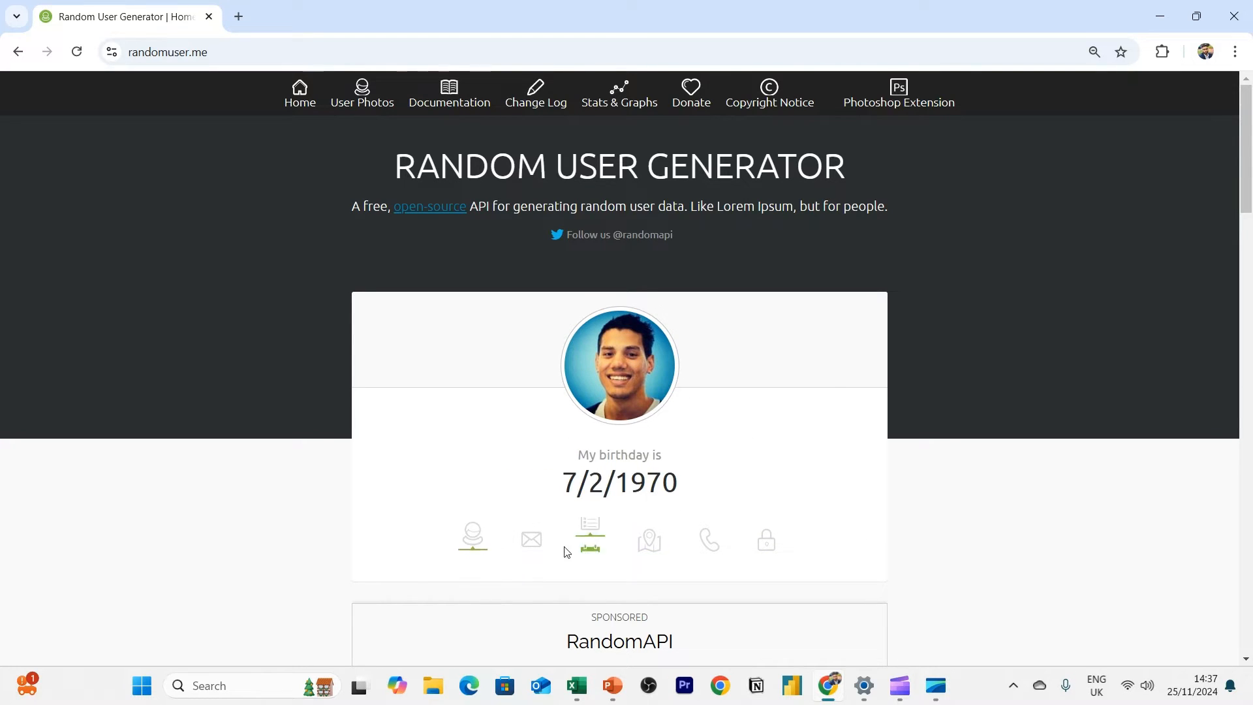
click(530, 539)
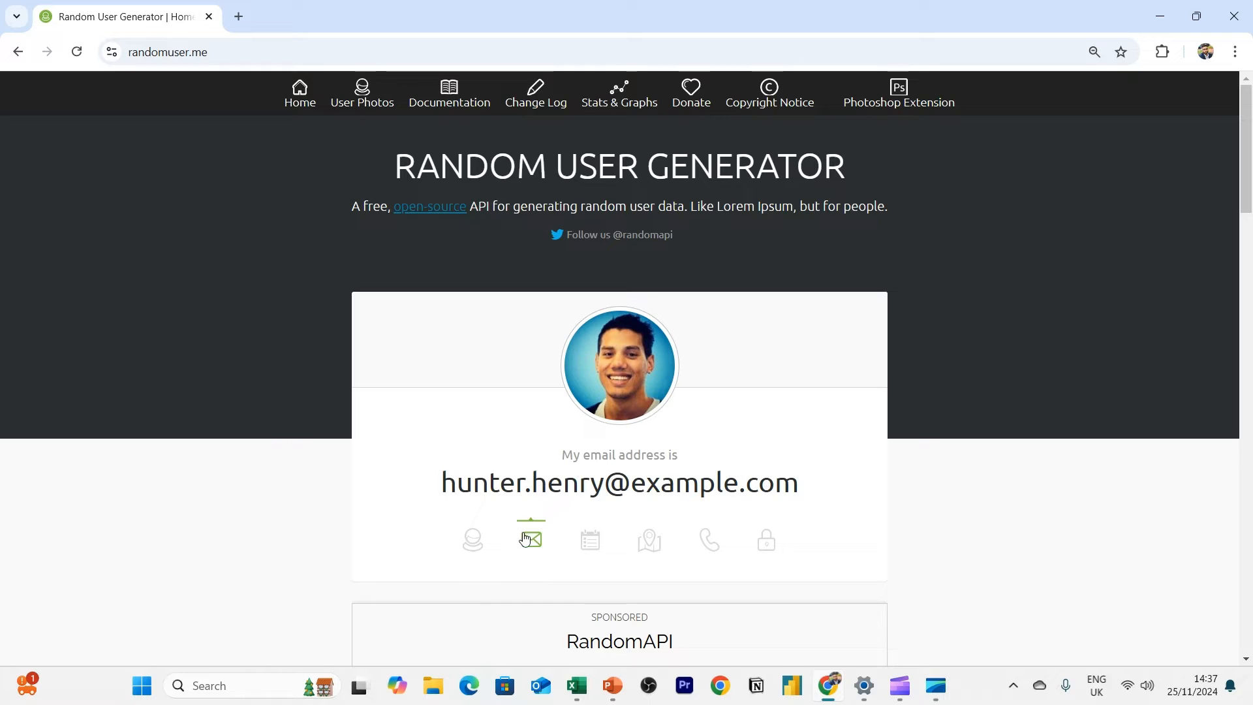
click(590, 539)
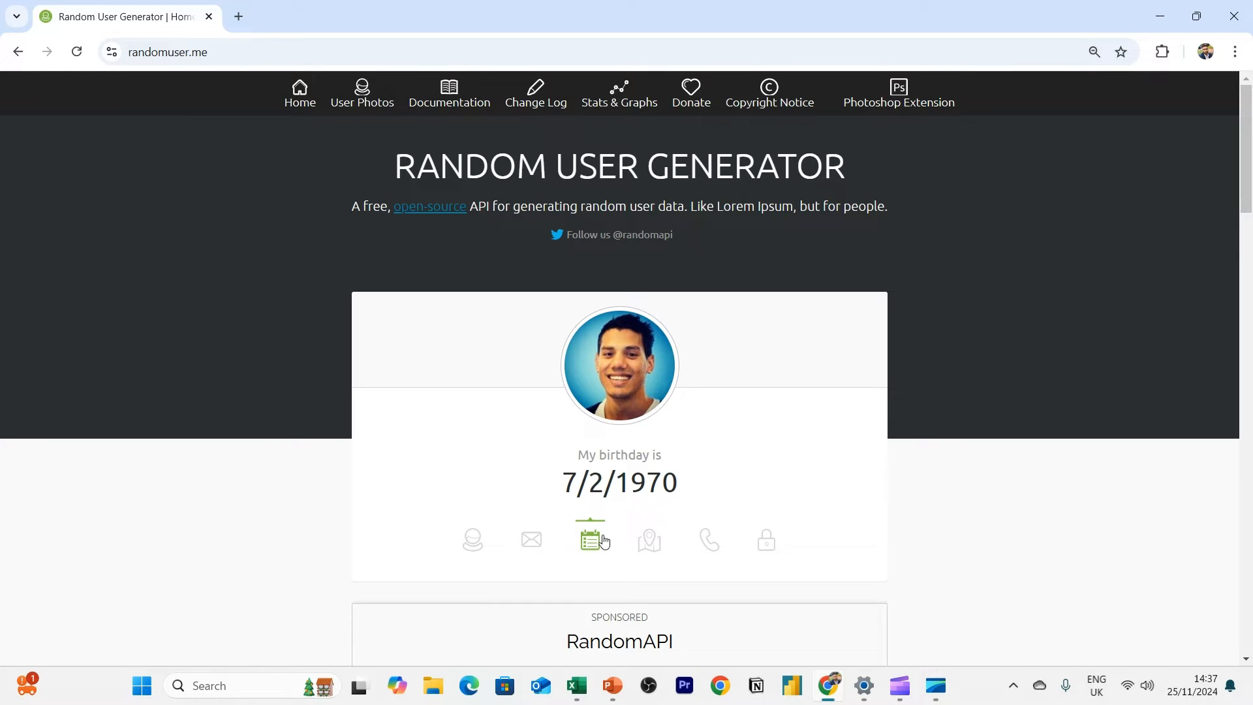
click(648, 539)
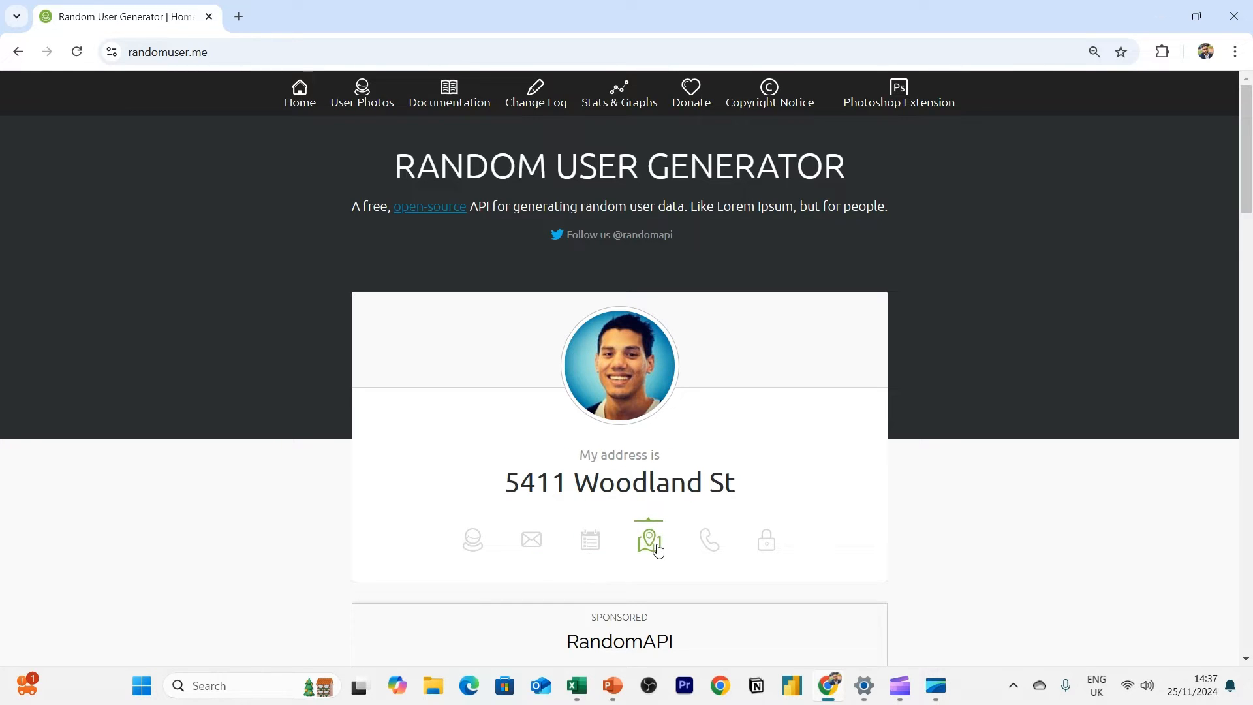
click(708, 539)
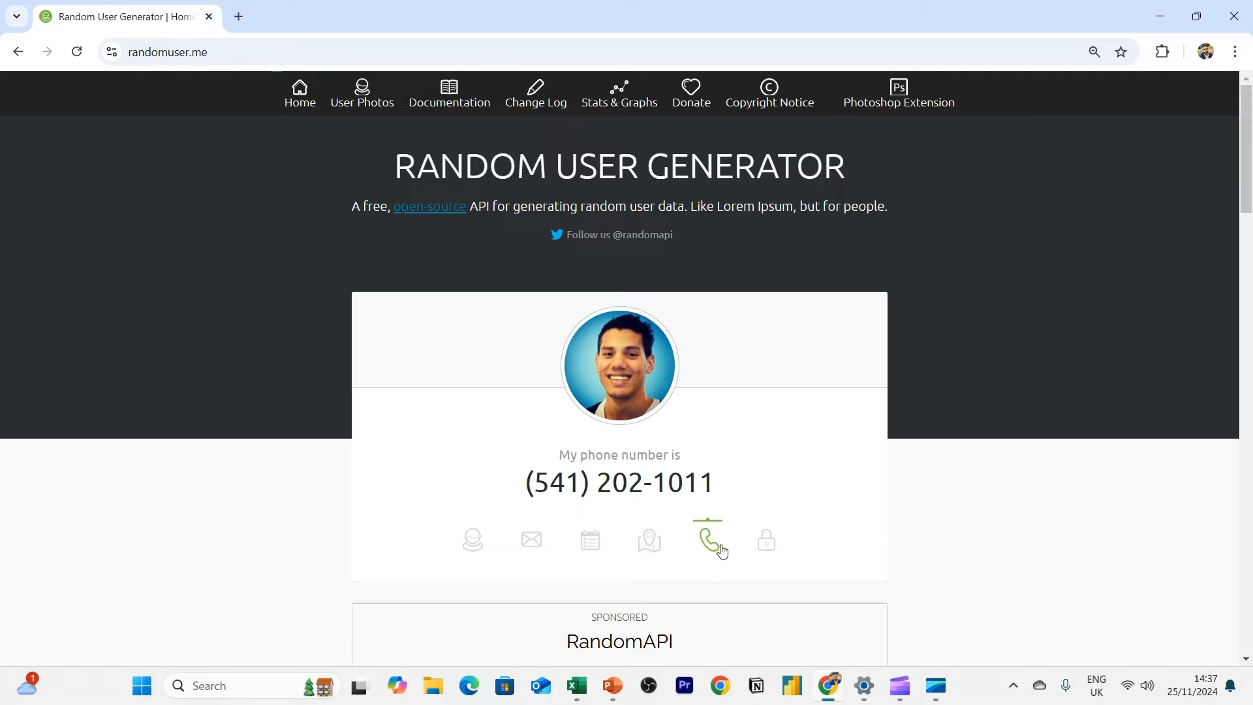
click(765, 539)
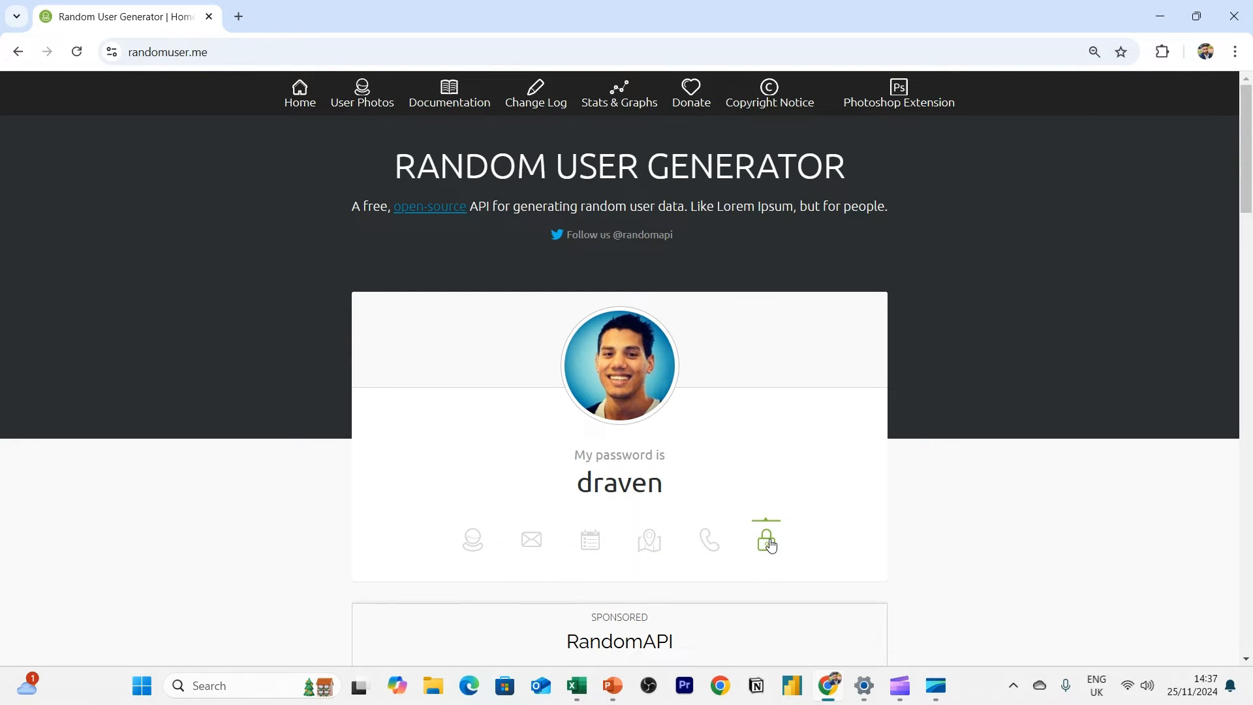
click(590, 539)
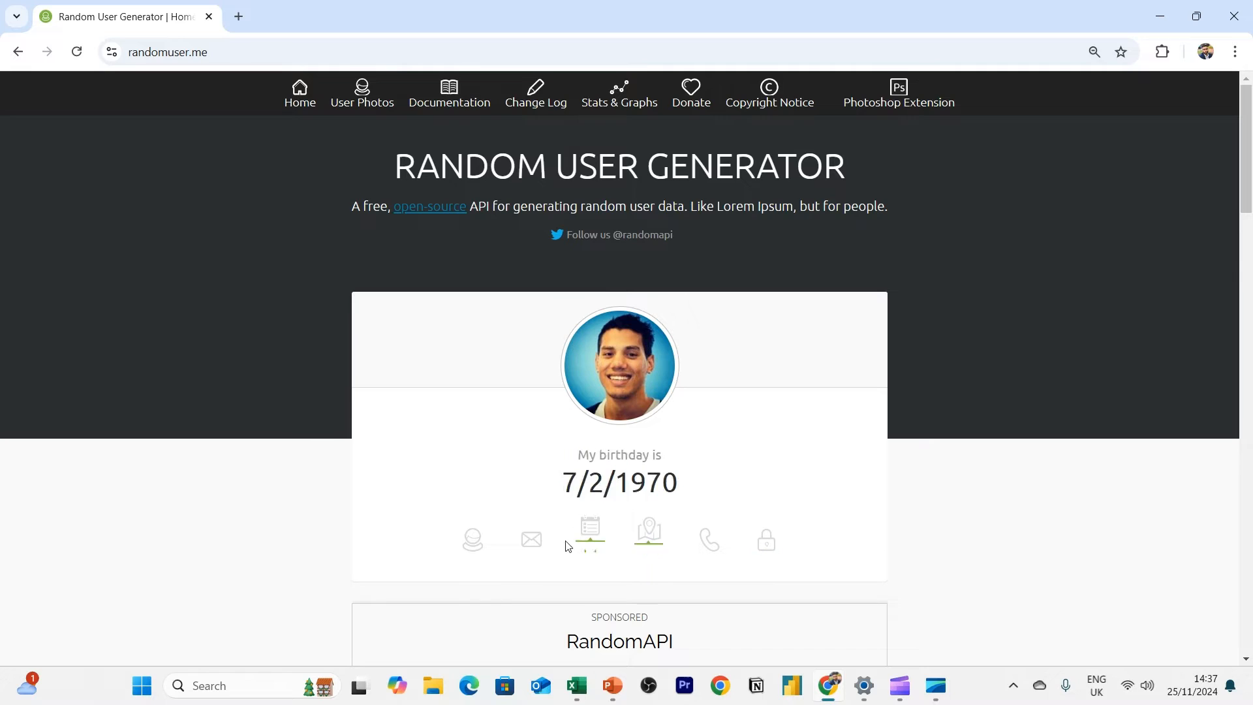
click(473, 539)
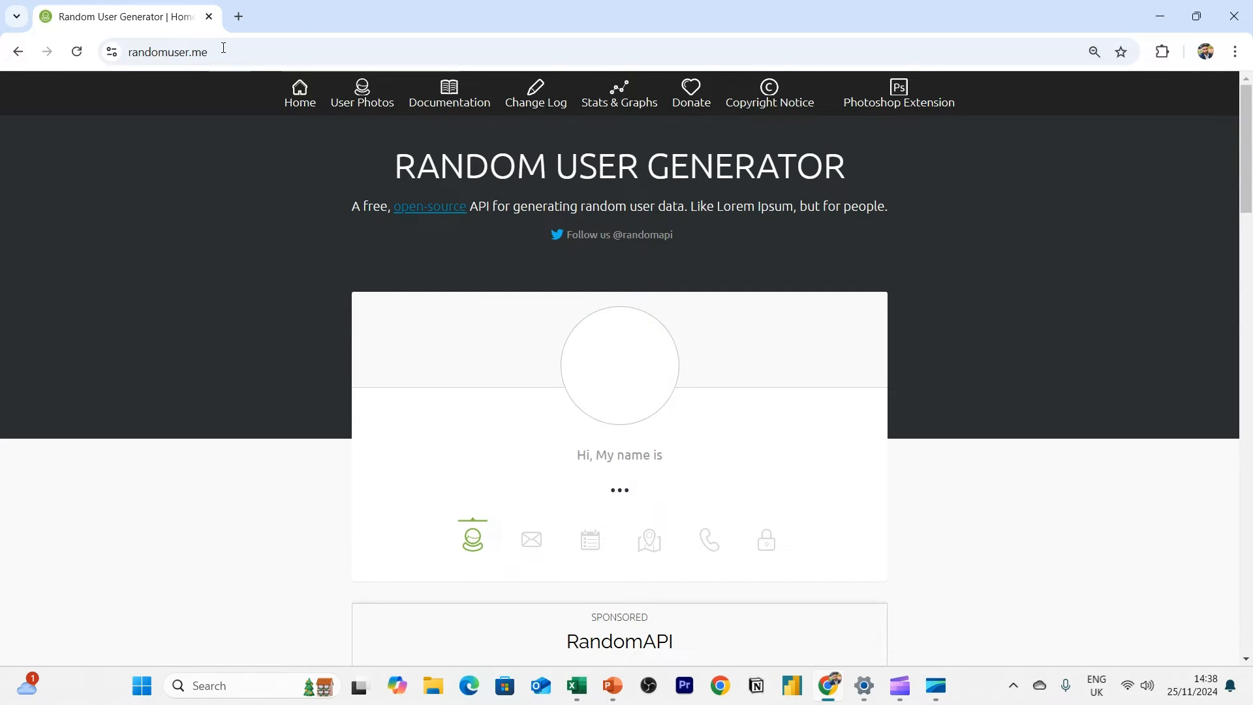
click(707, 538)
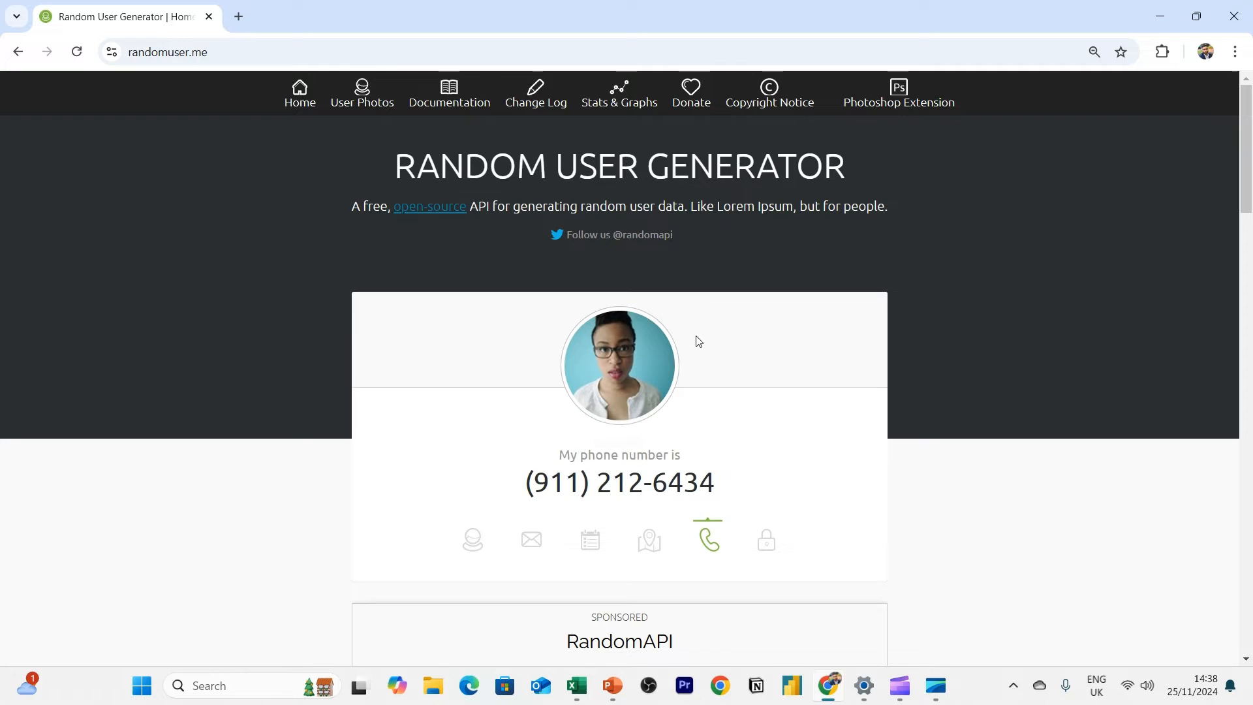
click(590, 539)
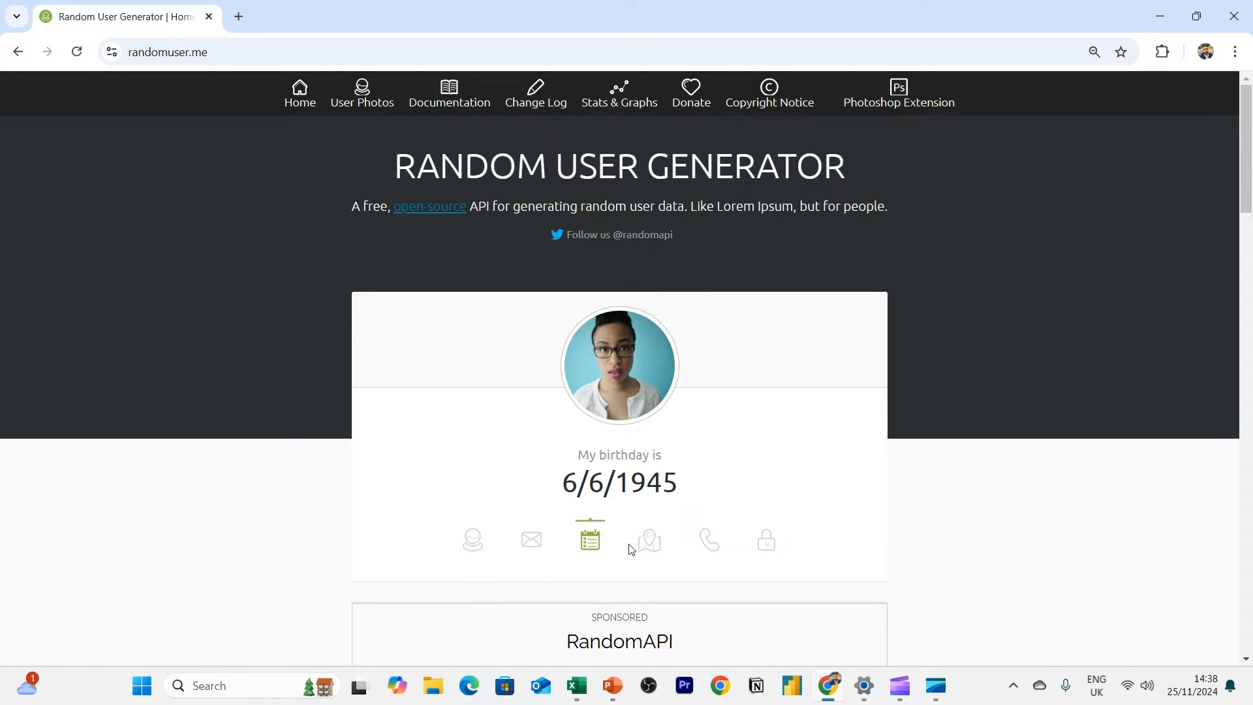
click(472, 539)
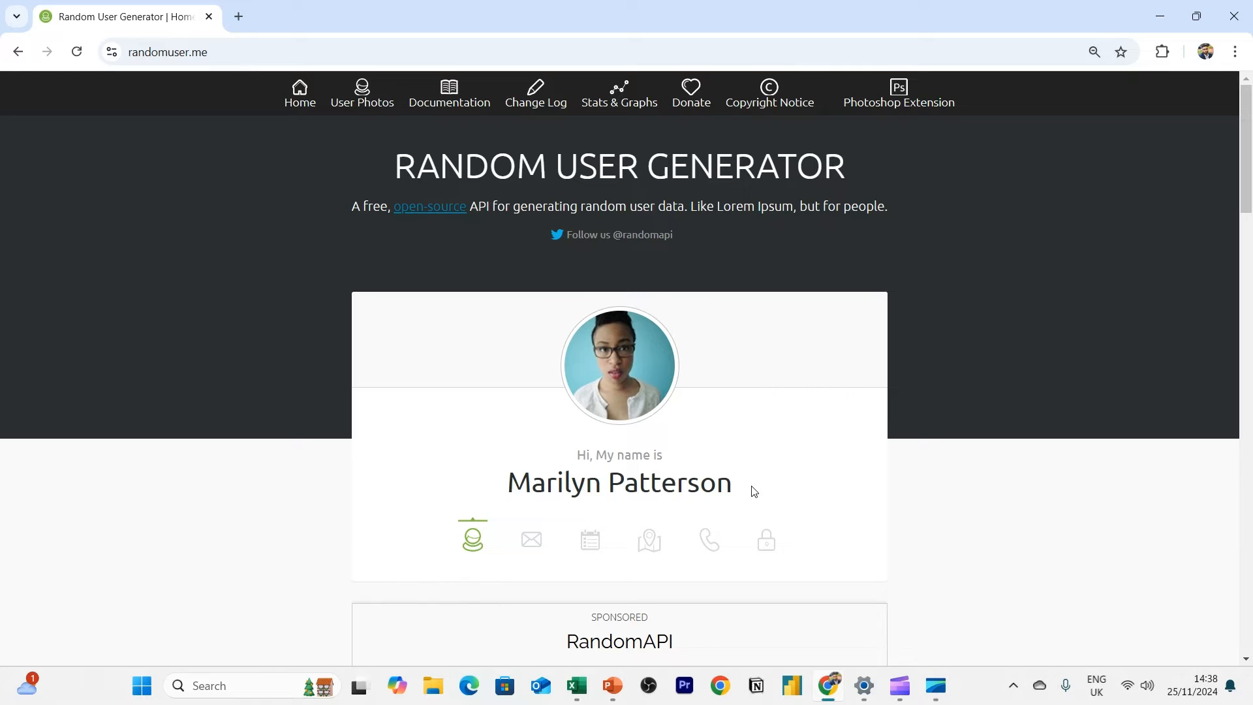
click(649, 539)
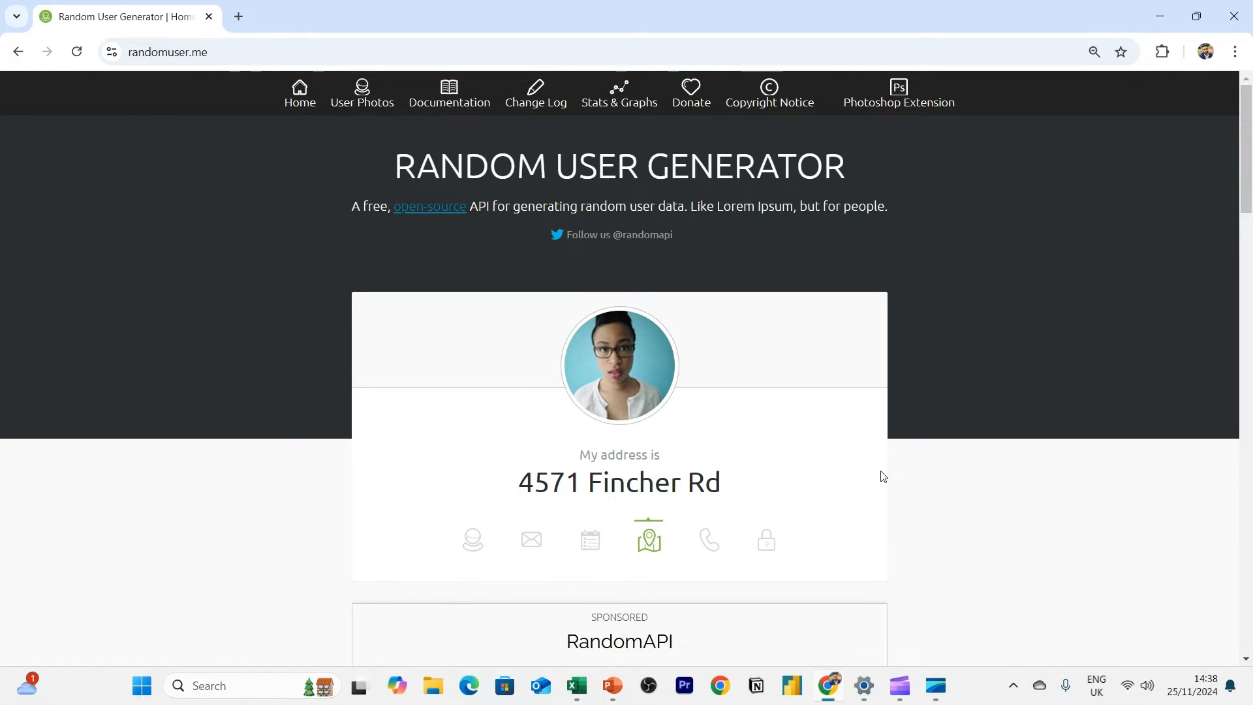
mouse_move(790, 394)
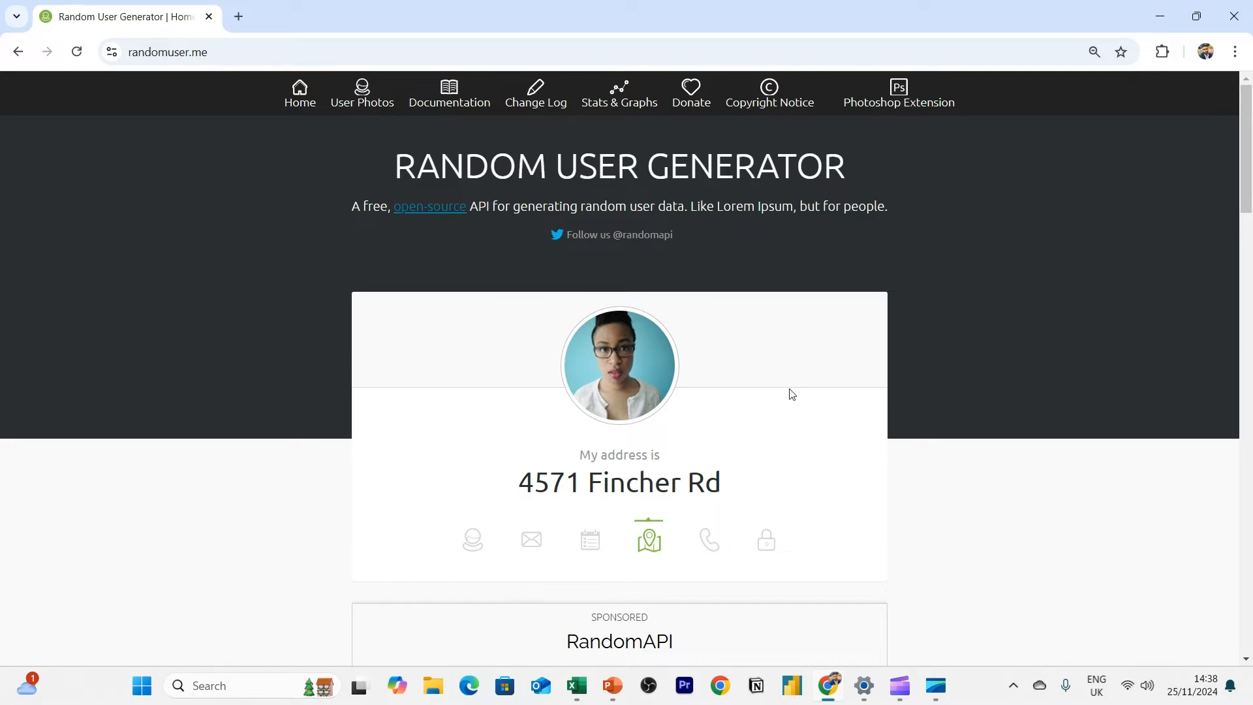
click(706, 539)
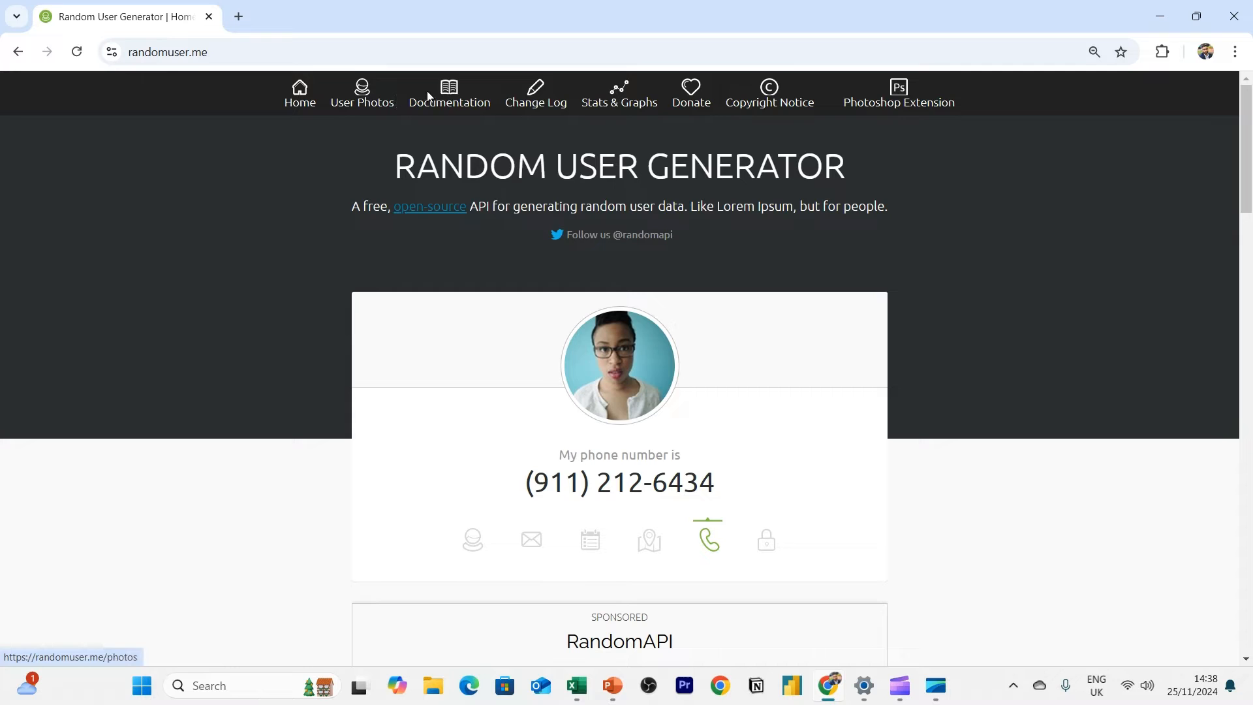
click(448, 94)
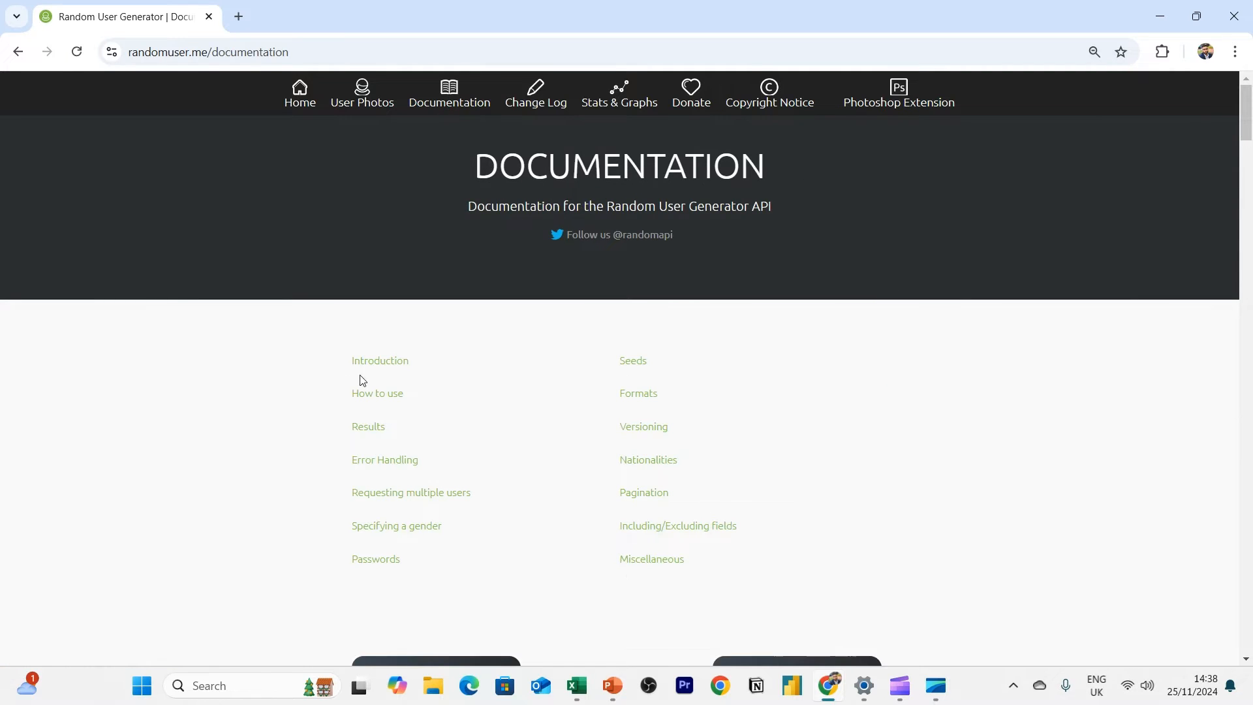
click(368, 426)
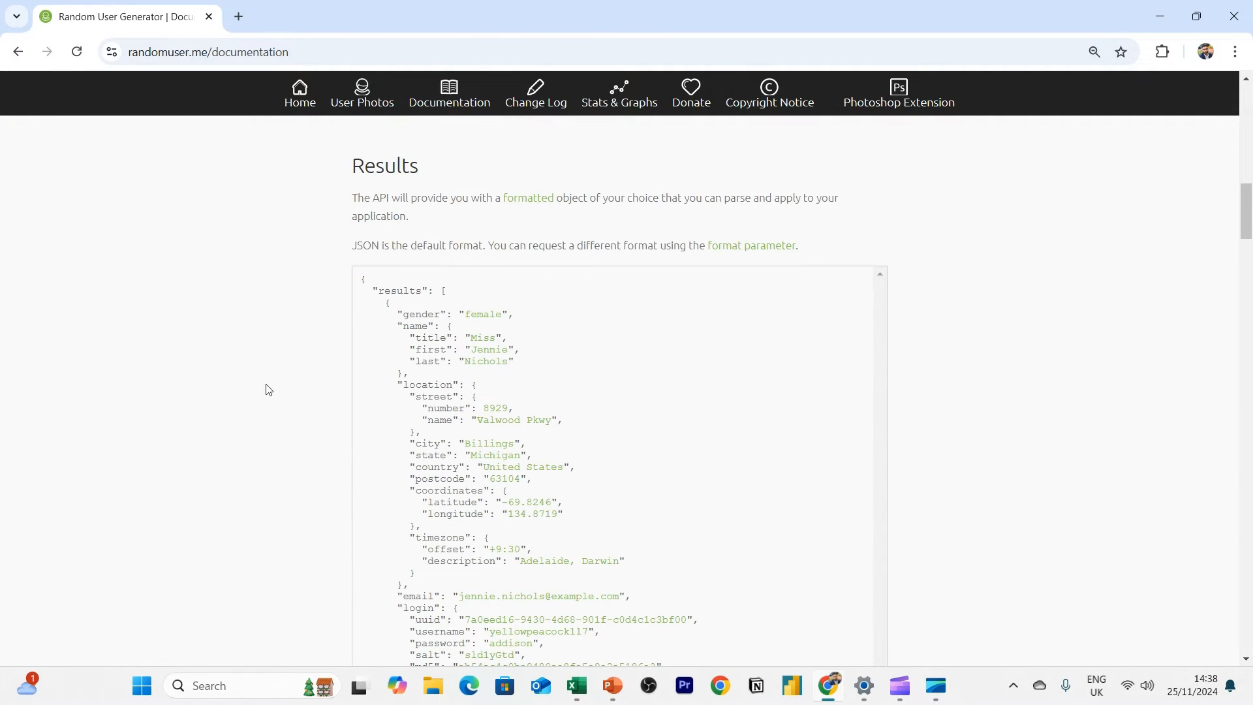
scroll(down, 3)
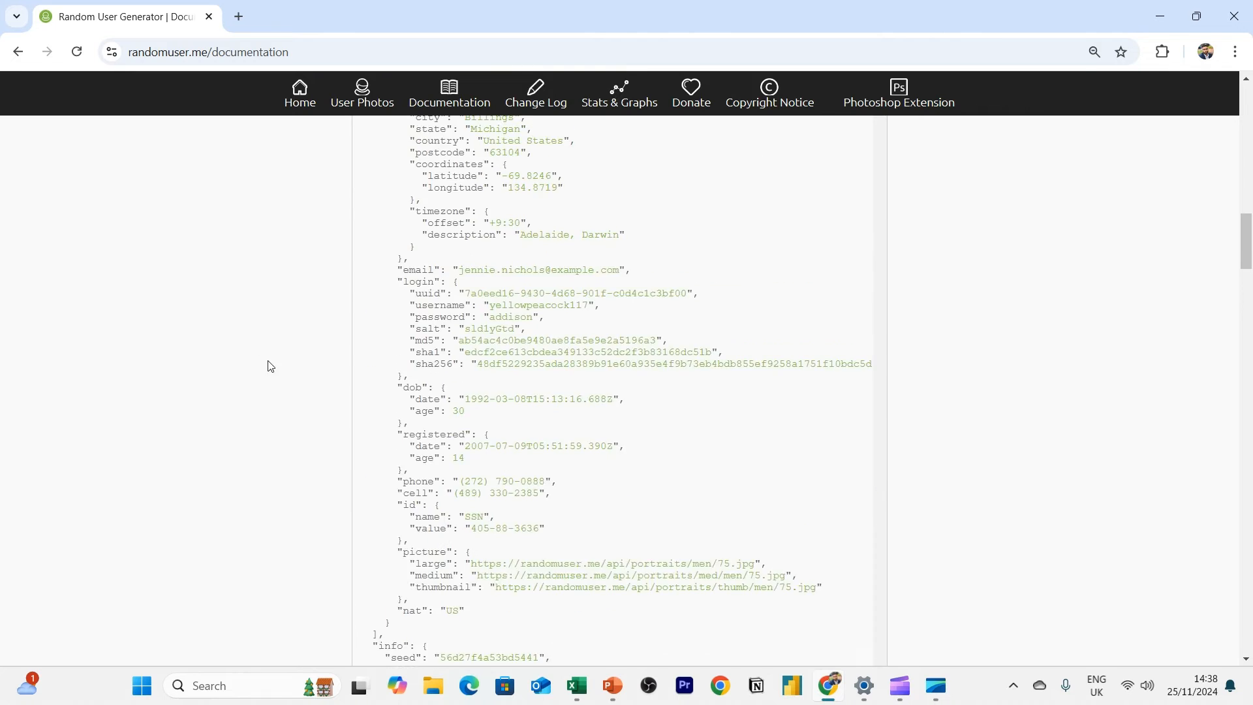
scroll(up, 3)
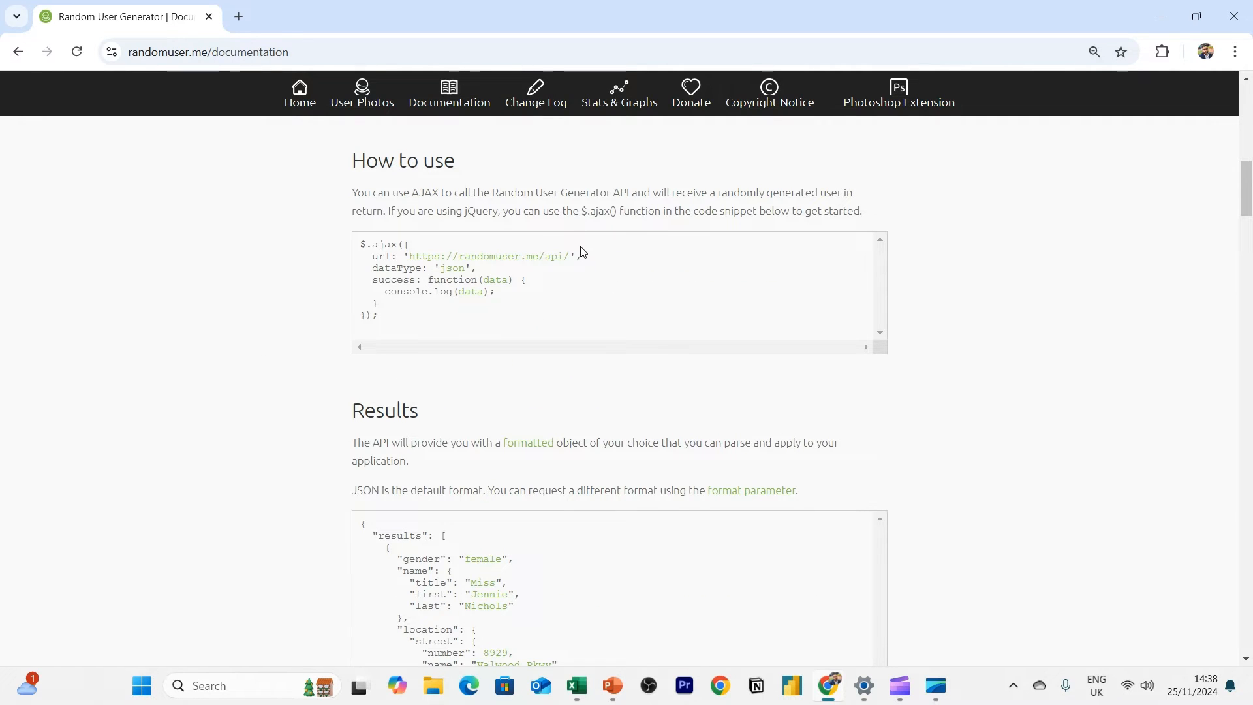
double_click(487, 257)
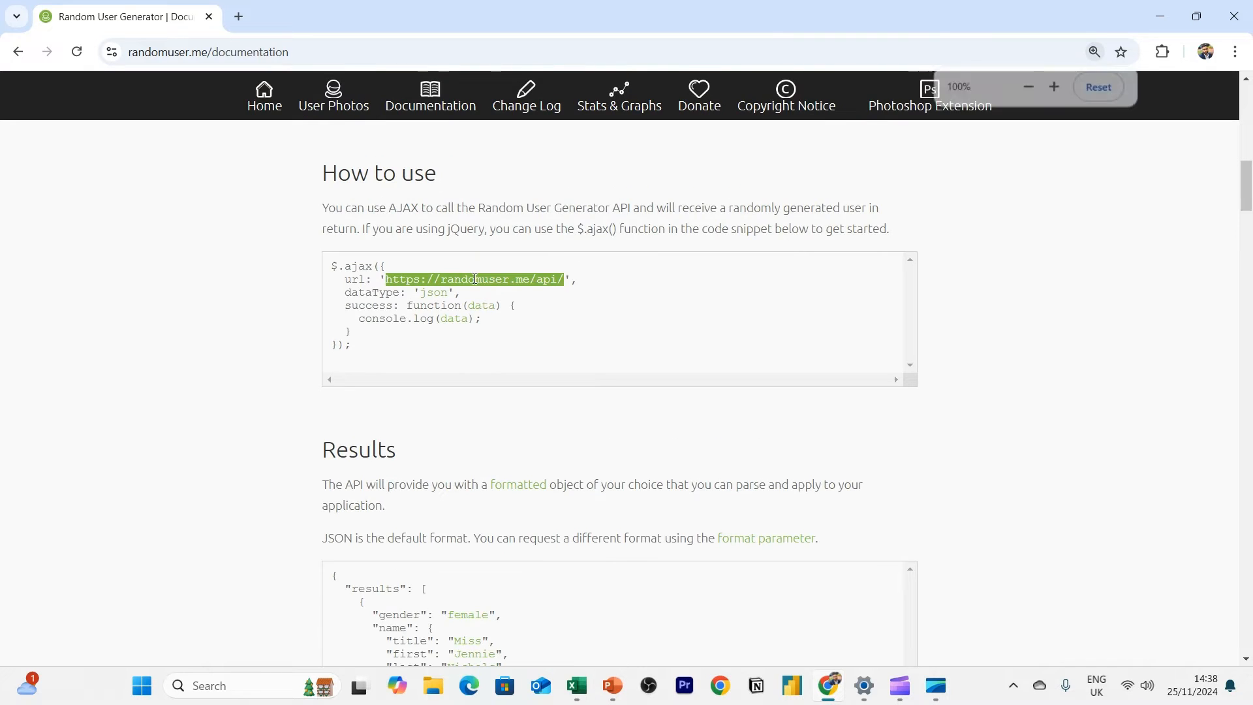
click(1054, 86)
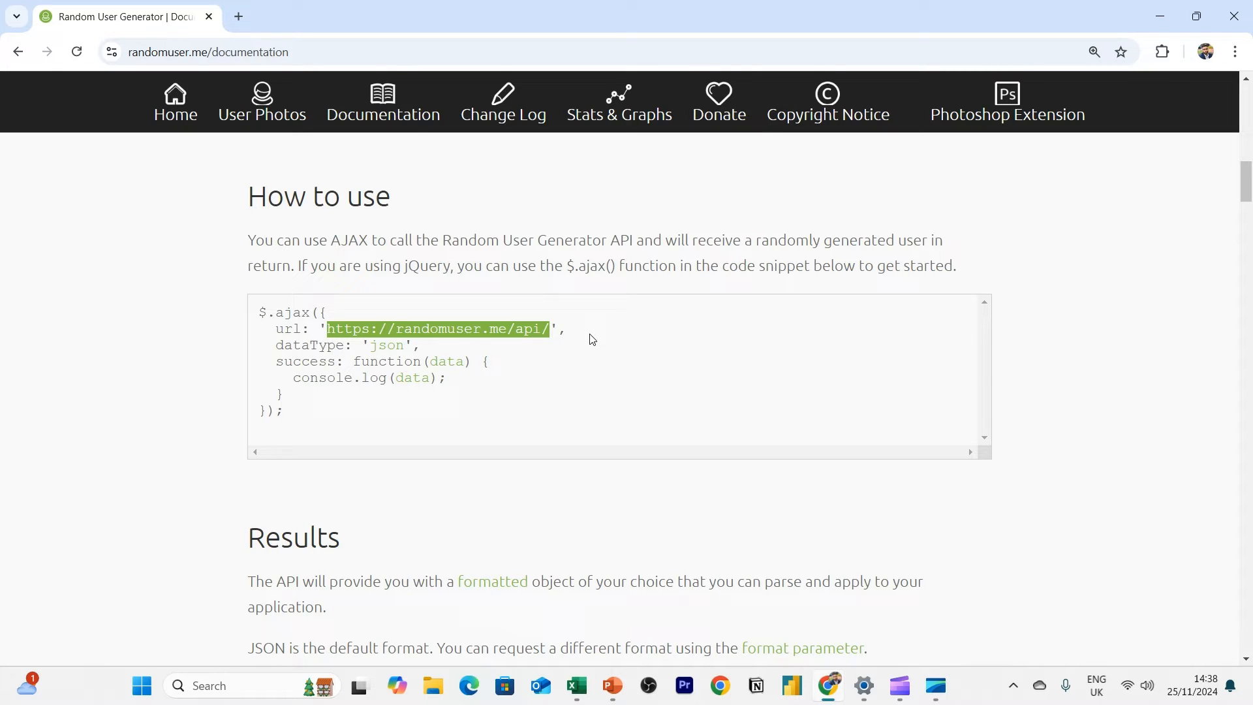
mouse_move(348, 201)
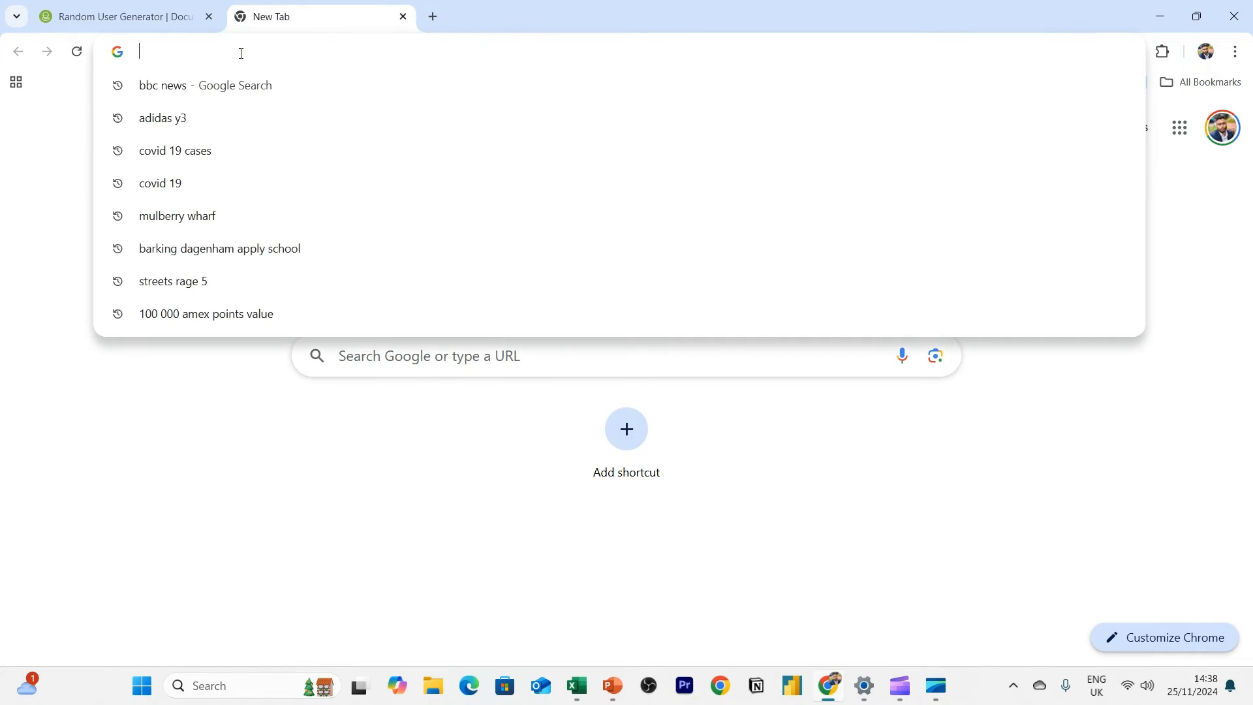
text(https://randomuser.me/api/)
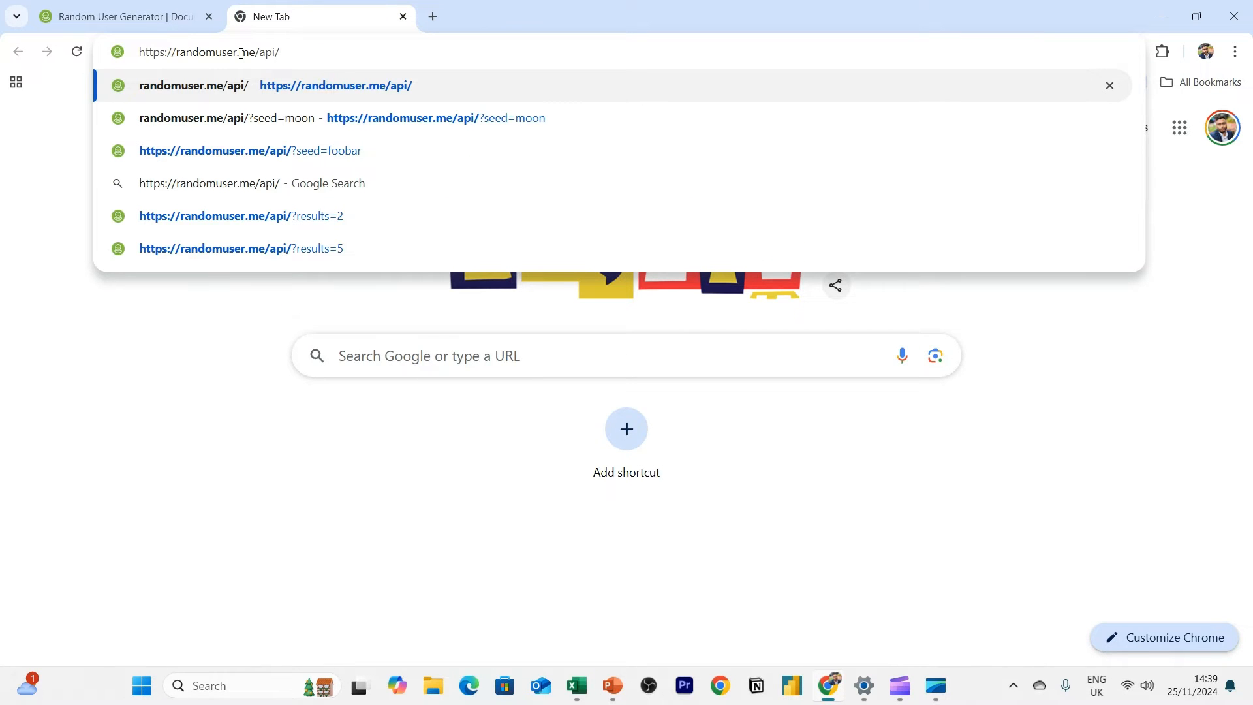
mouse_move(435, 56)
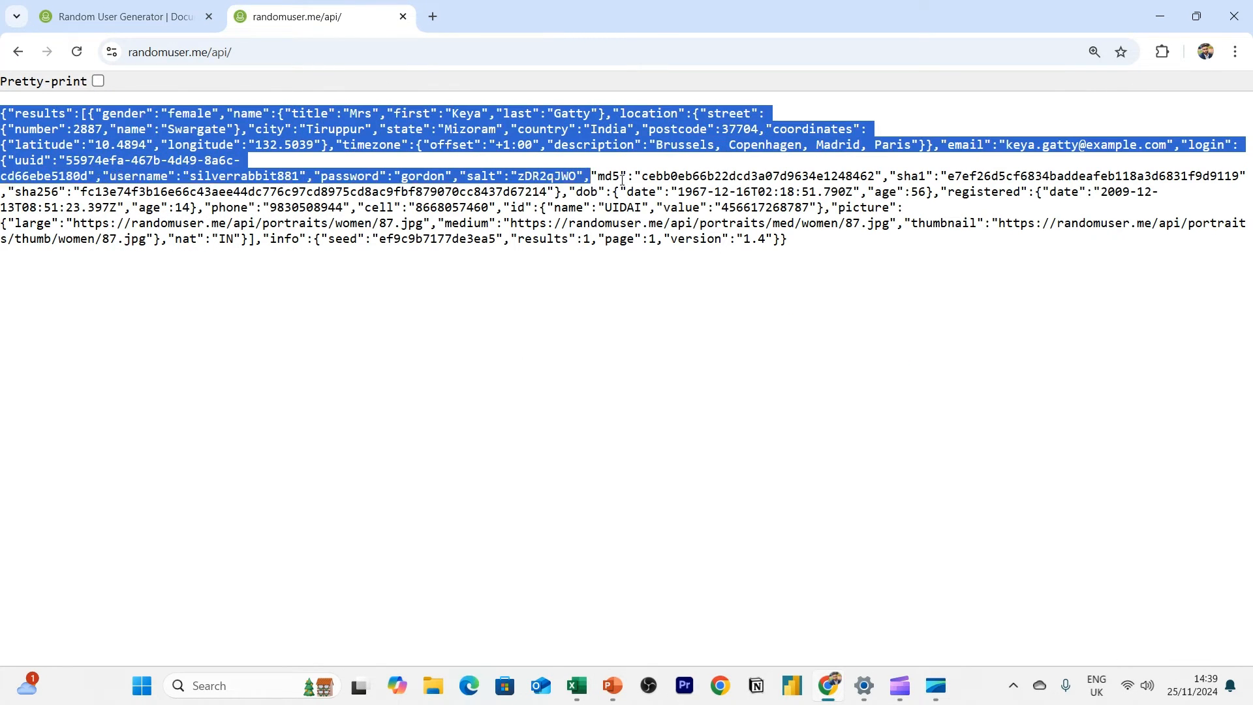
click(240, 95)
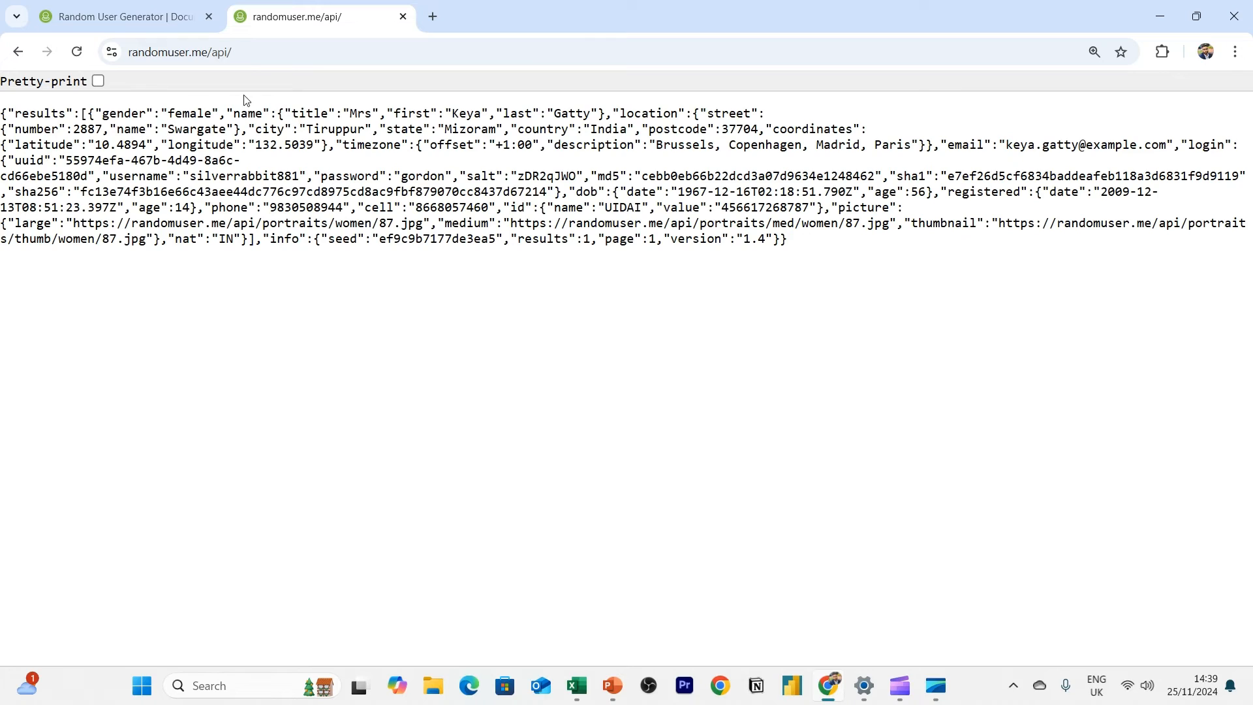
mouse_move(209, 116)
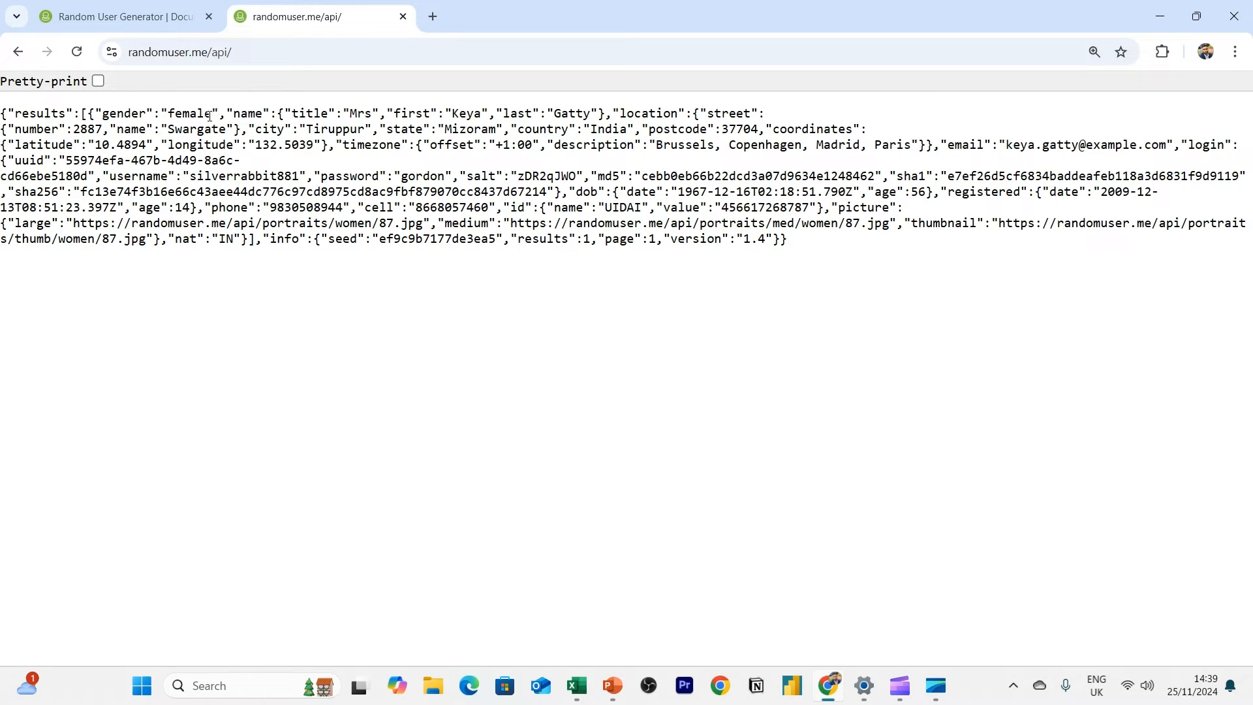
double_click(192, 113)
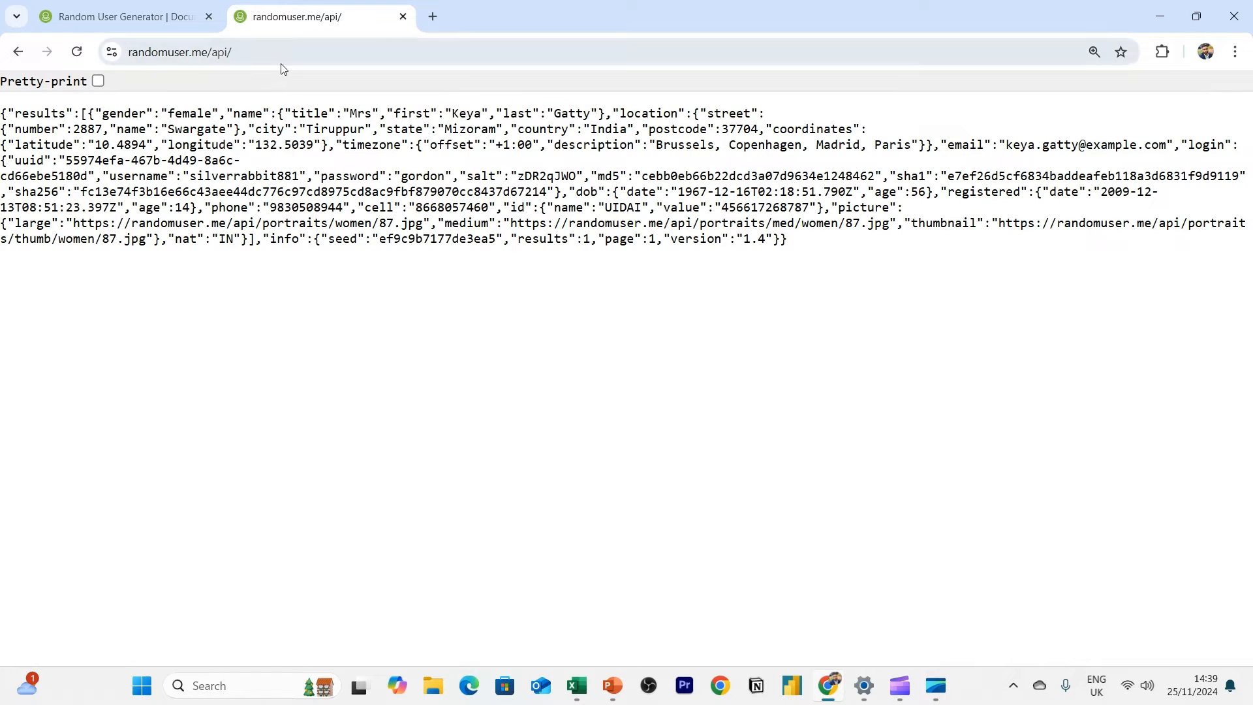
click(76, 52)
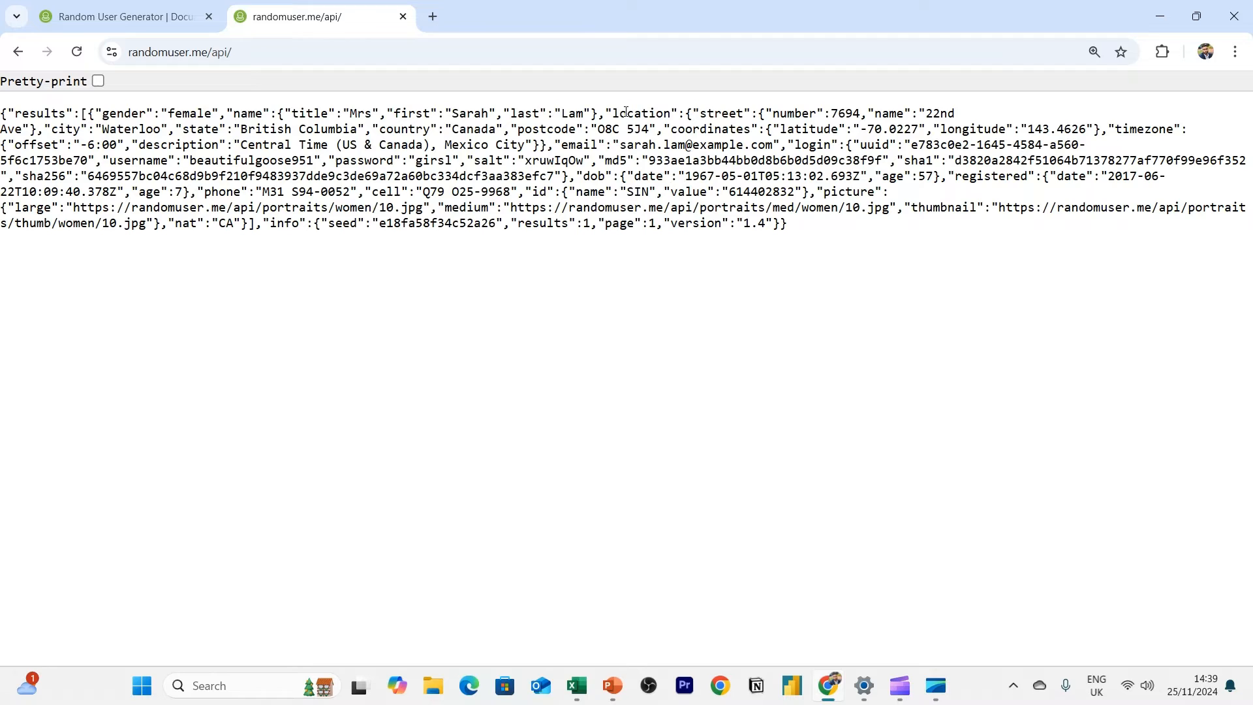
double_click(472, 112)
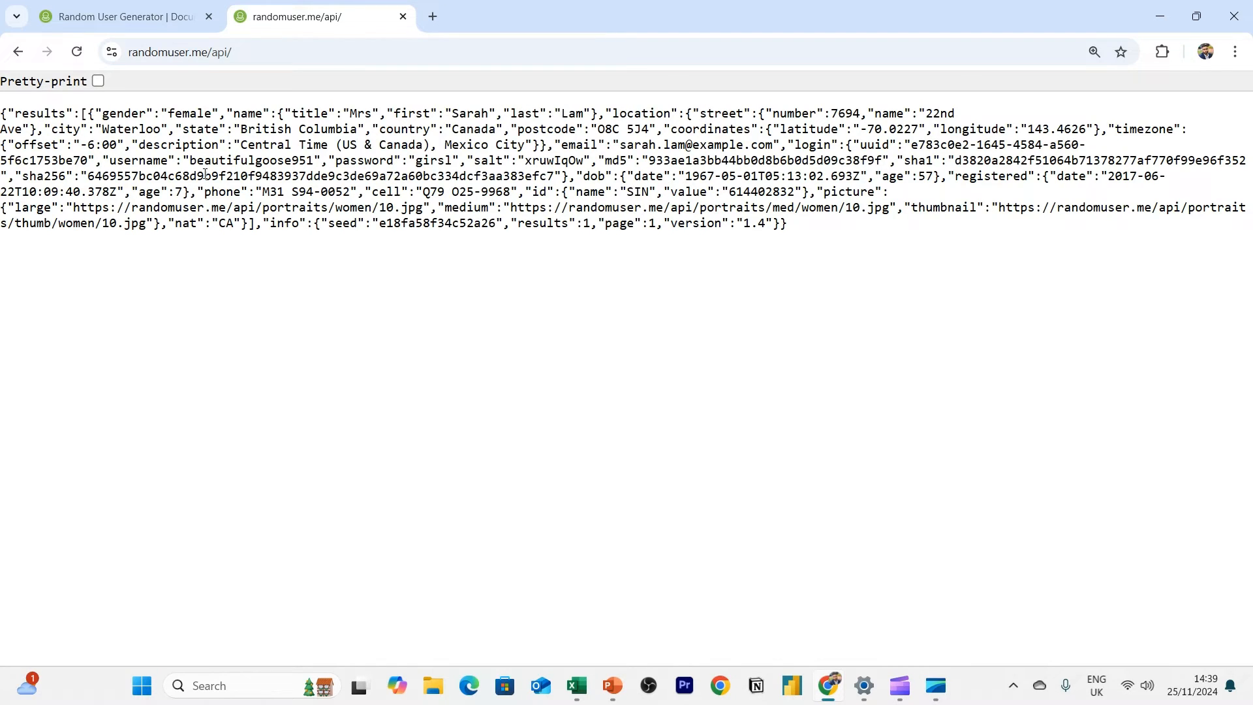
mouse_move(869, 248)
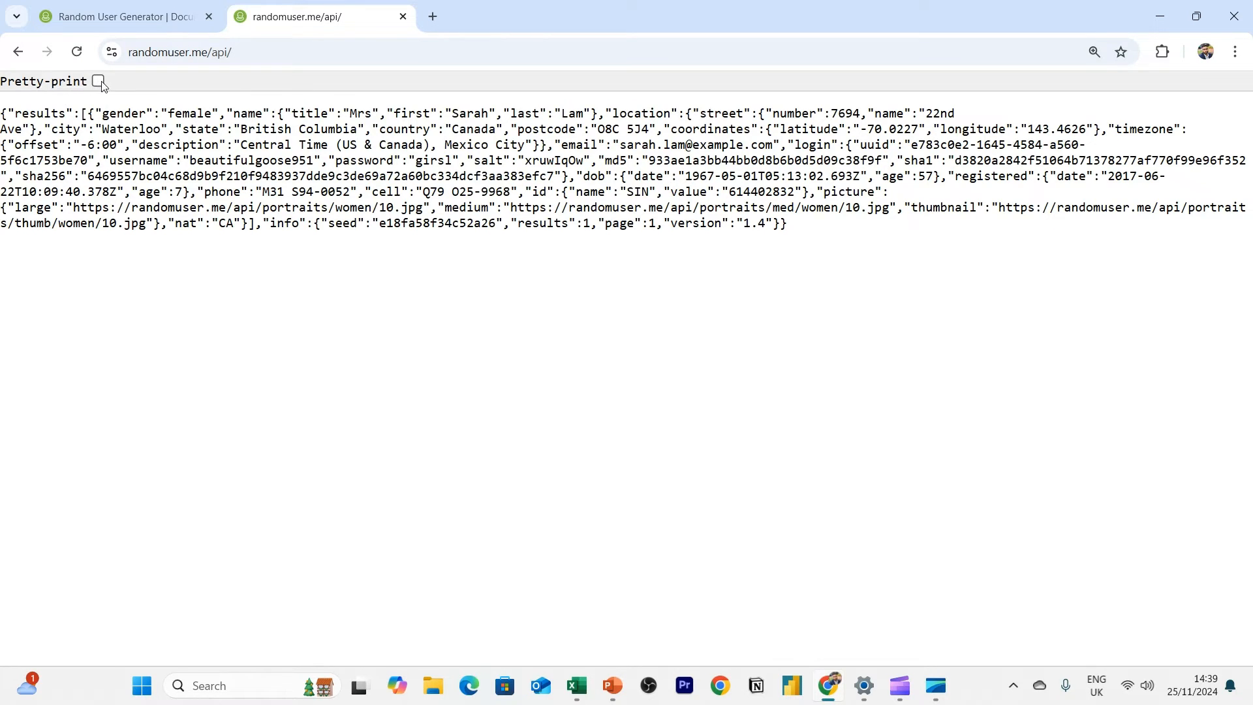
click(98, 80)
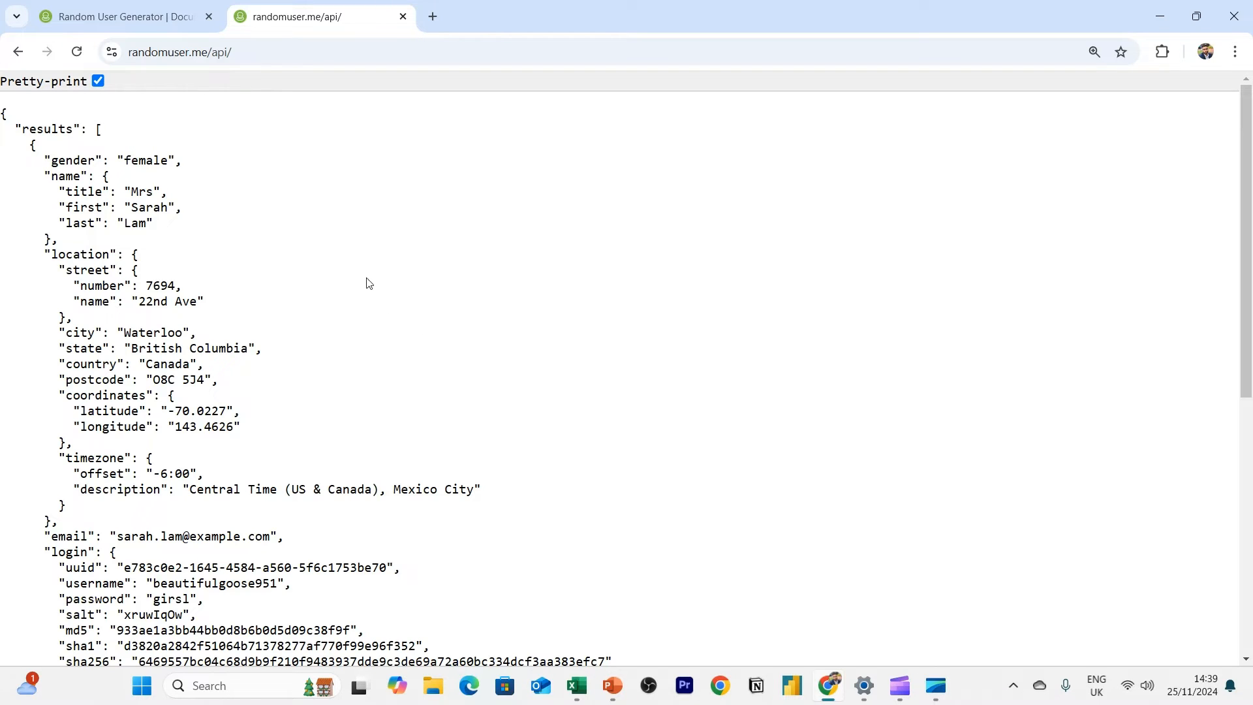
mouse_move(147, 198)
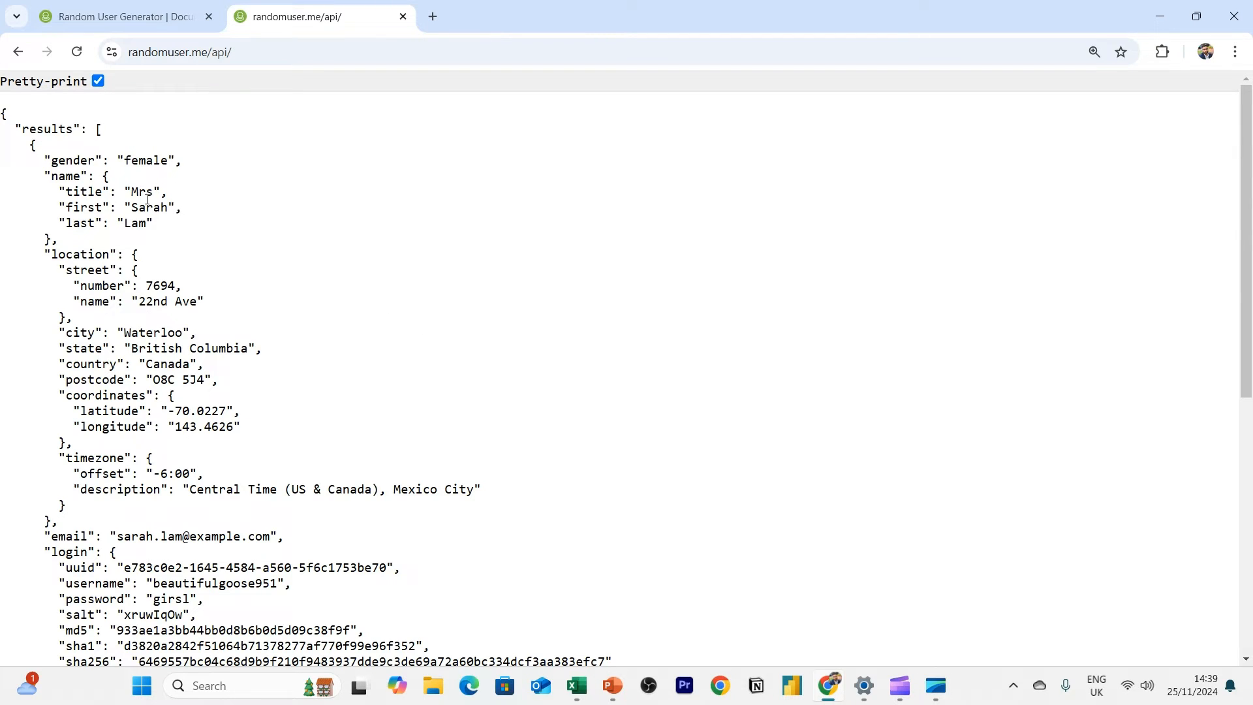
mouse_move(112, 214)
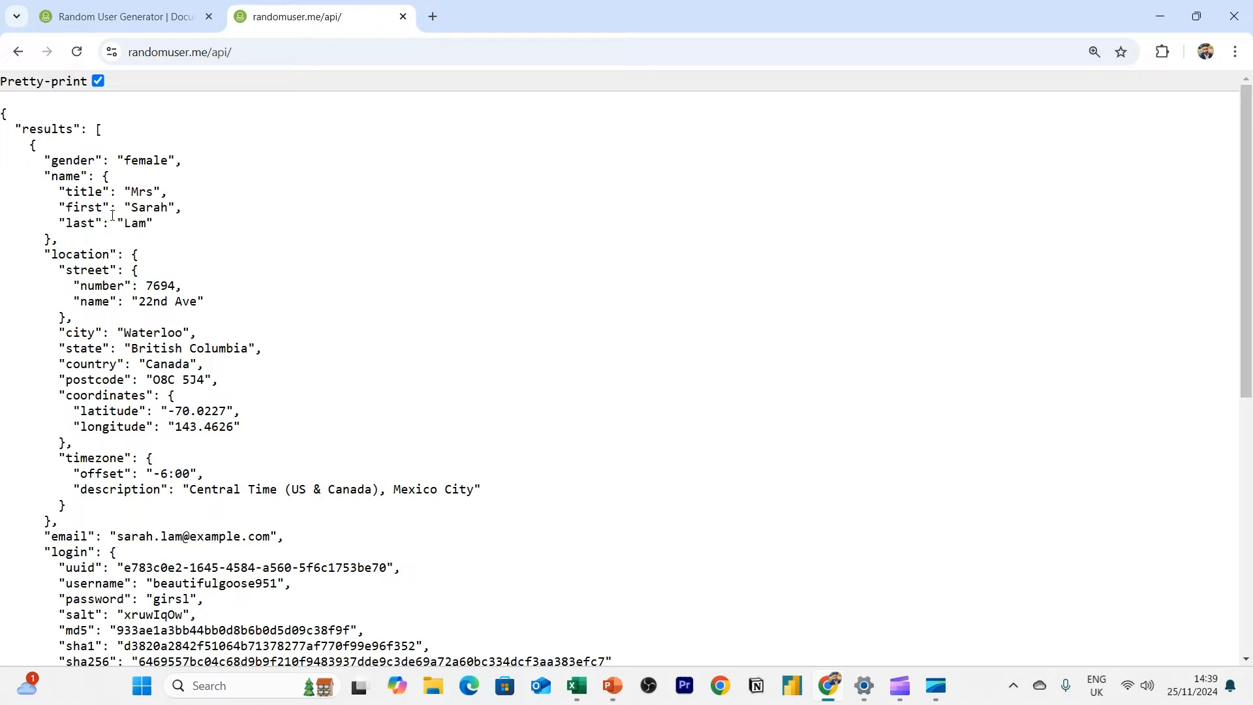
mouse_move(551, 373)
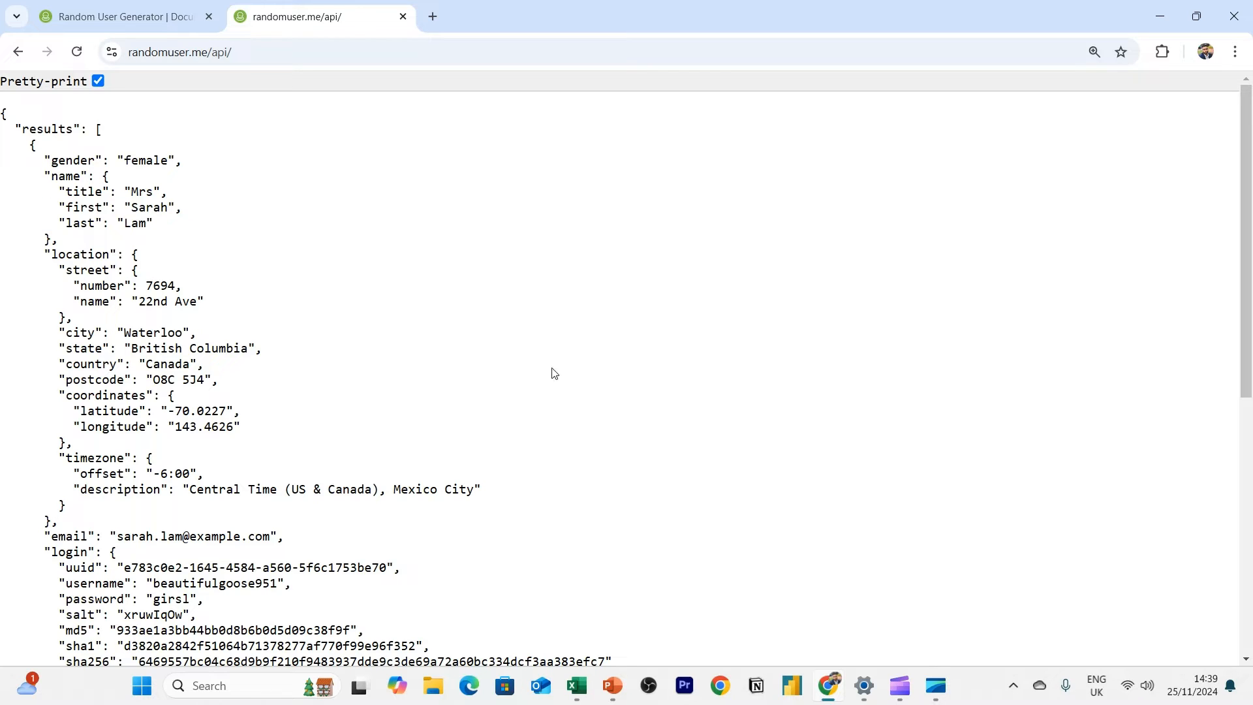
mouse_move(577, 382)
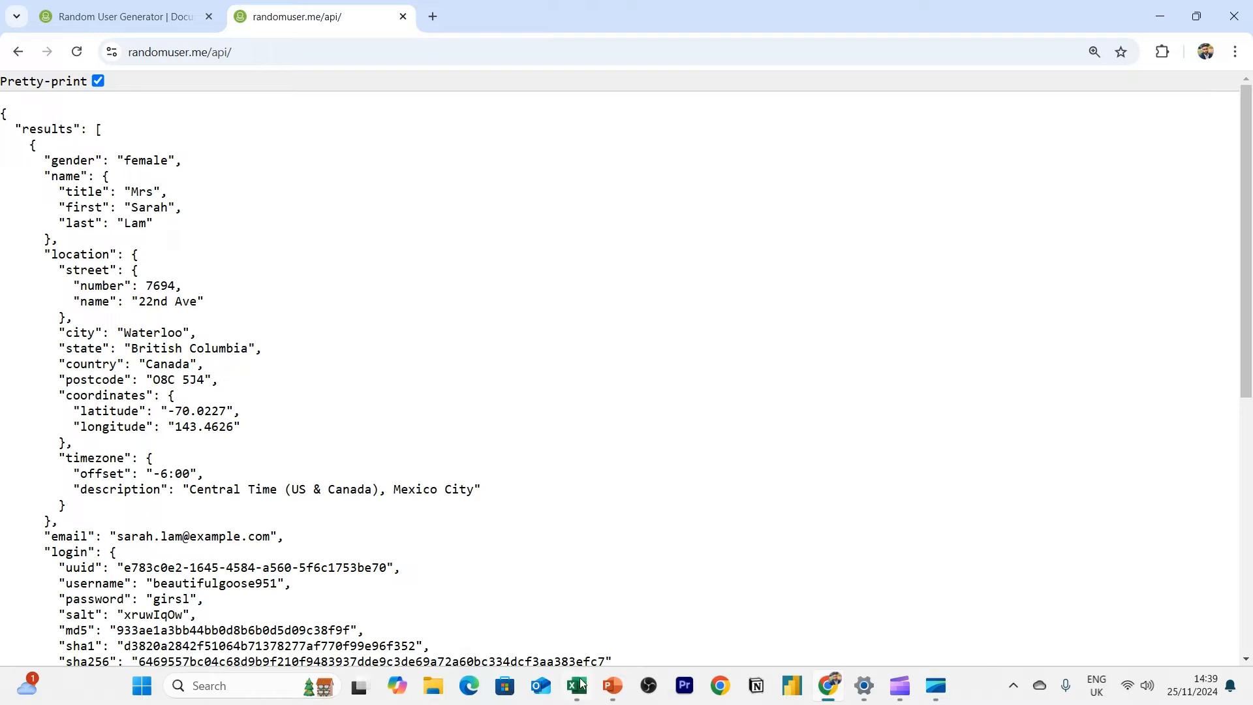
In the Excel workbook from cell A1, start a Data > Get Data > From Web import
click(574, 685)
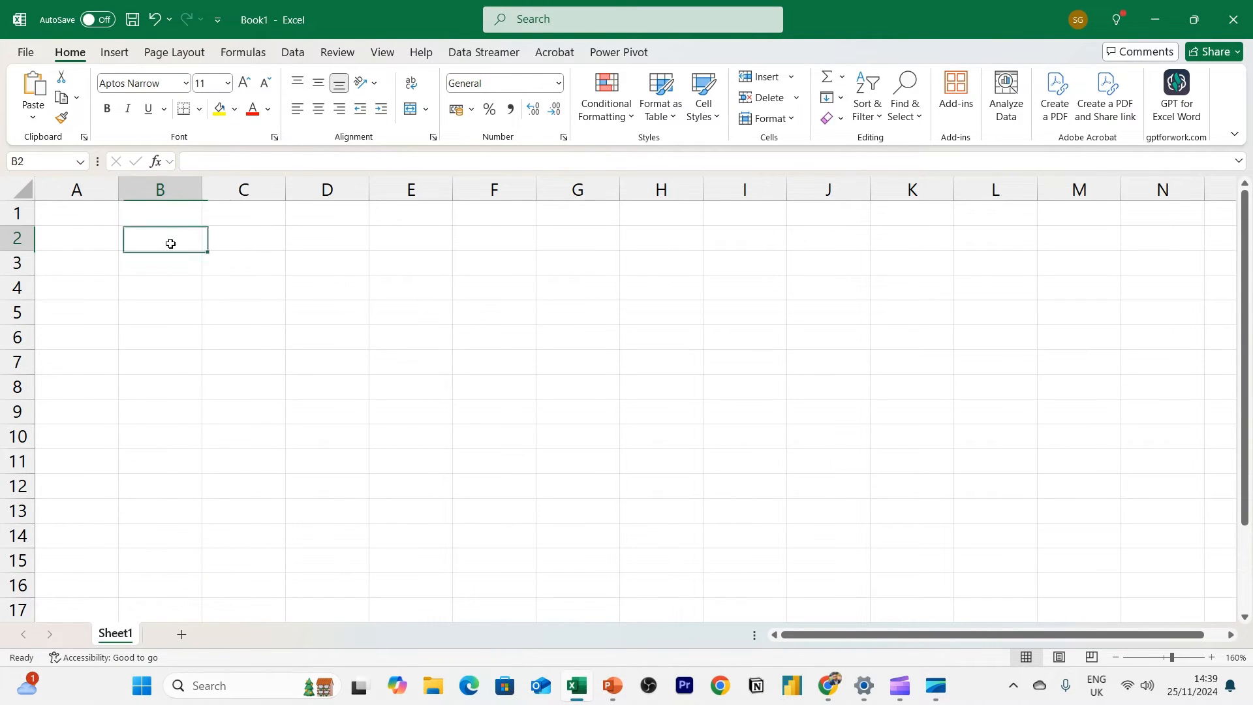
click(76, 213)
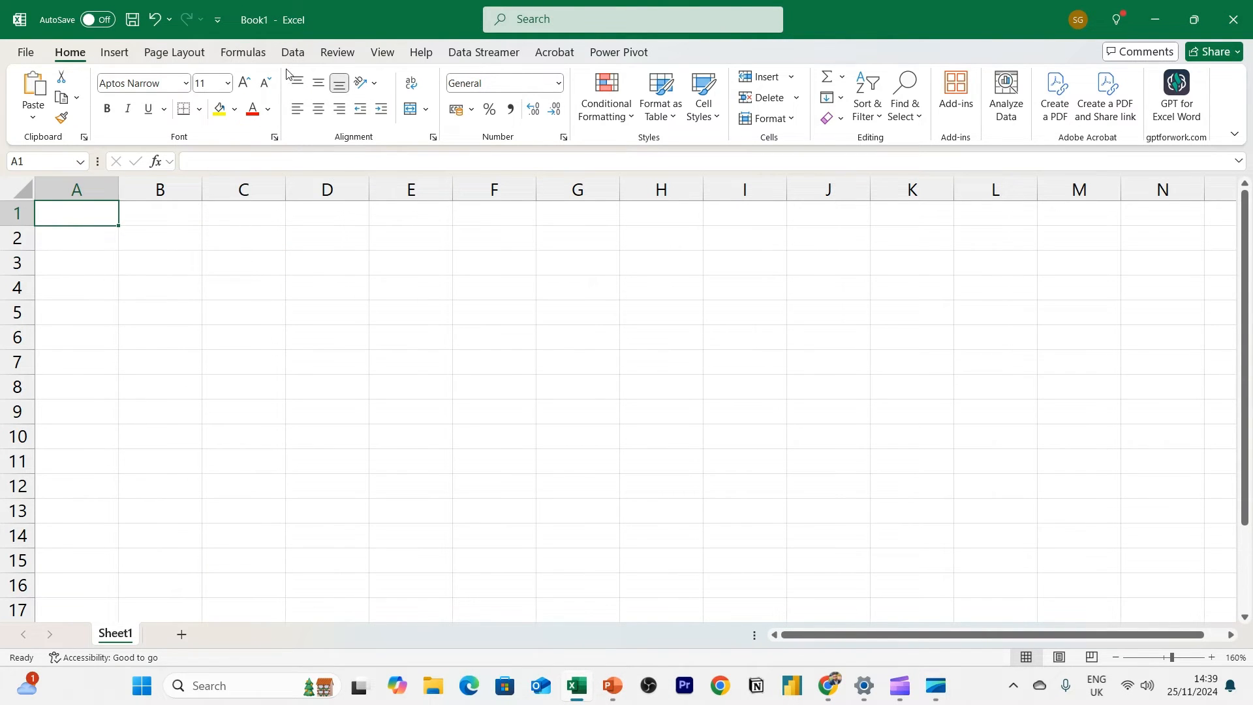
click(292, 52)
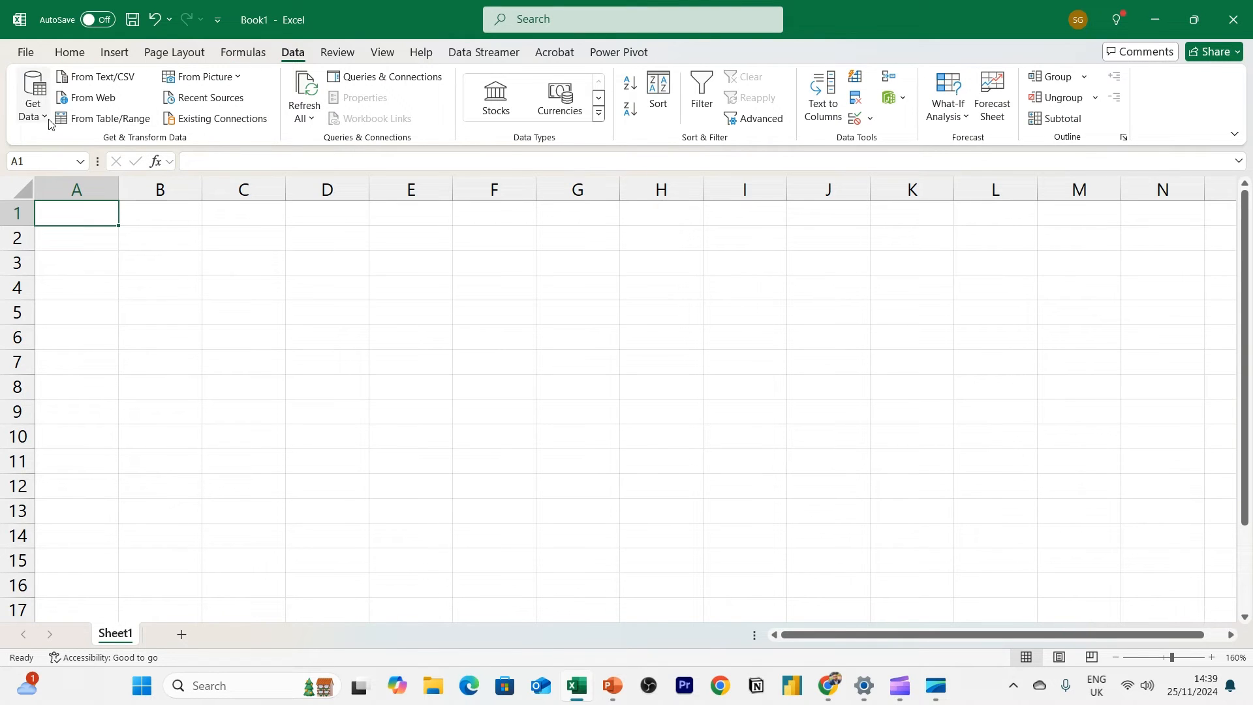
mouse_move(110, 119)
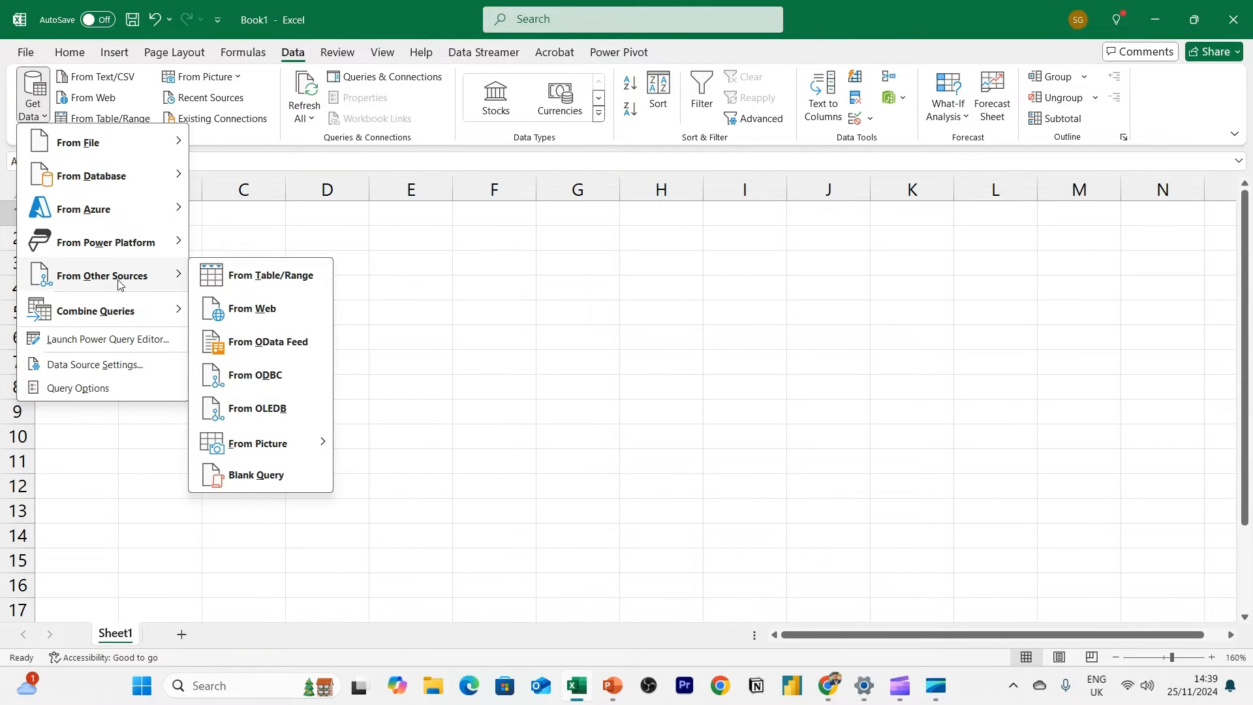
mouse_move(251, 308)
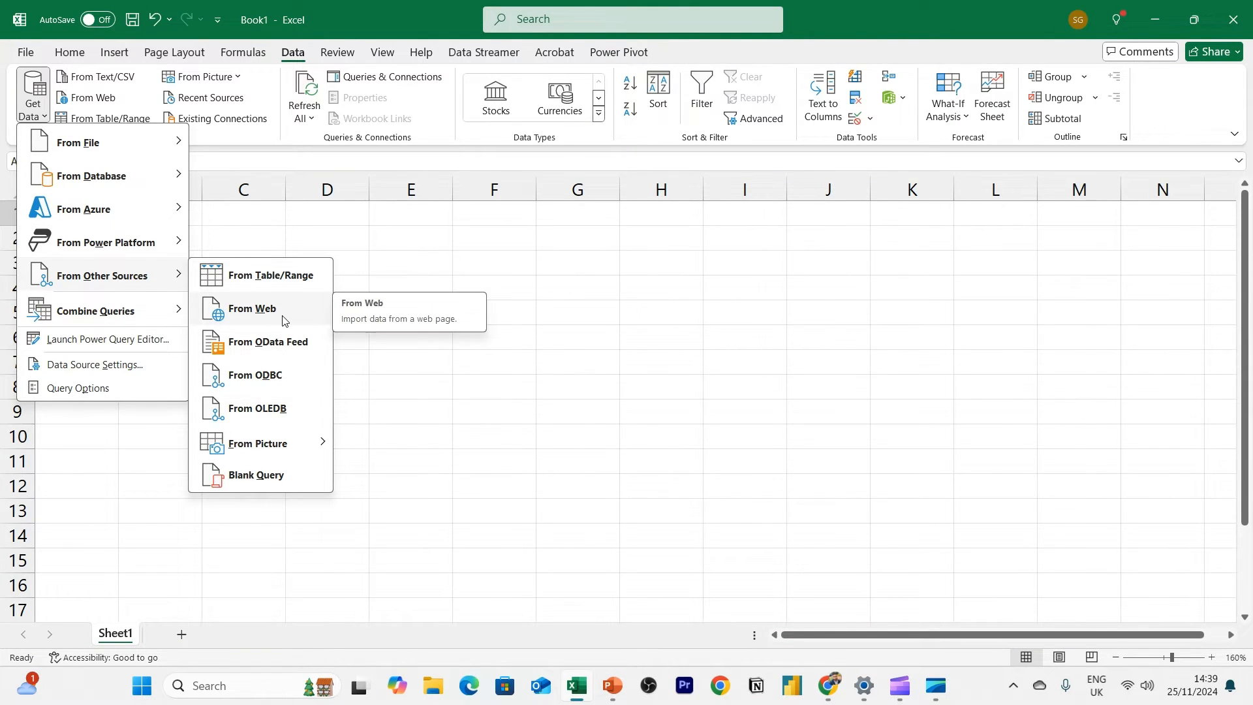
click(251, 308)
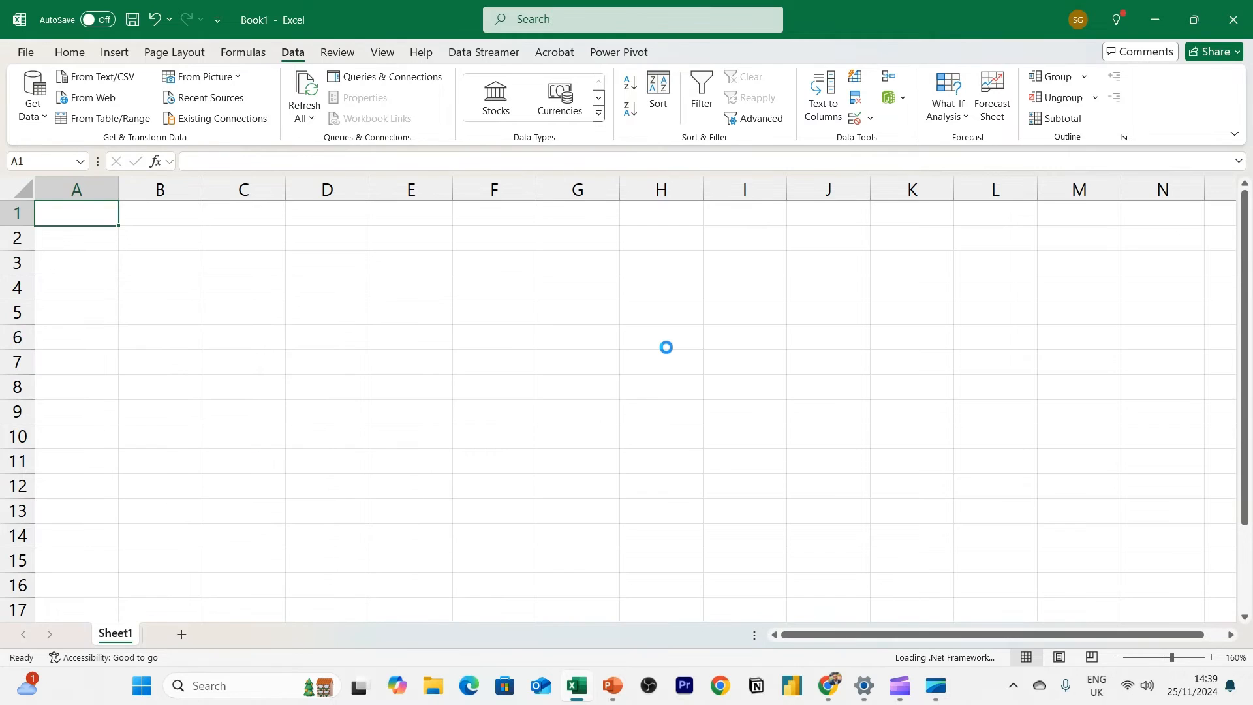
click(92, 98)
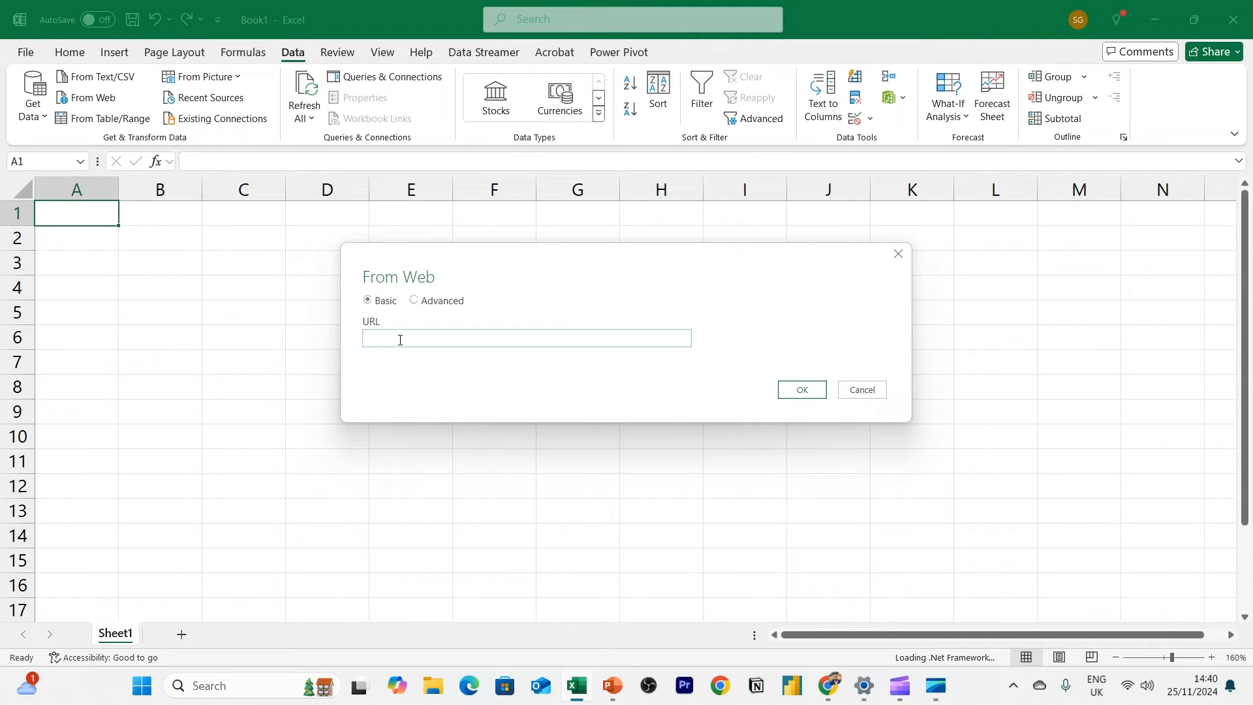
text(https://randomuser.me/api/)
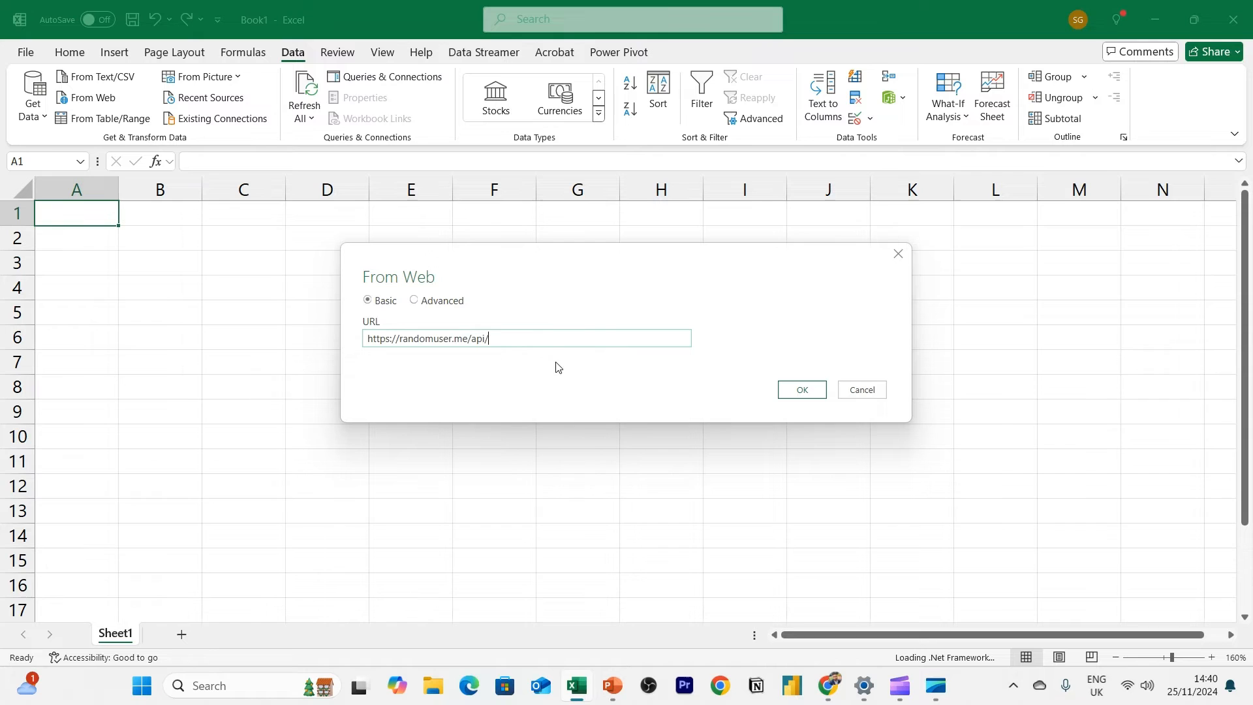
mouse_move(745, 425)
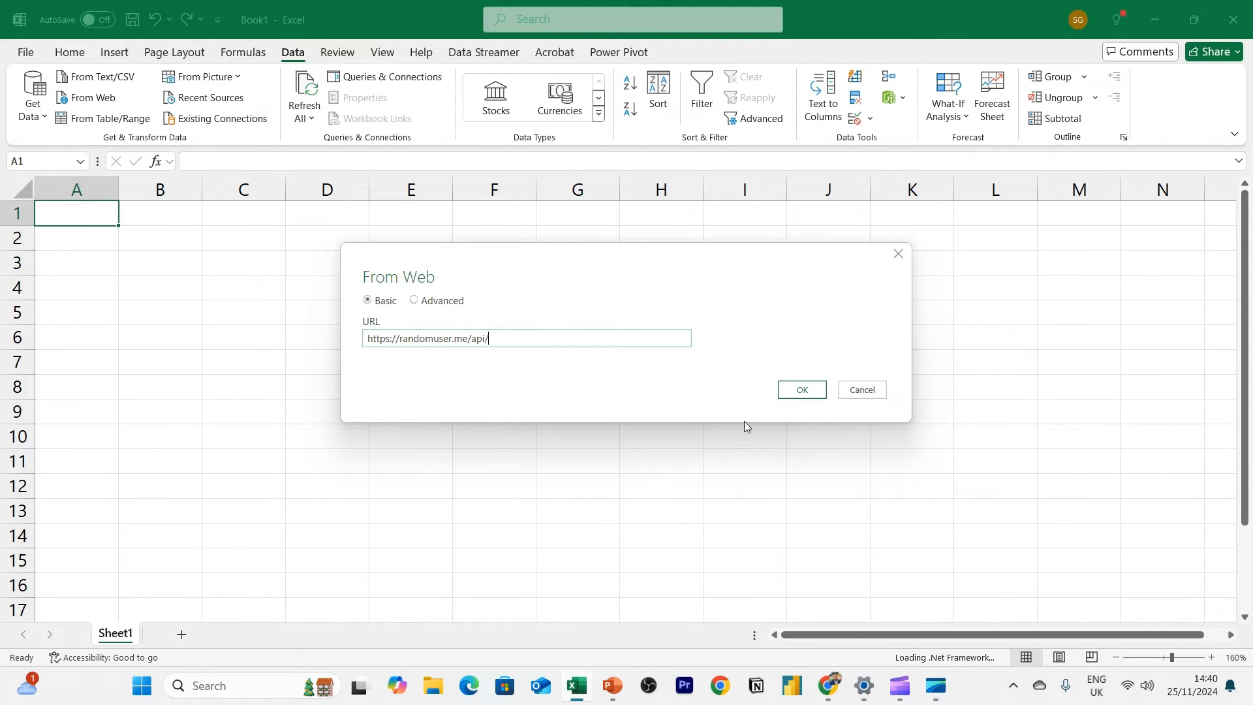
click(800, 390)
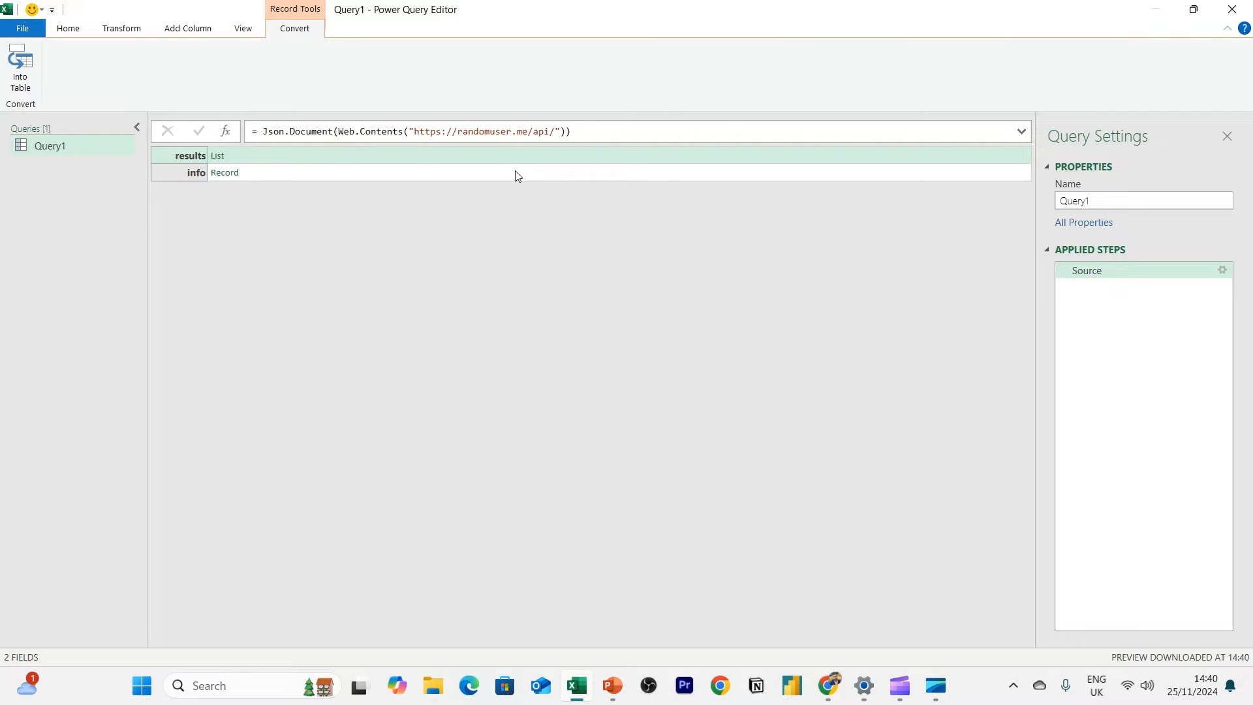
mouse_move(112, 179)
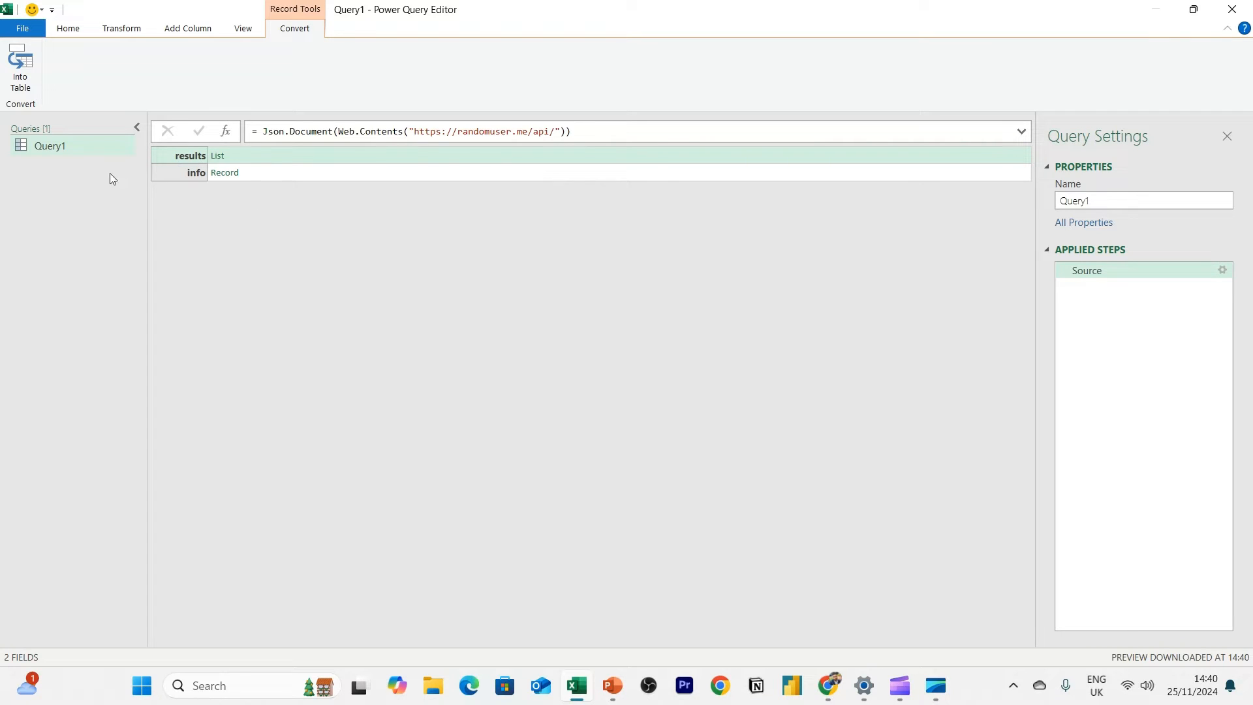
mouse_move(190, 155)
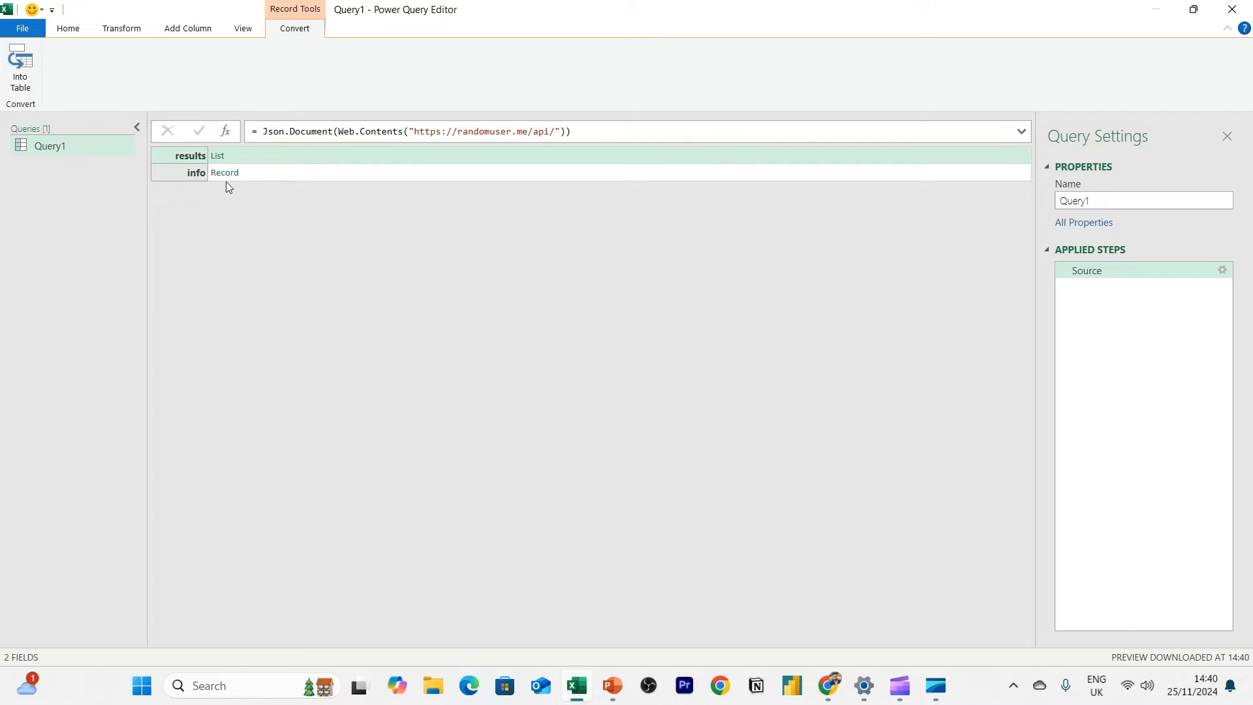
mouse_move(1140, 234)
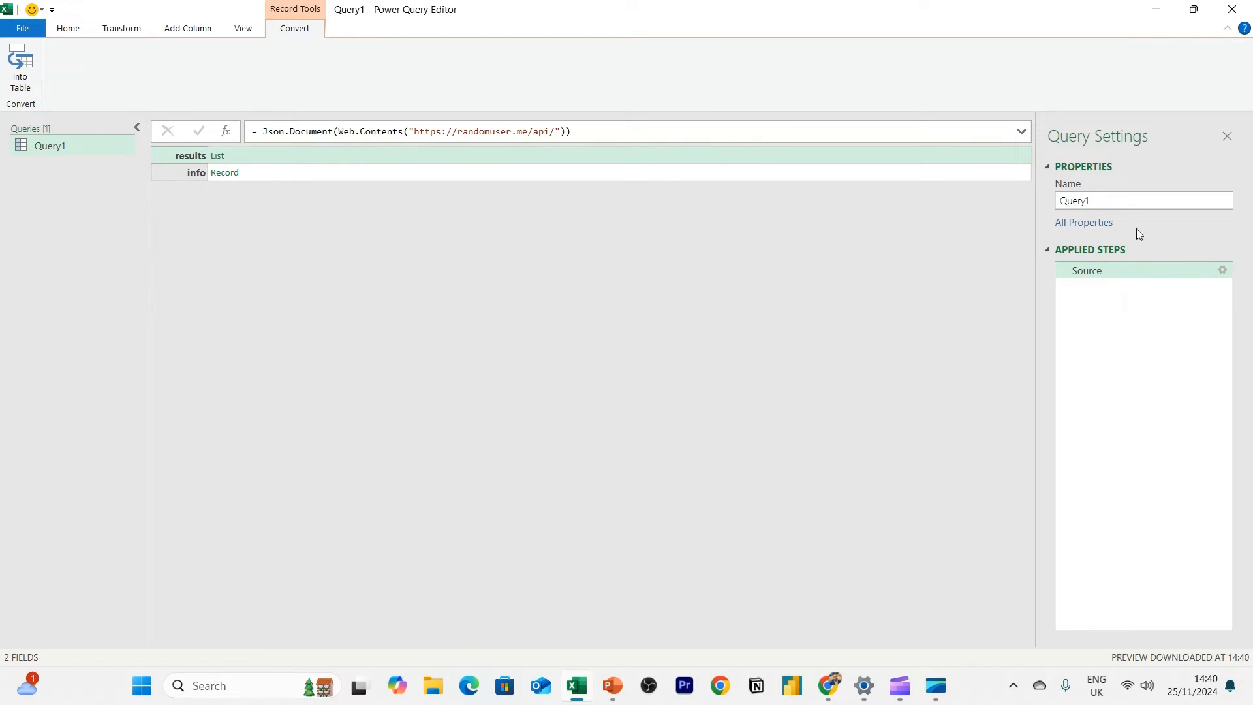
mouse_move(399, 297)
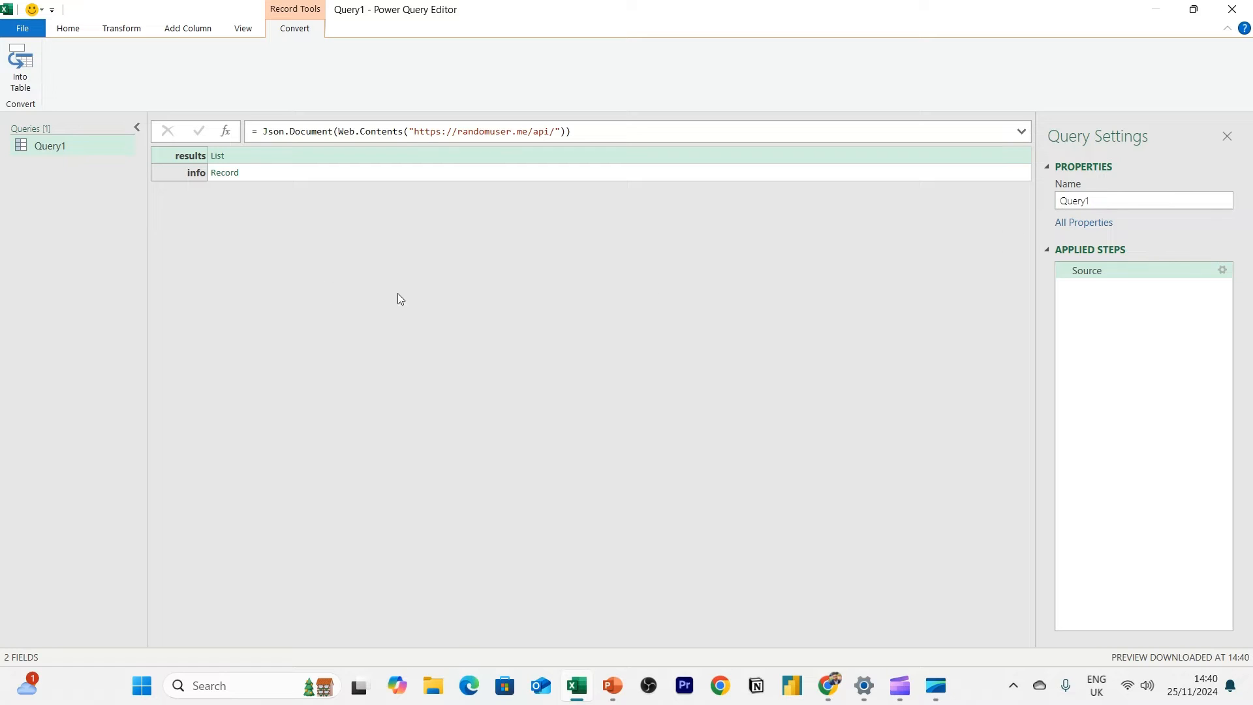
mouse_move(241, 236)
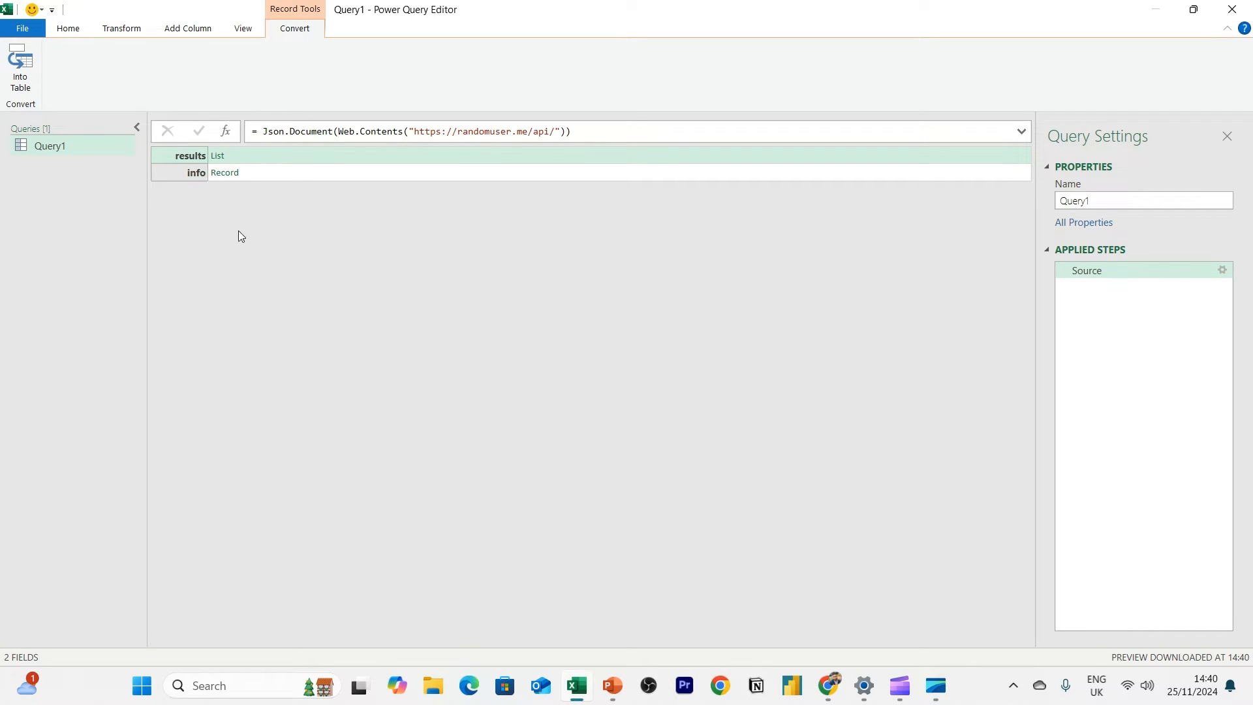
mouse_move(1107, 274)
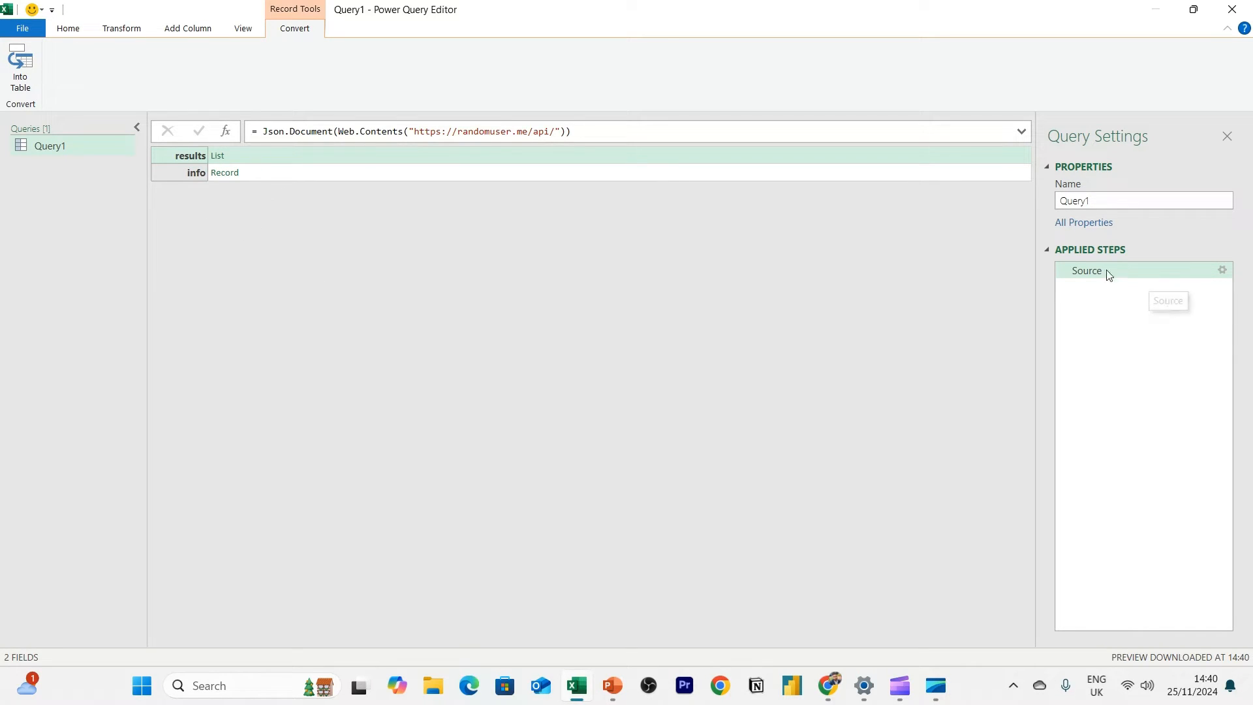
mouse_move(1109, 373)
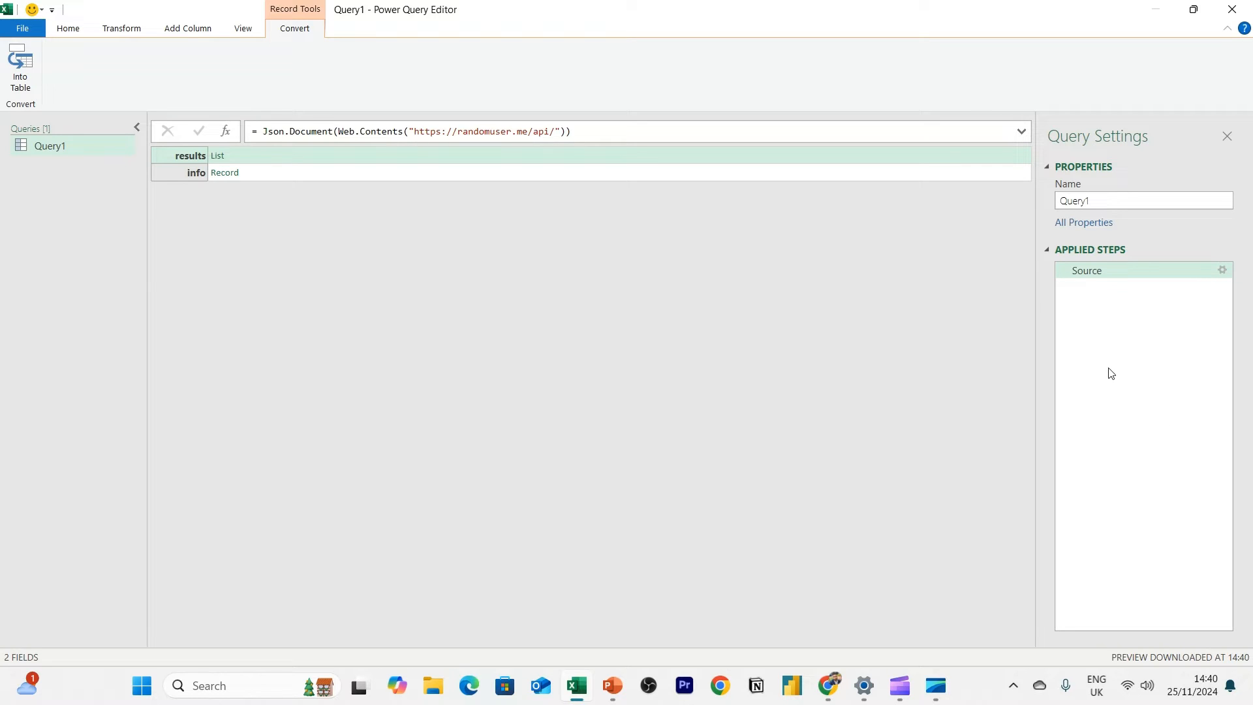
mouse_move(236, 166)
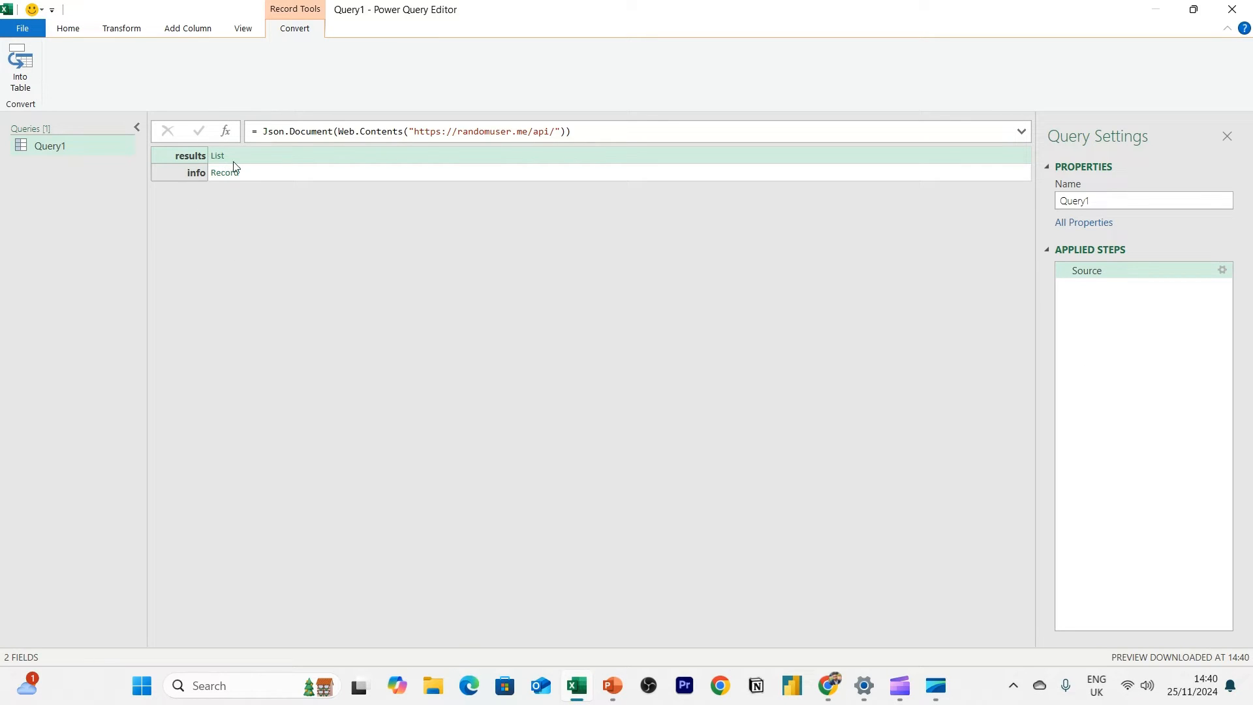
mouse_move(234, 178)
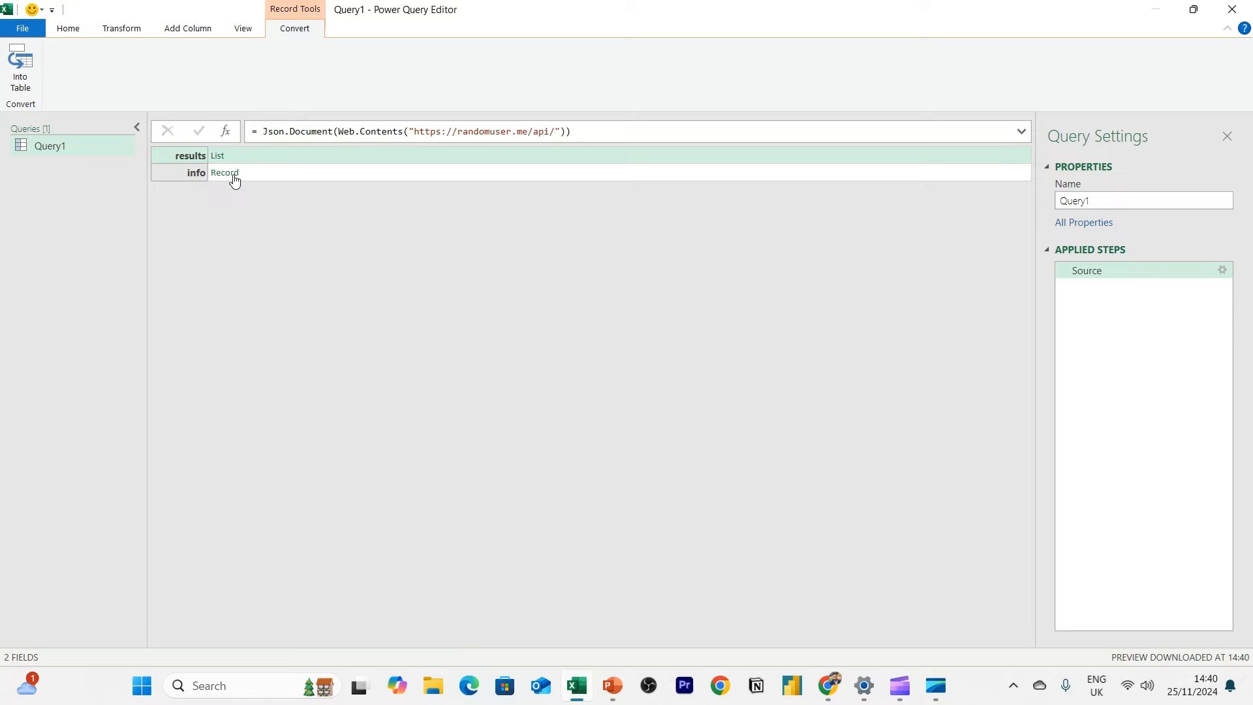
mouse_move(218, 160)
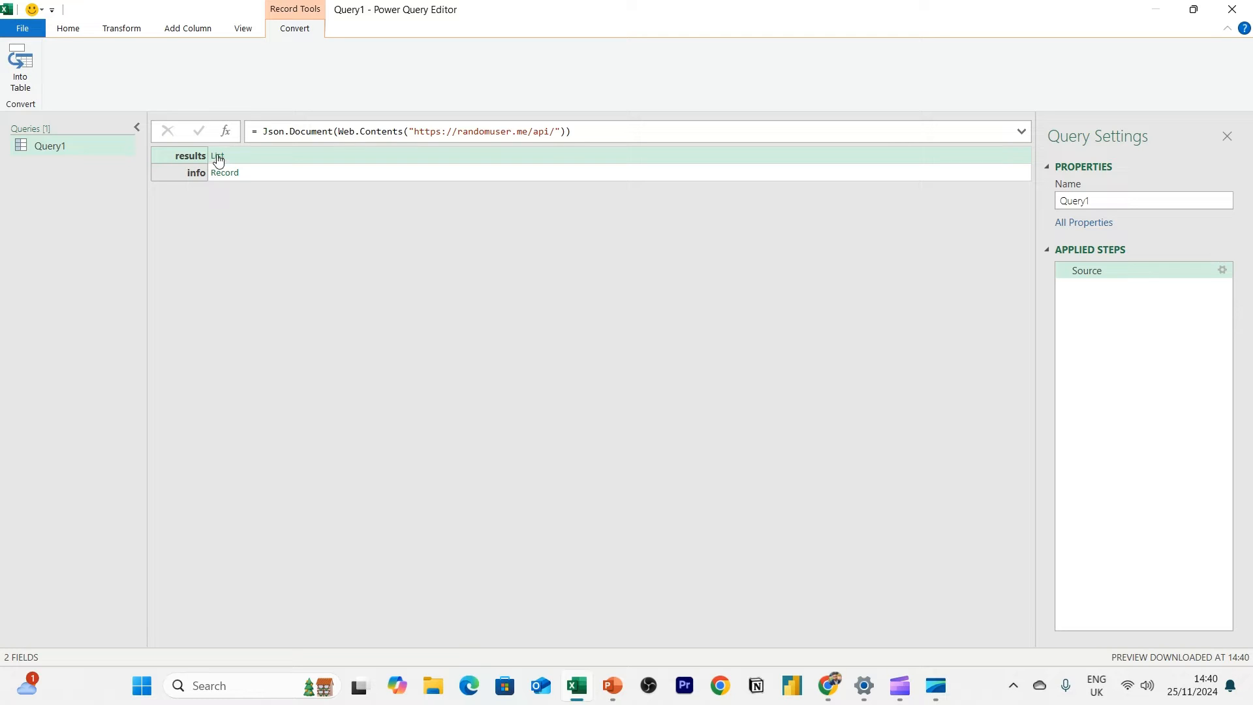
mouse_move(223, 173)
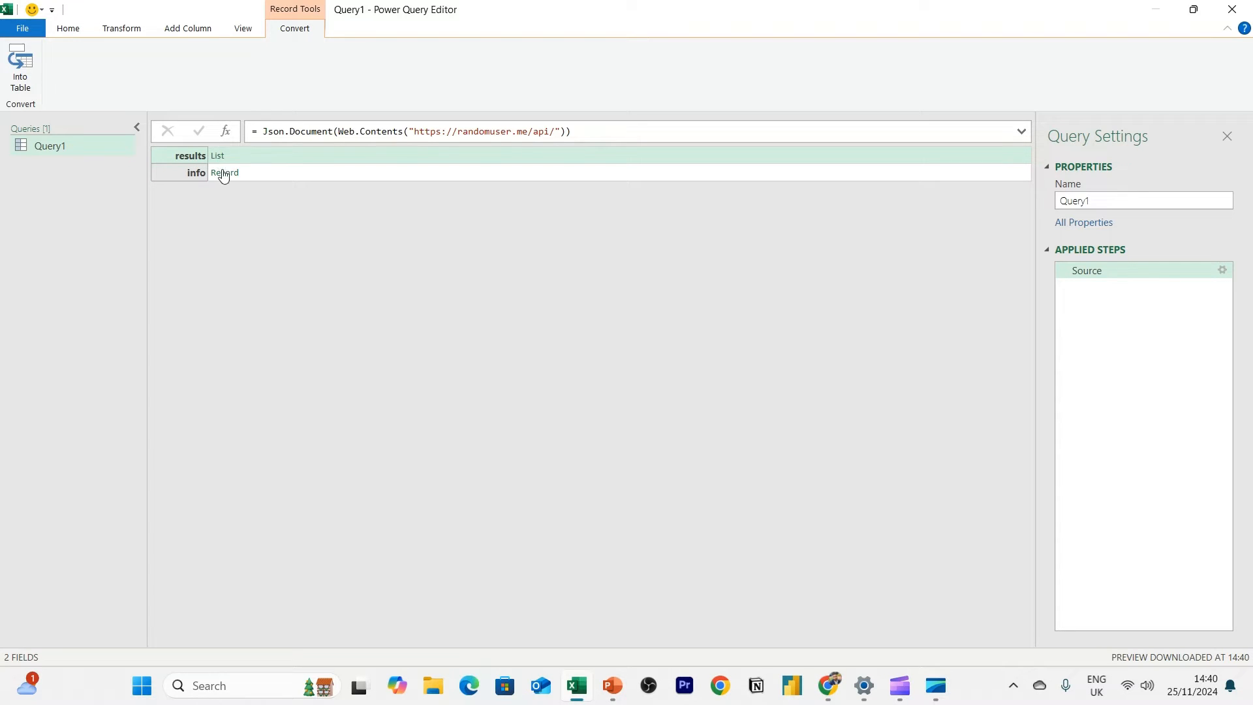
Drill into the results list and open the single user Record to reveal its twelve fields
click(218, 155)
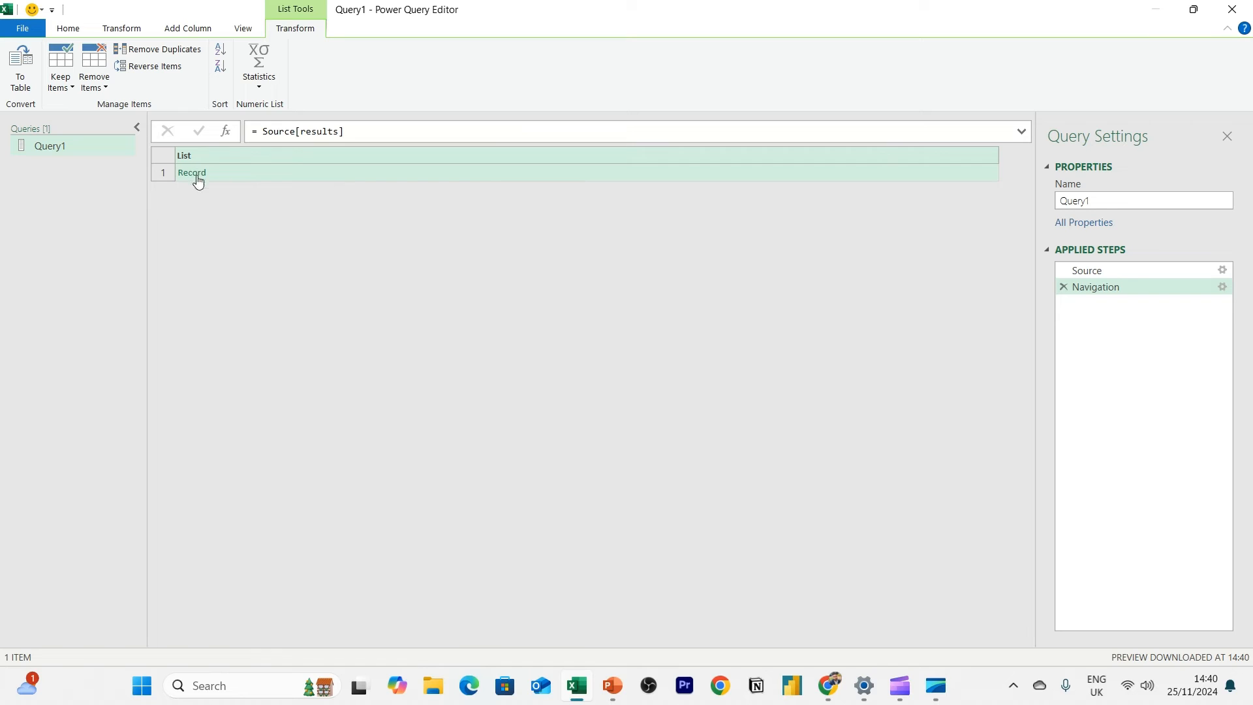
click(190, 172)
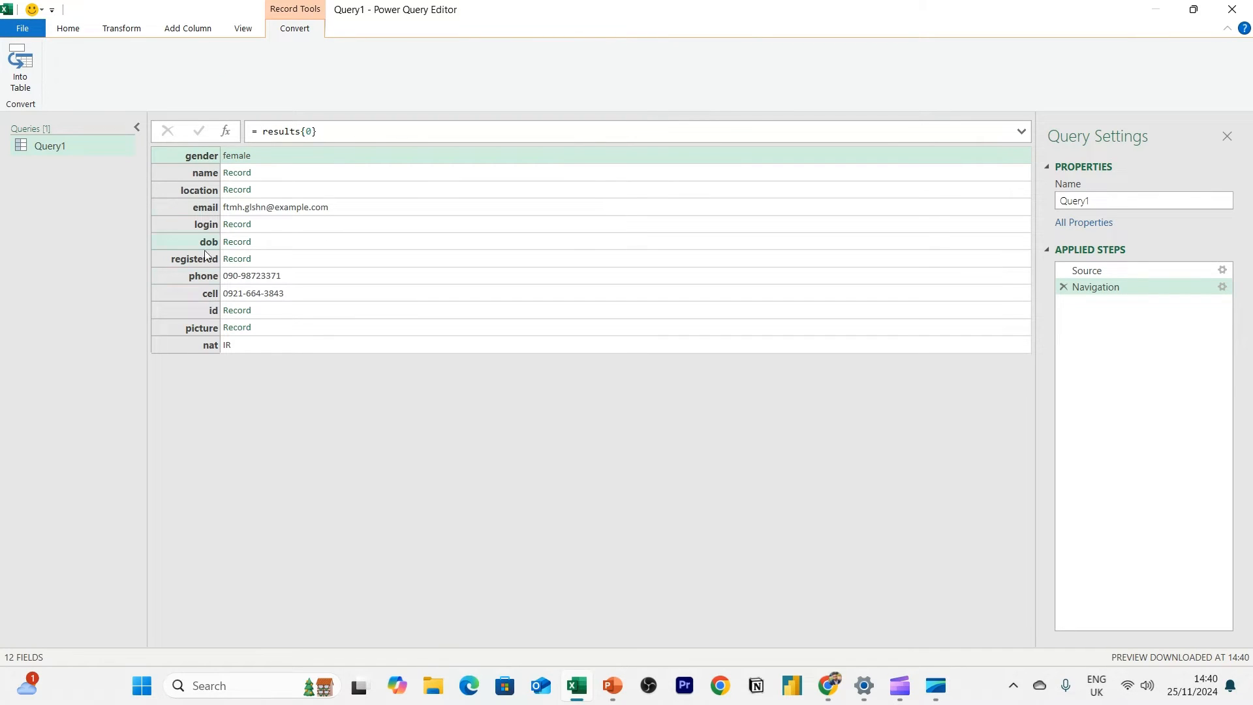
mouse_move(205, 172)
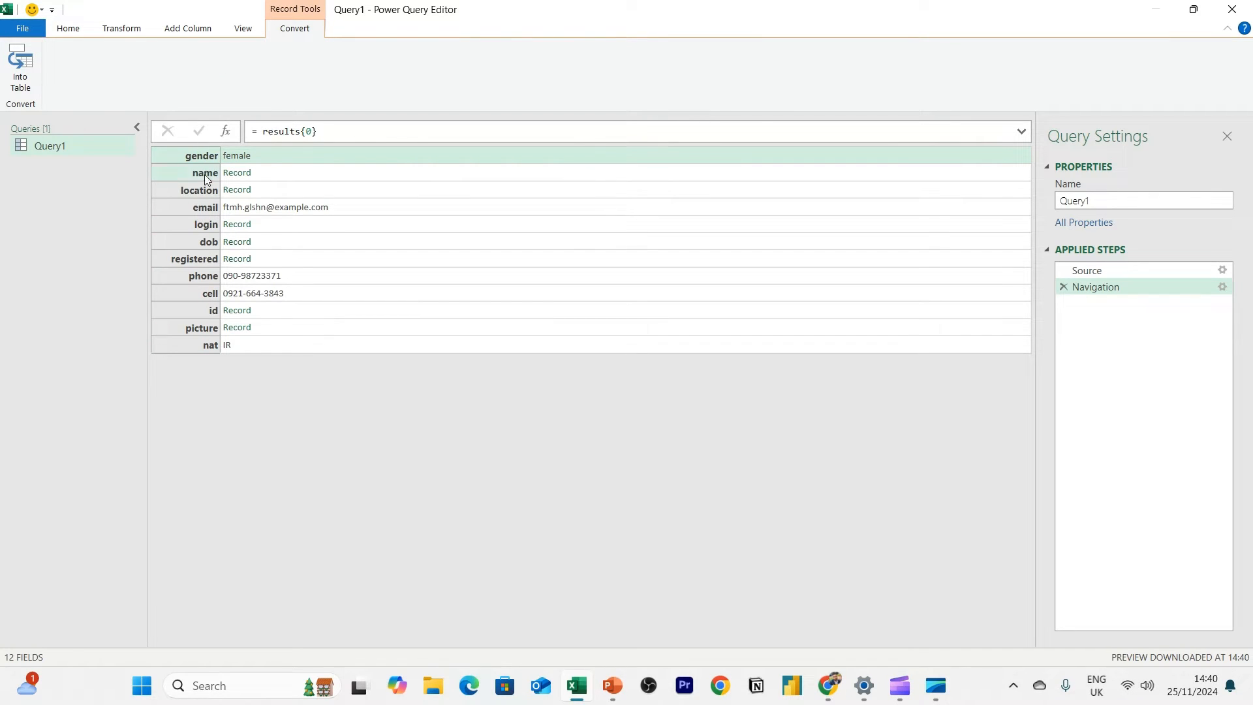
mouse_move(207, 190)
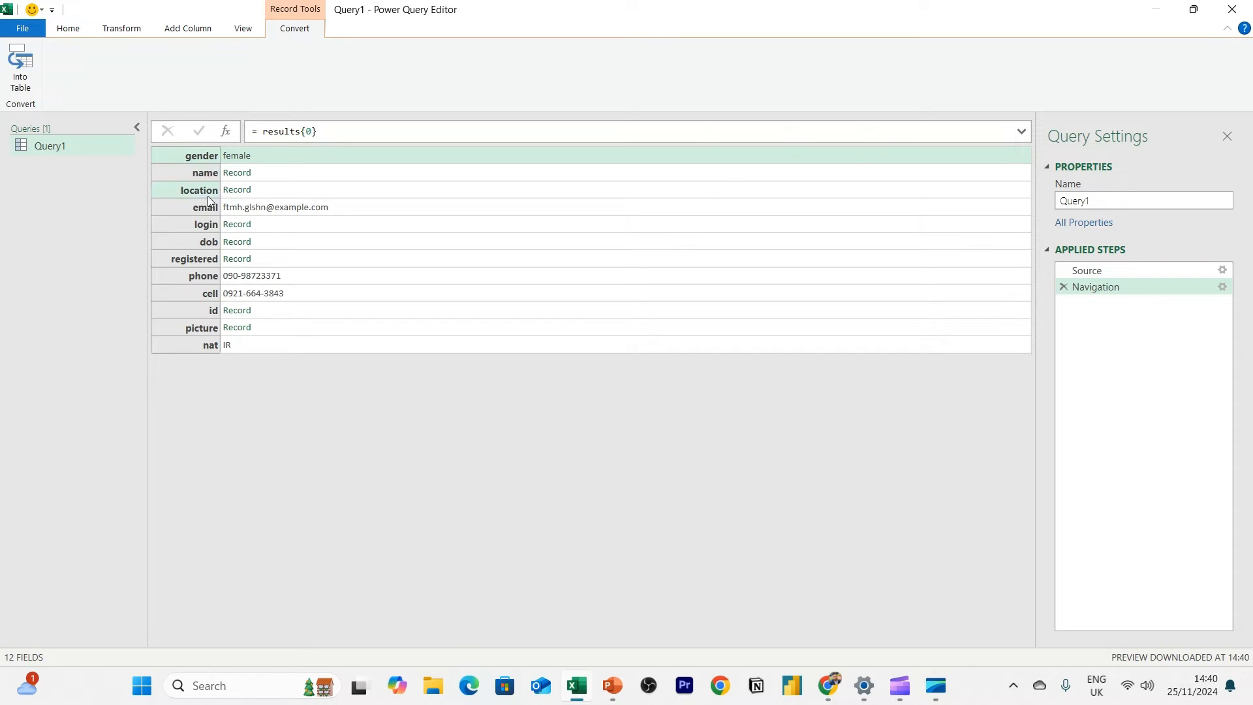
mouse_move(234, 178)
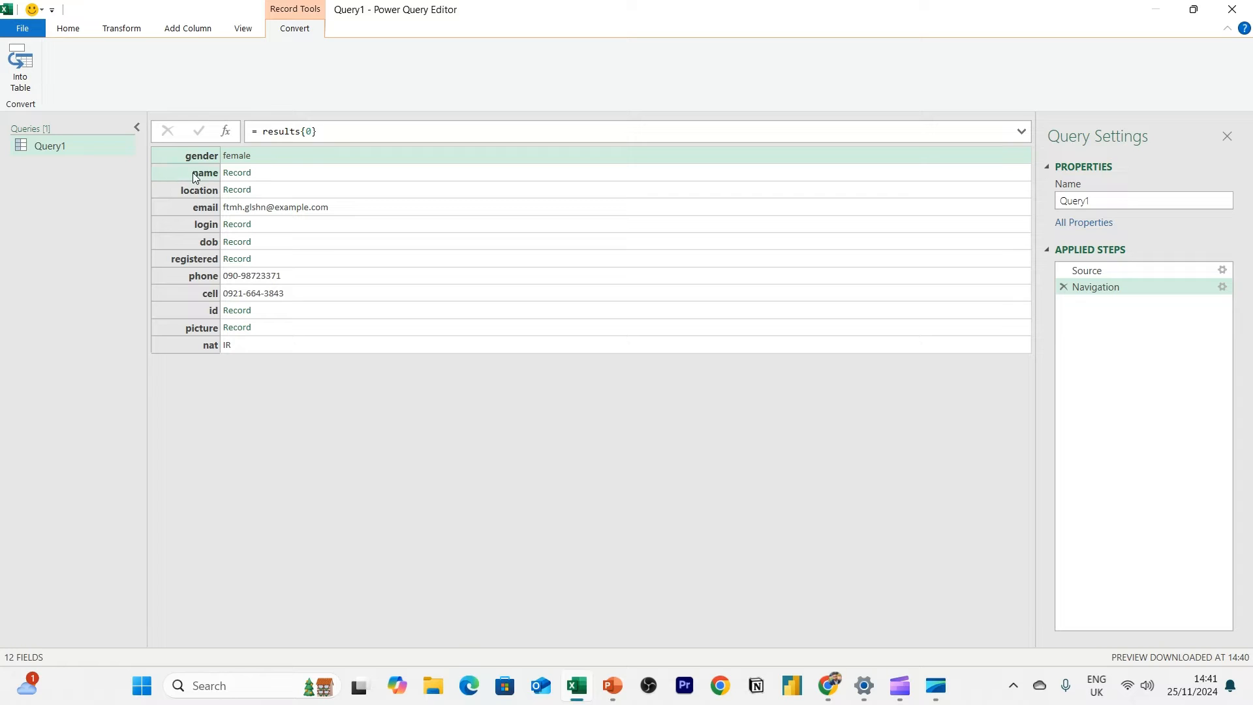
mouse_move(237, 172)
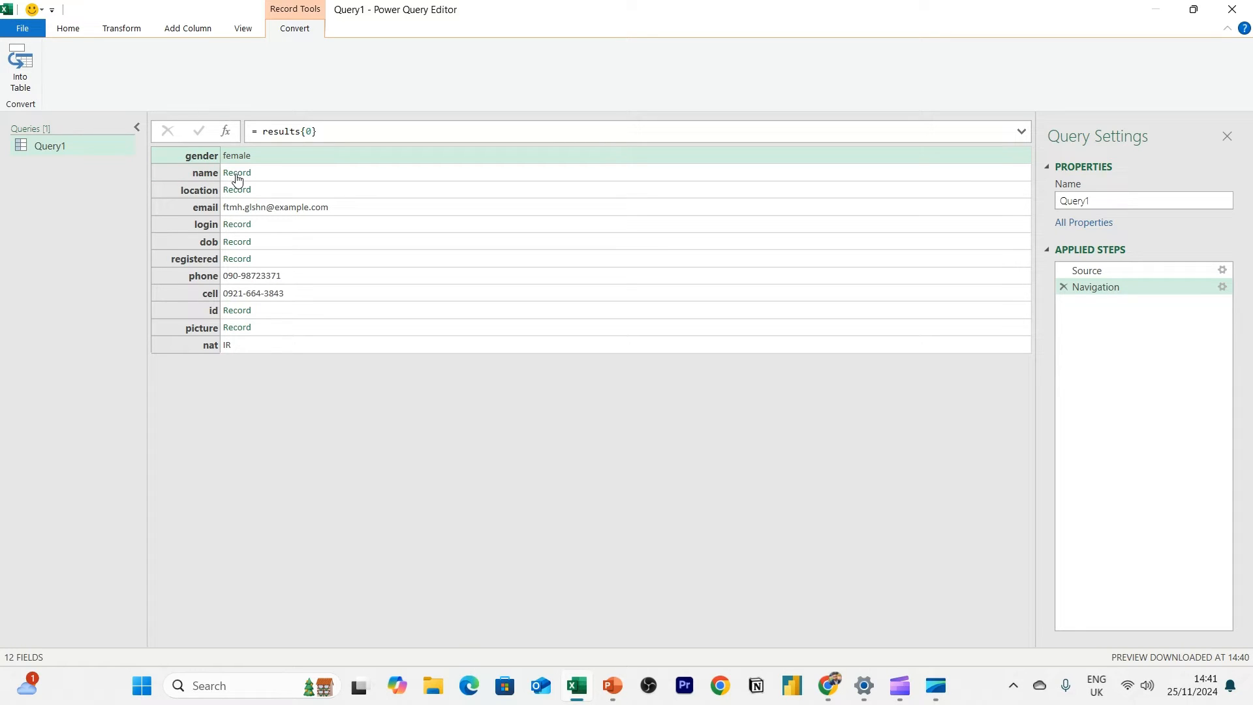
mouse_move(143, 129)
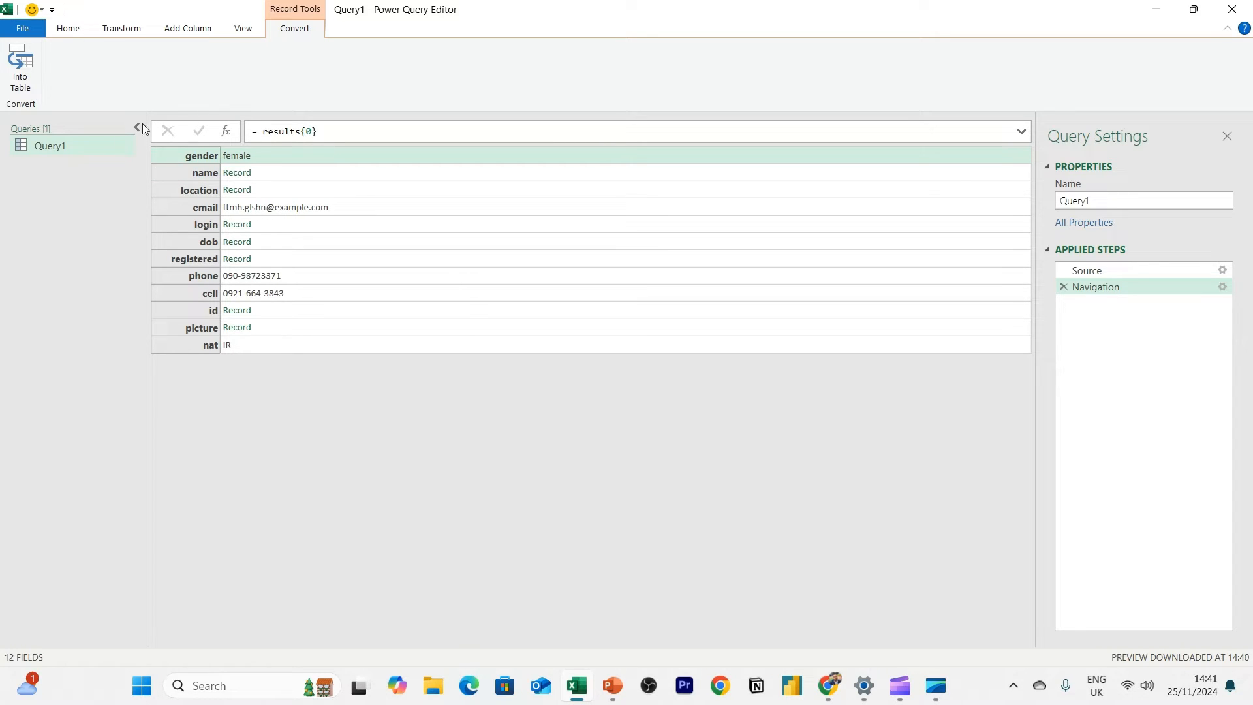
mouse_move(173, 187)
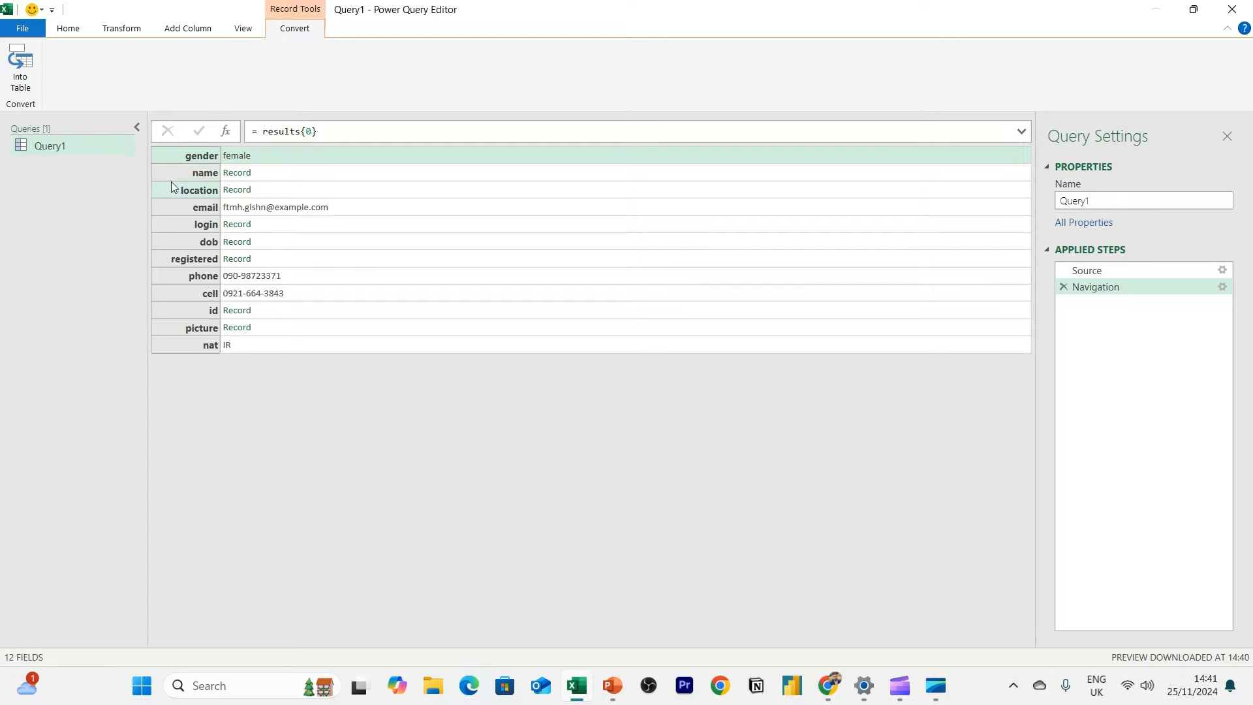
Convert the record into a table and transpose it so the twelve fields become columns
click(19, 68)
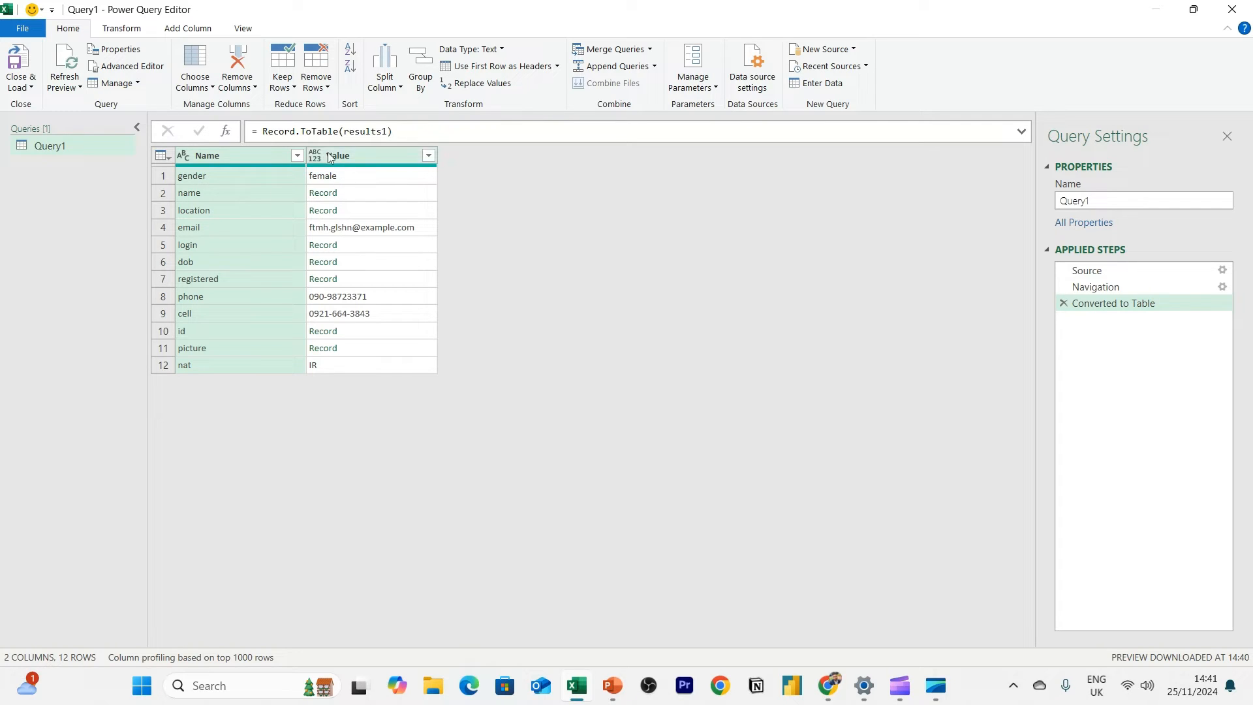
mouse_move(232, 242)
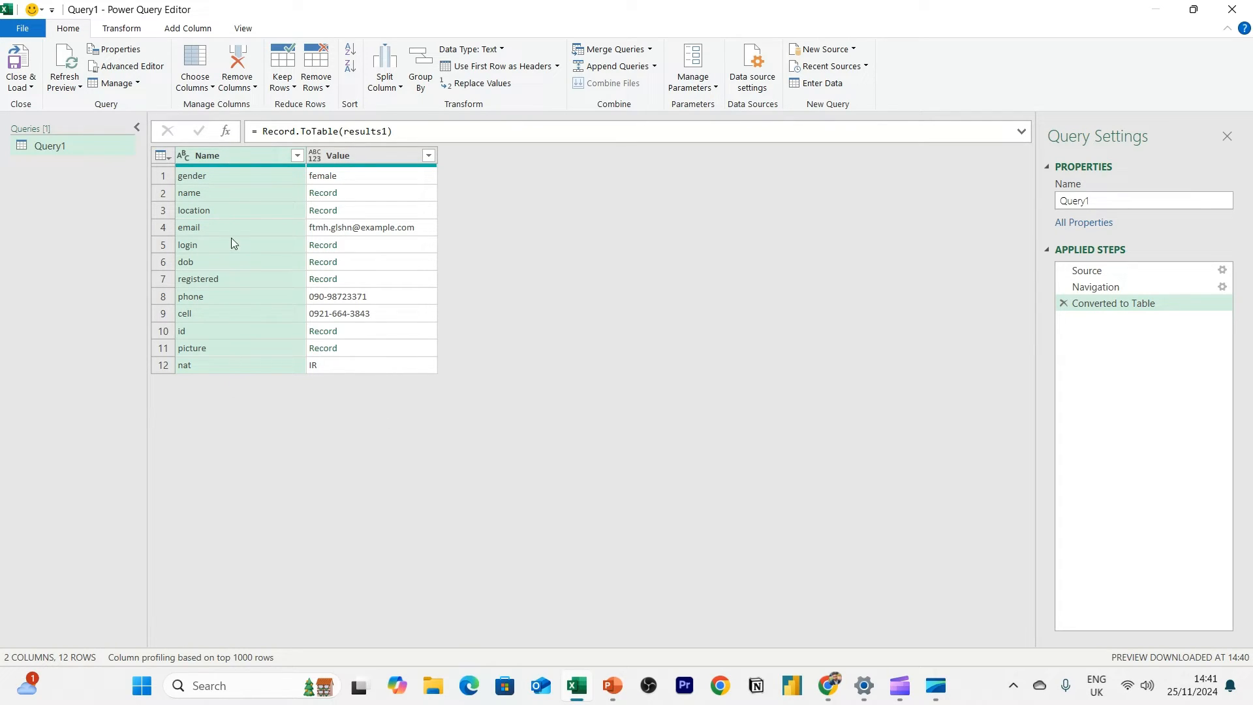
mouse_move(216, 177)
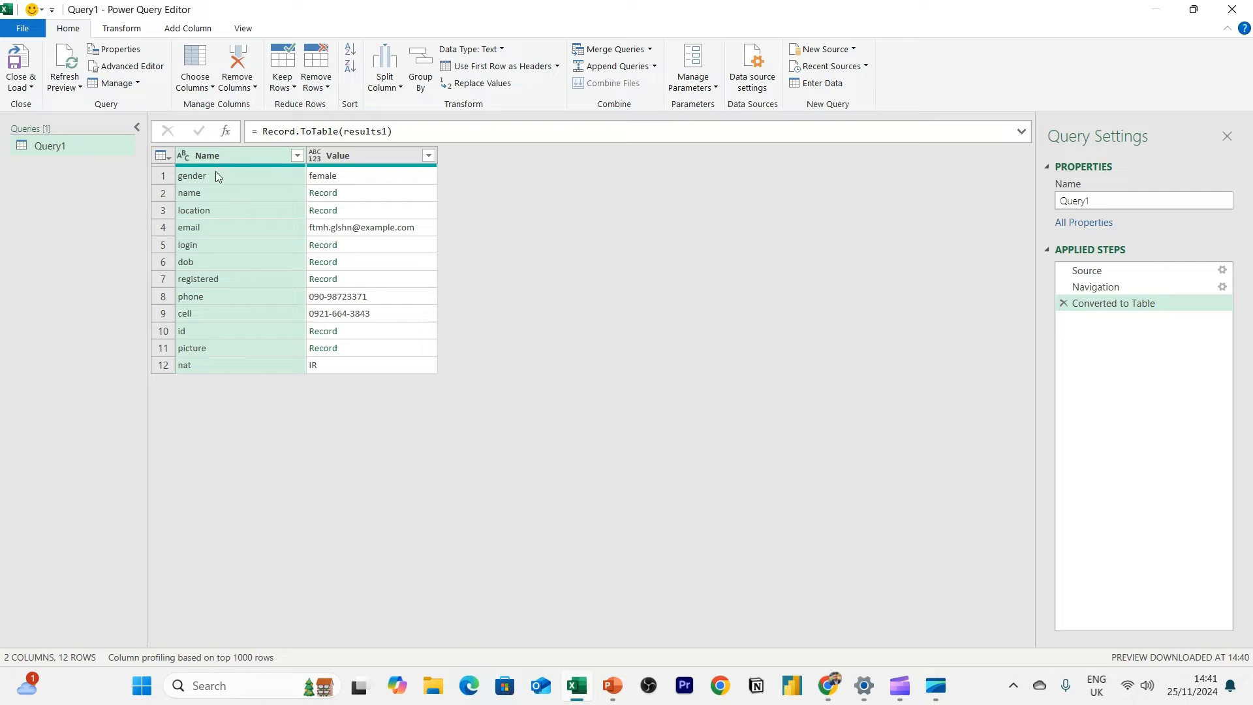
mouse_move(172, 46)
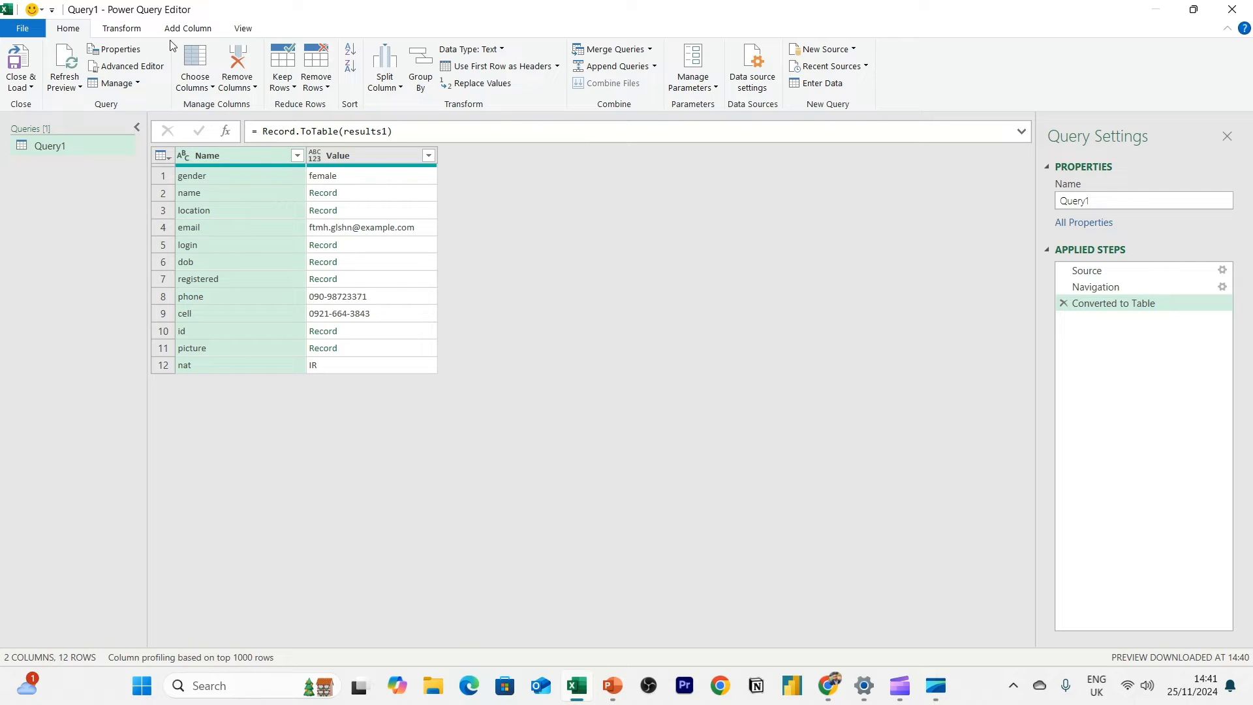
click(121, 27)
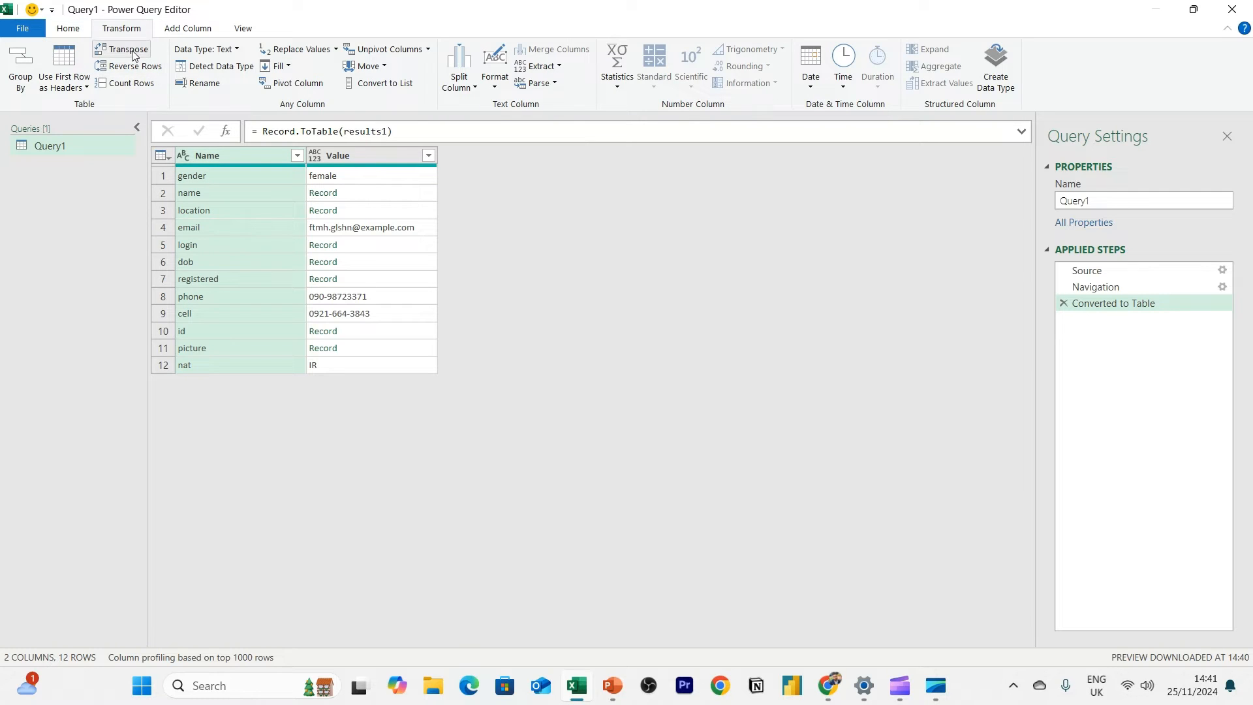
mouse_move(287, 266)
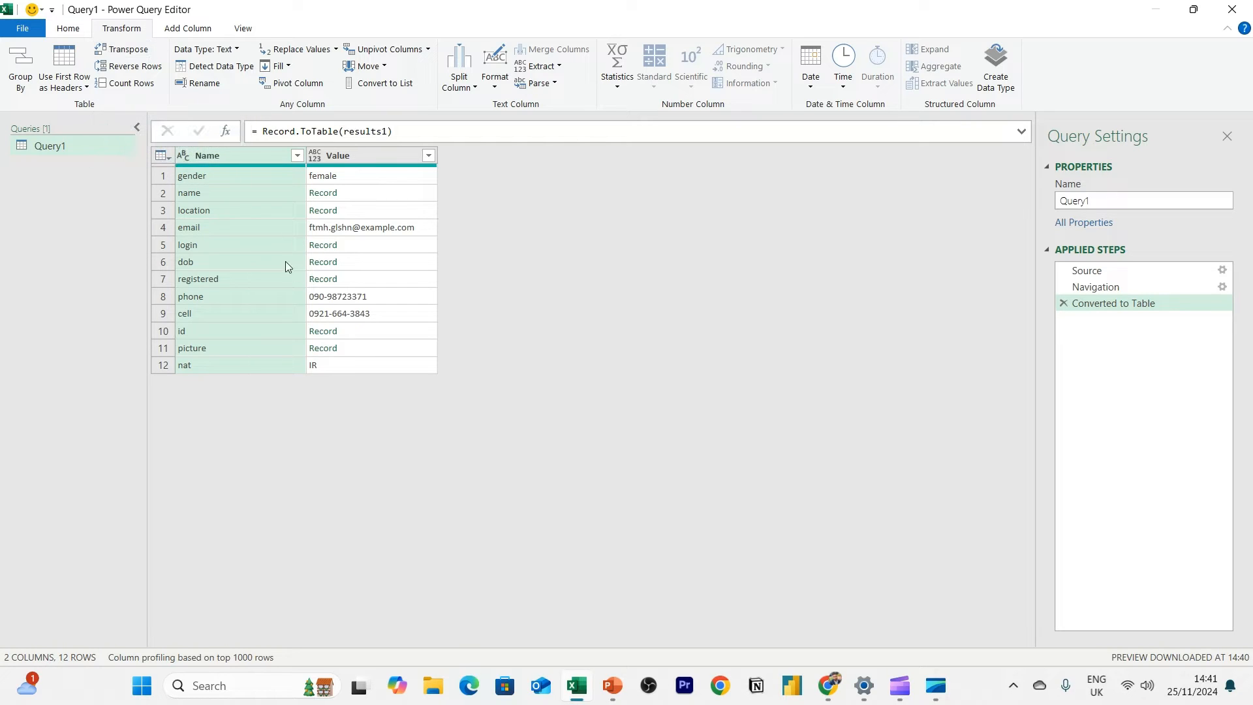
mouse_move(127, 49)
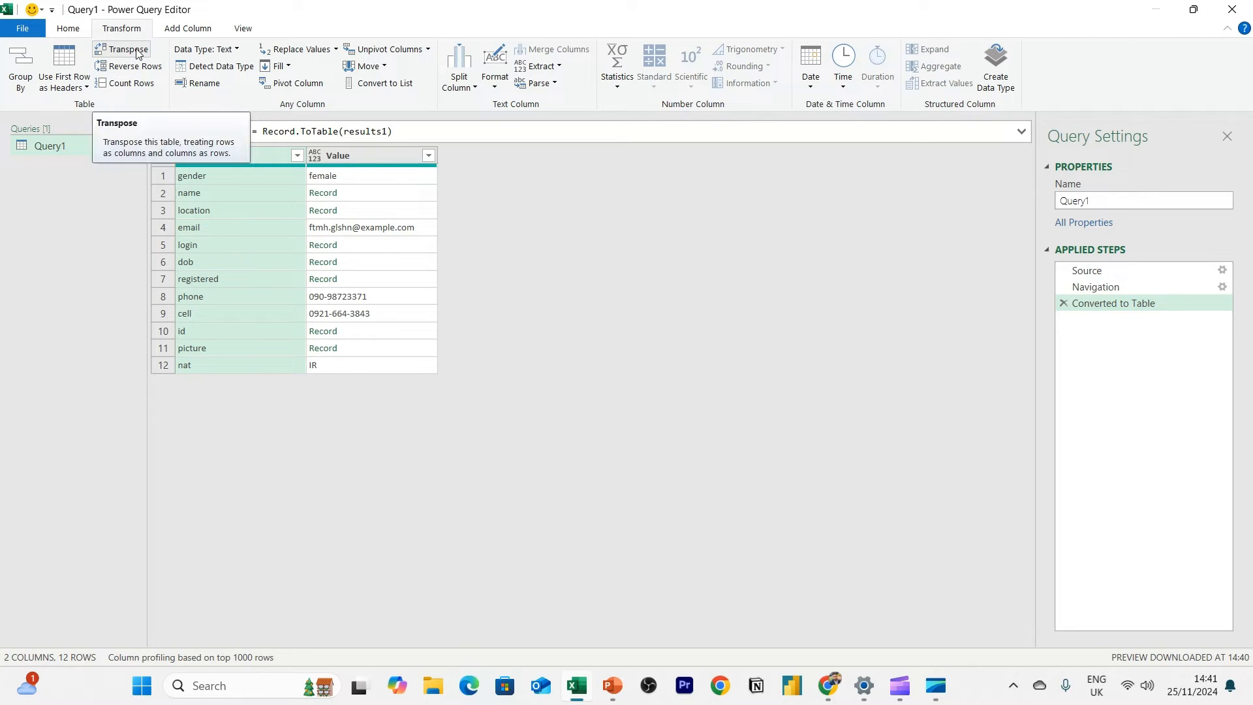
click(127, 49)
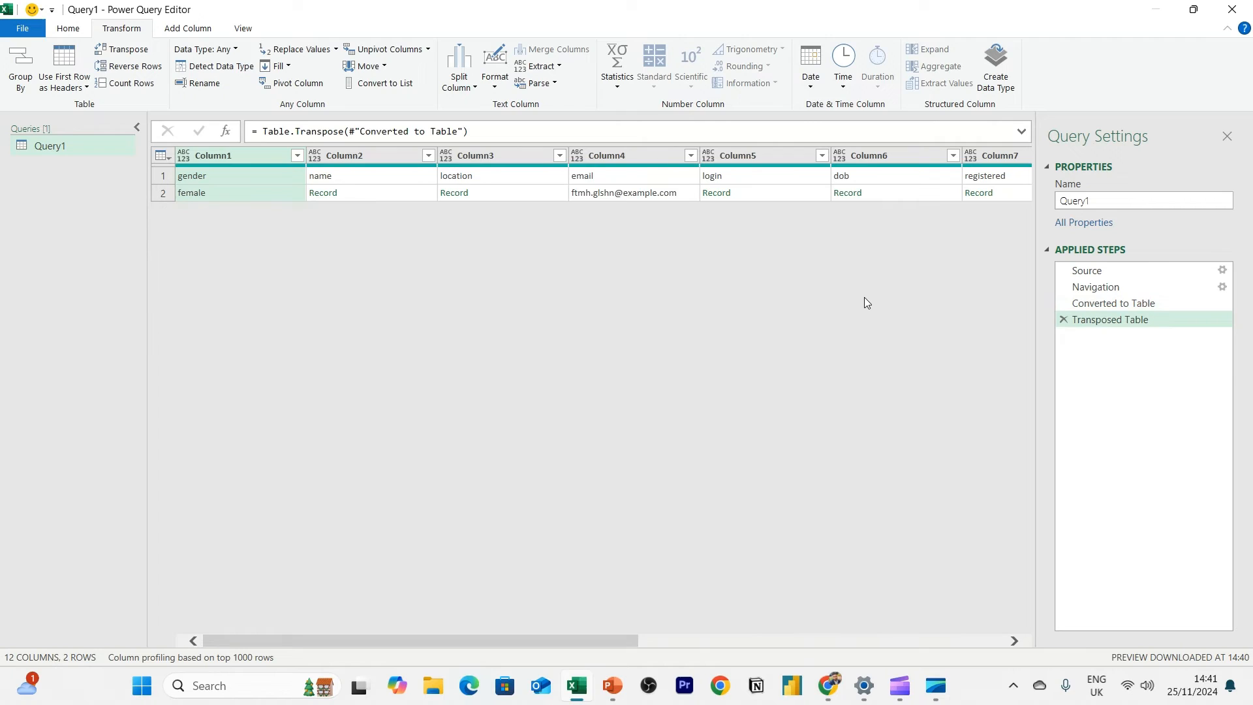
mouse_move(222, 174)
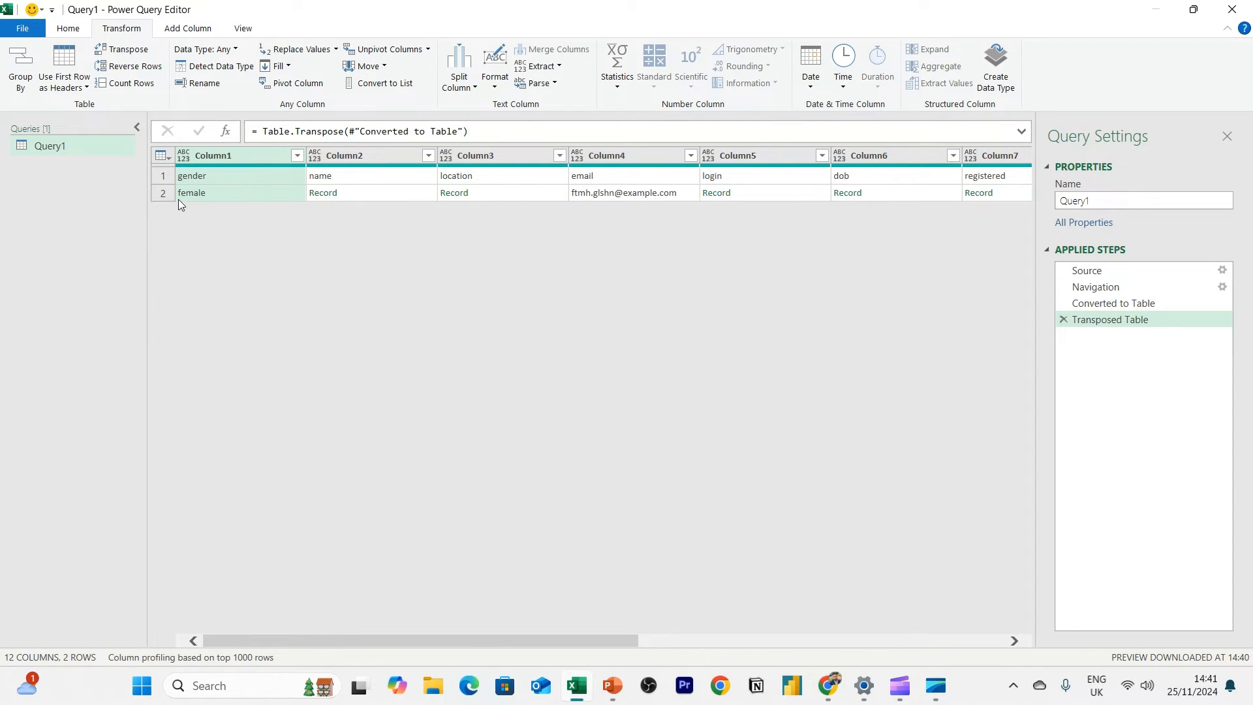
mouse_move(460, 208)
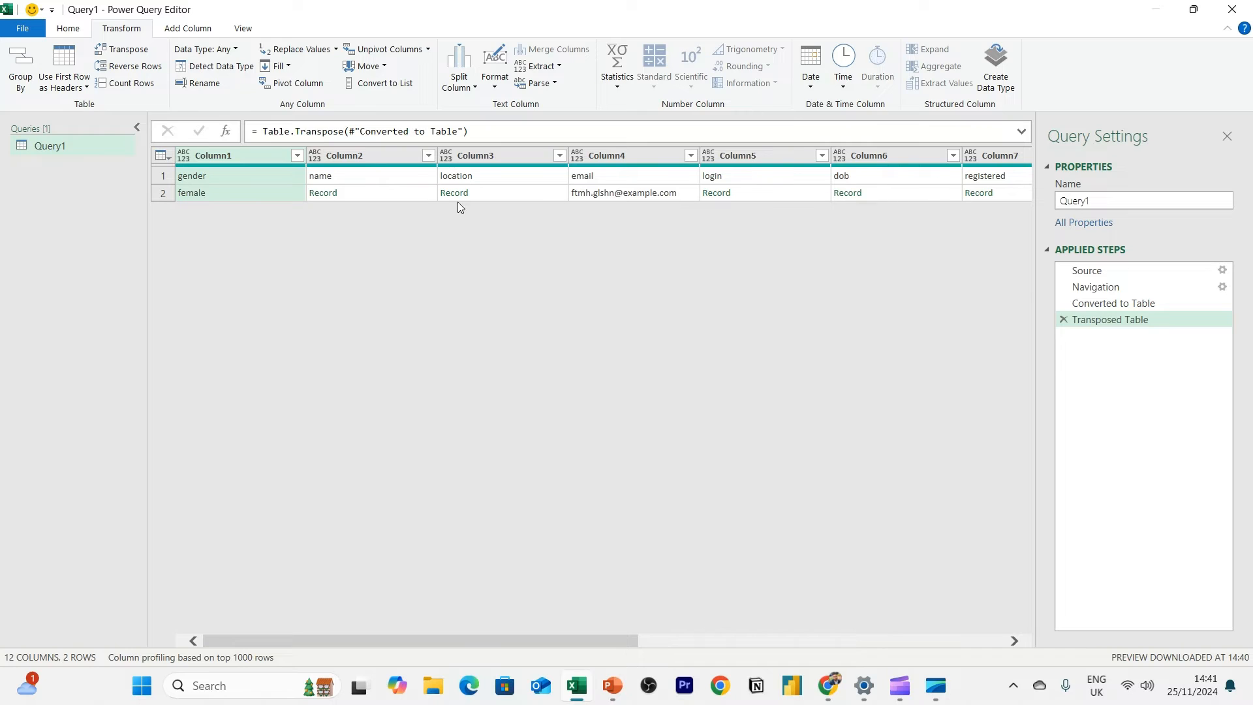
mouse_move(243, 179)
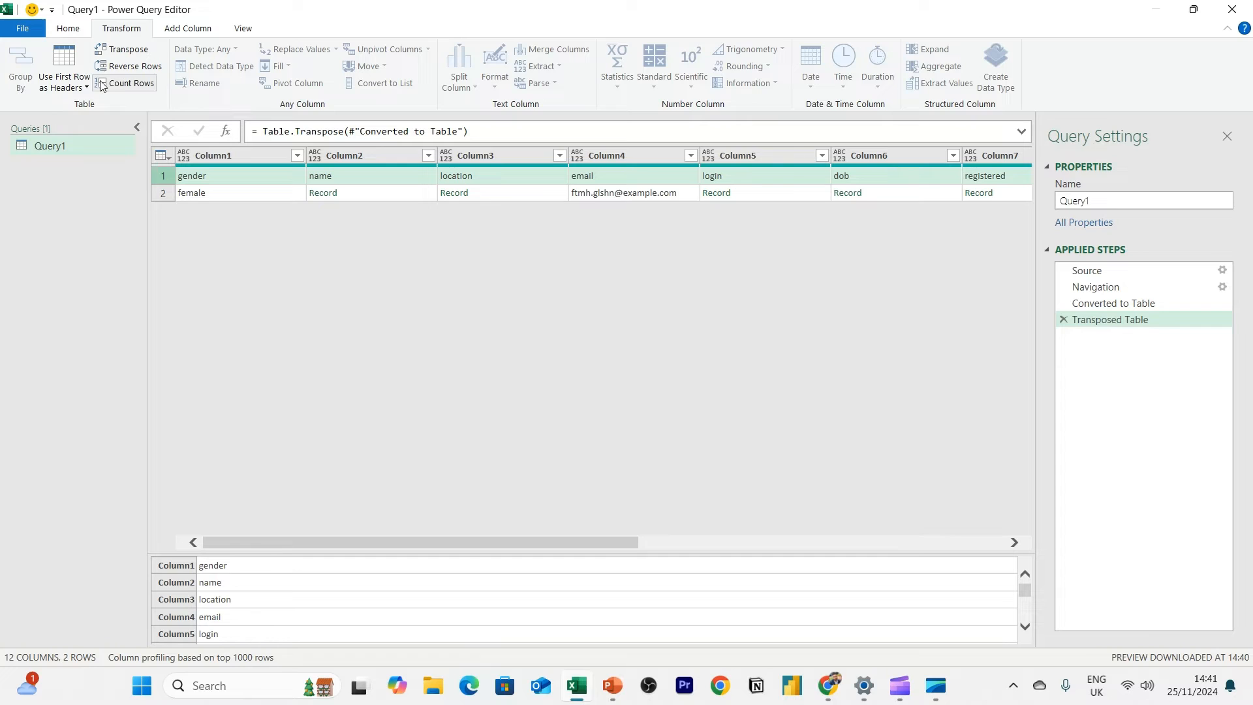
mouse_move(64, 67)
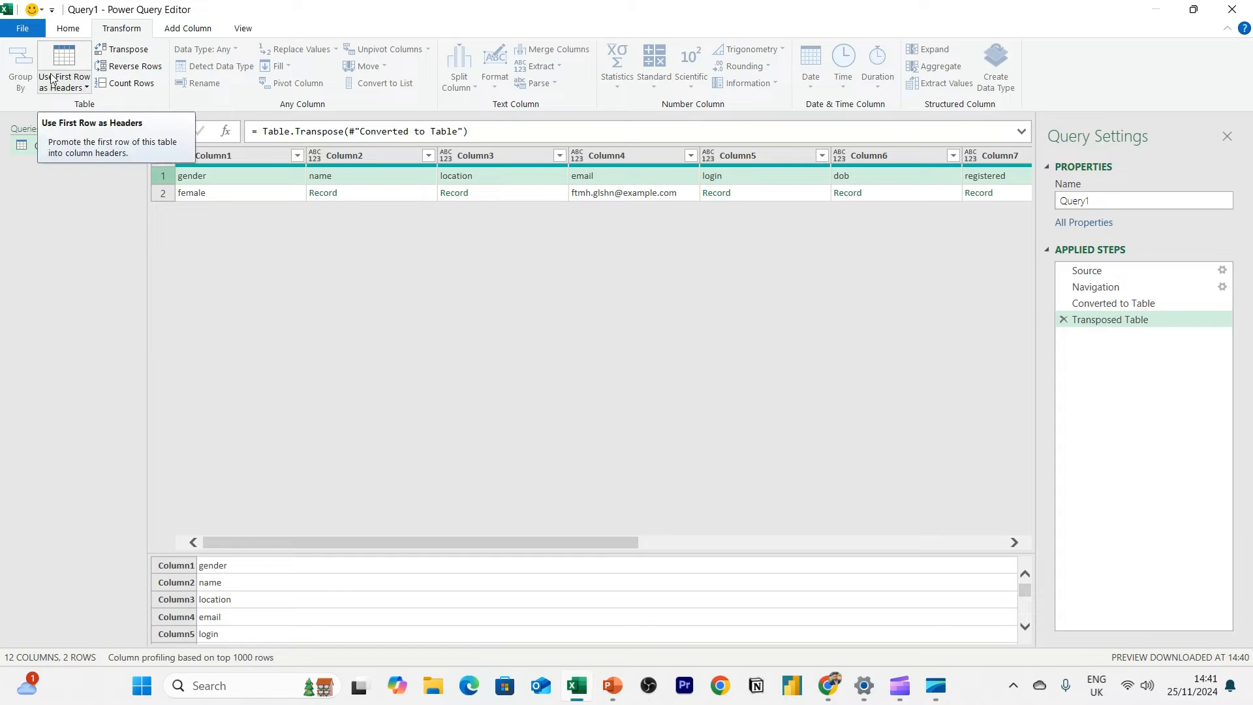
click(87, 88)
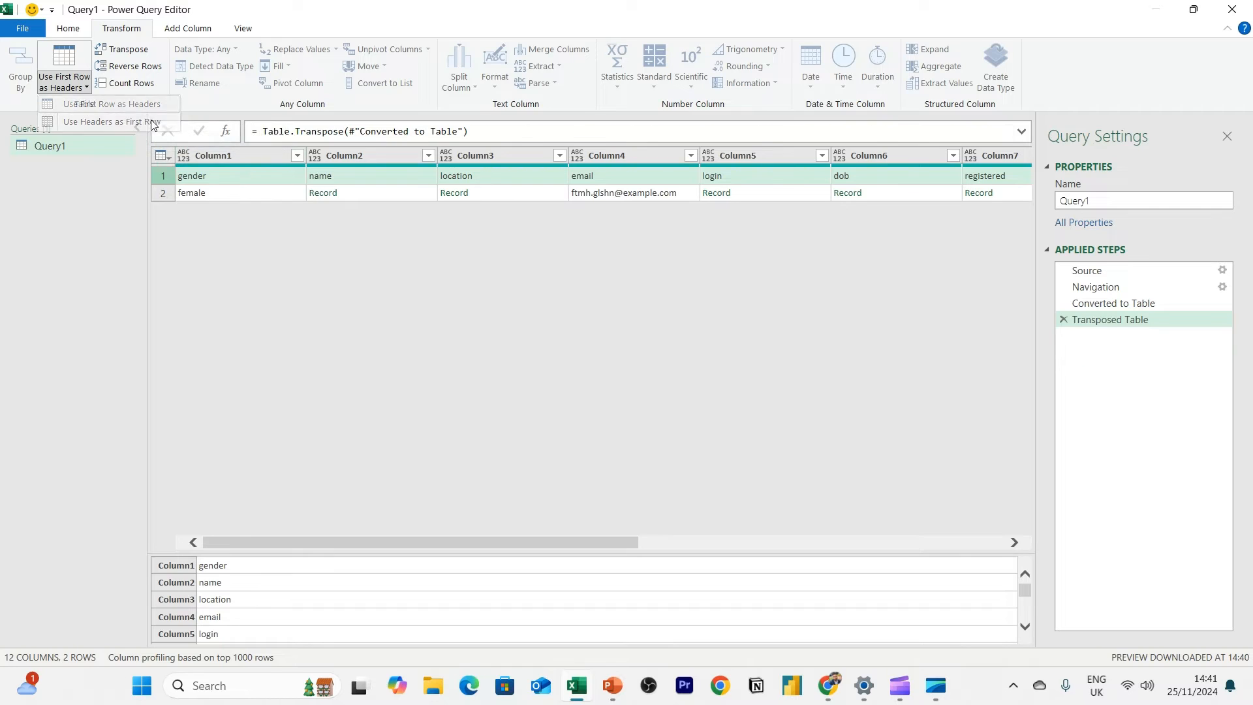
click(111, 103)
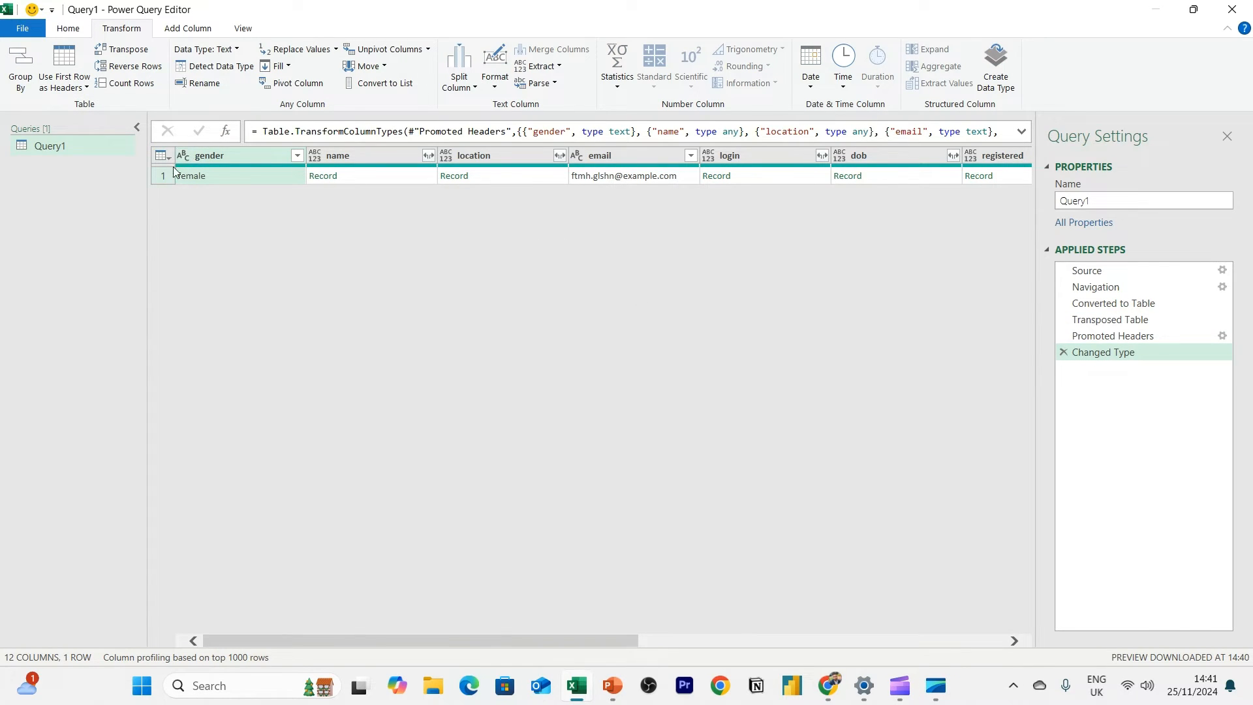
mouse_move(635, 155)
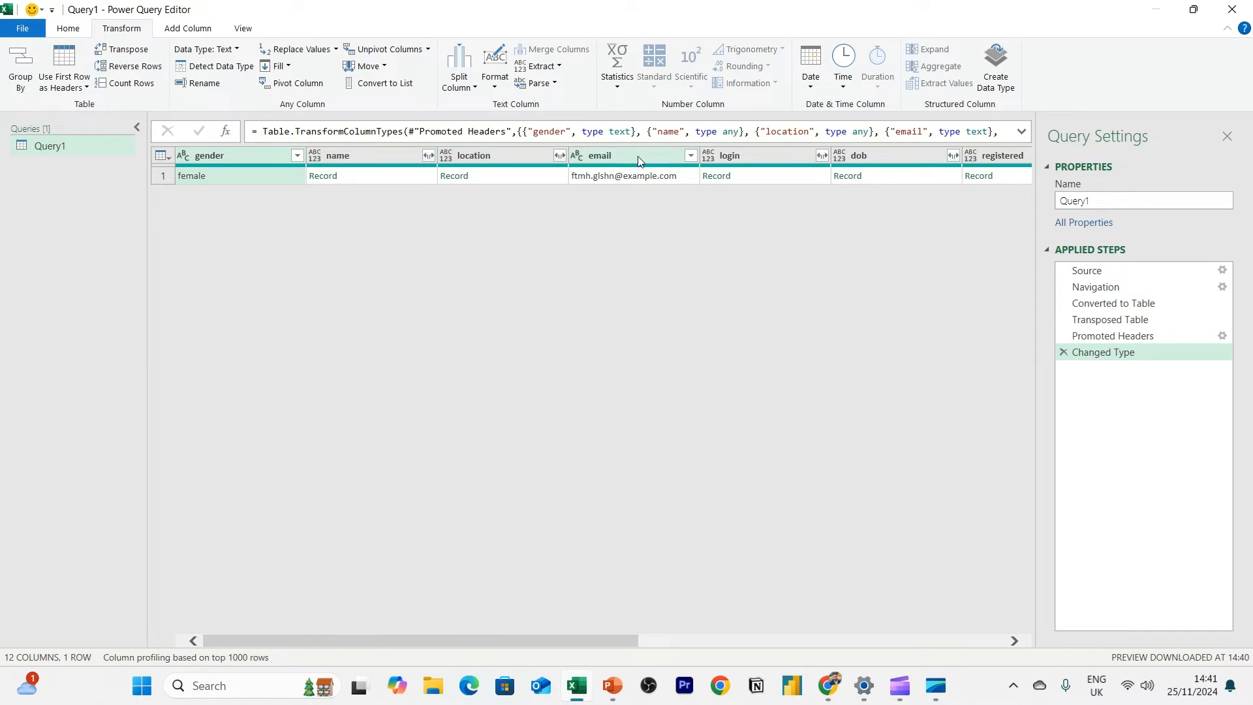
mouse_move(795, 485)
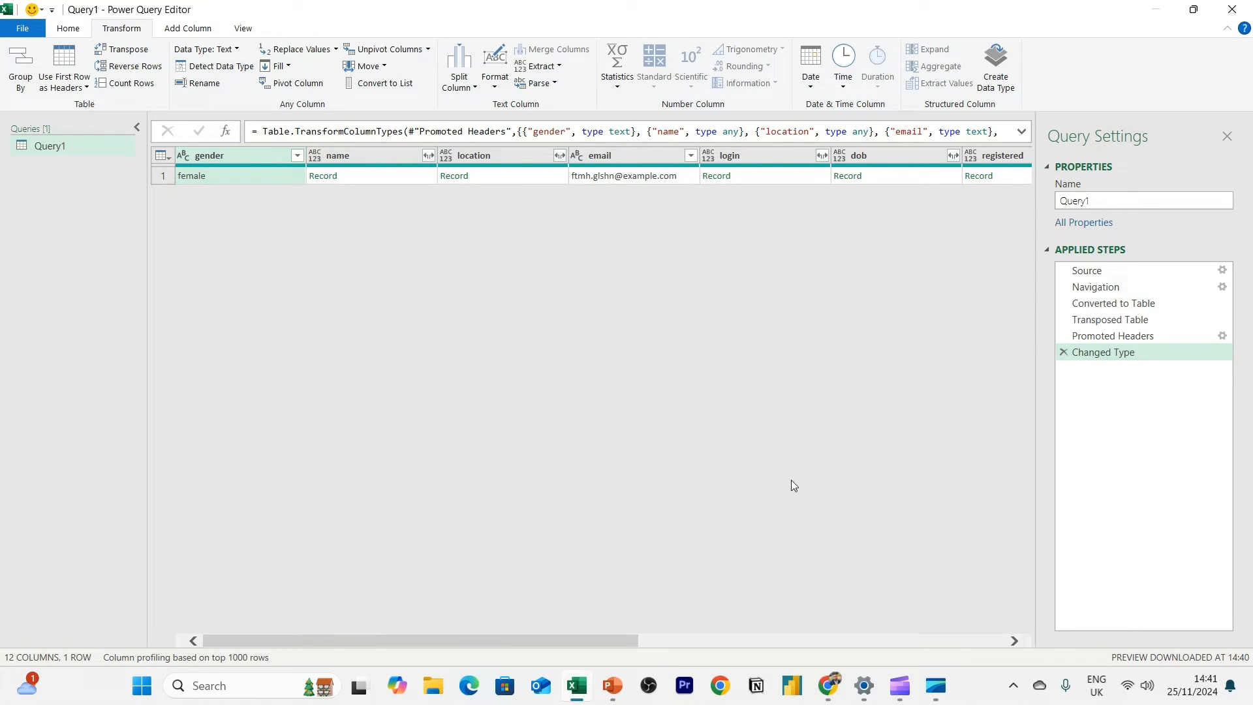
mouse_move(511, 674)
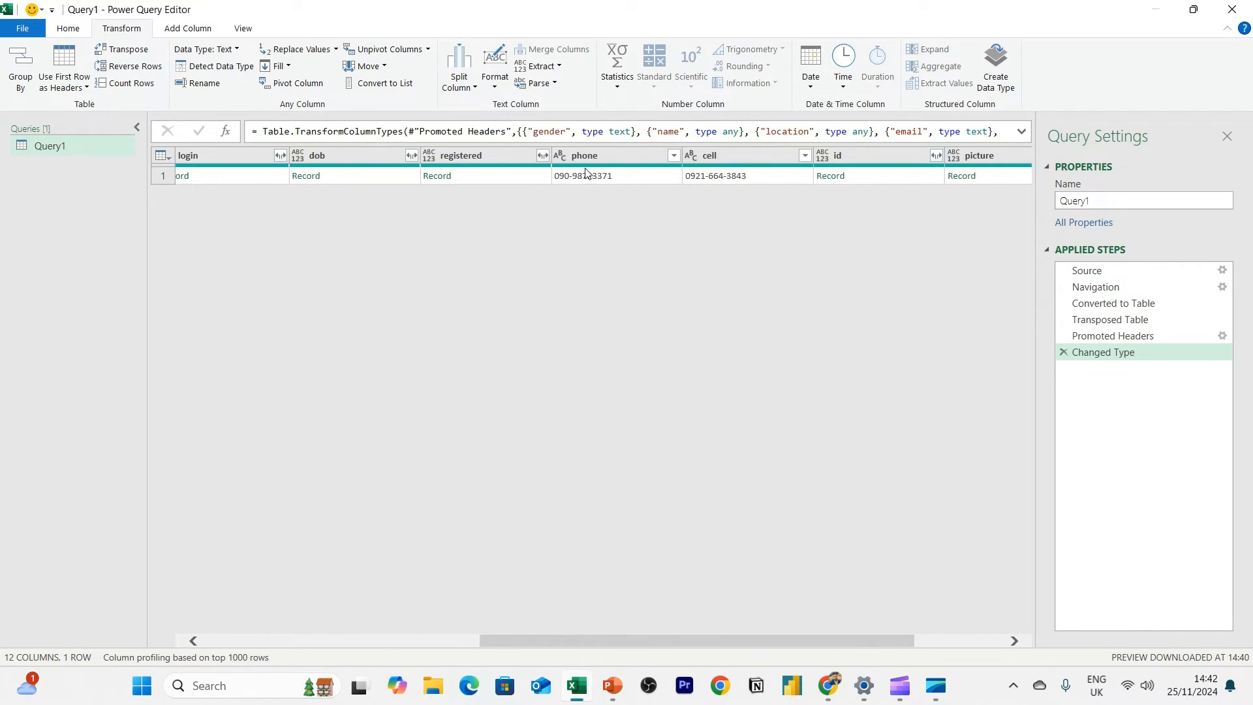
mouse_move(828, 657)
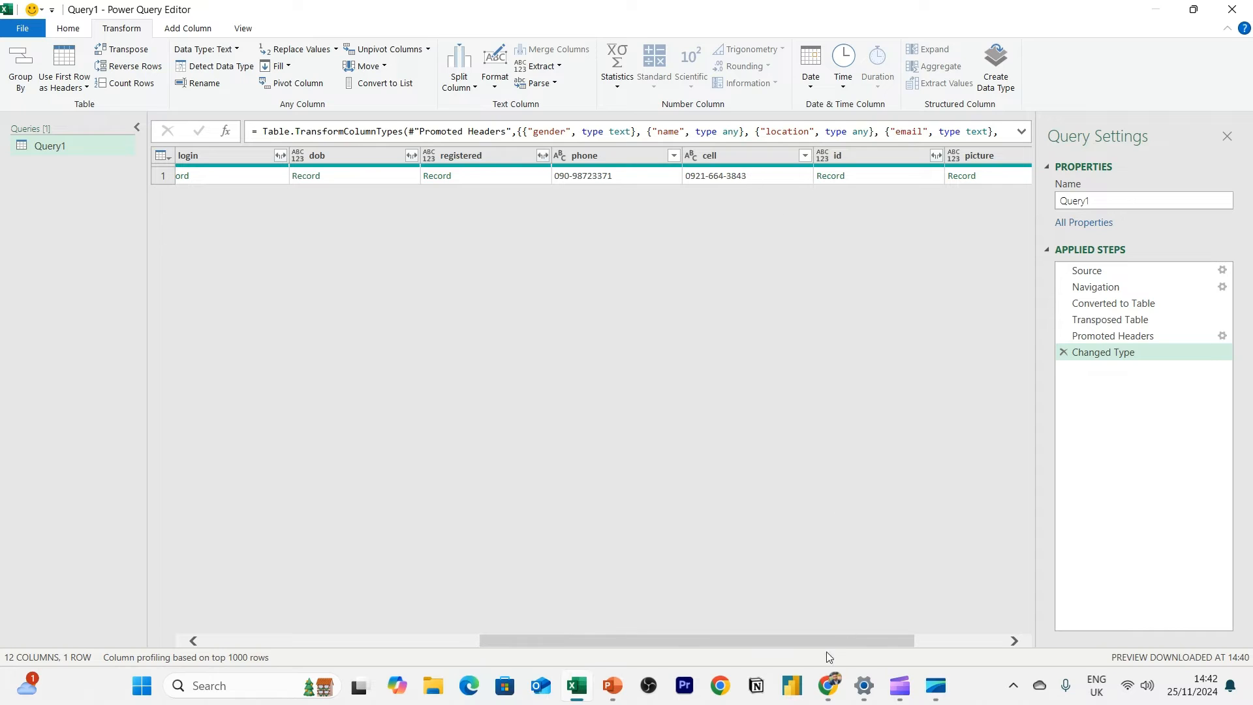
scroll(right, 3)
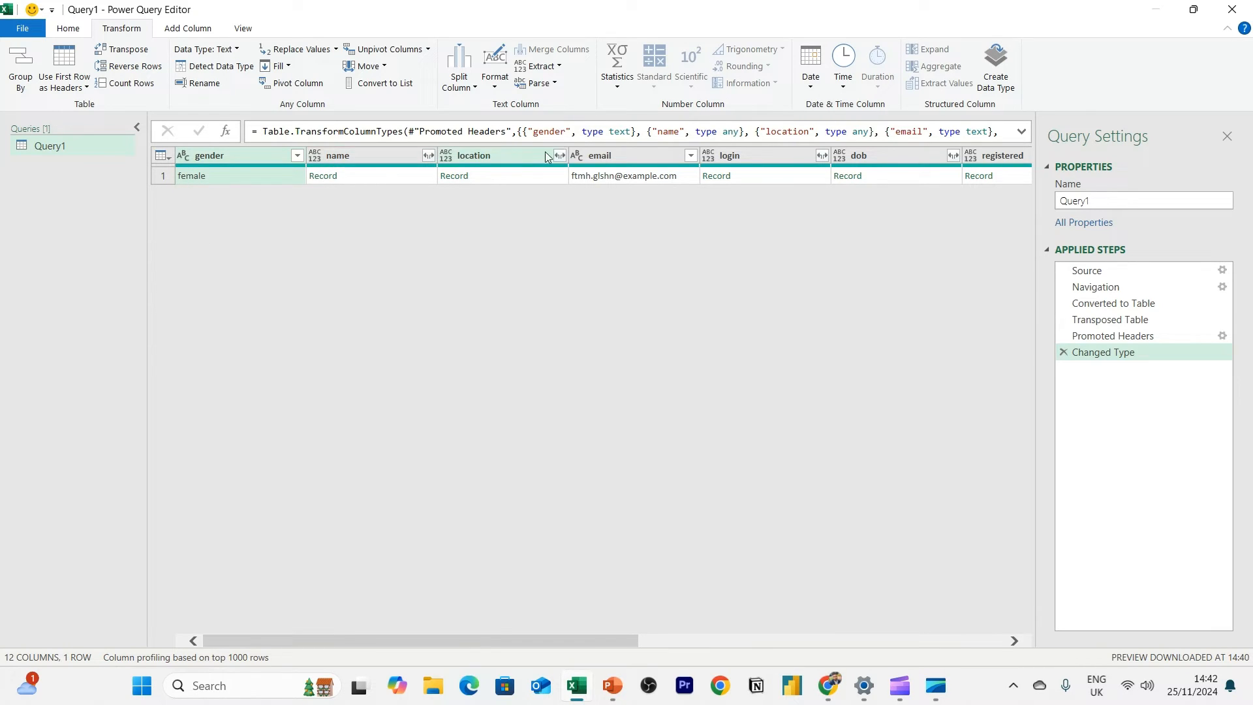
mouse_move(293, 171)
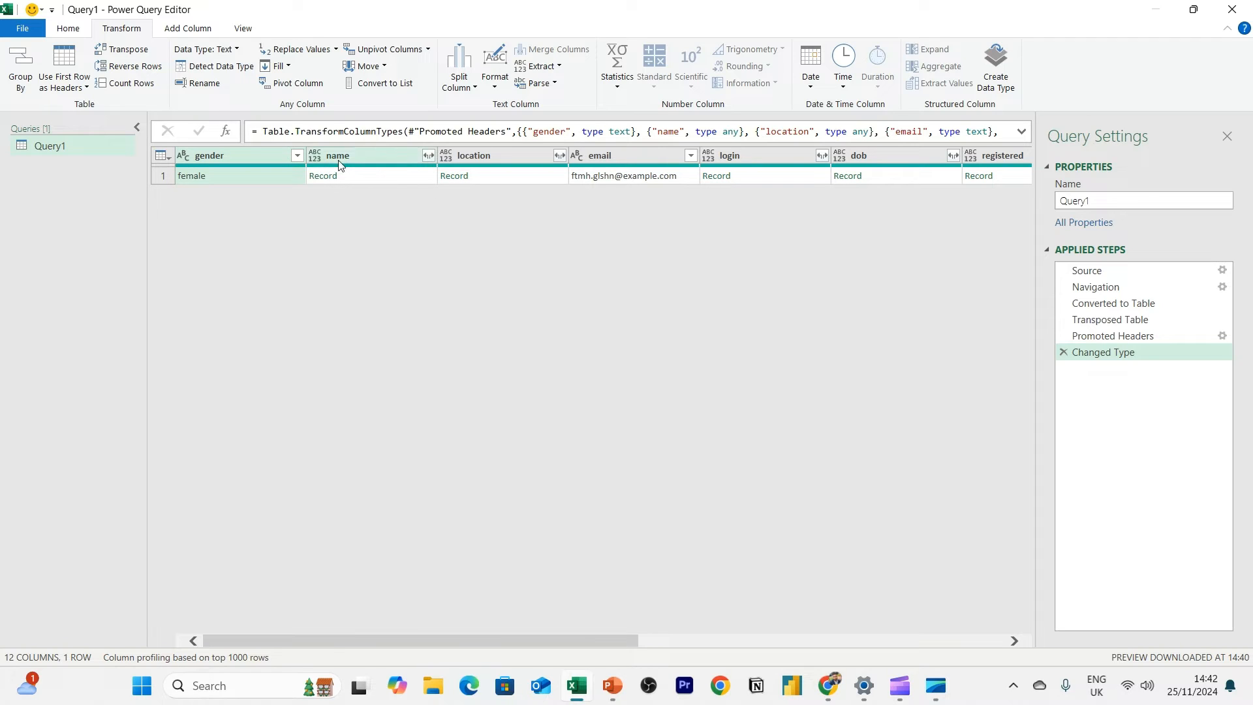
mouse_move(452, 180)
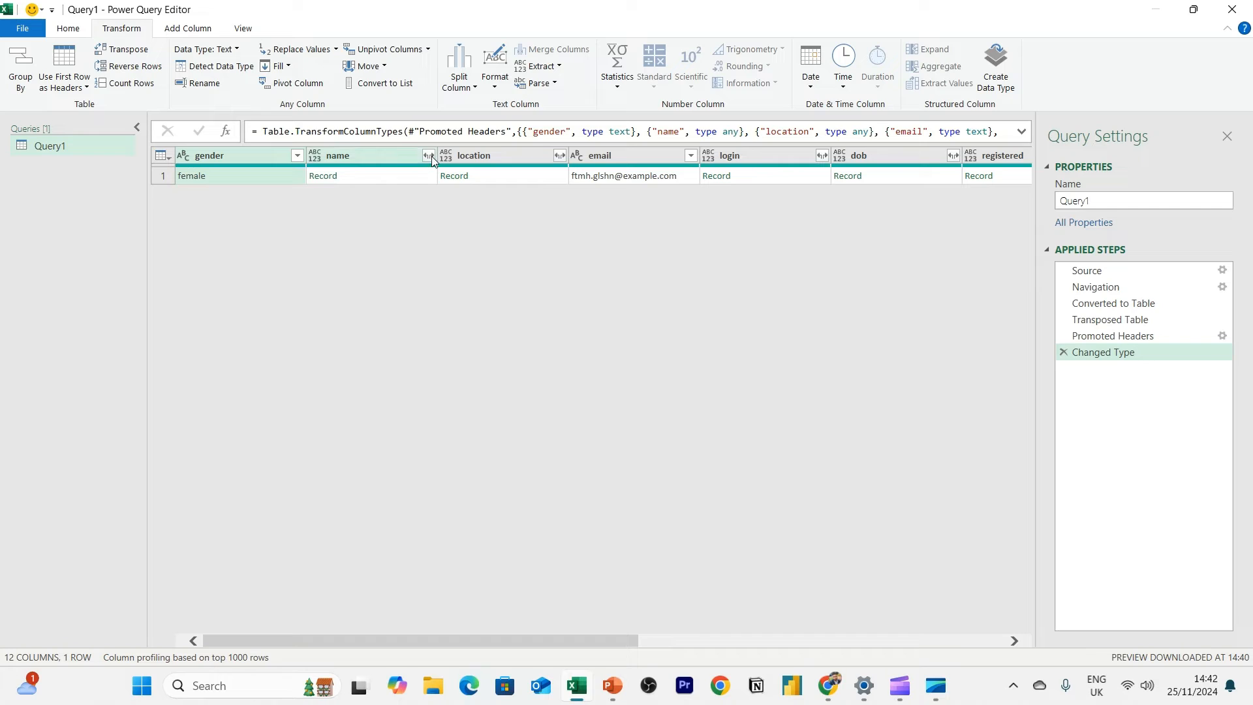
Expand the name record into title, first and last columns, giving fourteen columns
click(361, 156)
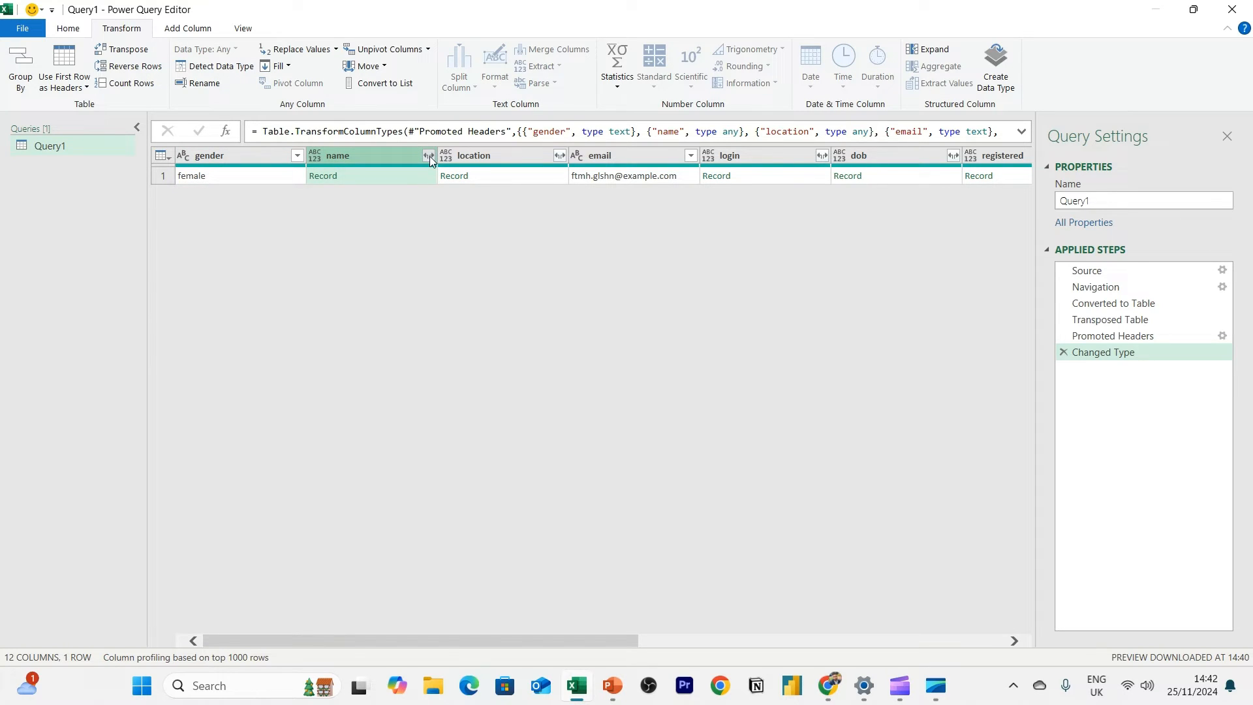
click(428, 156)
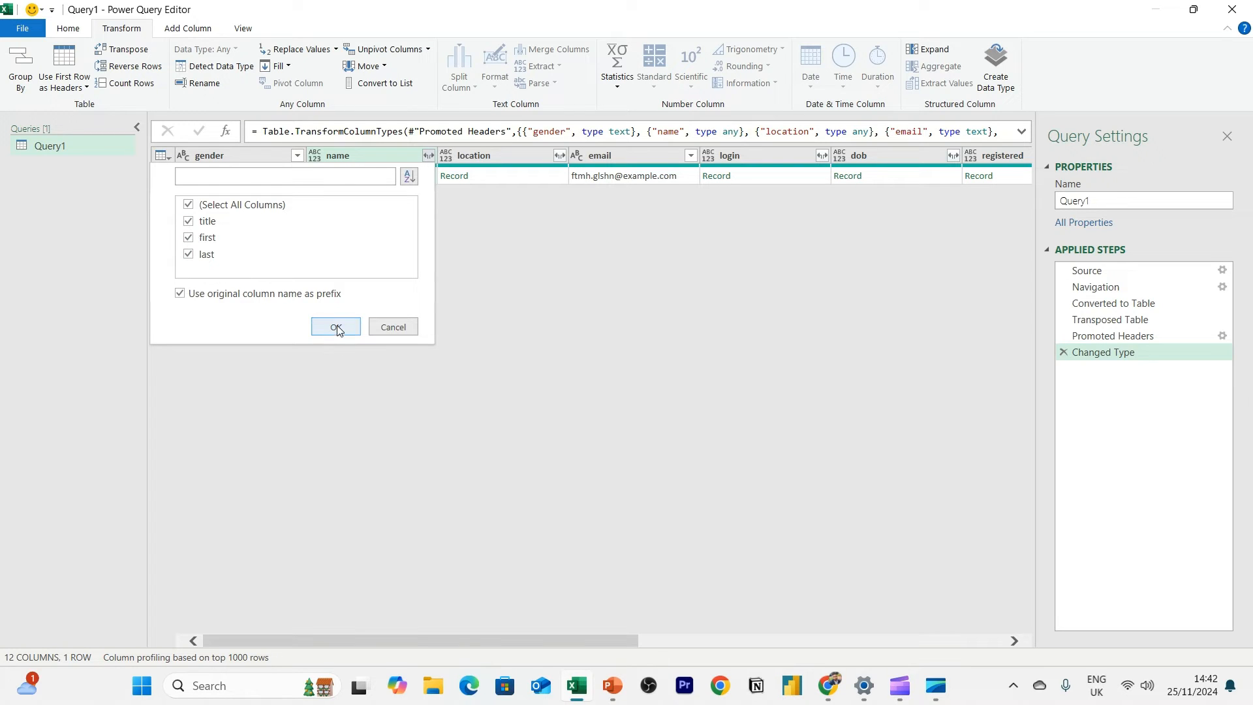
click(335, 327)
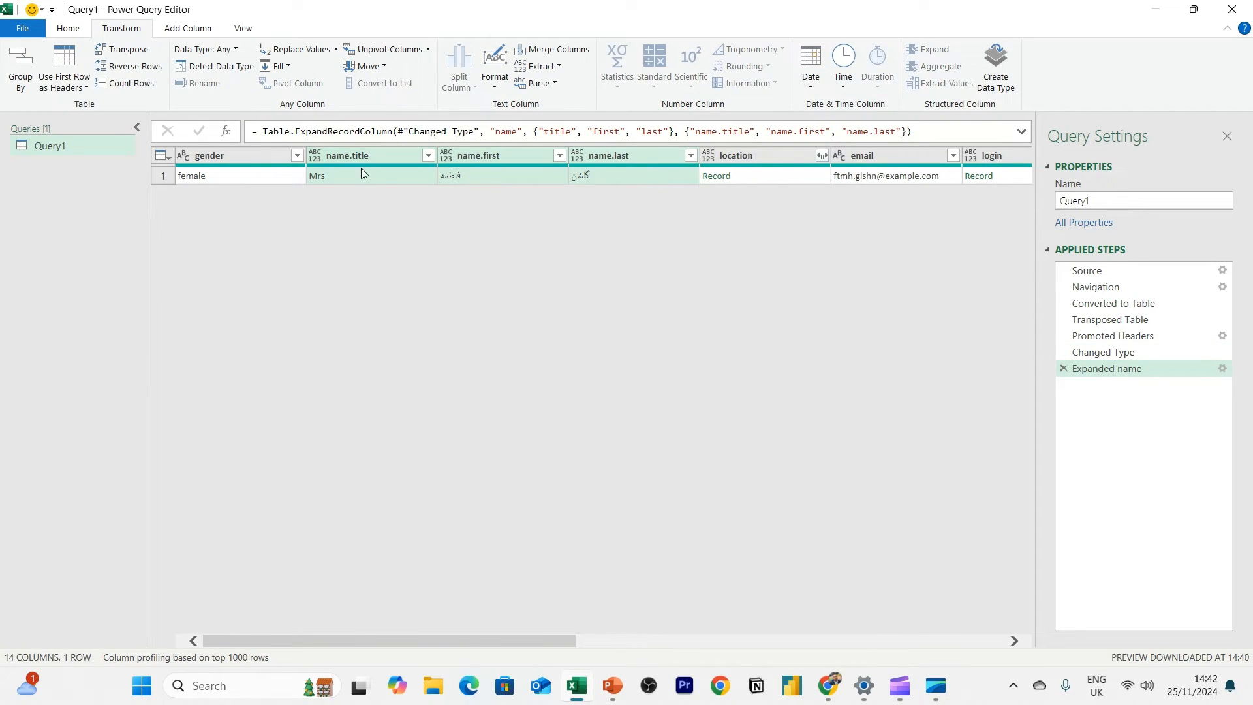
mouse_move(466, 182)
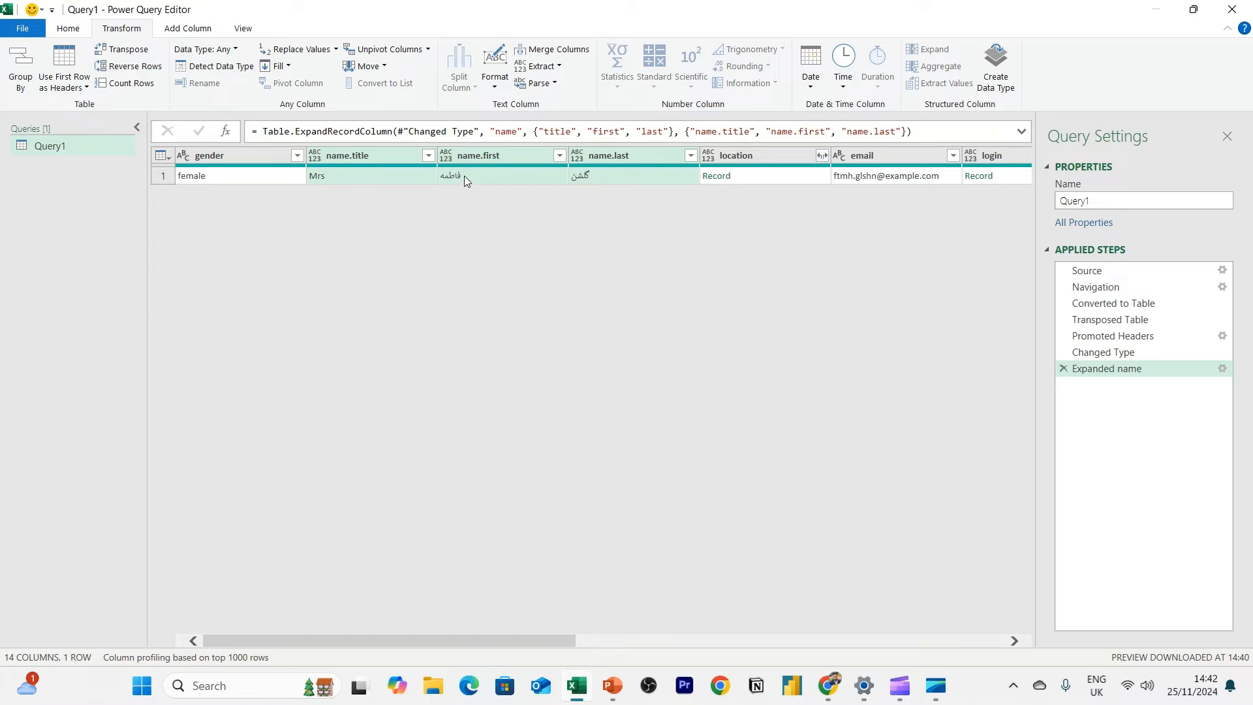
mouse_move(453, 182)
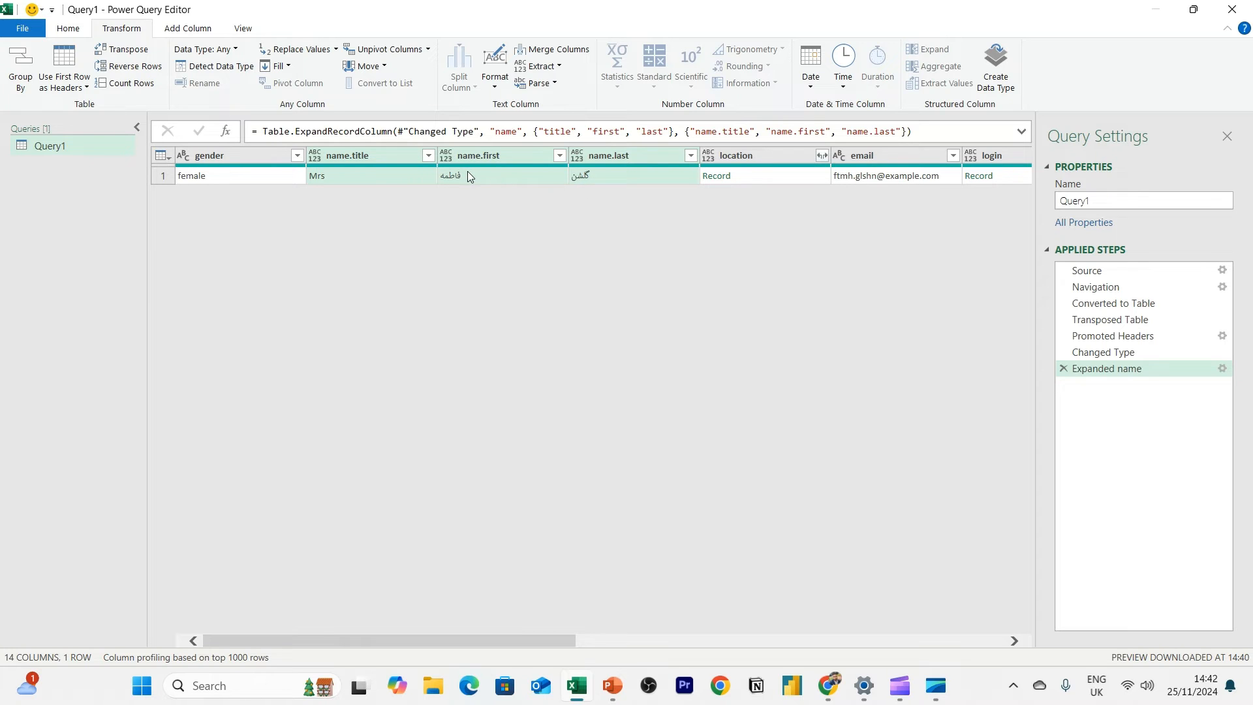
mouse_move(715, 291)
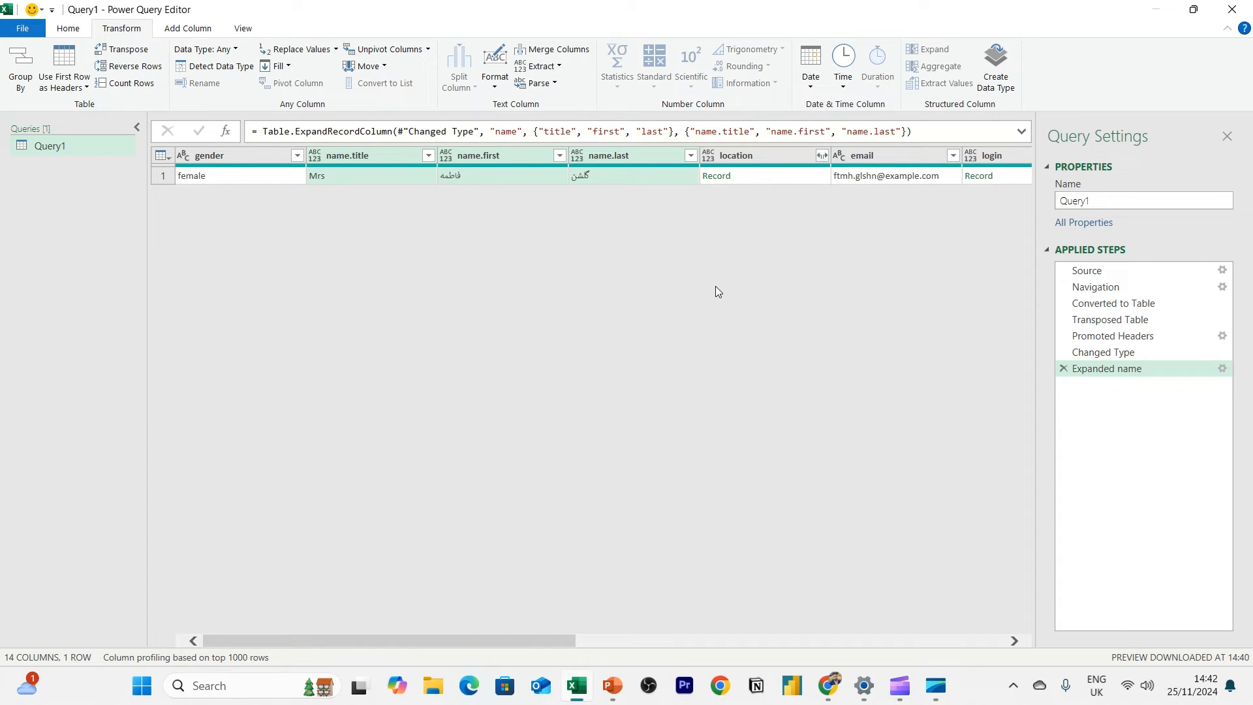
click(718, 685)
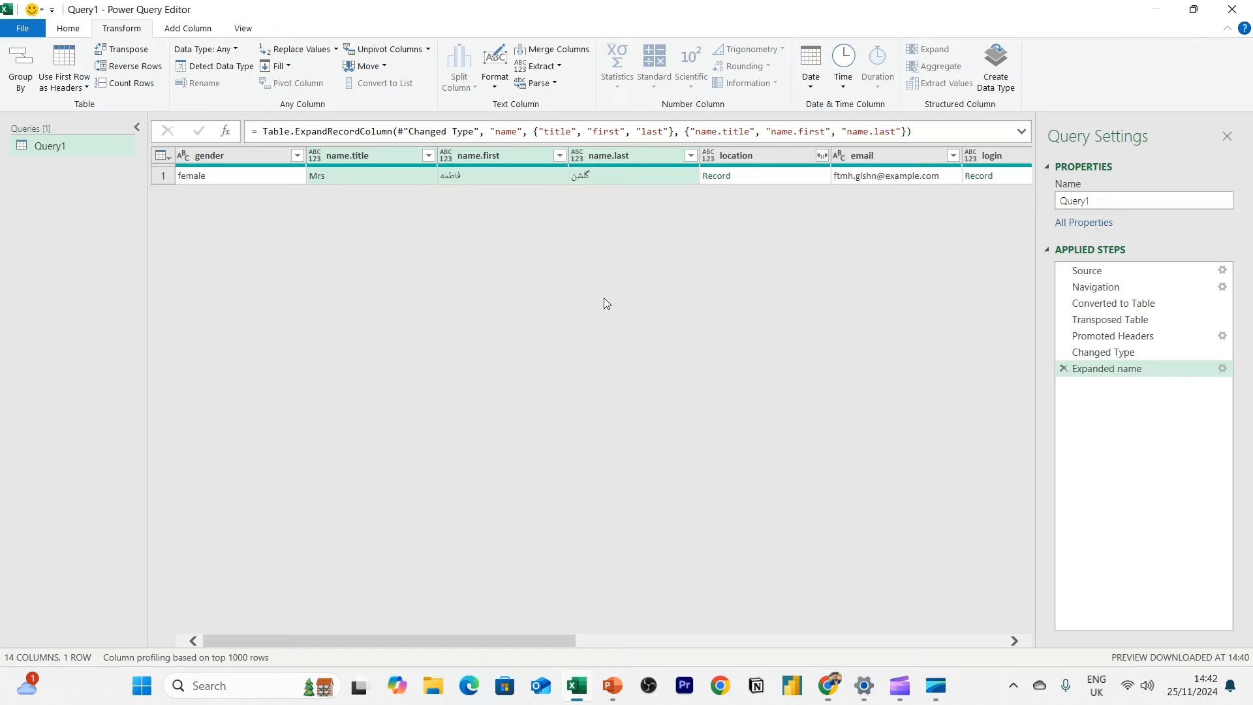
mouse_move(508, 187)
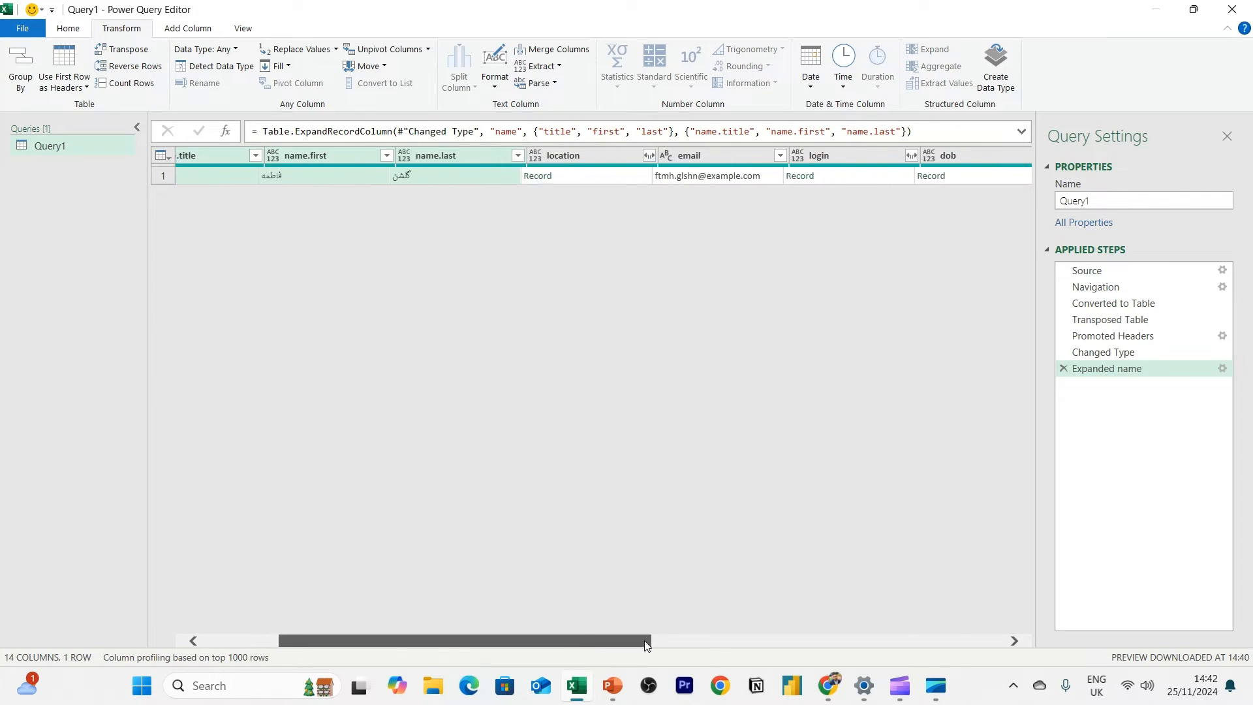
scroll(right, 3)
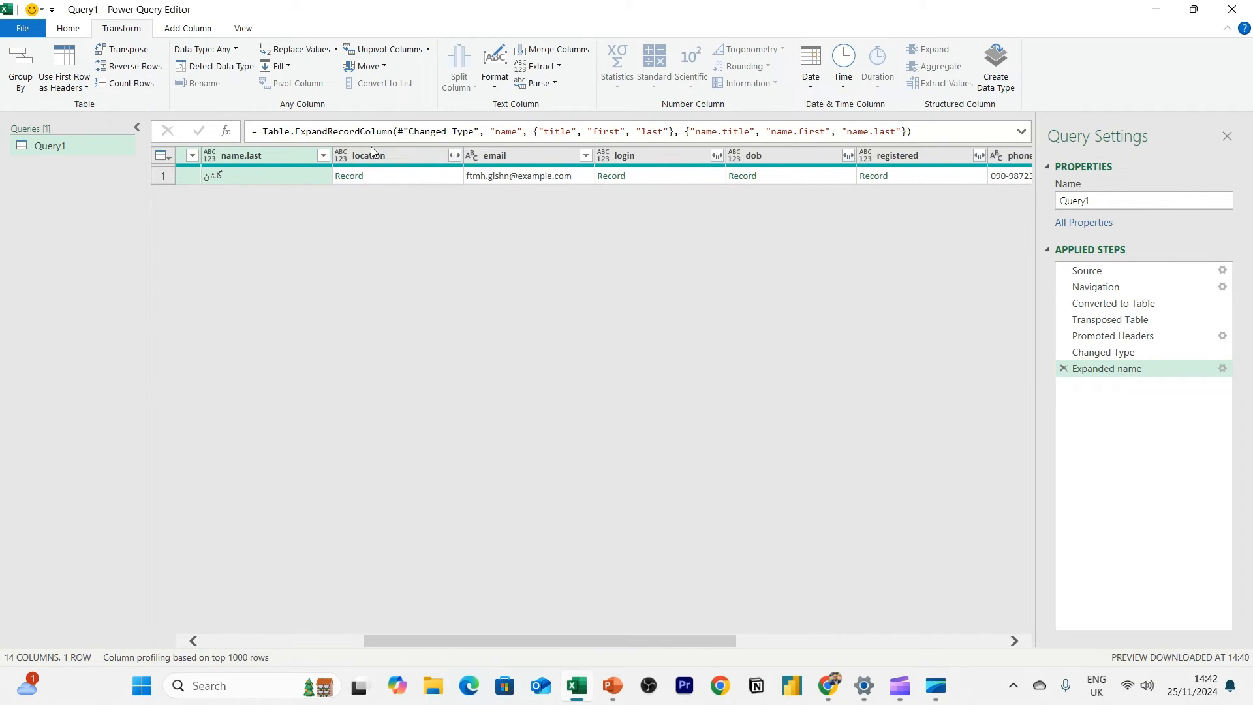
mouse_move(453, 169)
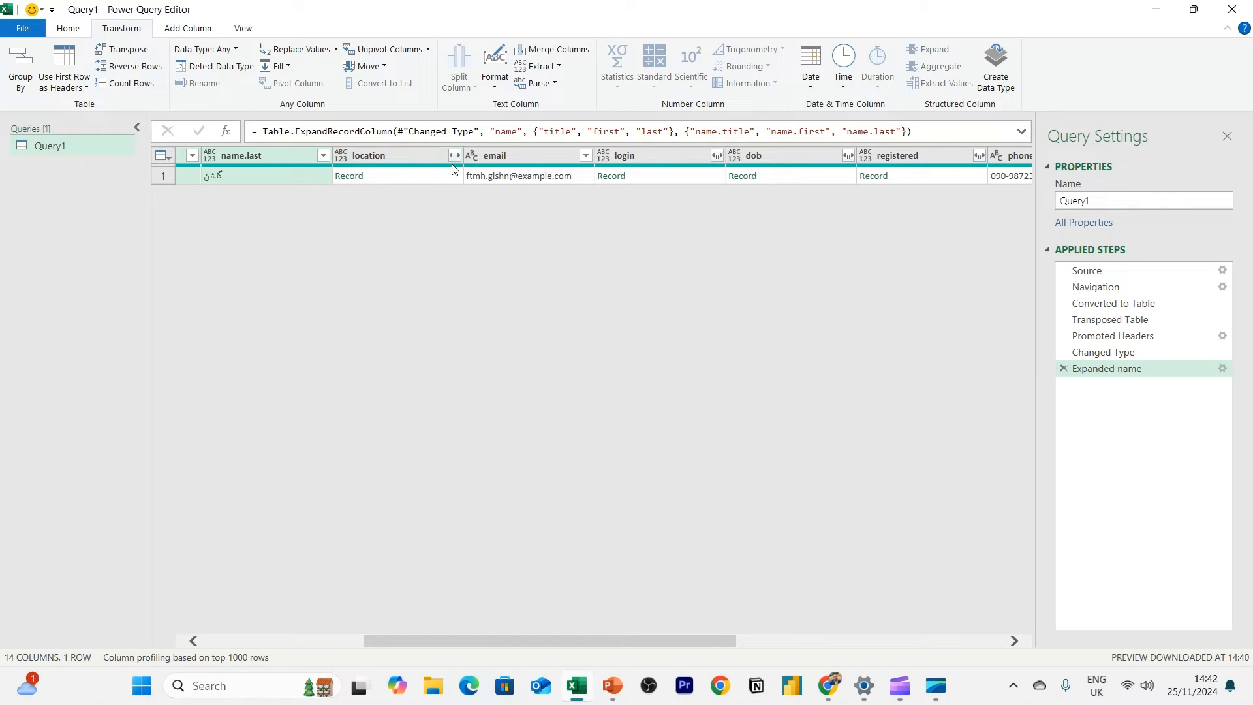
Expand the location record into city and country columns only
click(454, 155)
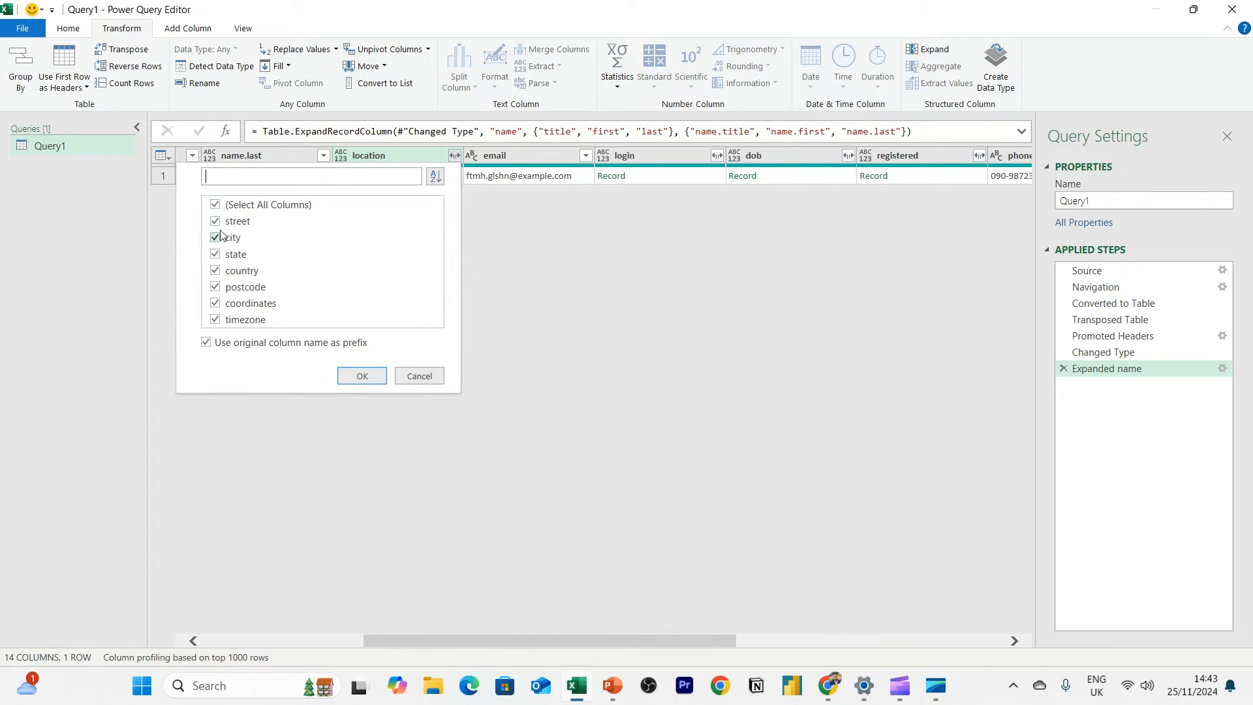
mouse_move(214, 255)
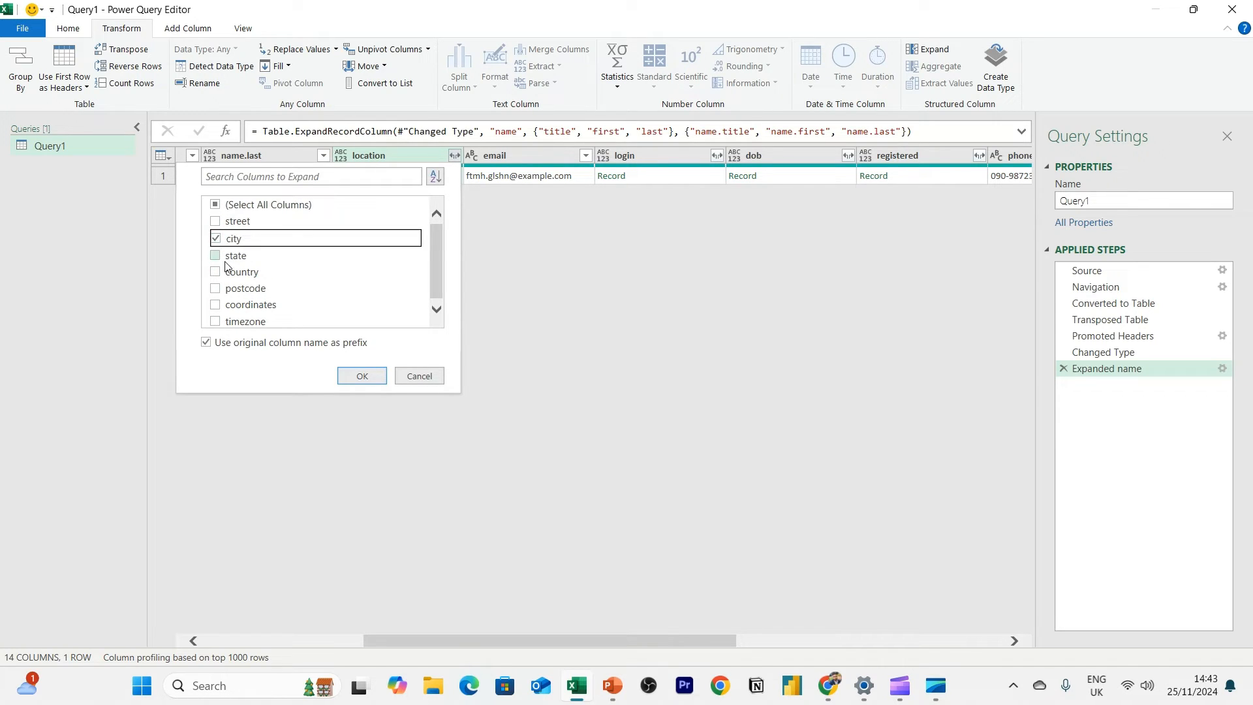
click(215, 271)
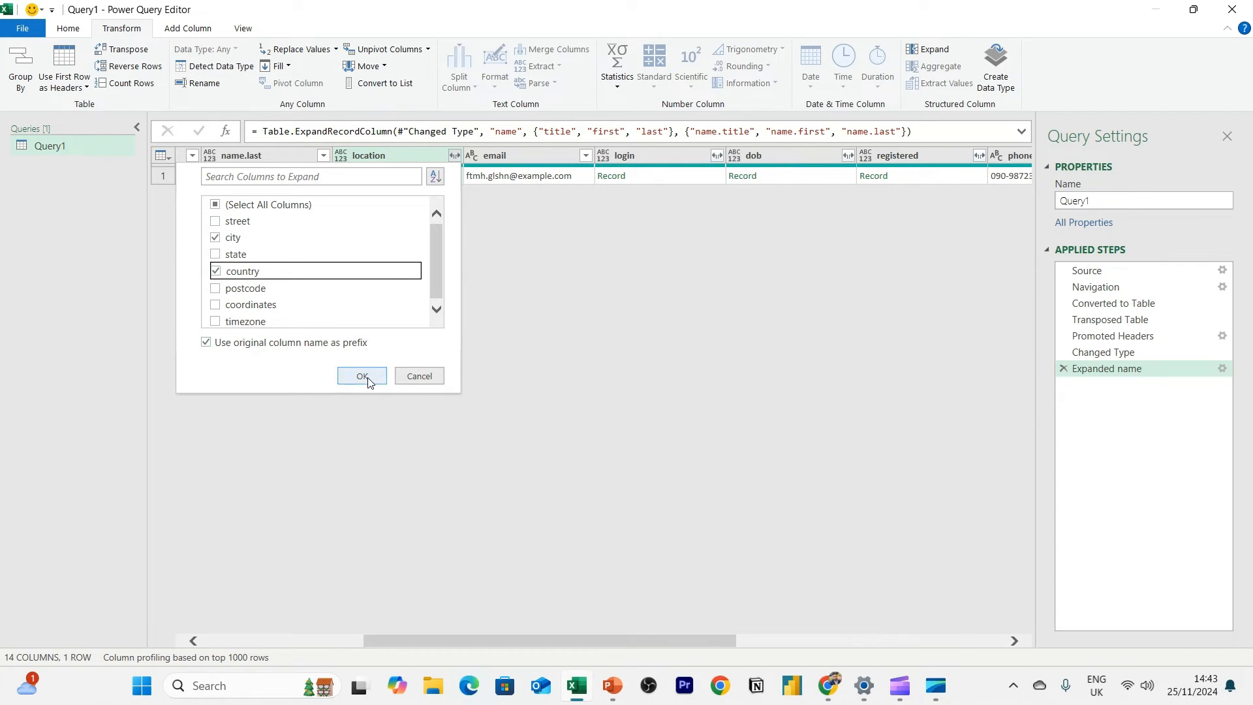
click(361, 376)
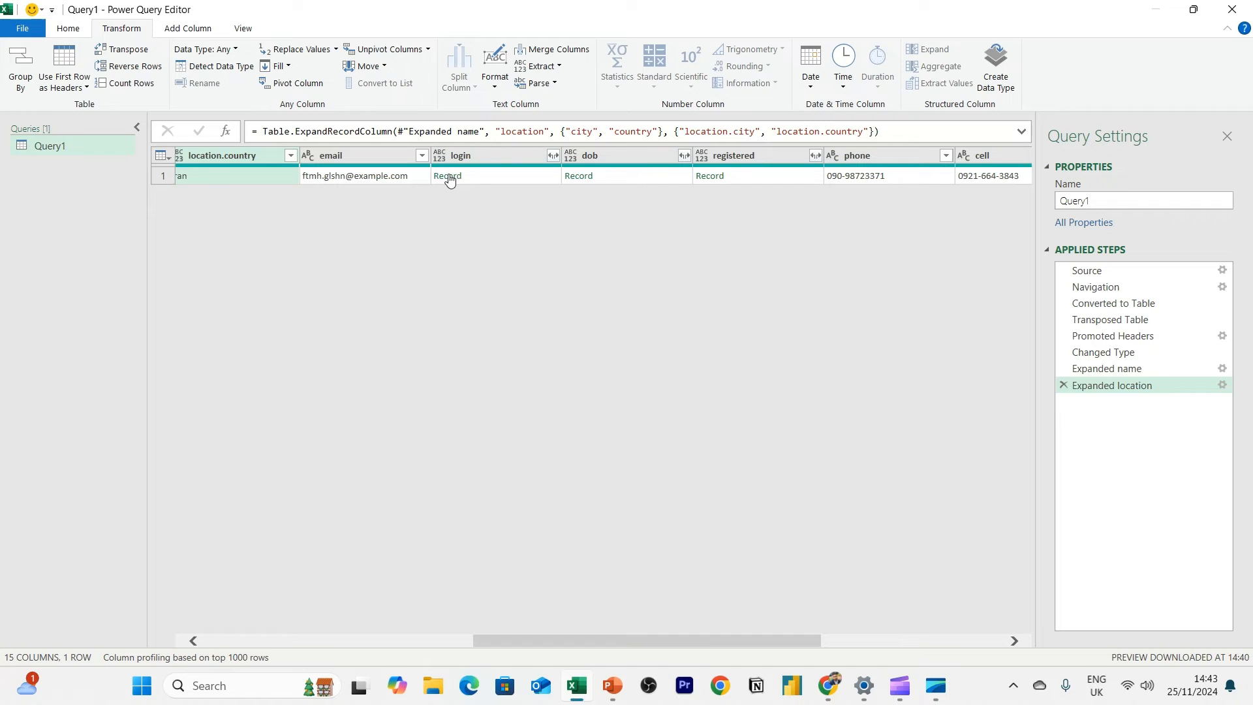
Remove the login column and expand dob into date and age columns
right_click(448, 175)
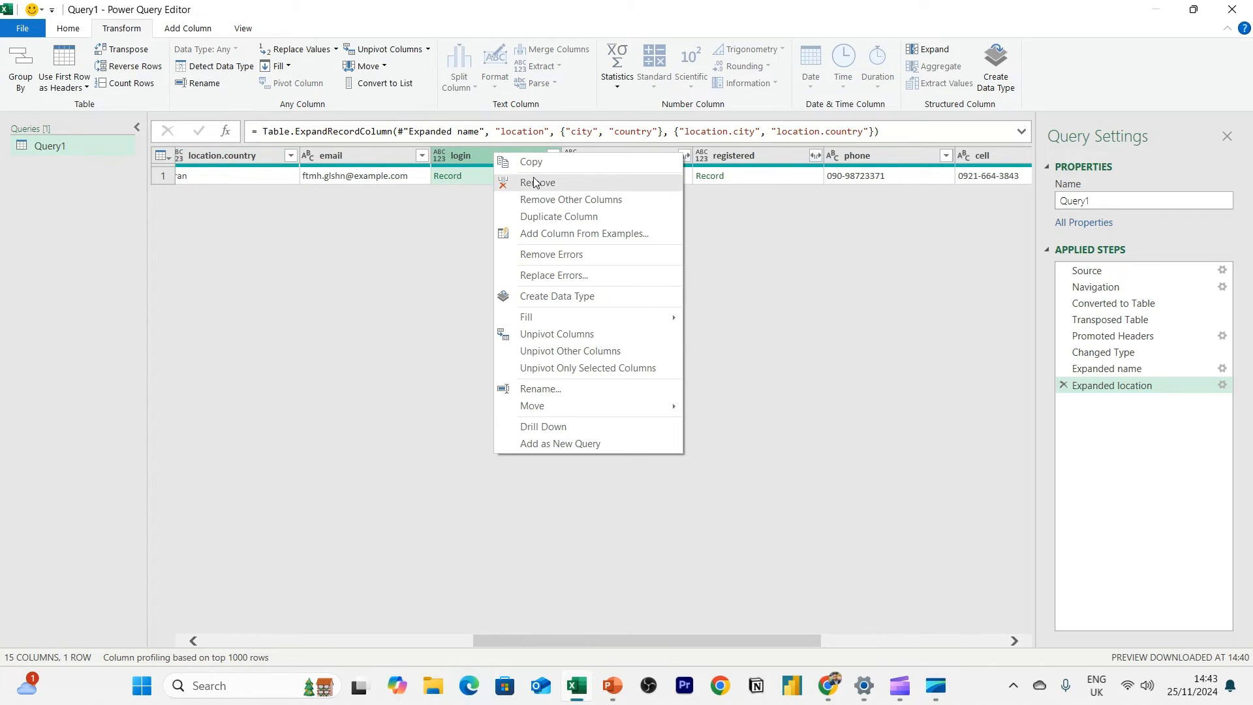
click(537, 183)
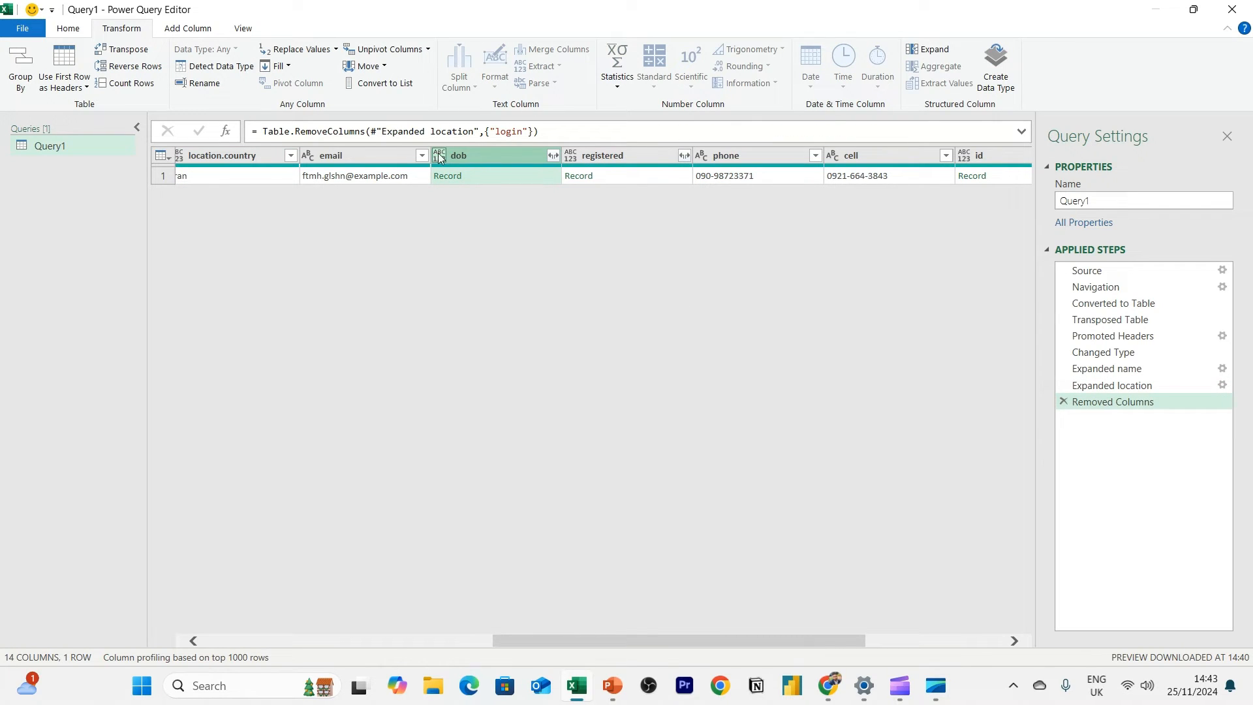
mouse_move(557, 159)
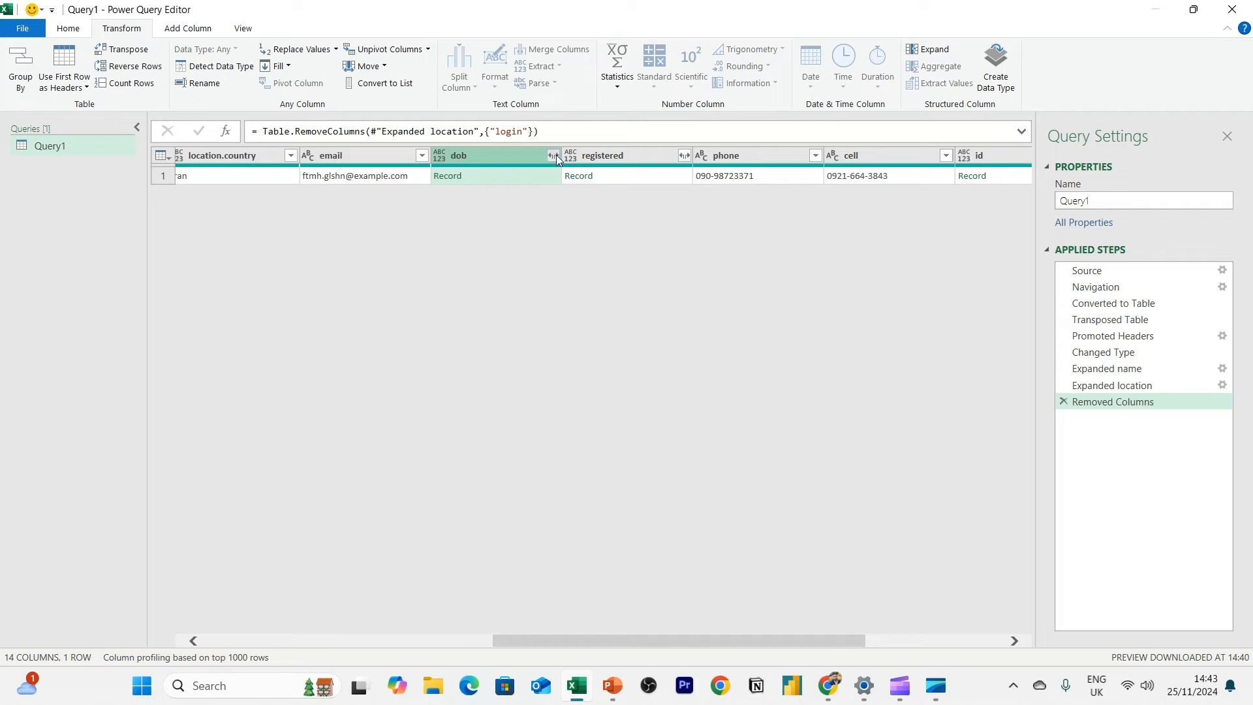
click(552, 155)
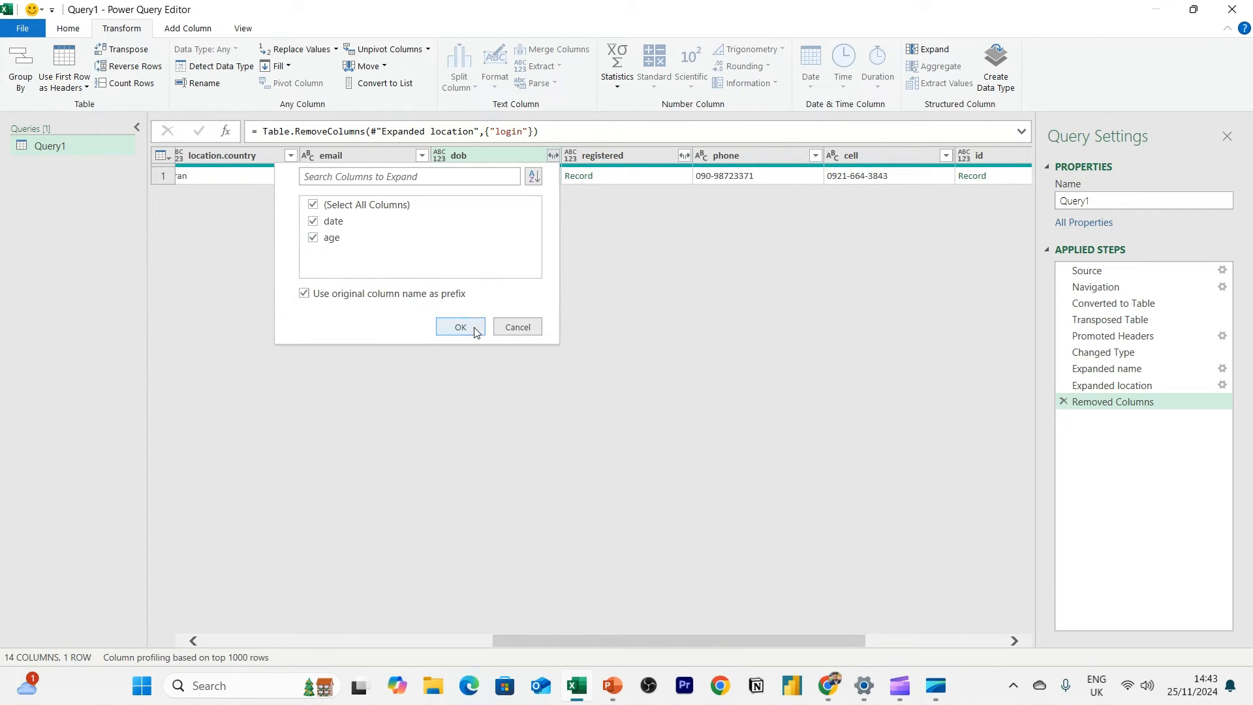
click(459, 326)
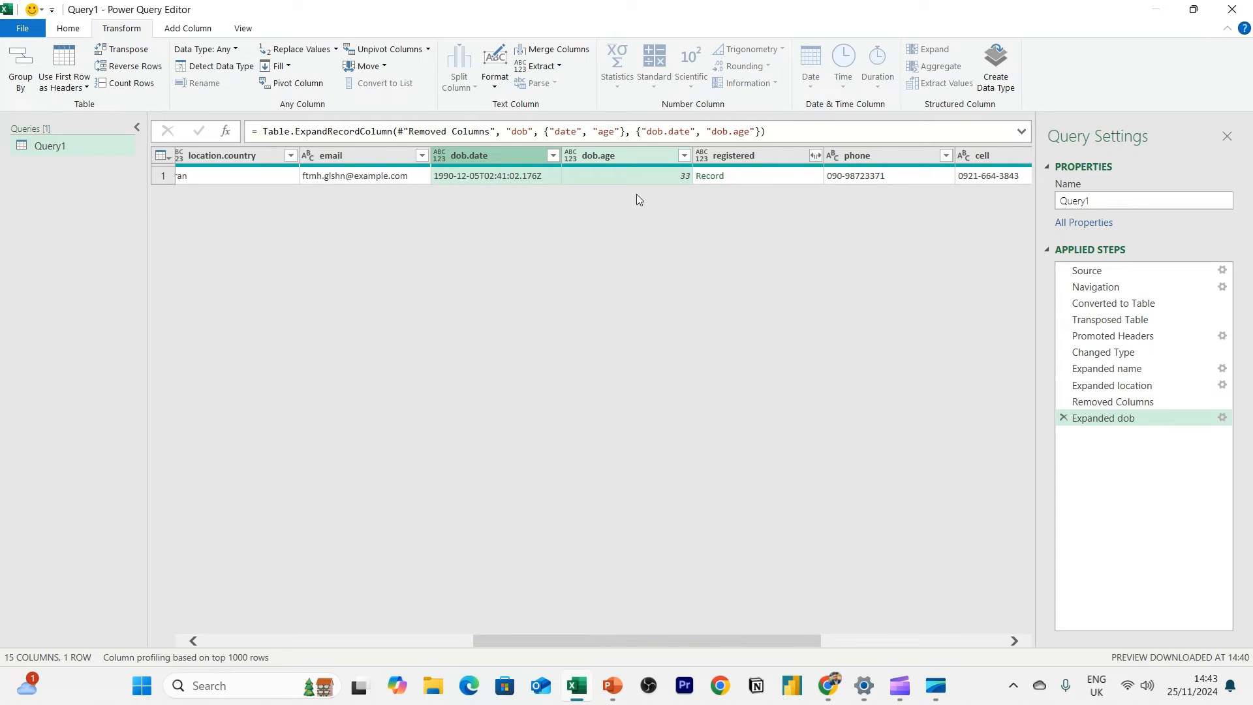
scroll(right, 3)
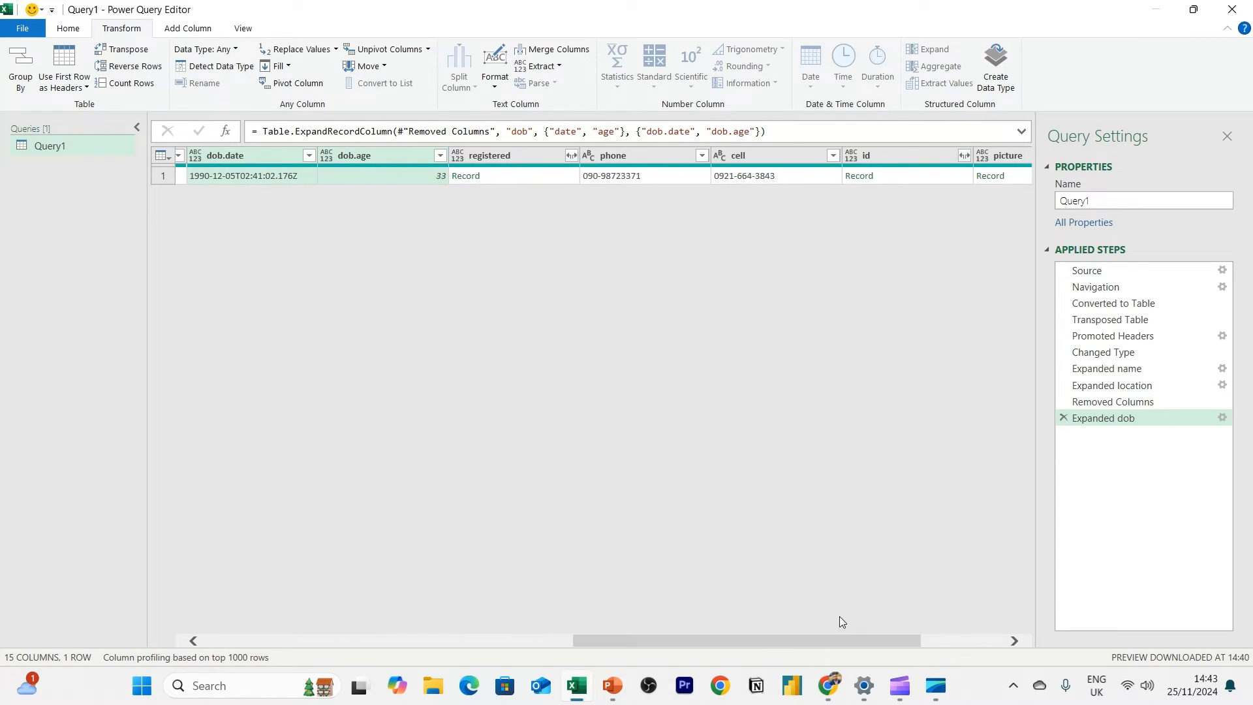
Remove the registered column and scroll right to the remaining extra columns
right_click(487, 155)
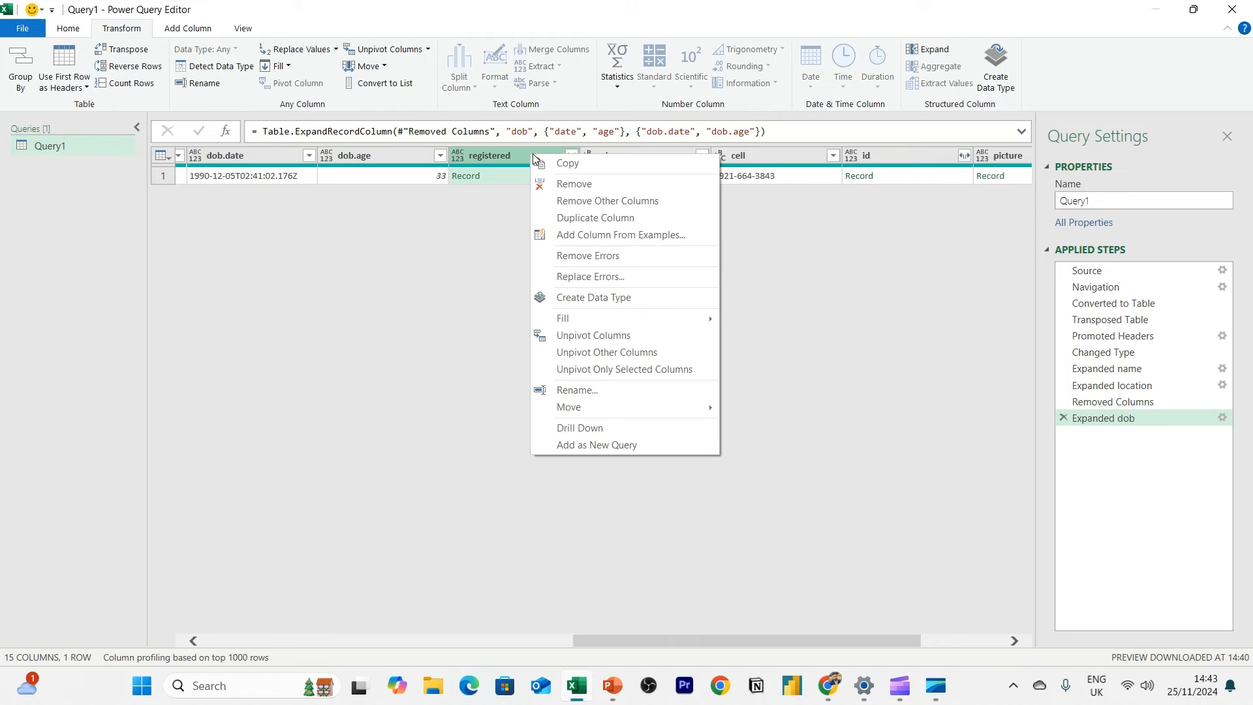
click(574, 183)
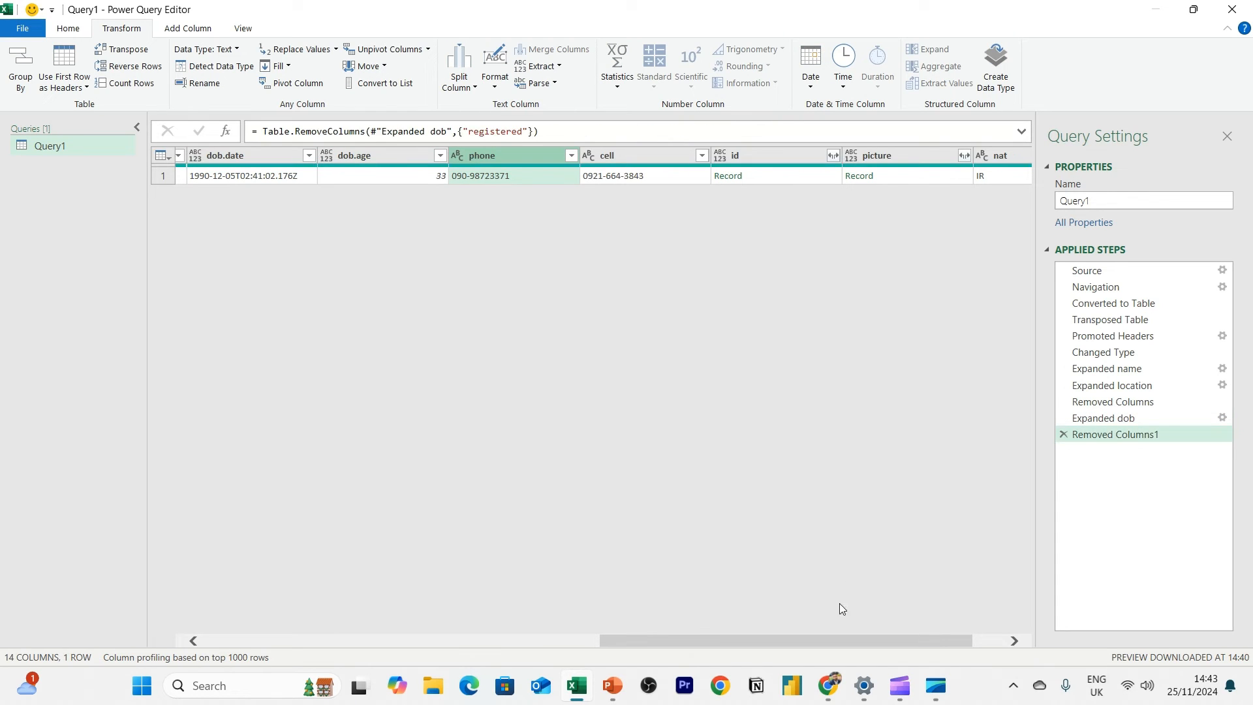
scroll(right, 3)
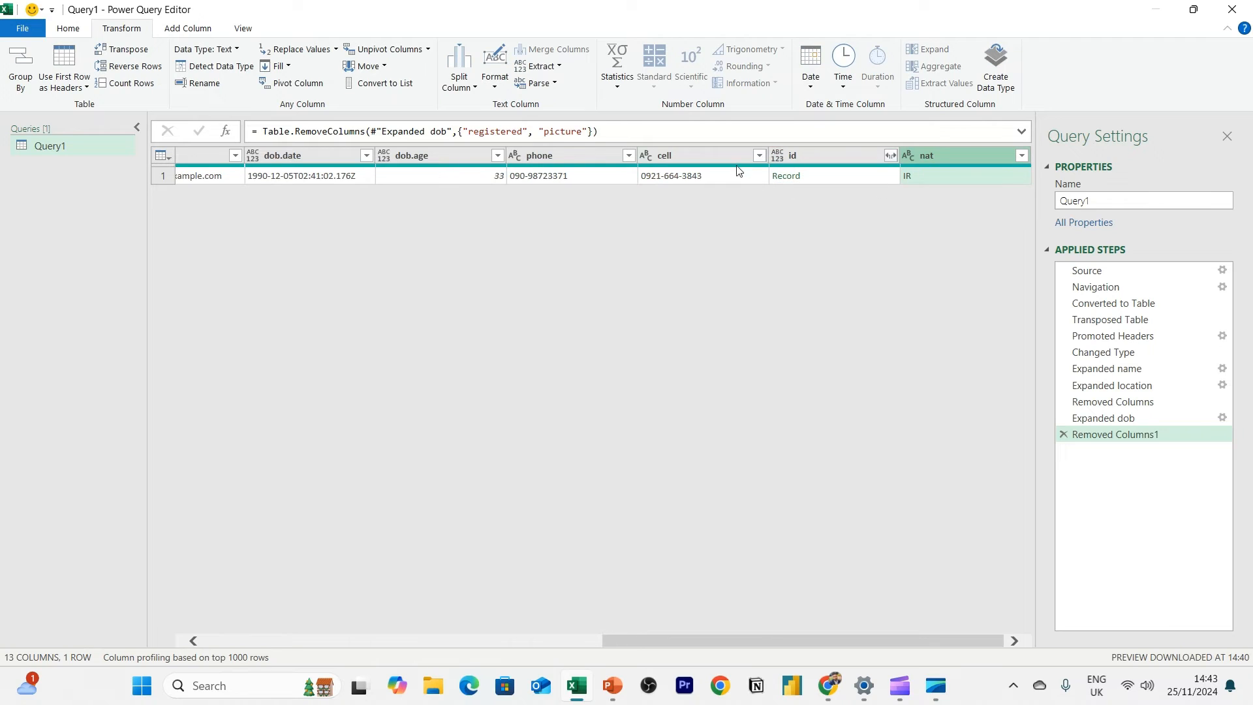
mouse_move(560, 155)
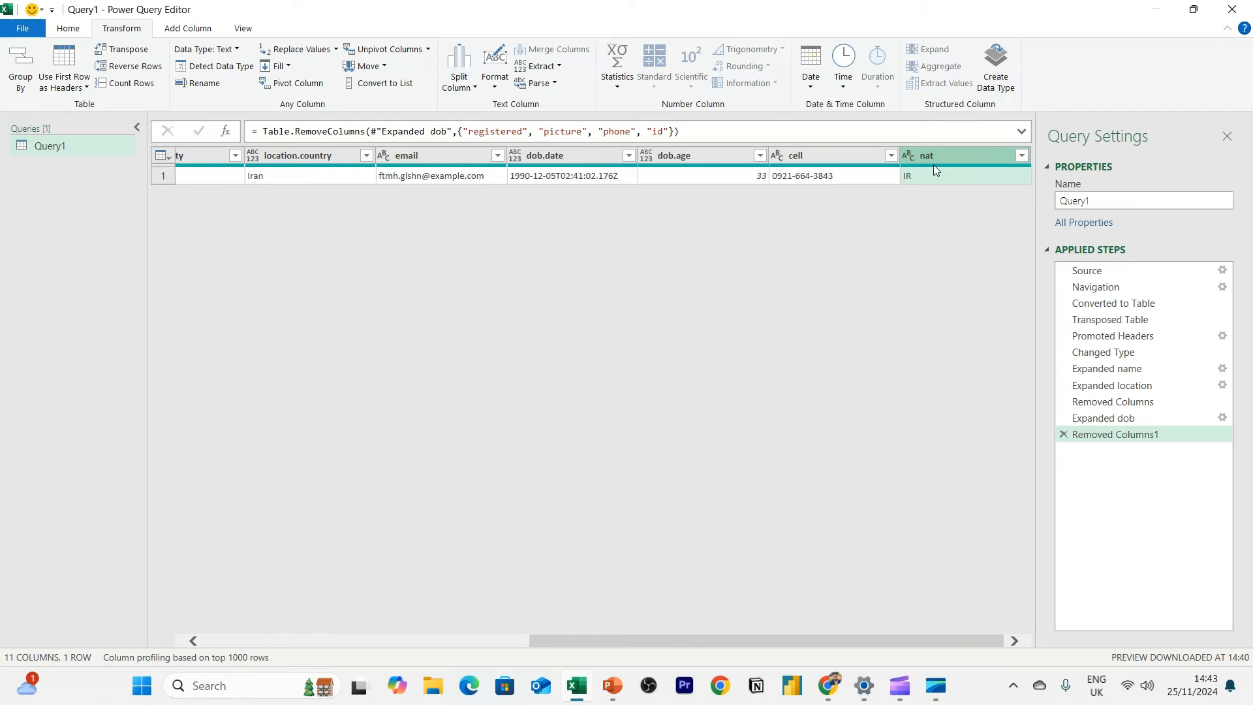
Rename the nat column to Nationality
right_click(959, 155)
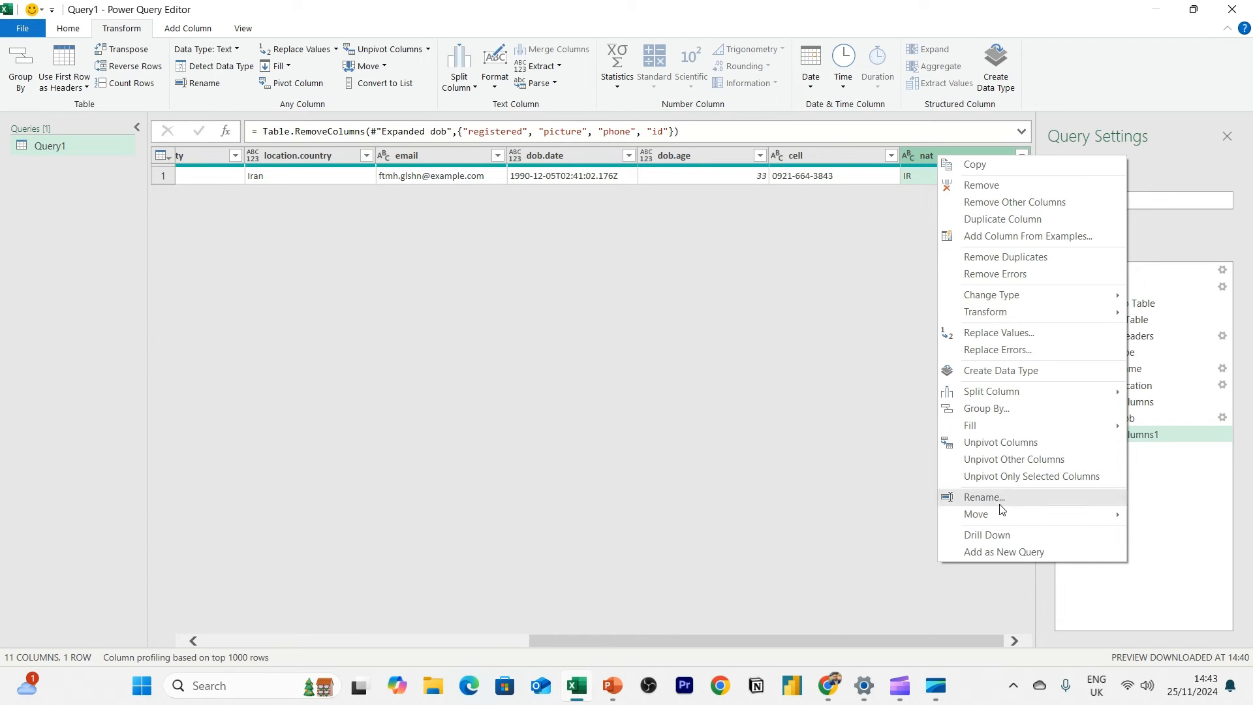
click(983, 496)
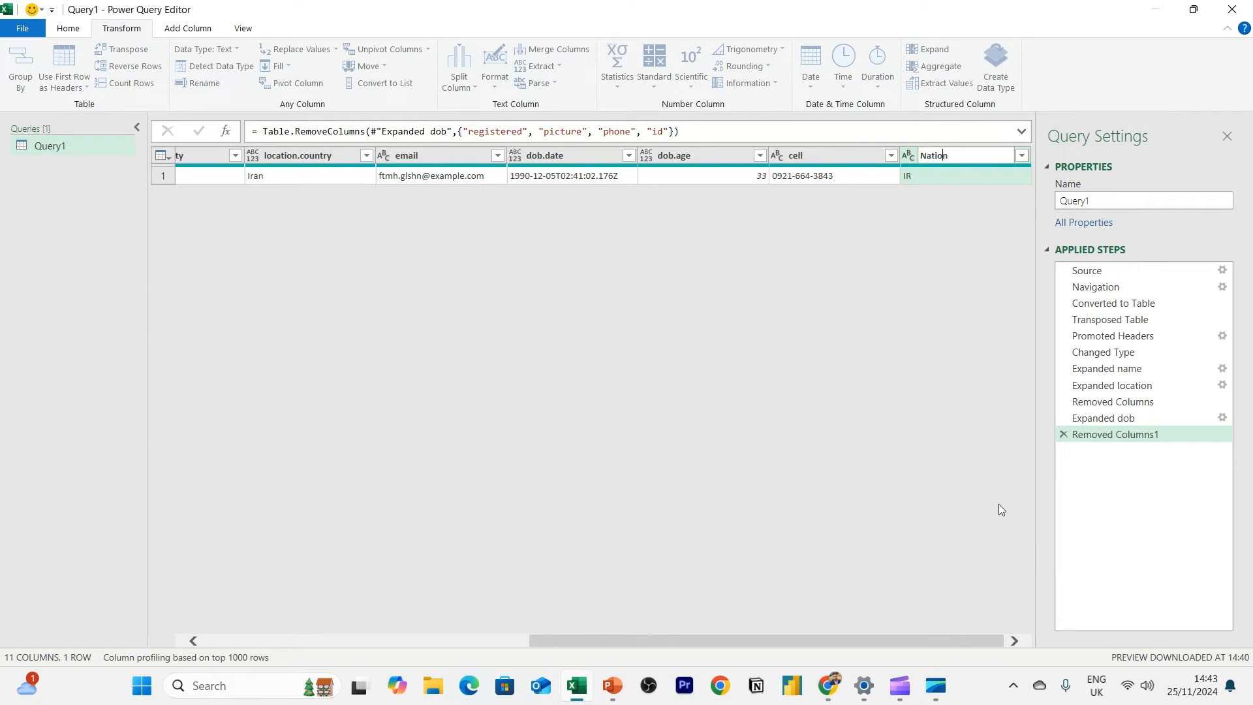
text(ality)
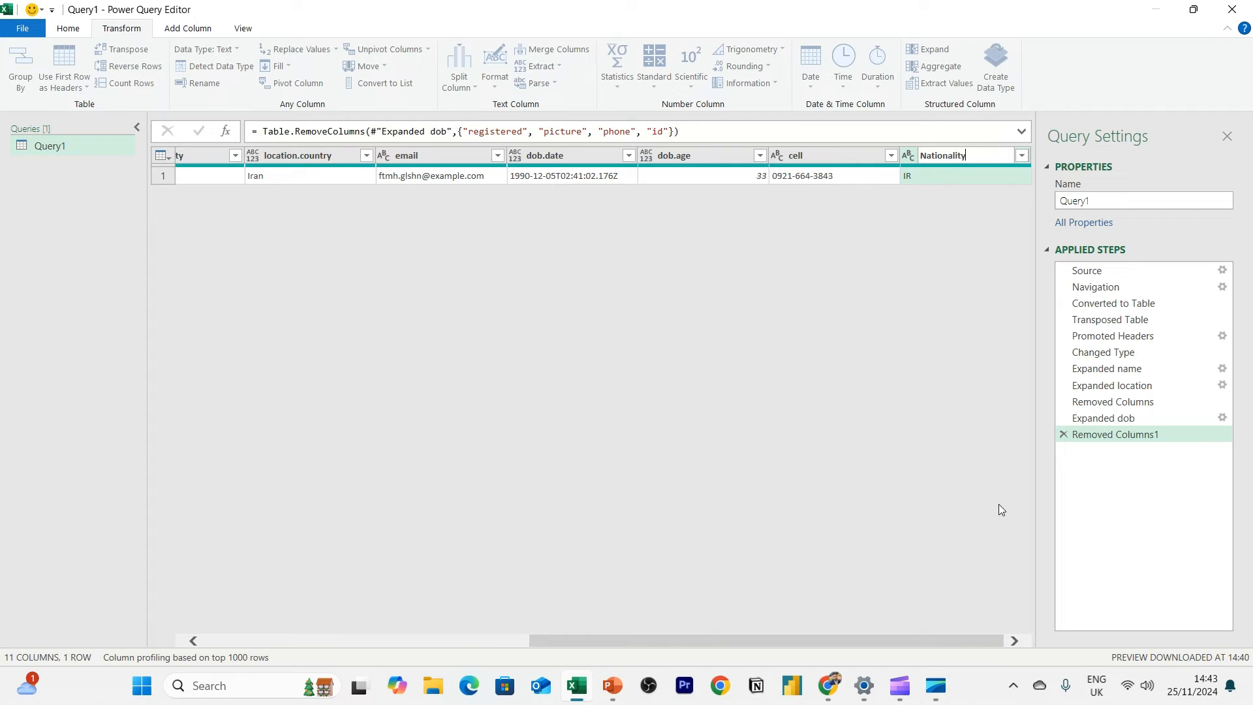
key(Return)
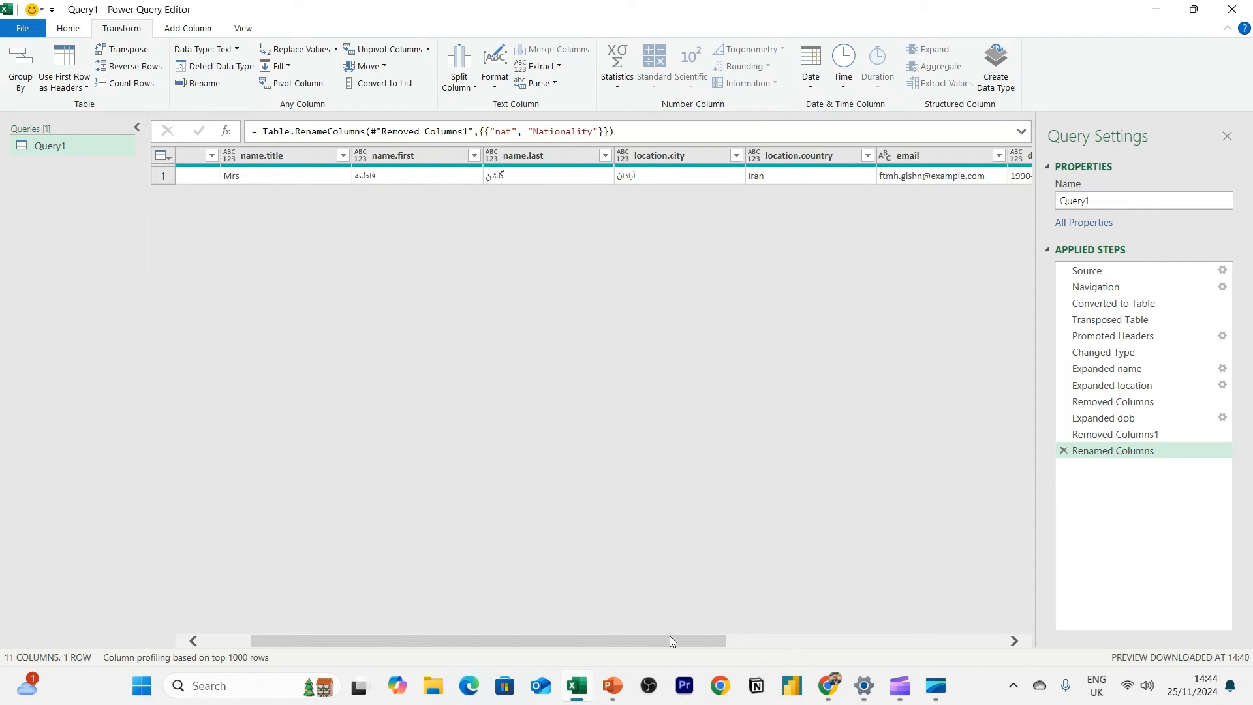
Close & Load the query into the workbook from the Home ribbon
scroll(left, 3)
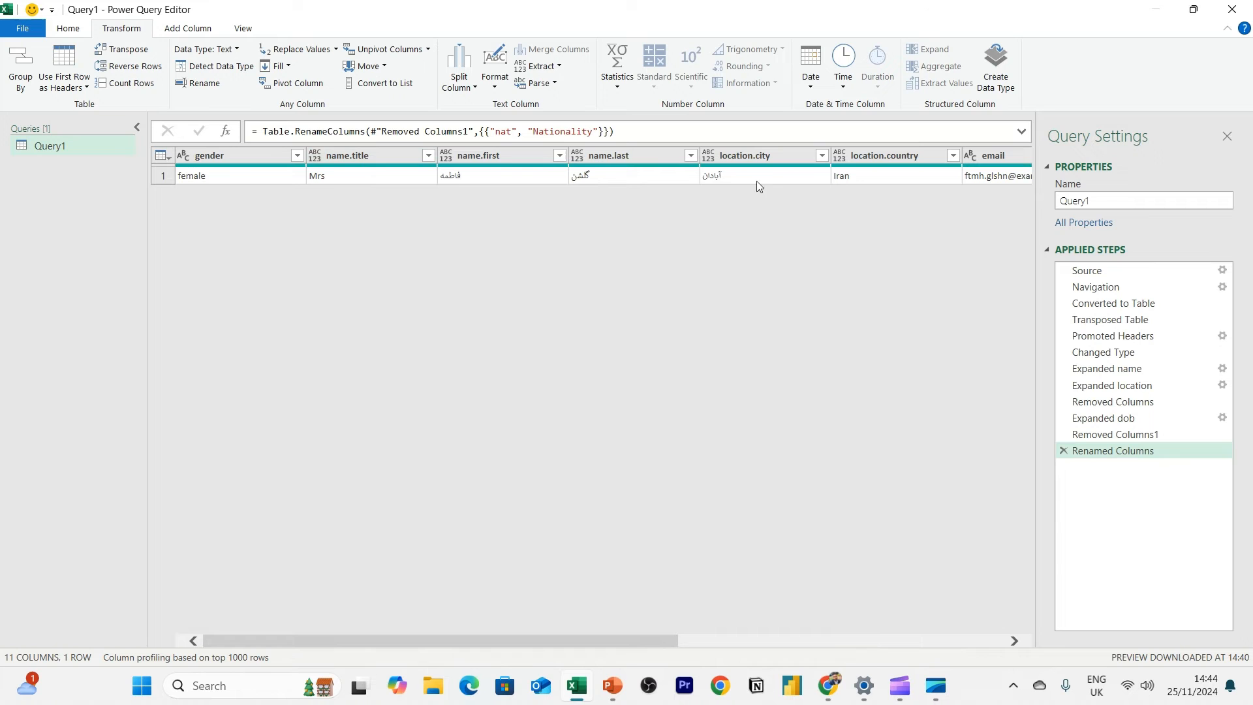
click(68, 27)
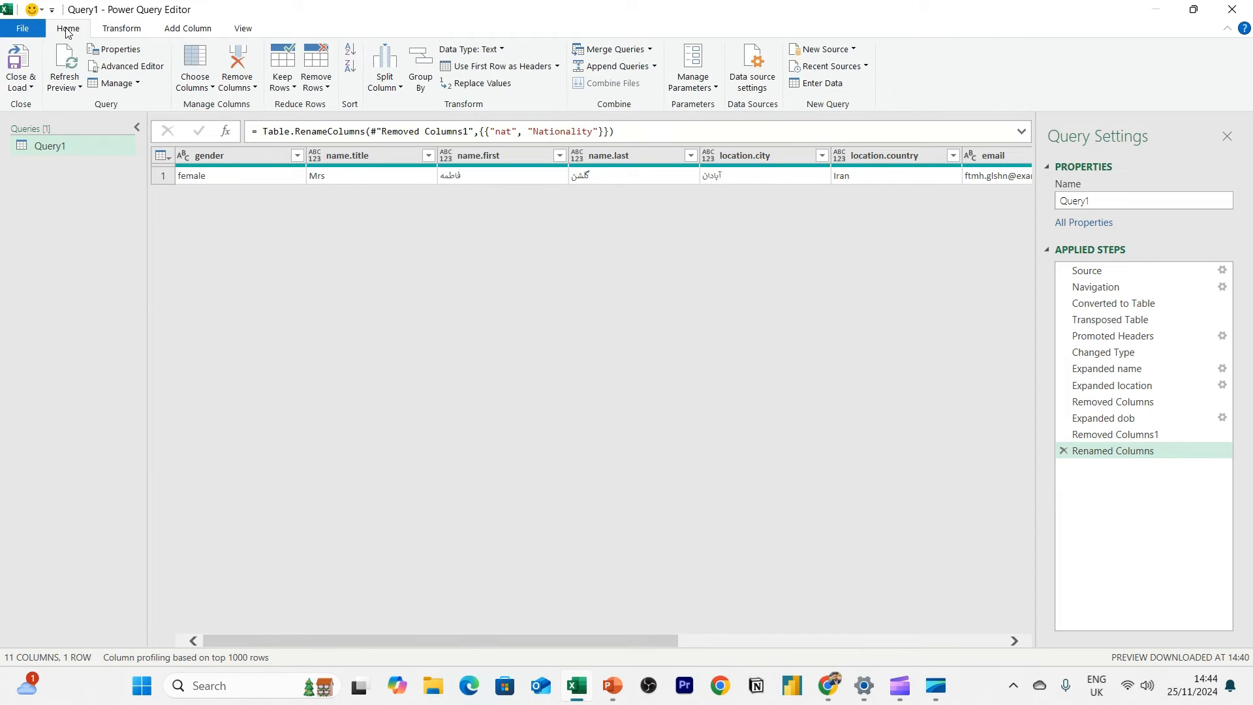
click(19, 68)
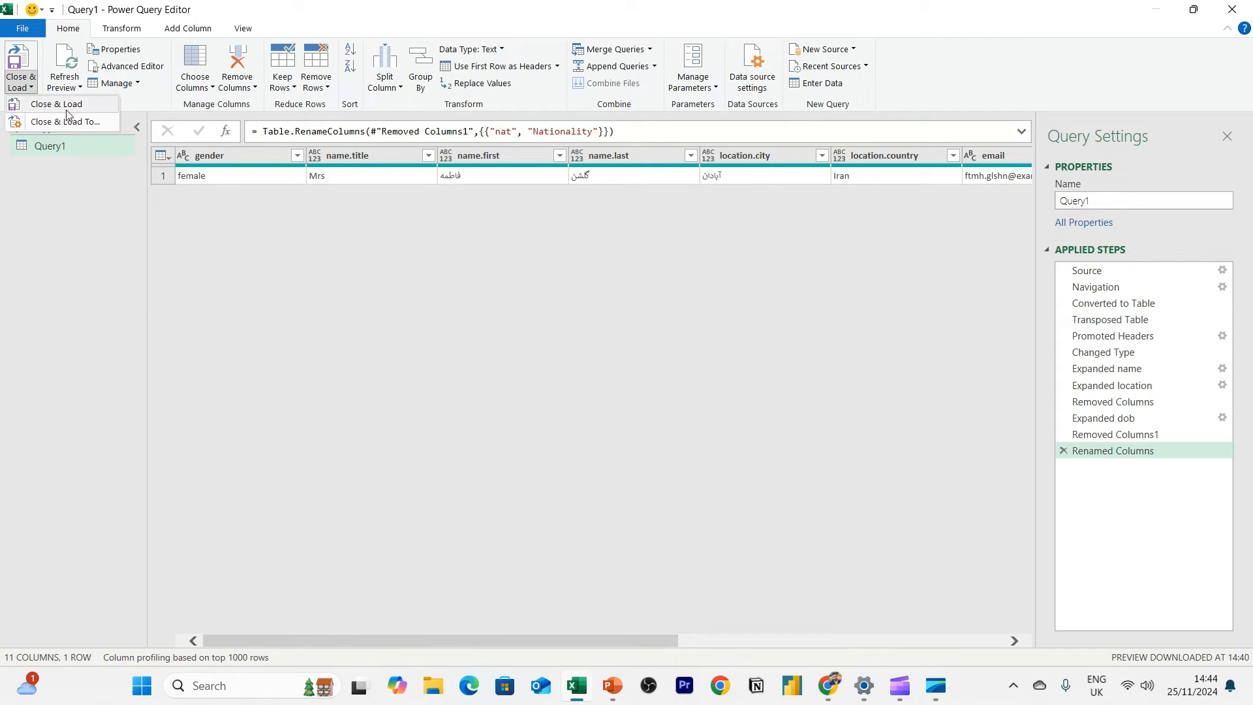
click(55, 103)
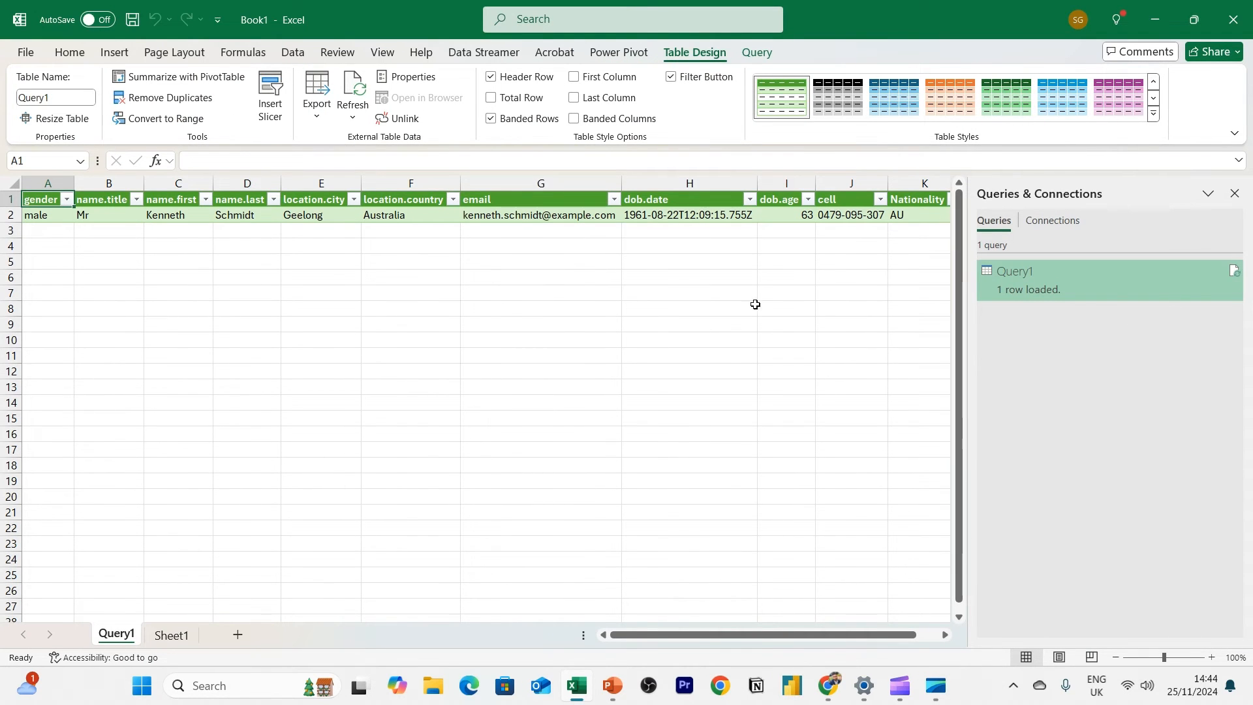
click(321, 277)
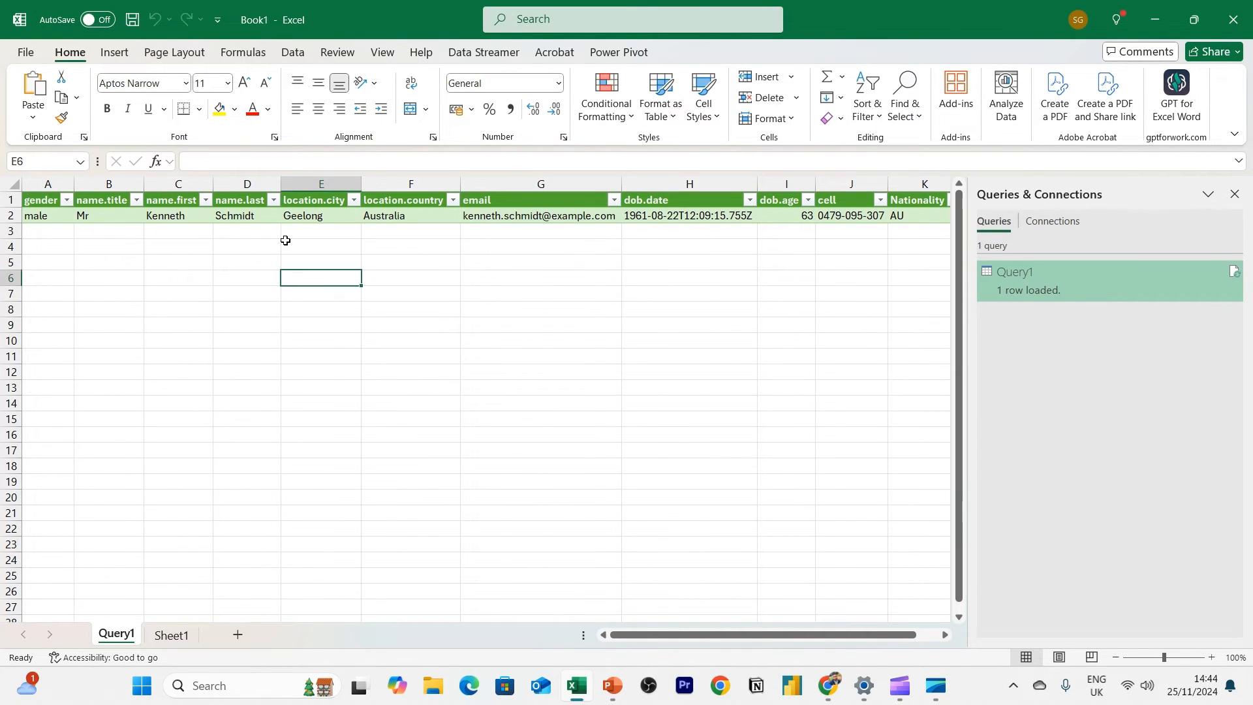
click(177, 215)
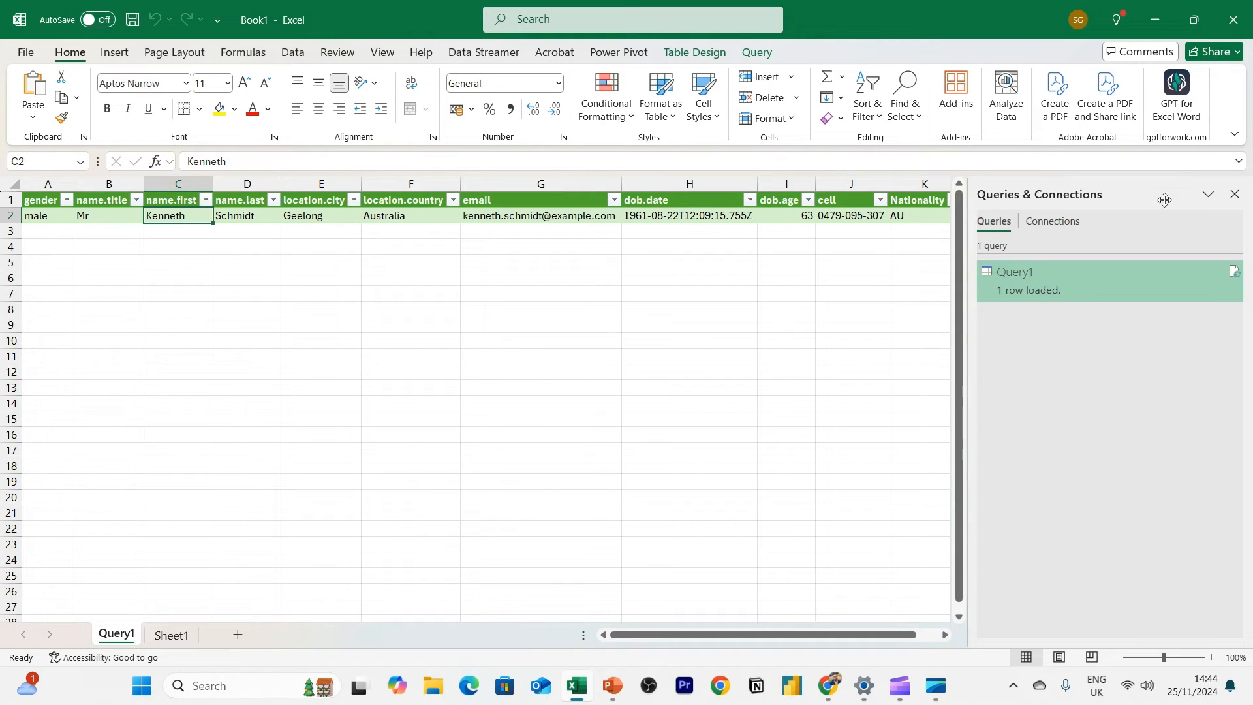
click(1233, 195)
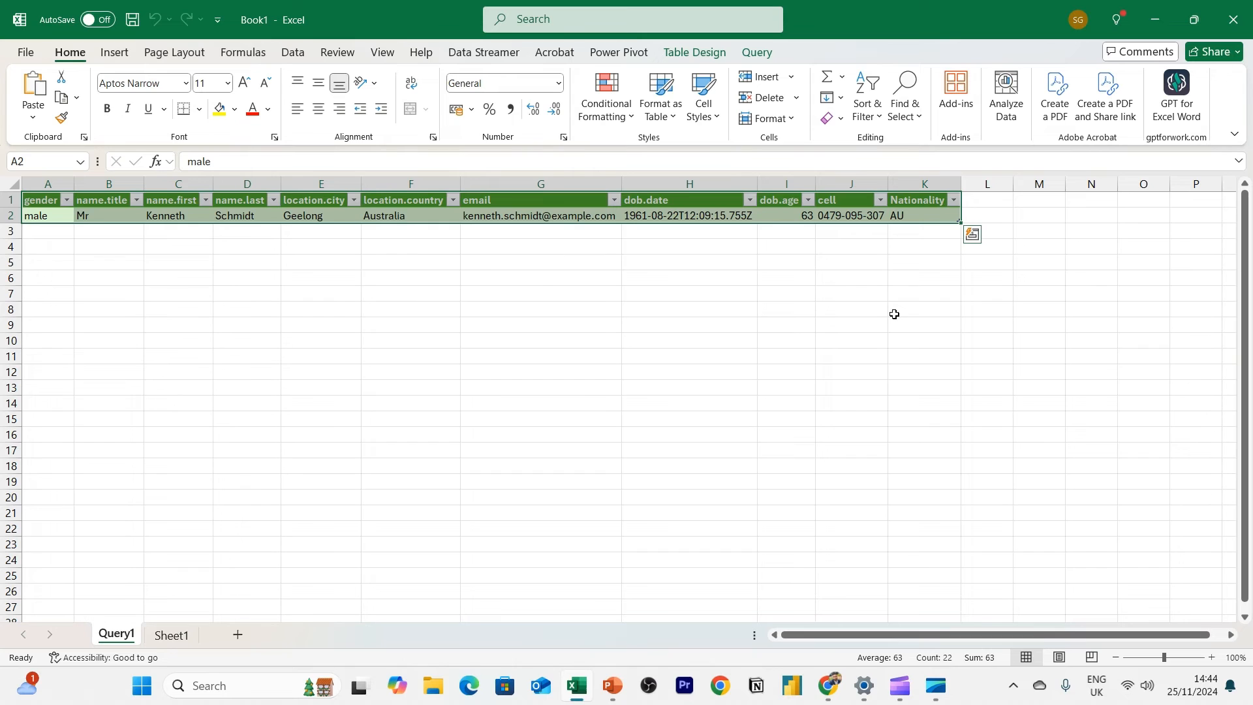
click(923, 310)
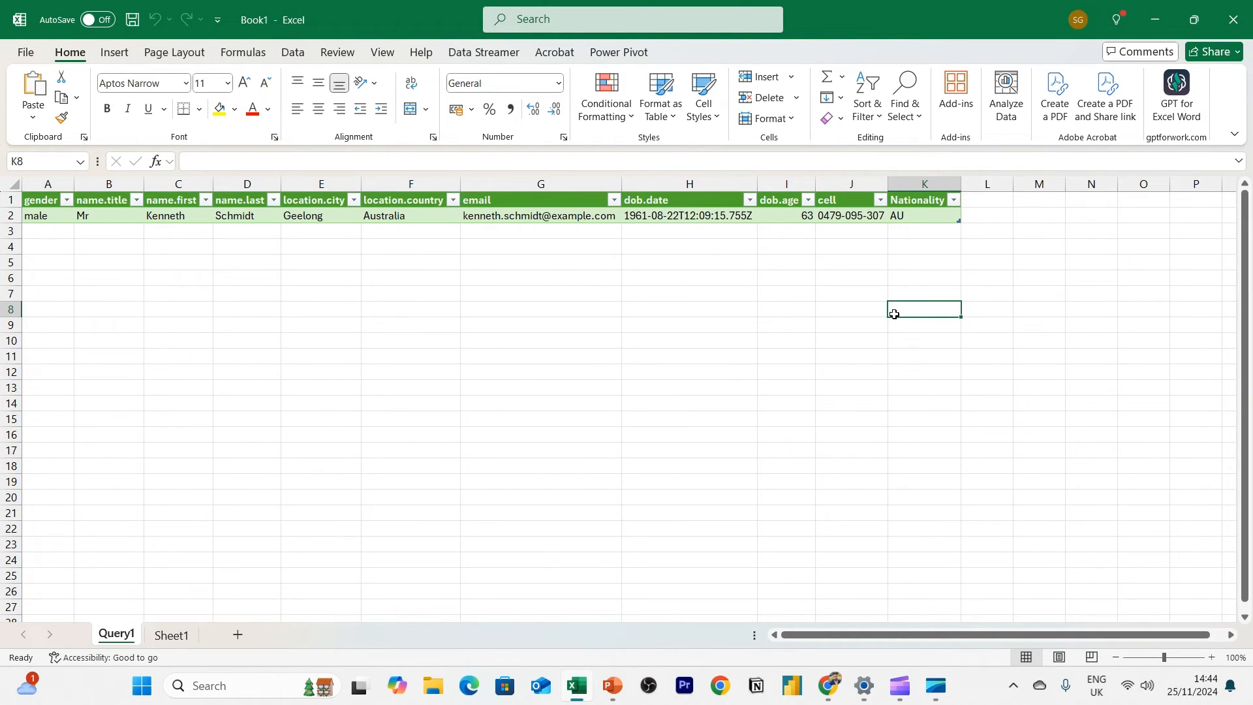
mouse_move(667, 264)
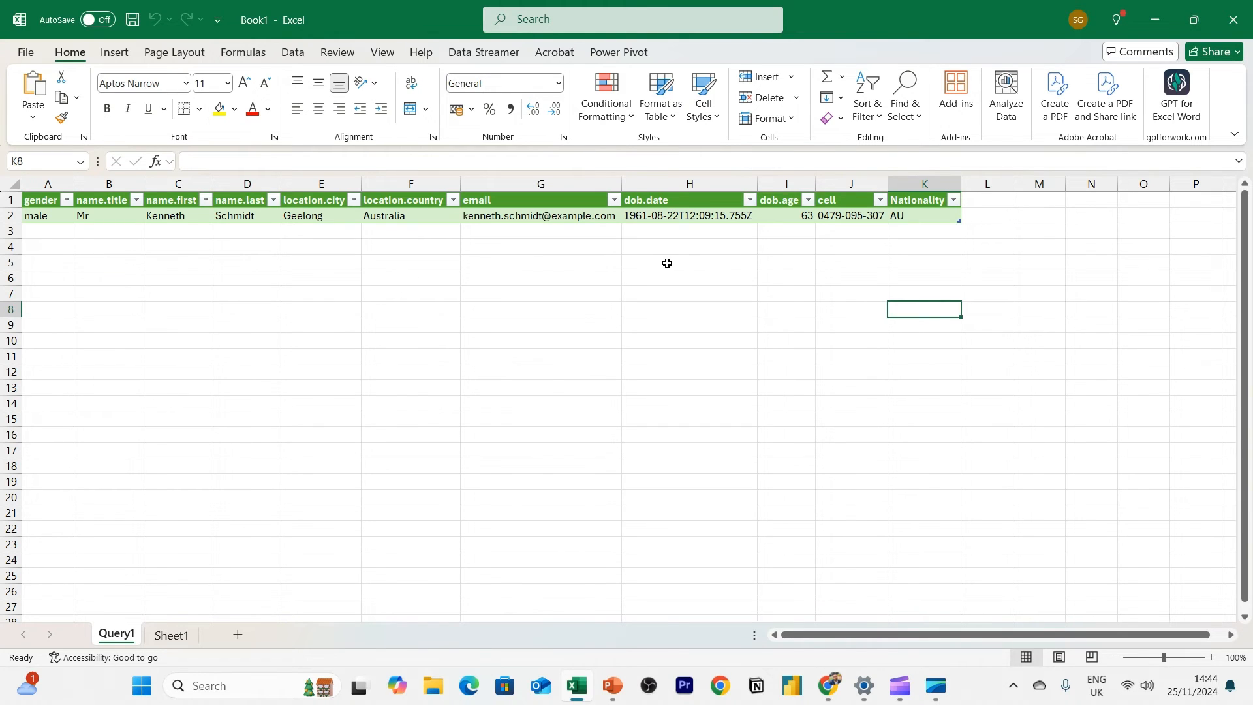
click(178, 215)
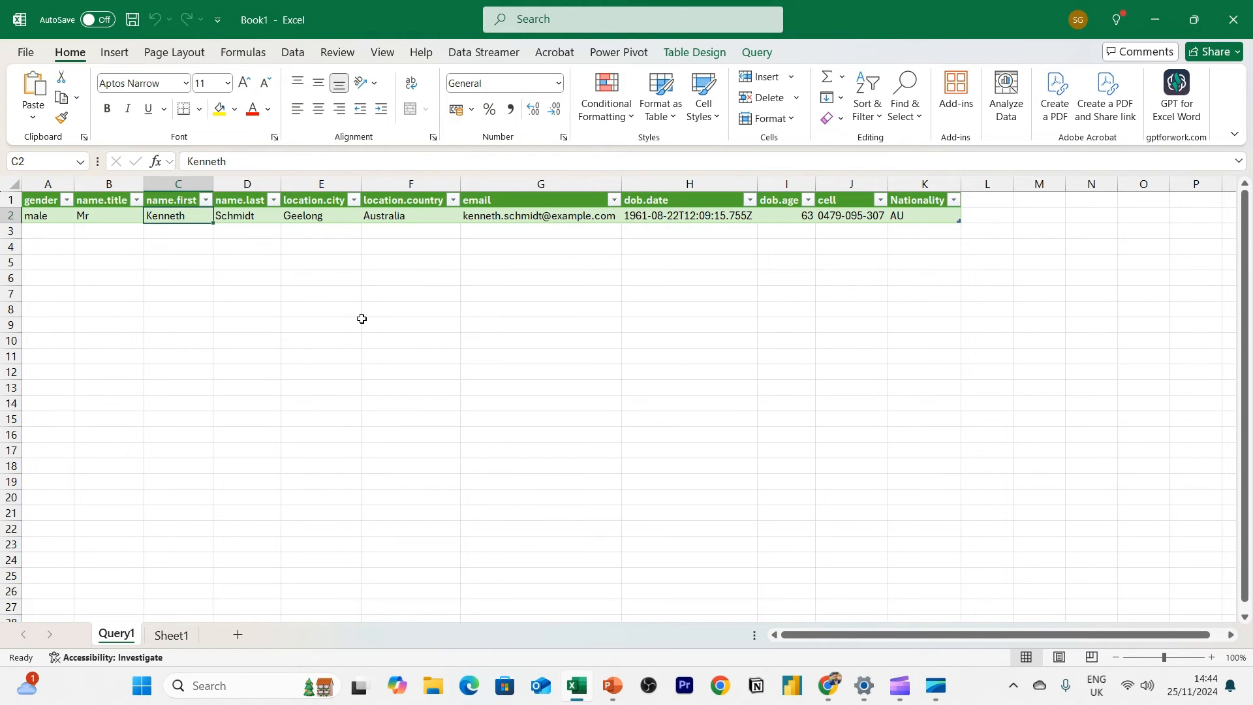
Inspect the header row options and the AU Nationality value in the Query1 table
click(47, 200)
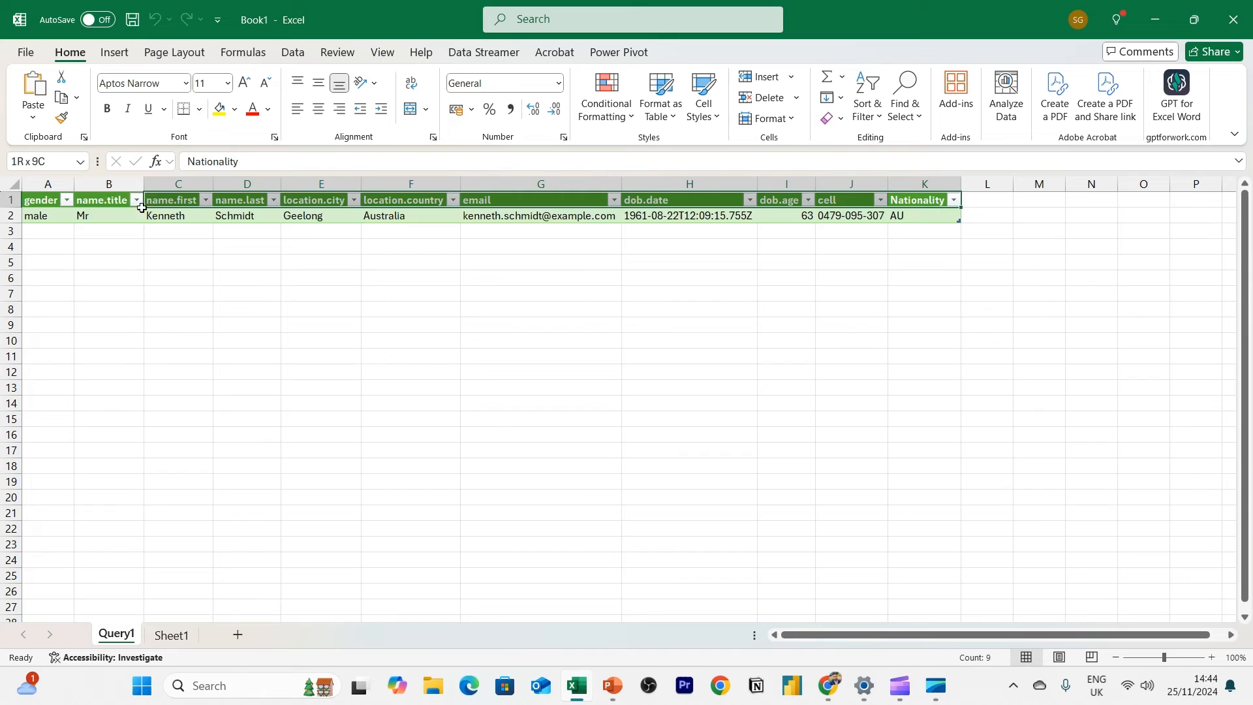
click(109, 200)
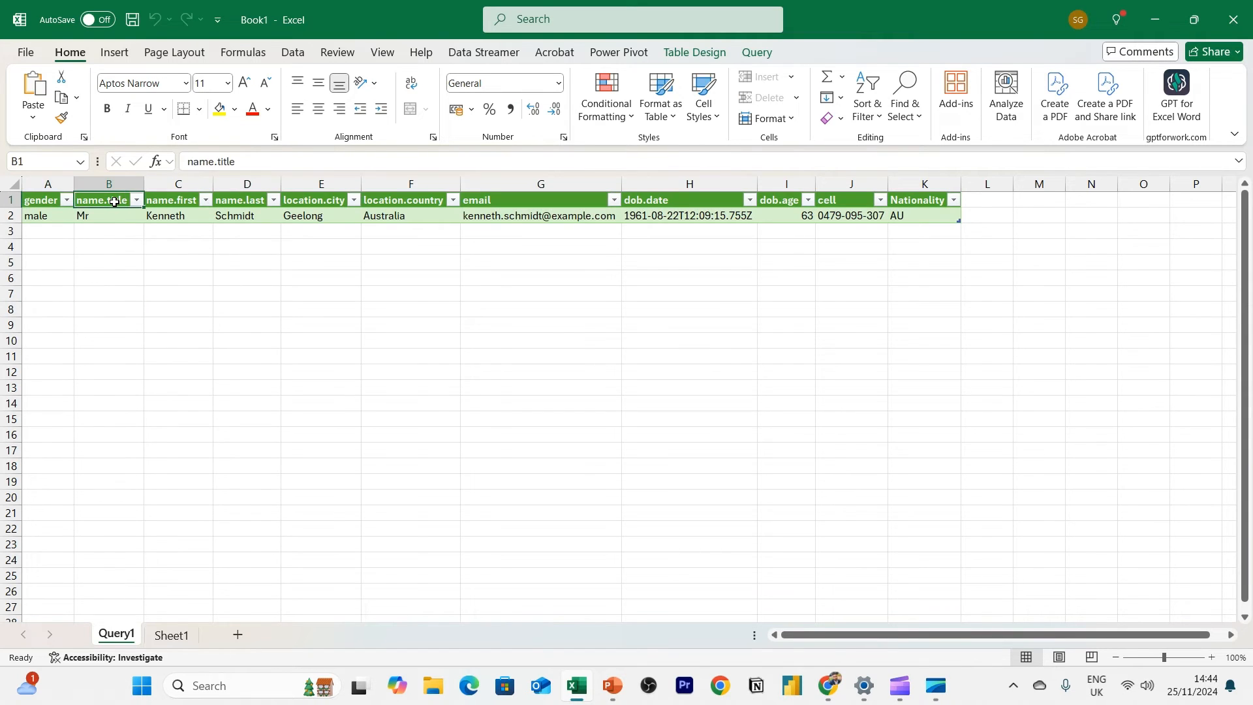
right_click(172, 200)
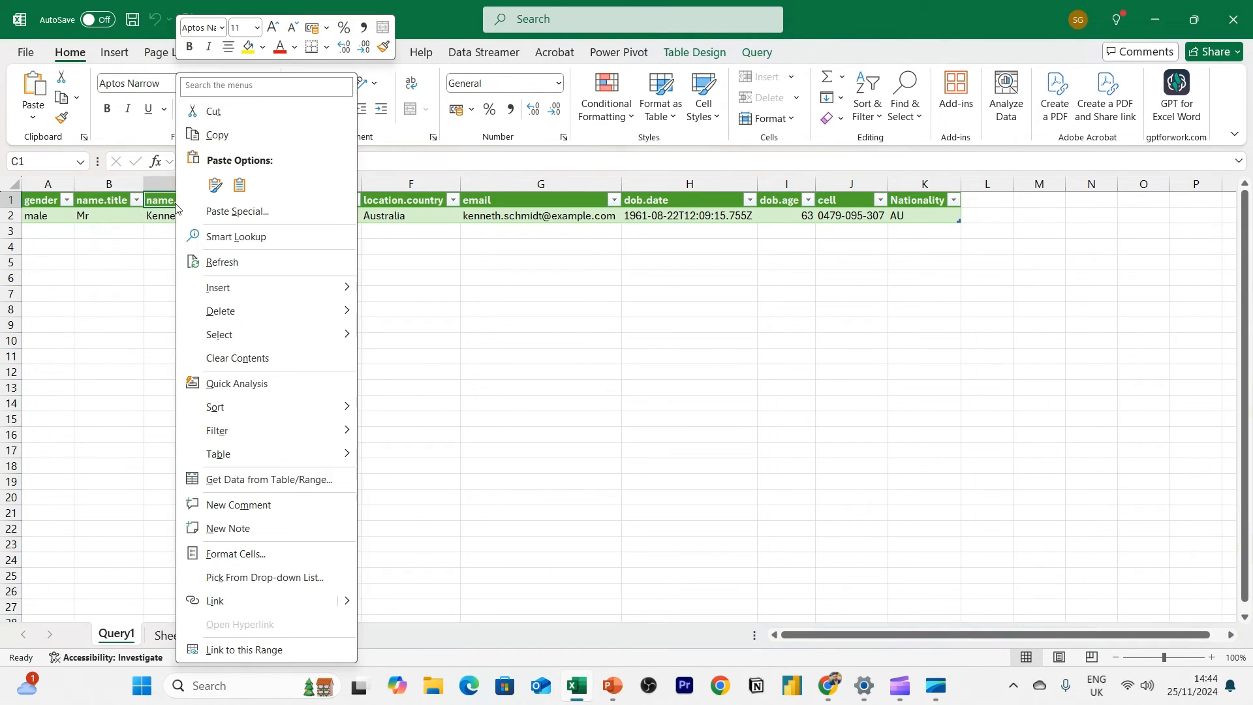
mouse_move(376, 386)
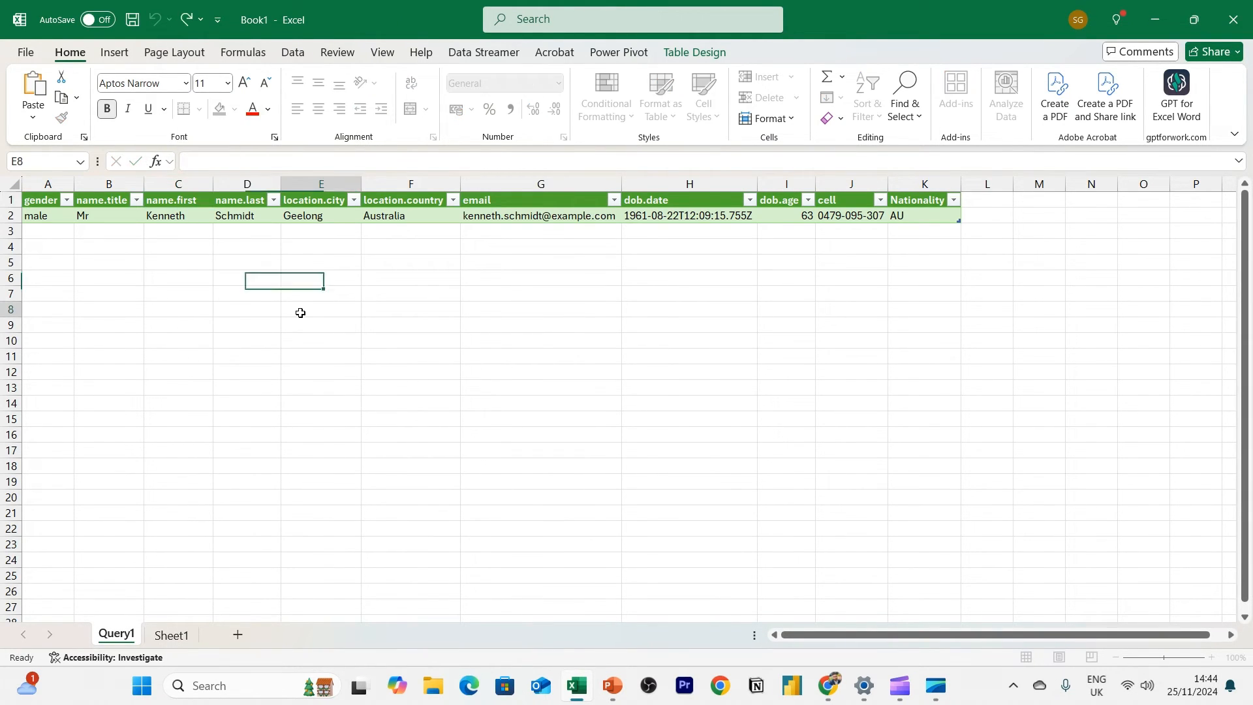
click(409, 276)
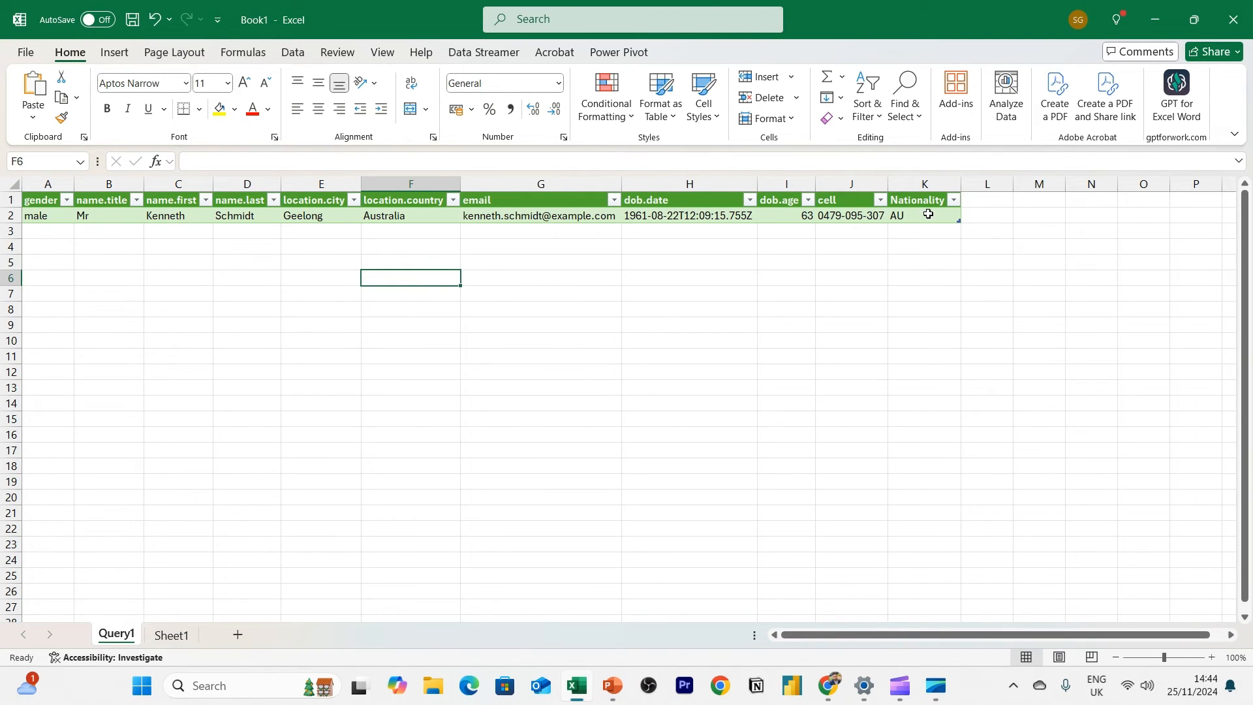
click(924, 215)
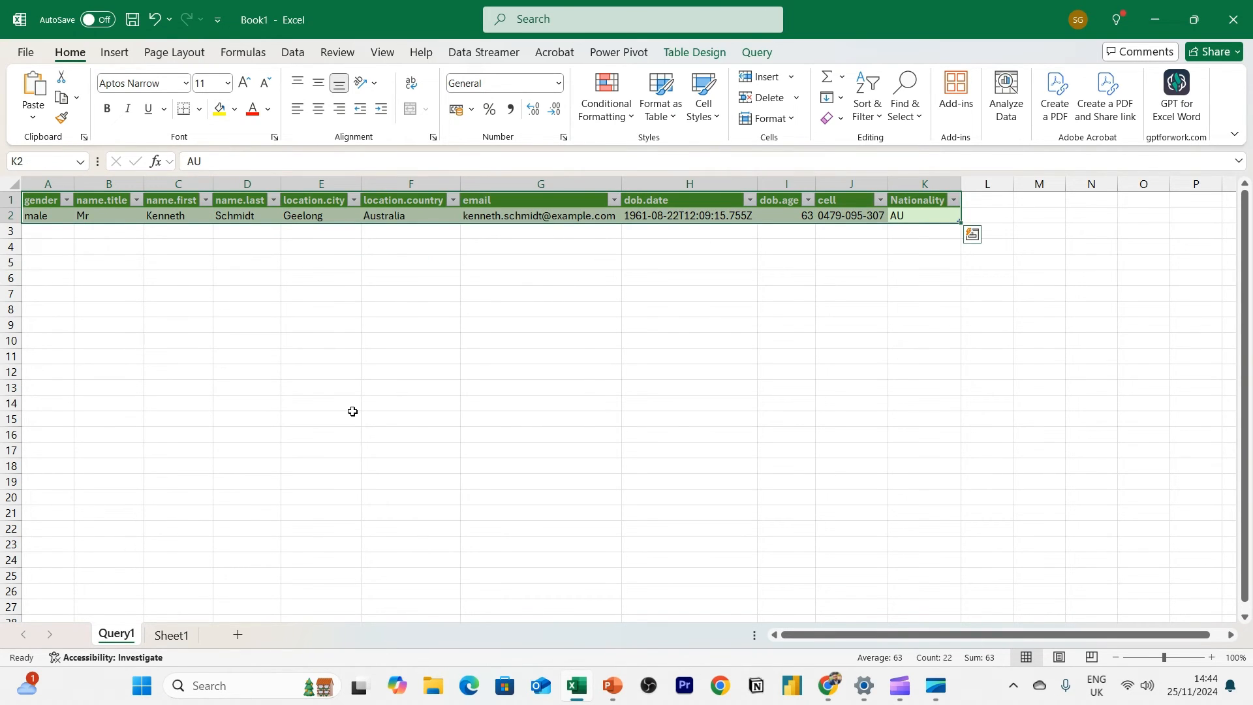
click(320, 419)
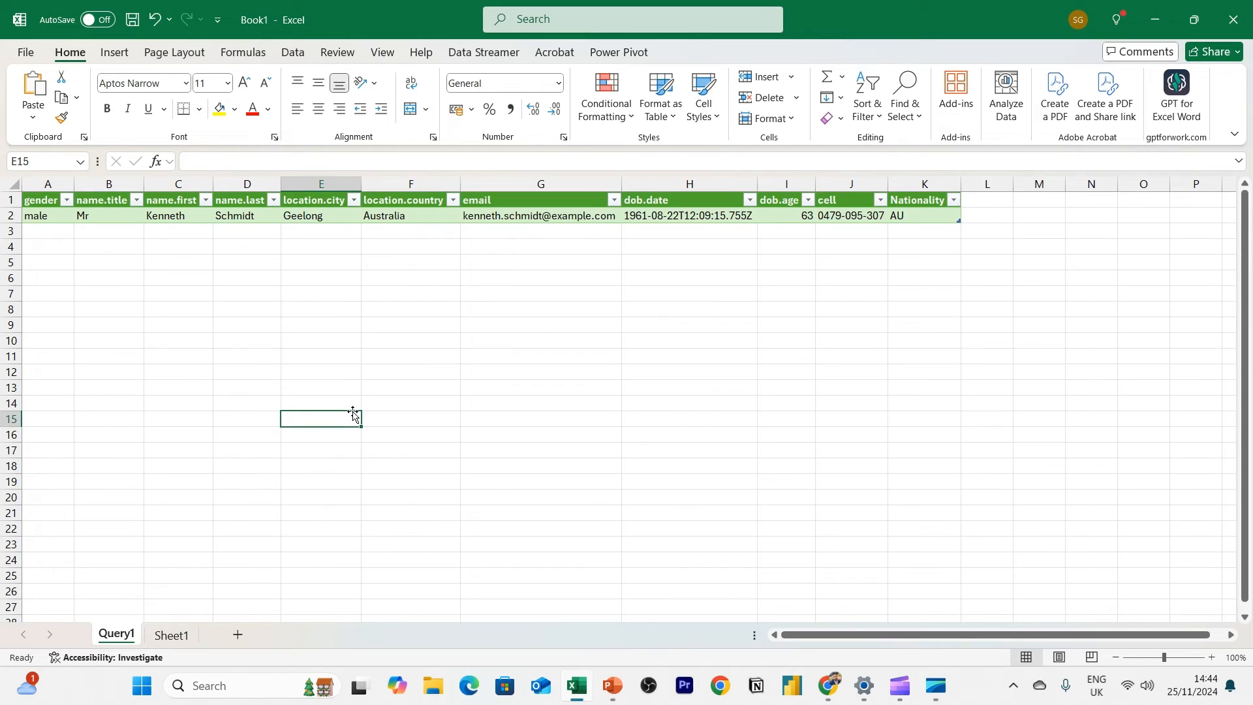
mouse_move(874, 556)
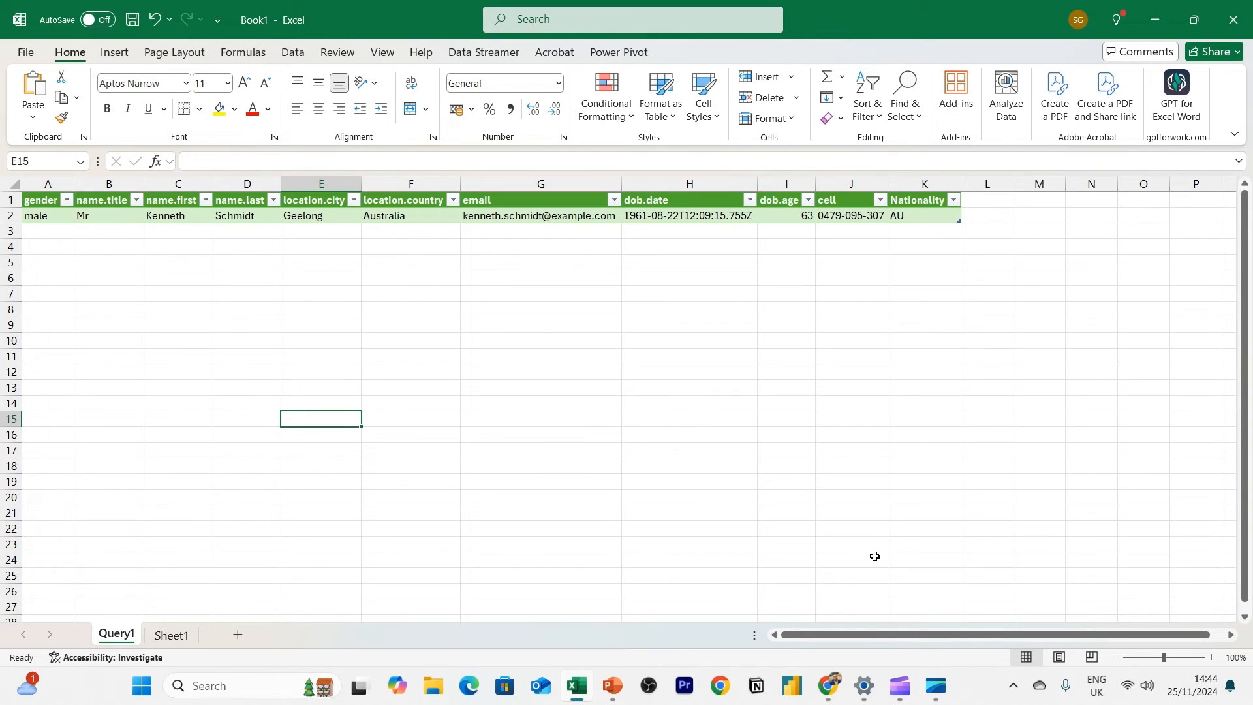
mouse_move(494, 355)
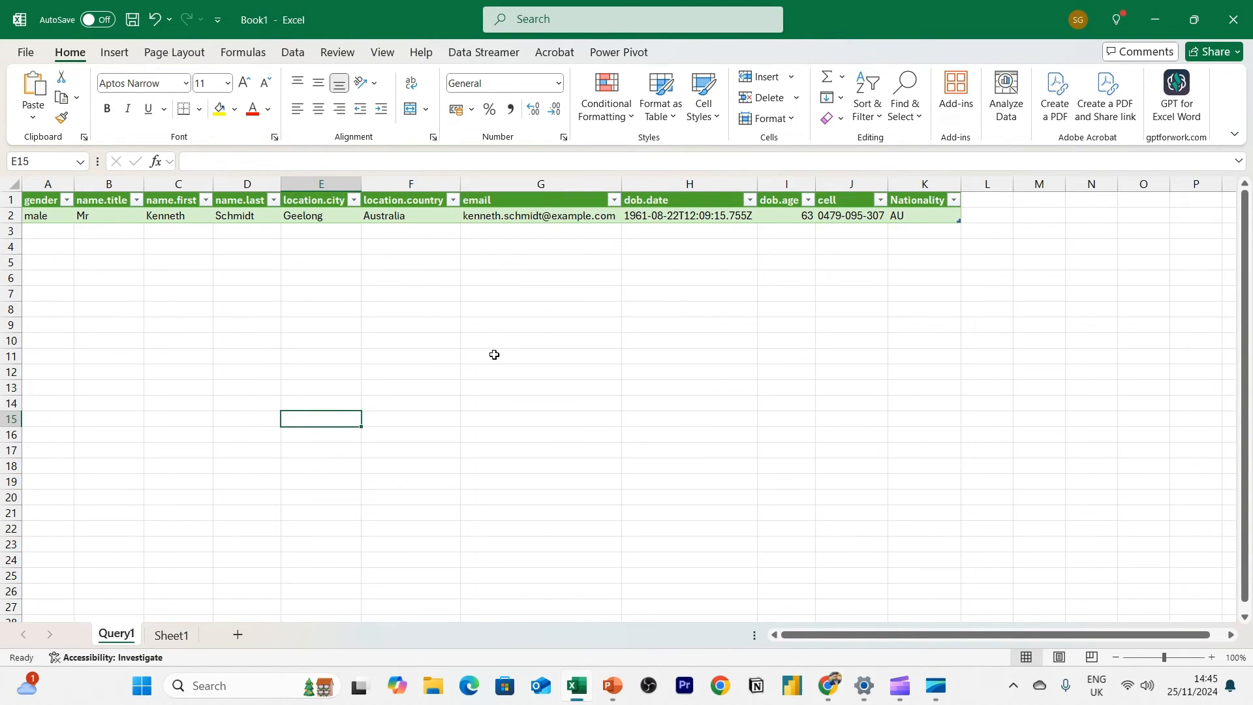
Find Requesting Multiple Users in the documentation and select the ?results=5000 parameter
click(717, 686)
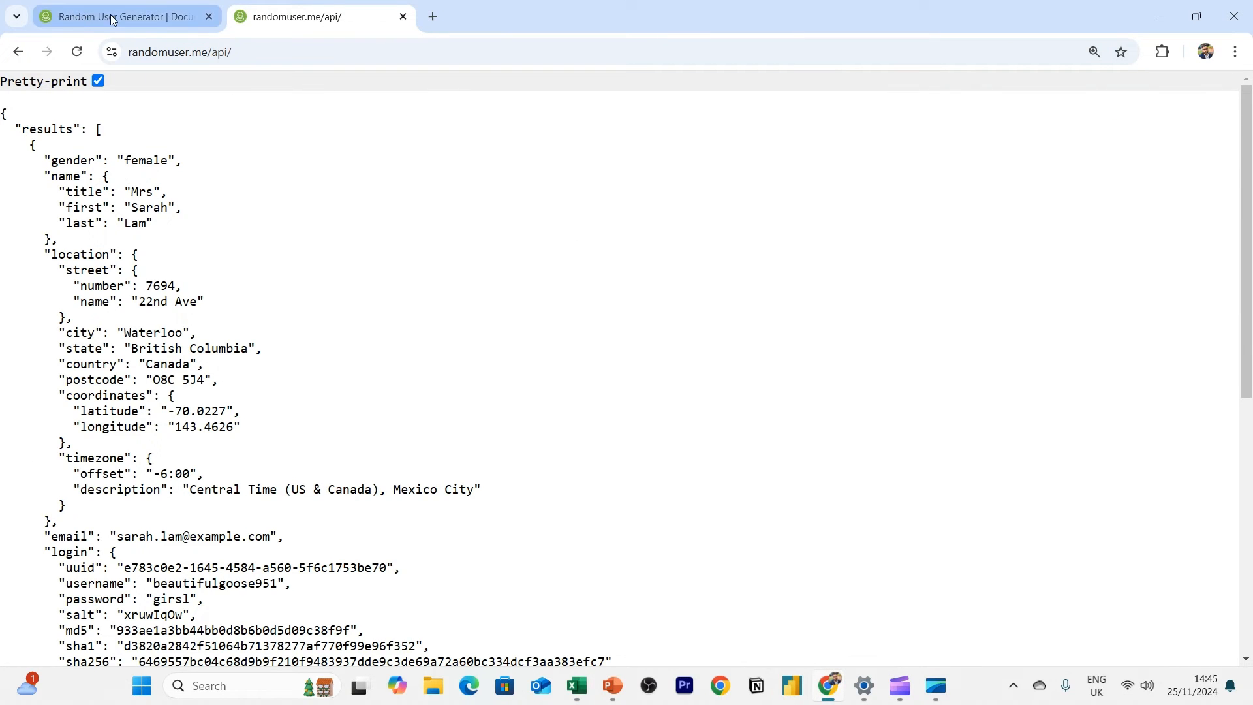
click(120, 15)
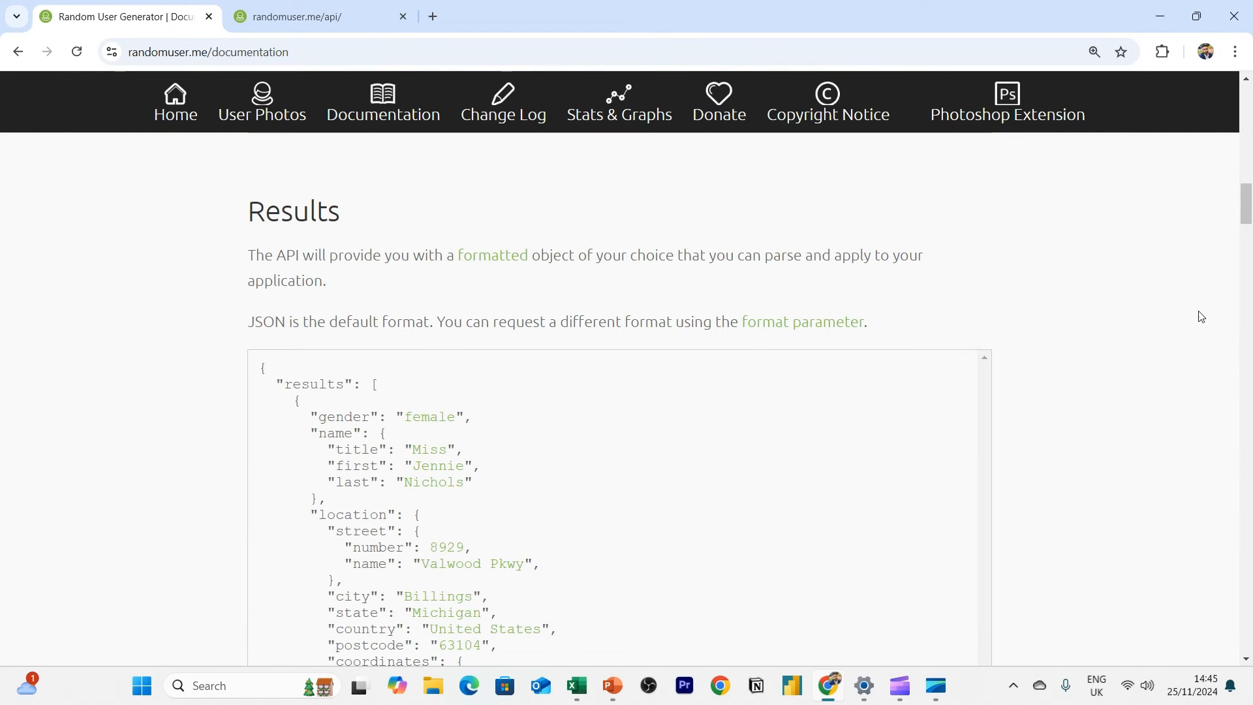
scroll(down, 3)
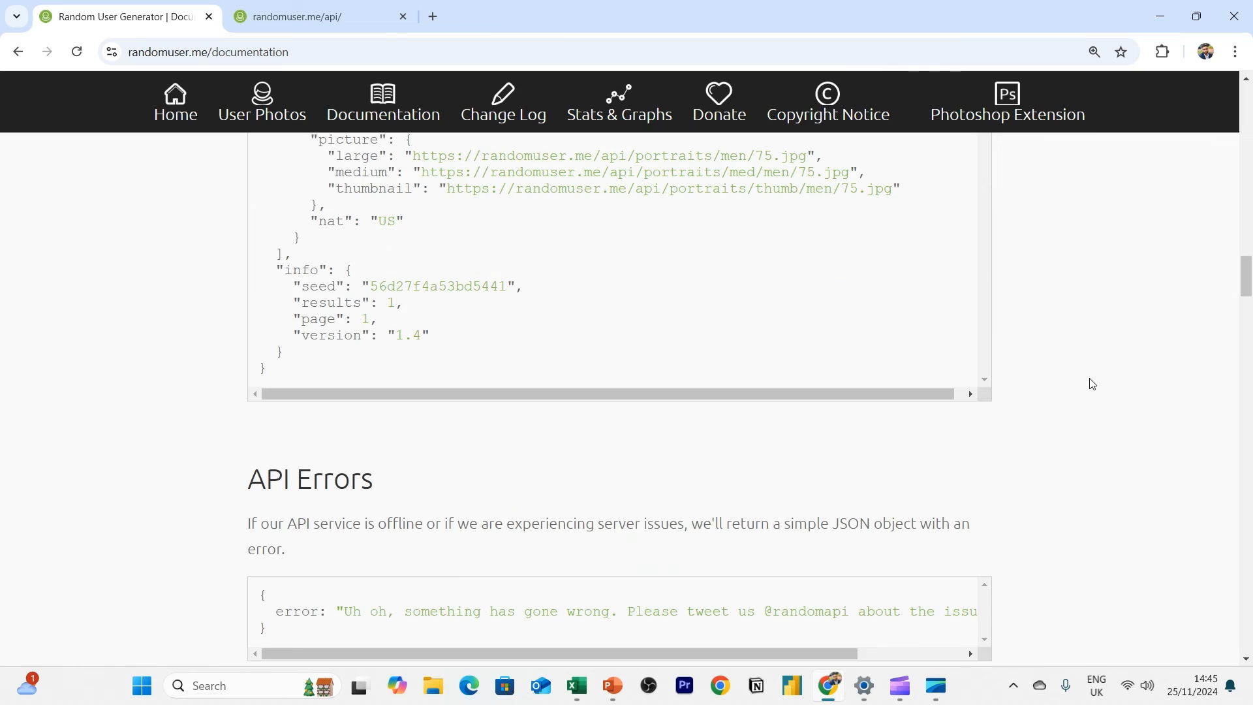
scroll(up, 3)
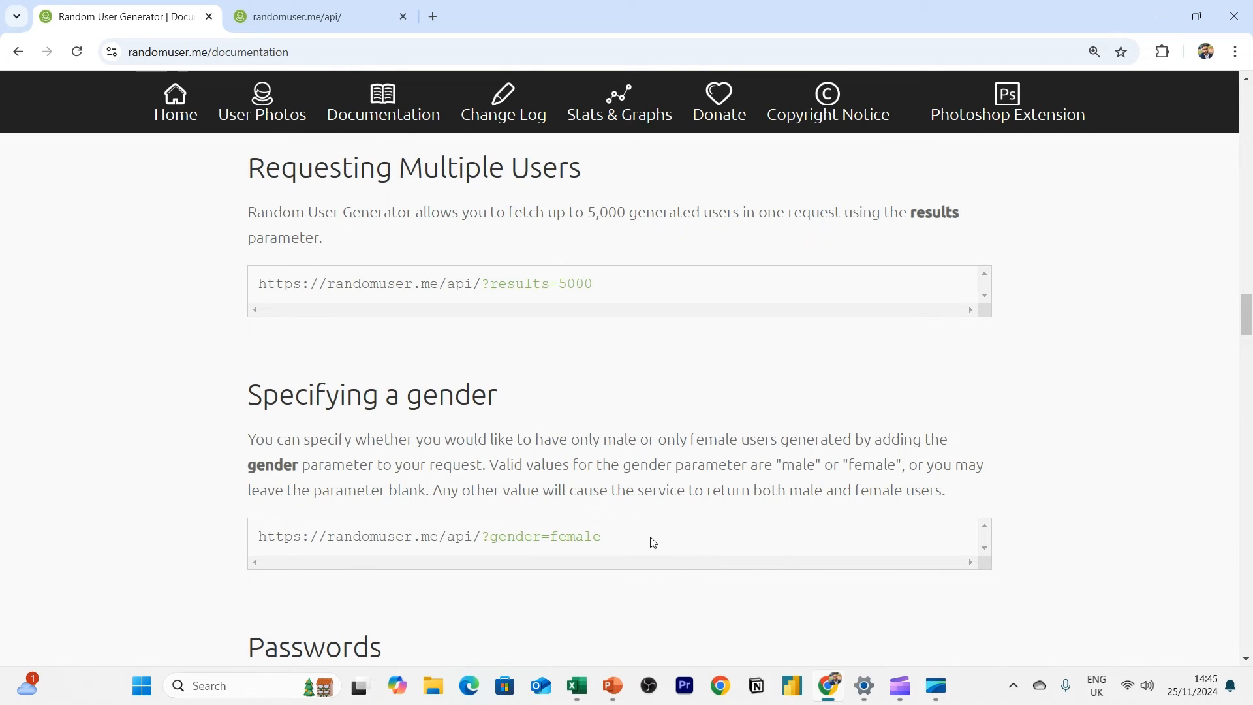
mouse_move(560, 310)
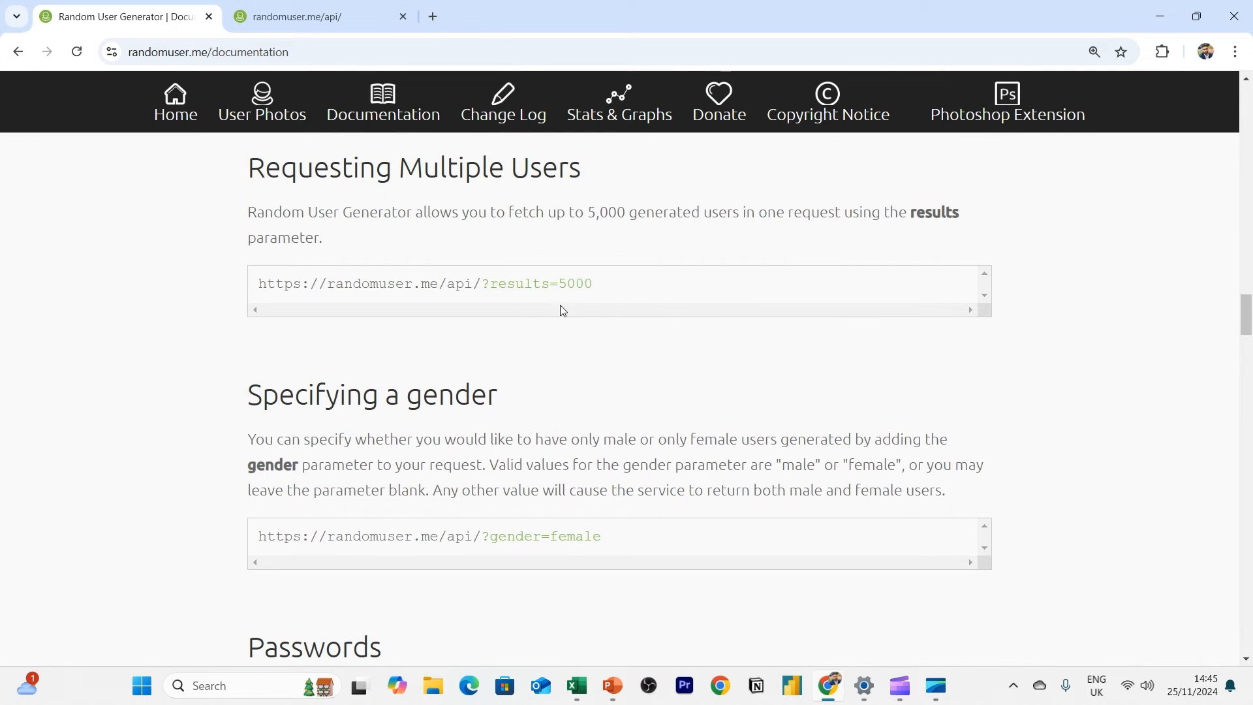
double_click(302, 167)
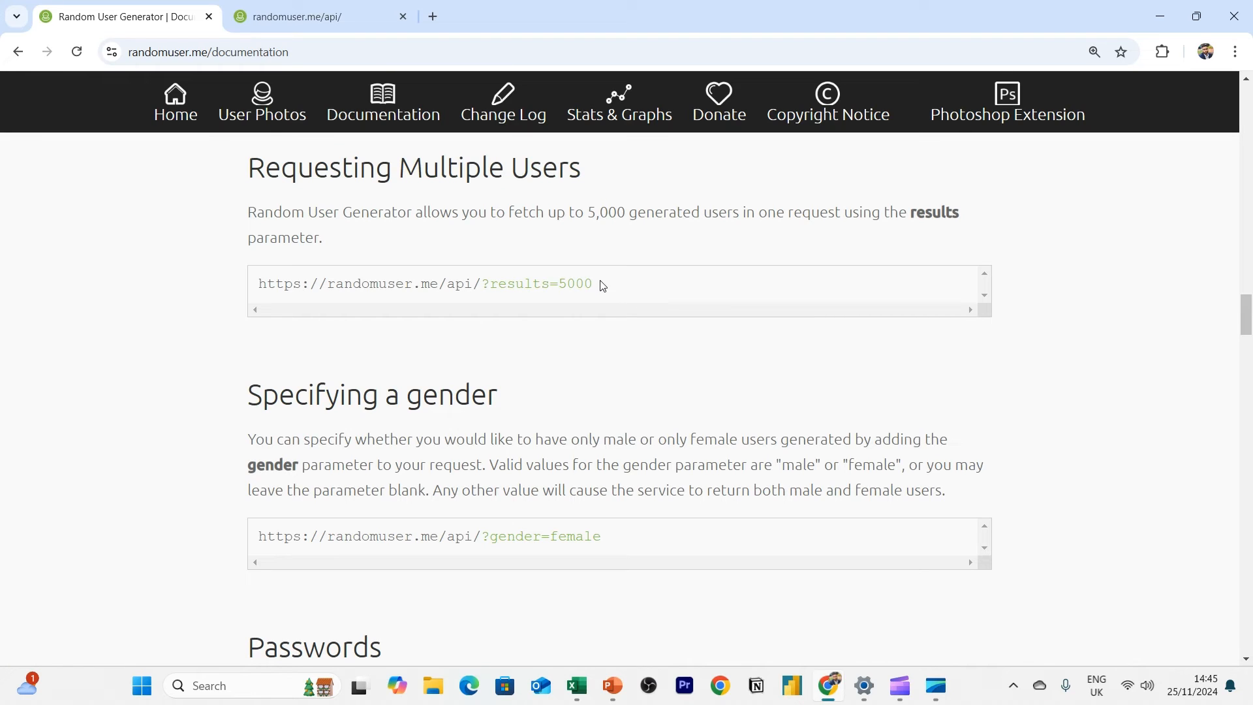
double_click(538, 284)
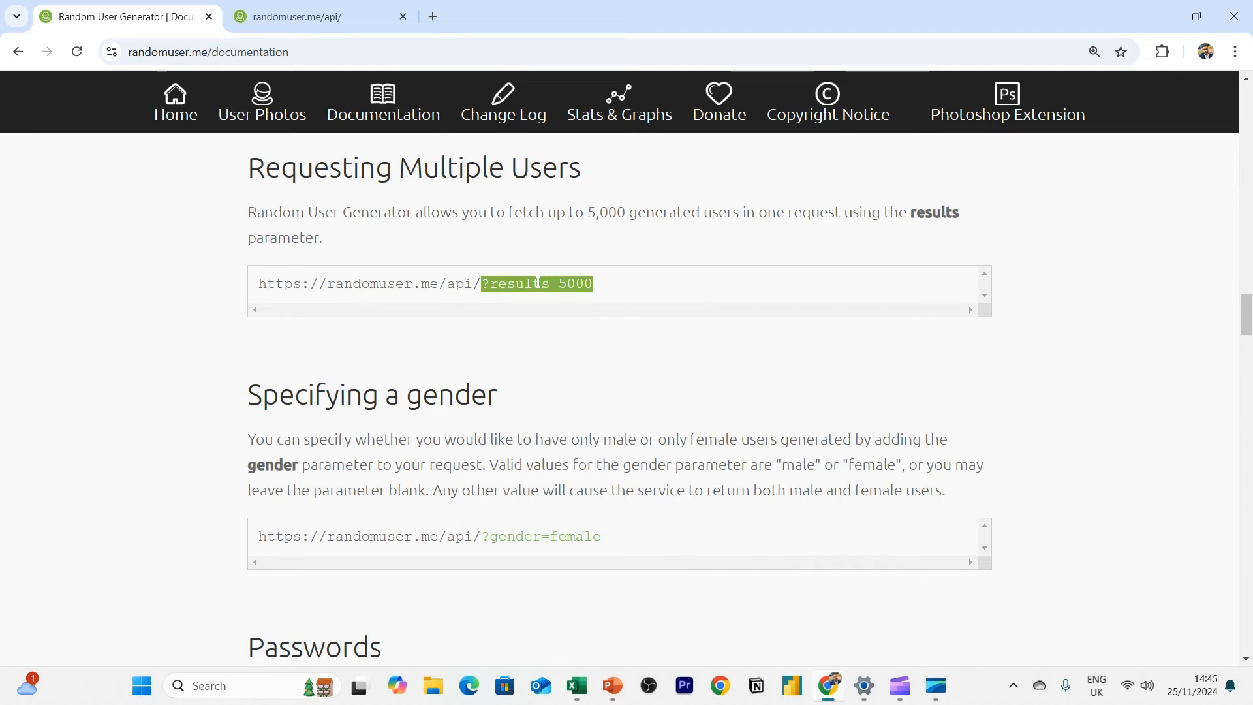
mouse_move(632, 286)
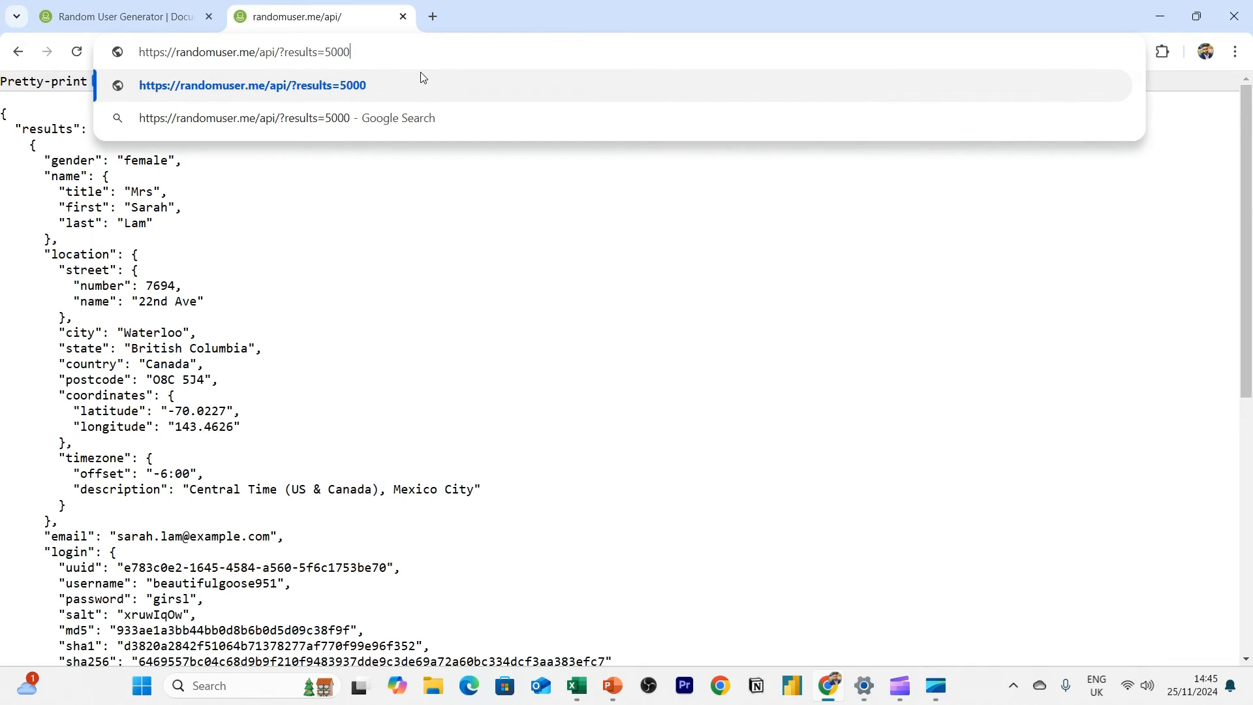
Load the API response with ?results=2 returning two users including Erkekli
key(Backspace)
text(2)
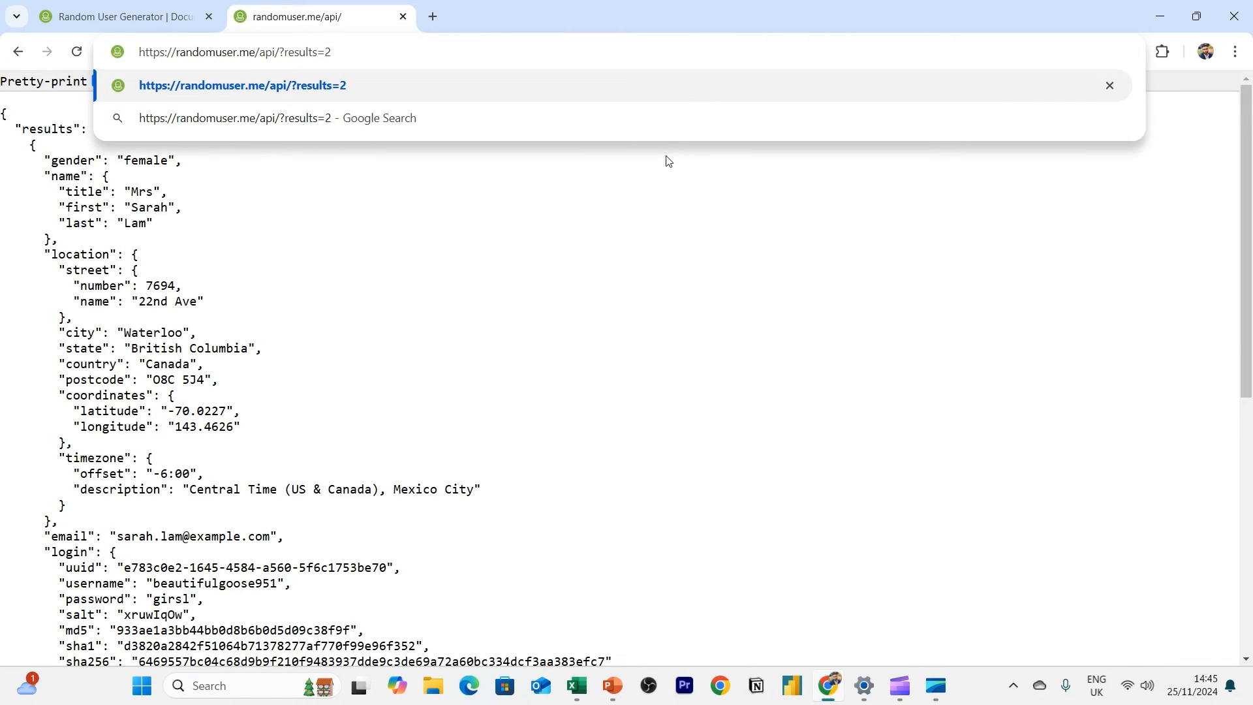
key(Return)
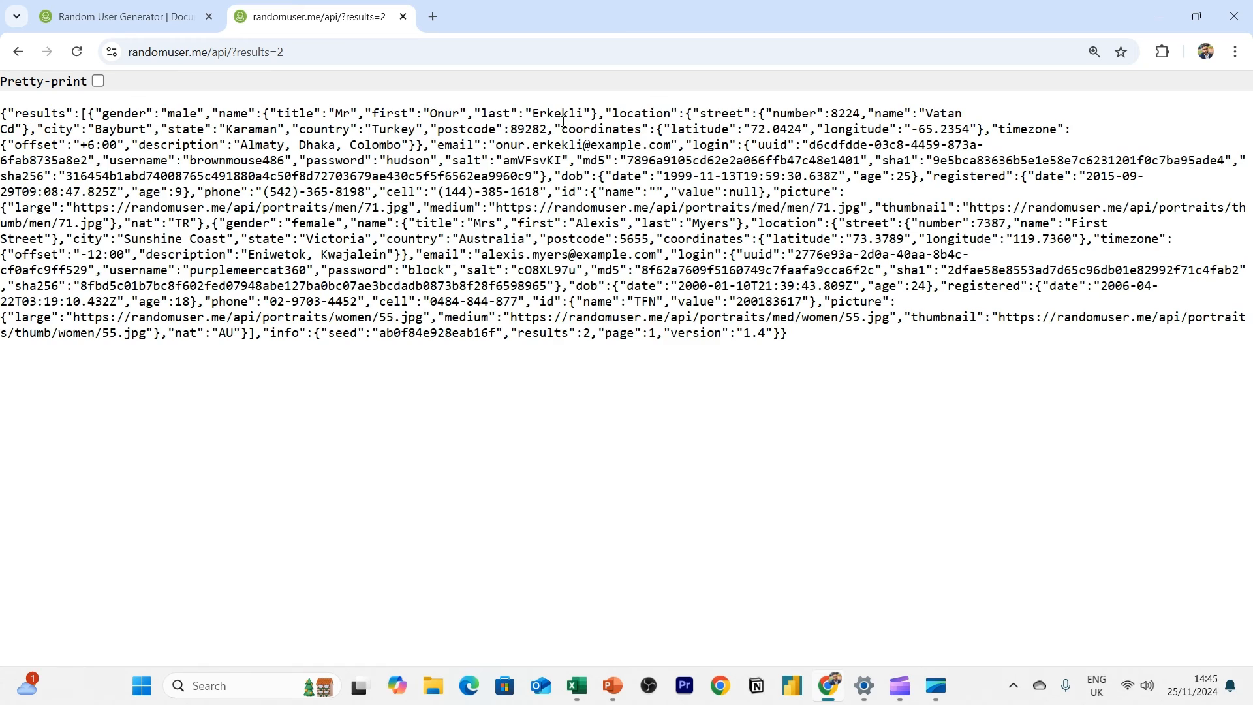
double_click(554, 112)
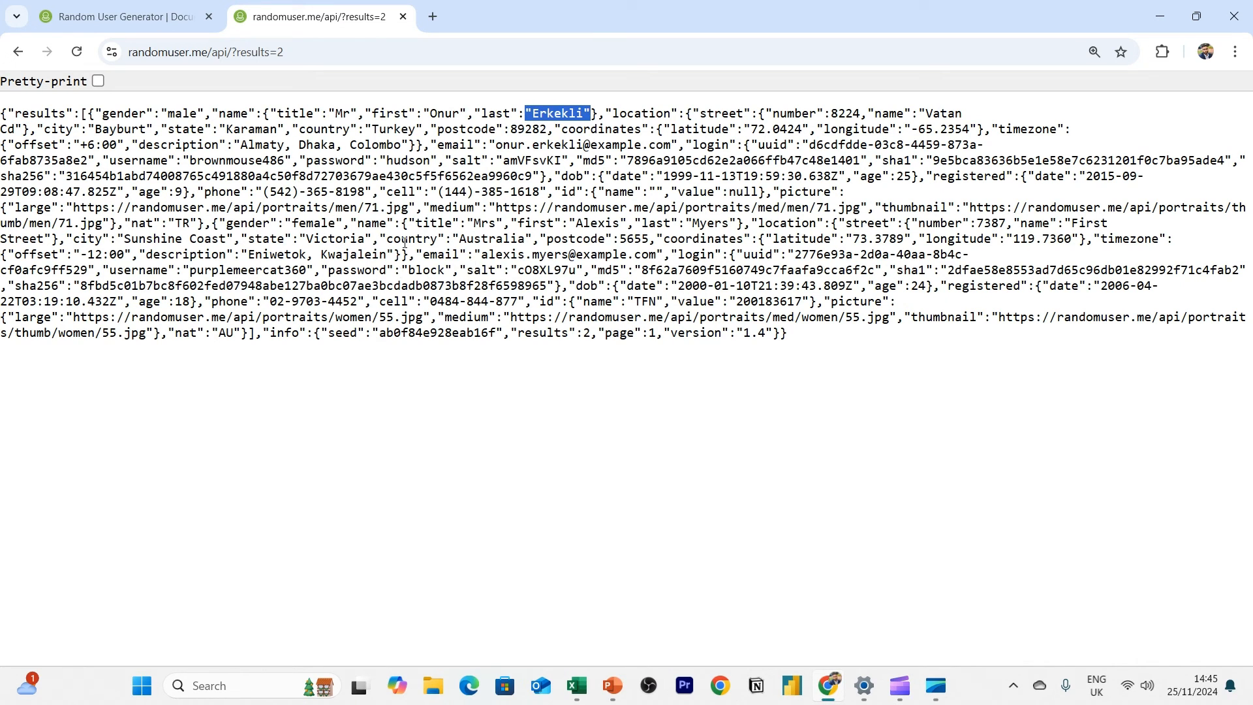
double_click(486, 223)
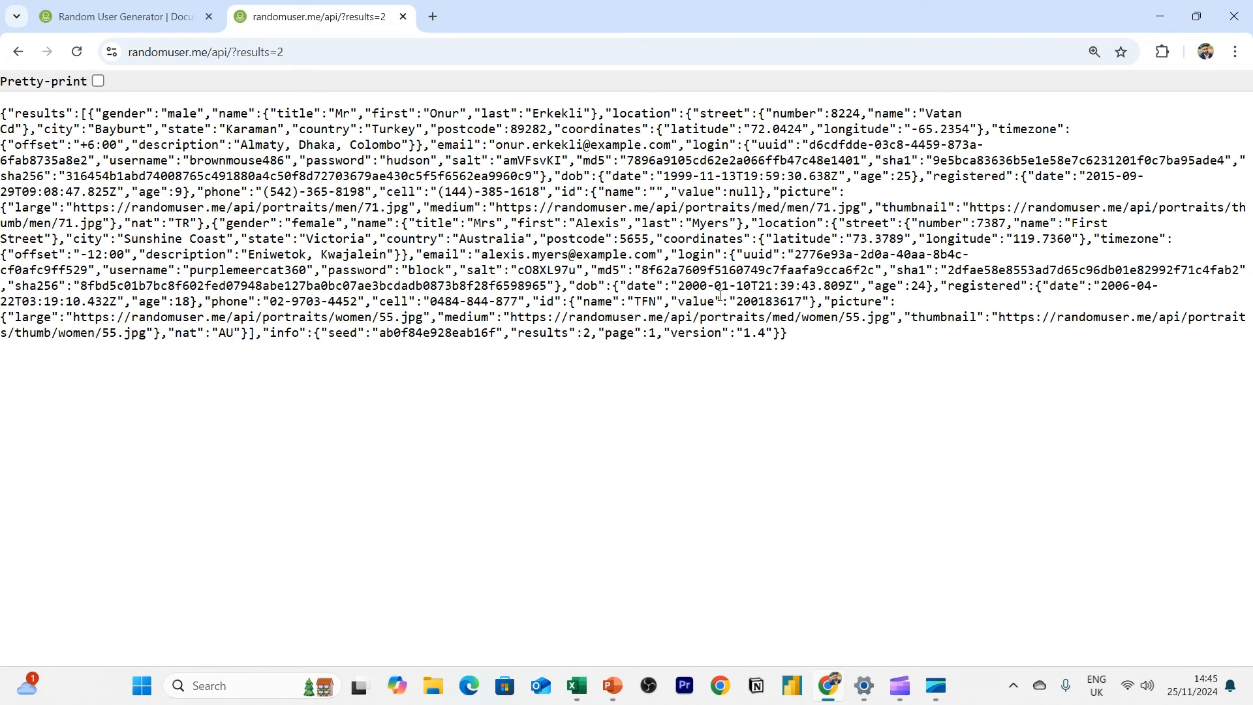
Show the response as raw unformatted JSON and return to Excel
click(94, 80)
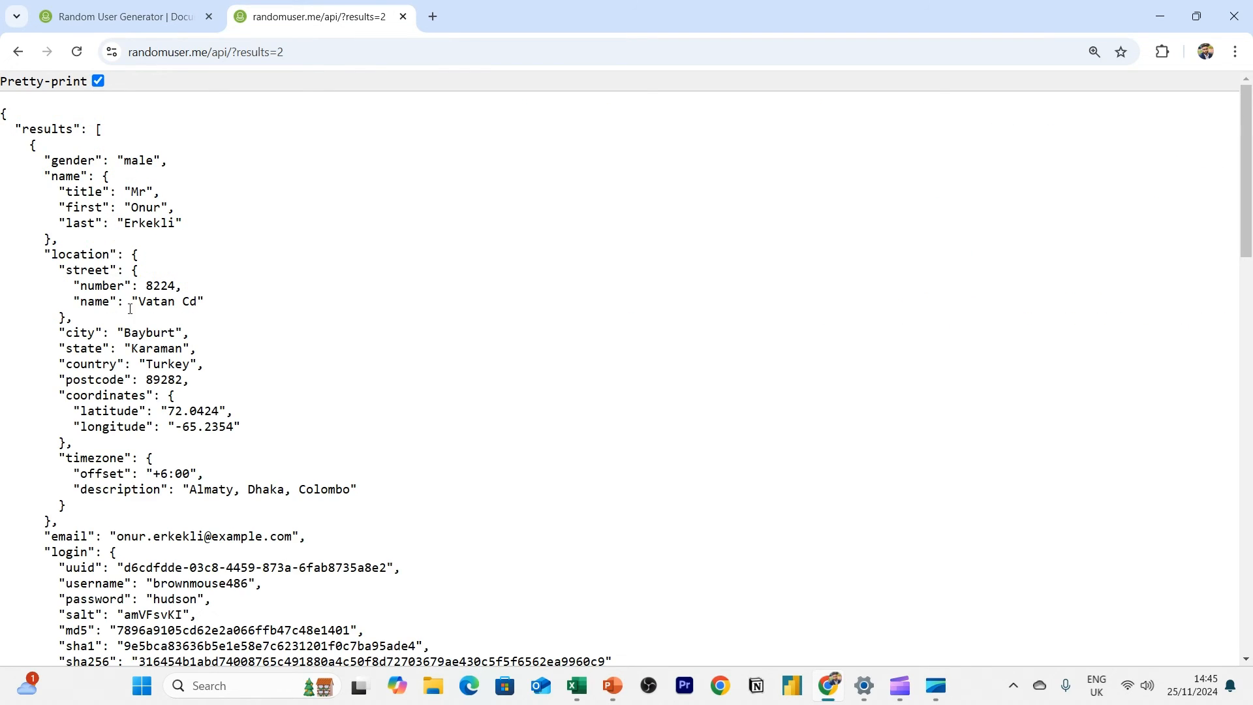
click(98, 80)
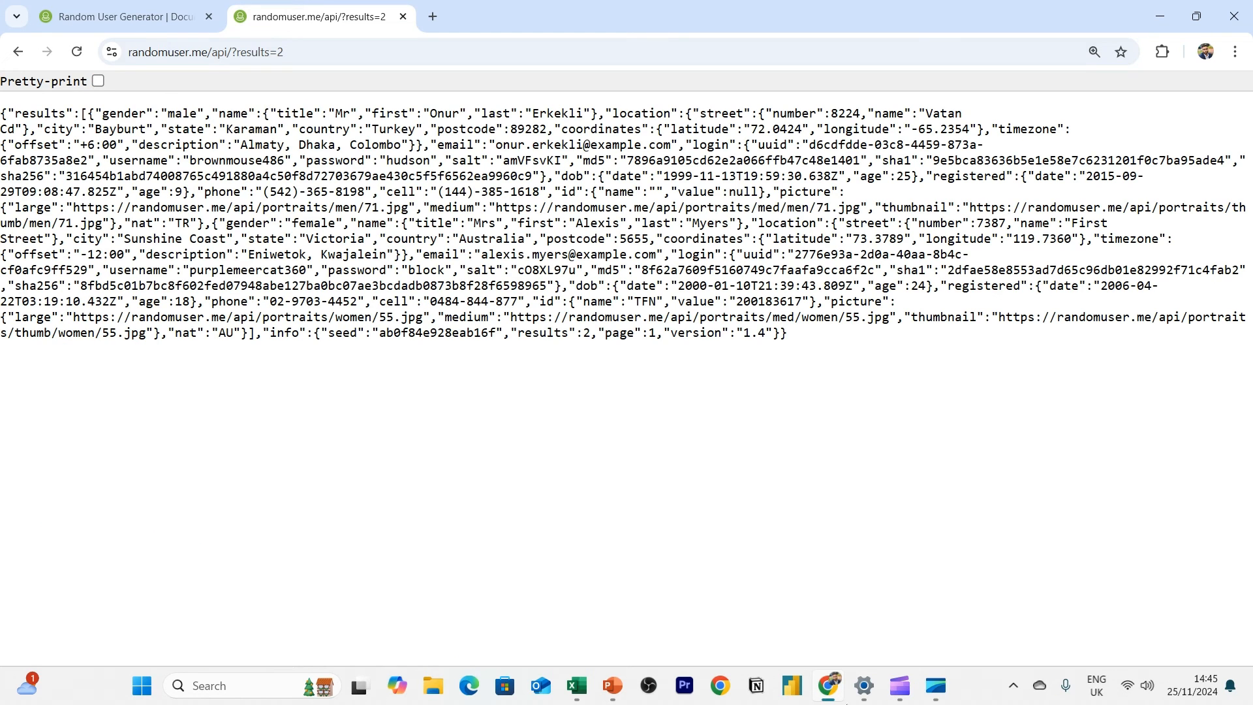
click(576, 685)
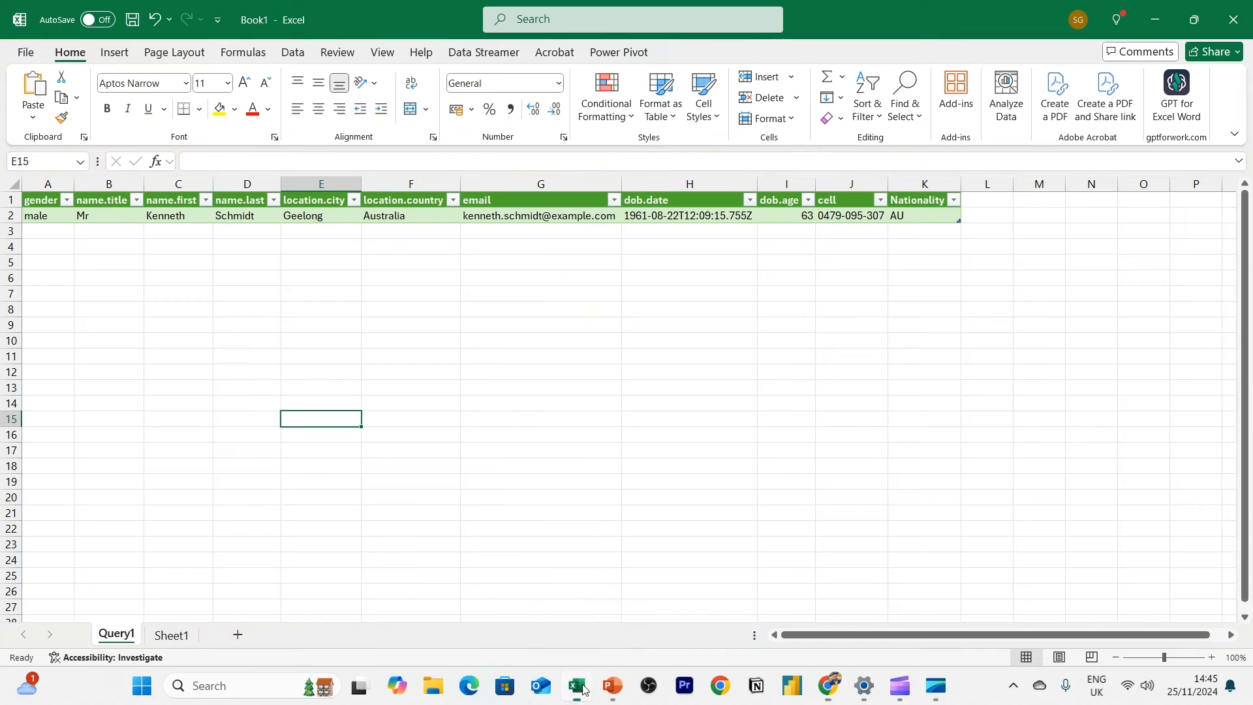
On Sheet1, start a Data > From Web import in Advanced mode
click(170, 636)
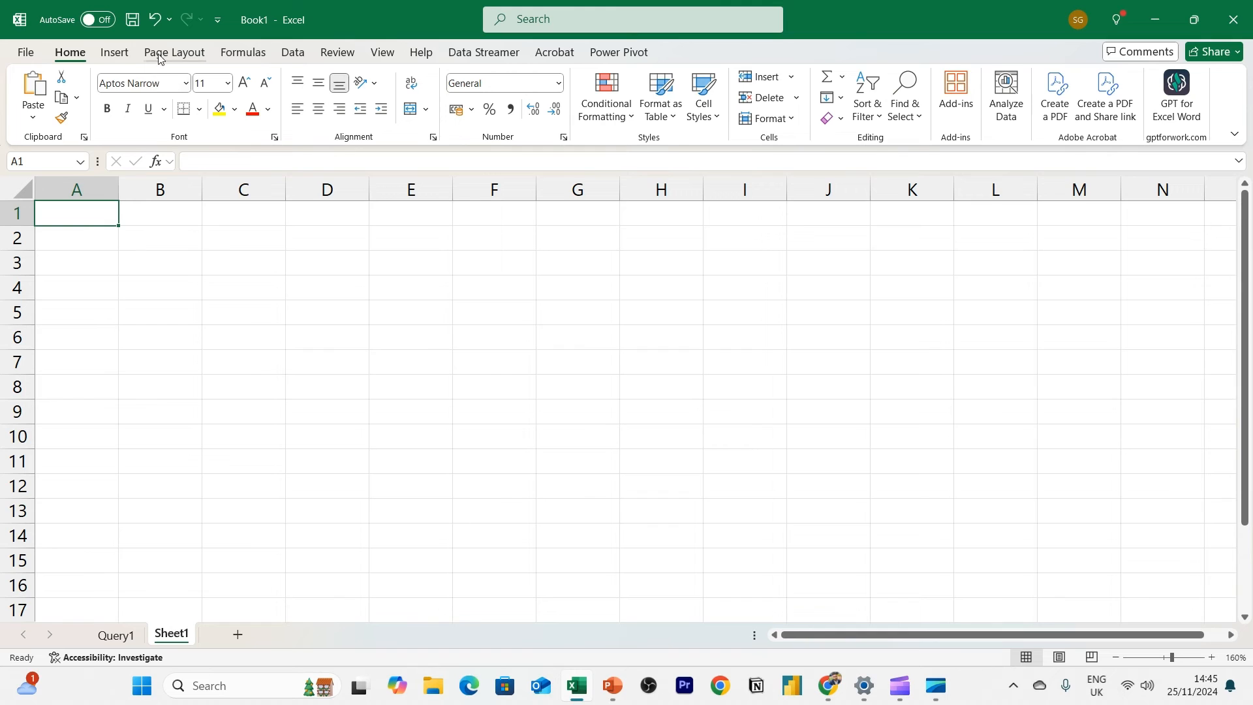
mouse_move(87, 47)
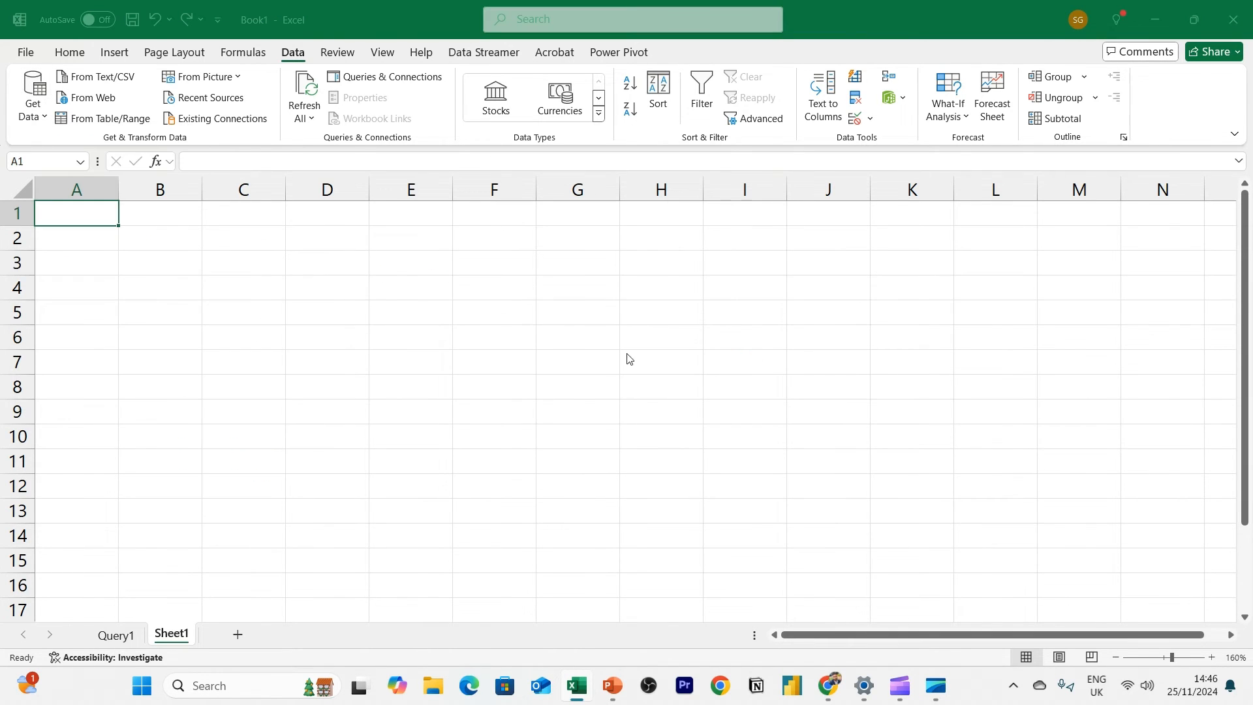
click(94, 98)
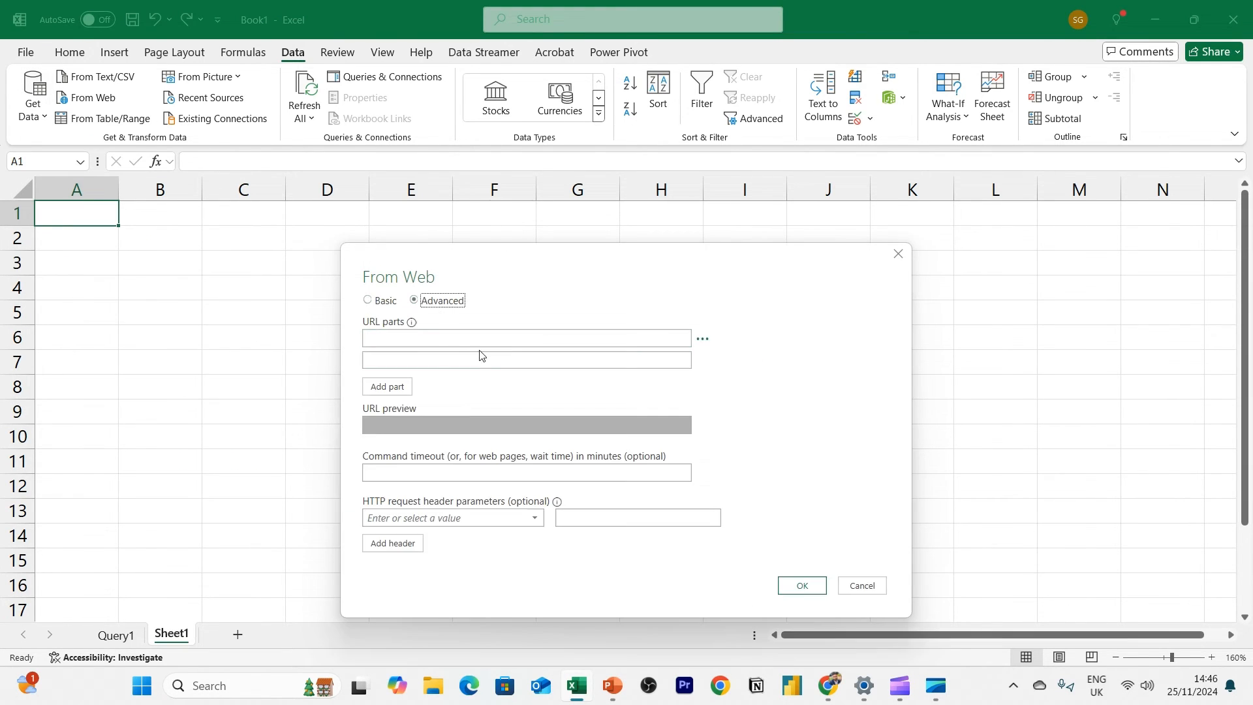
click(524, 337)
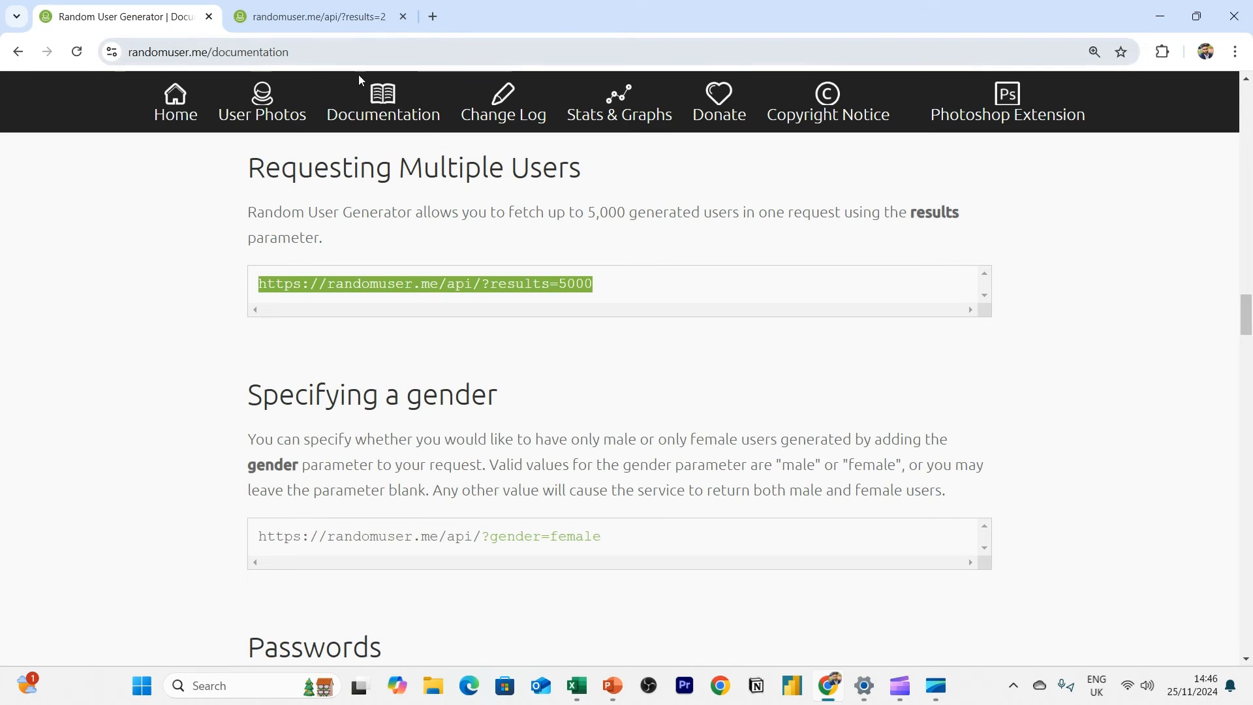
scroll(up, 3)
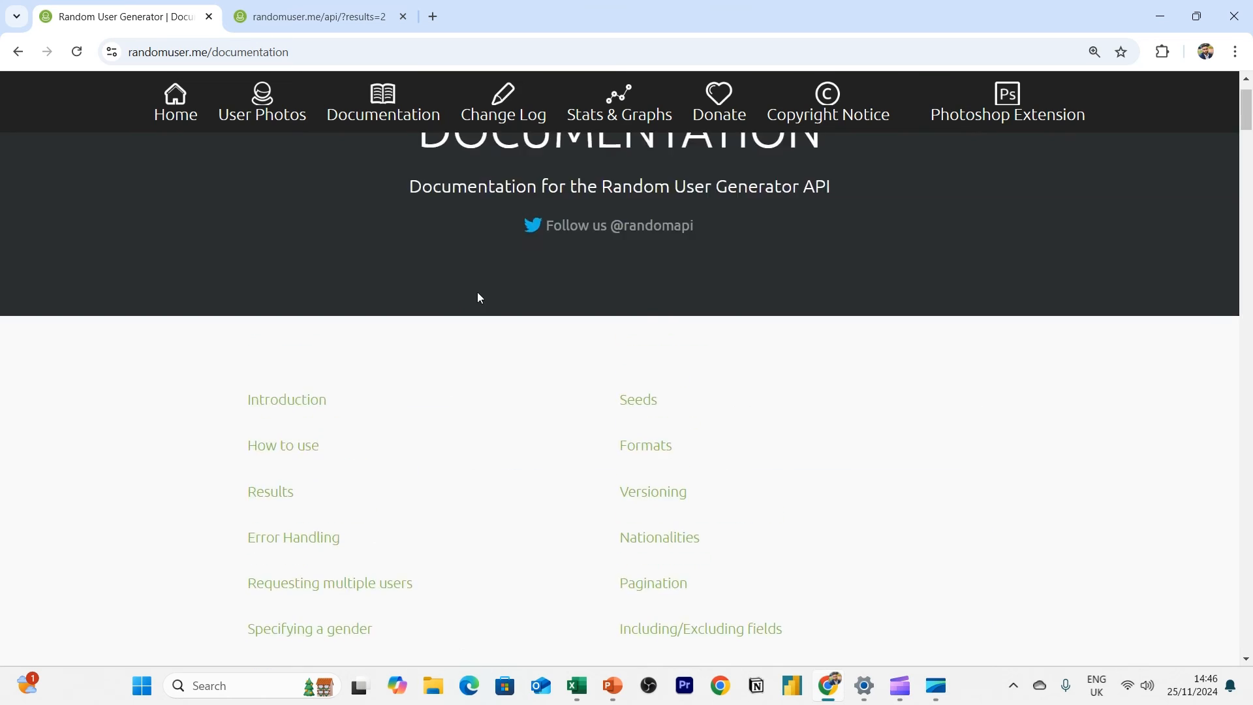
click(282, 445)
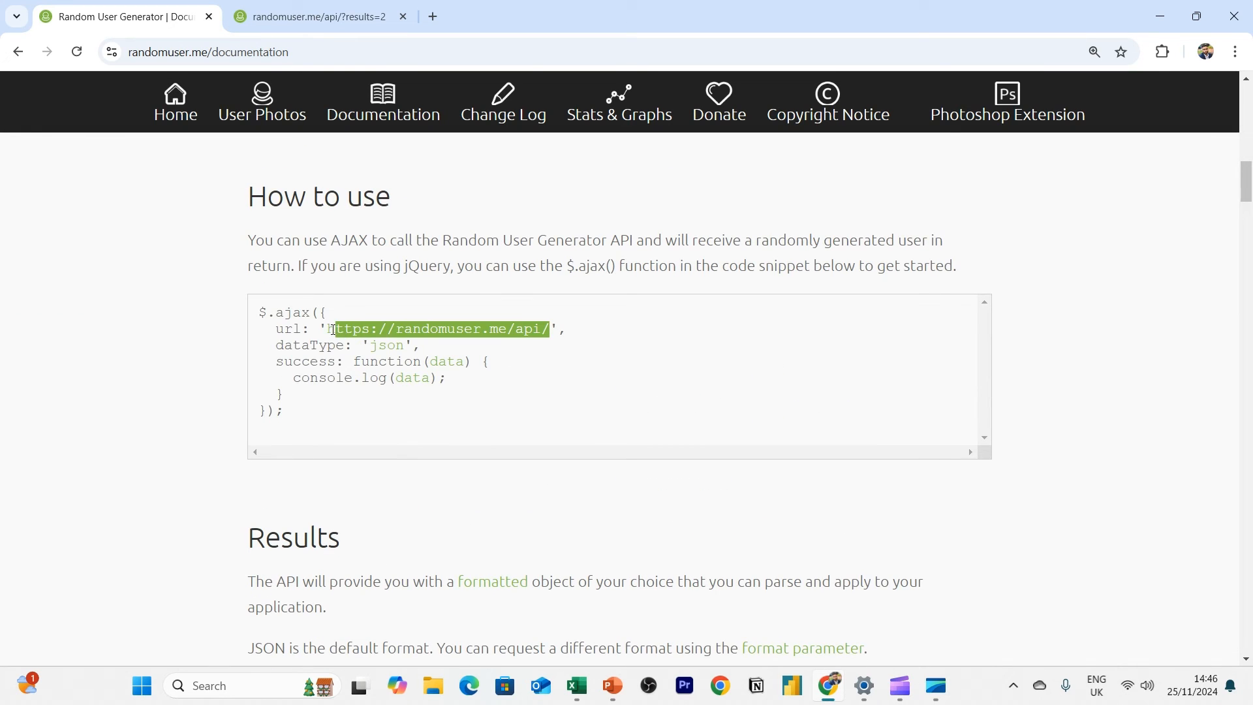
click(574, 690)
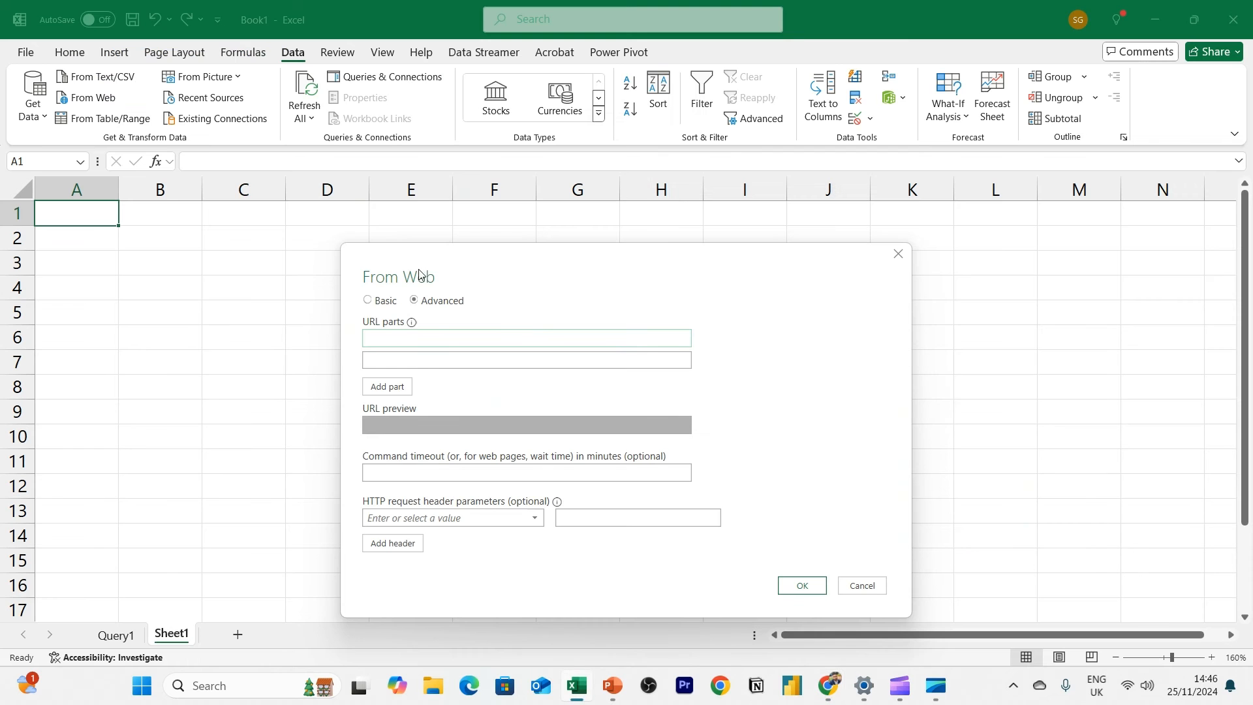
text(https://randomuser.me/api/)
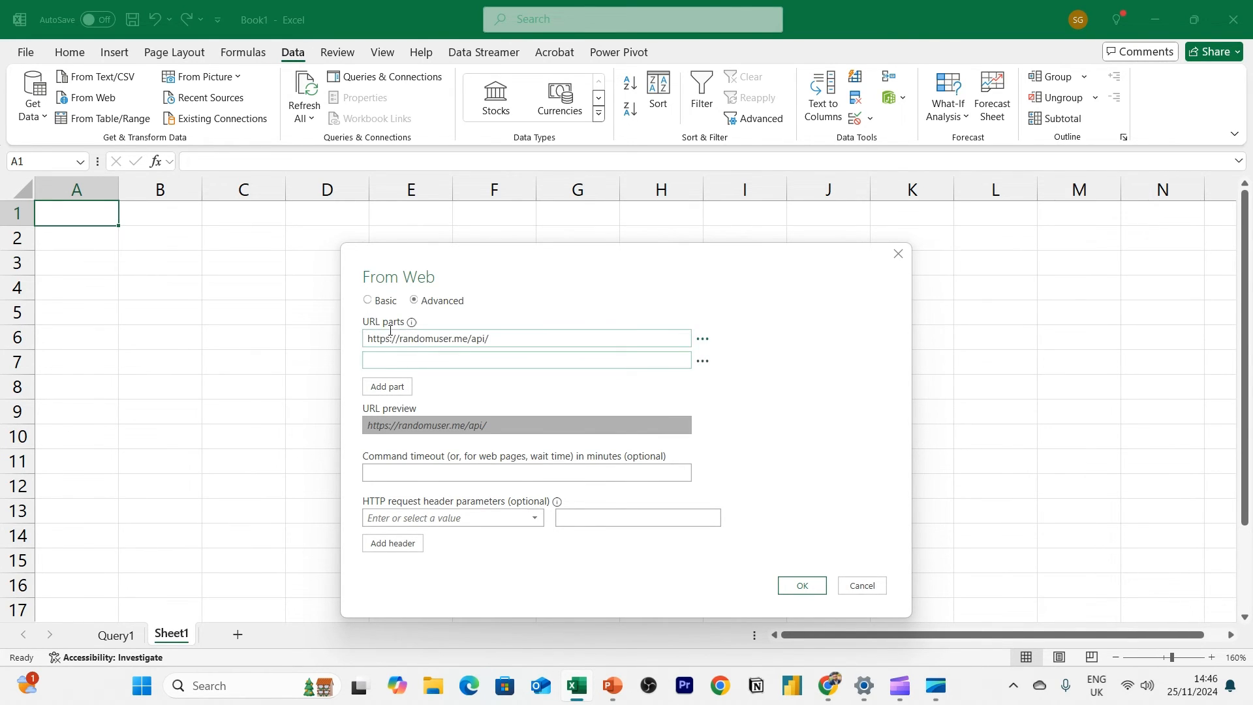
click(526, 360)
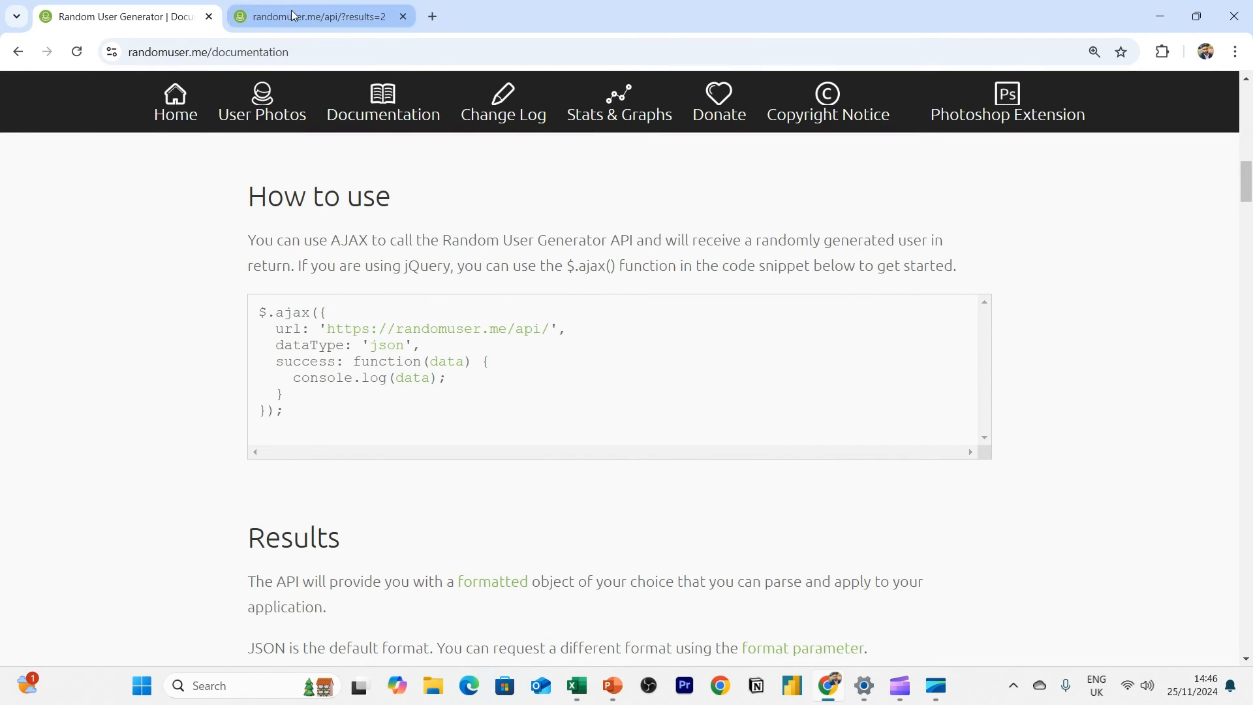
Select the results parameter for multiple users and bring it back to the Excel import
scroll(down, 3)
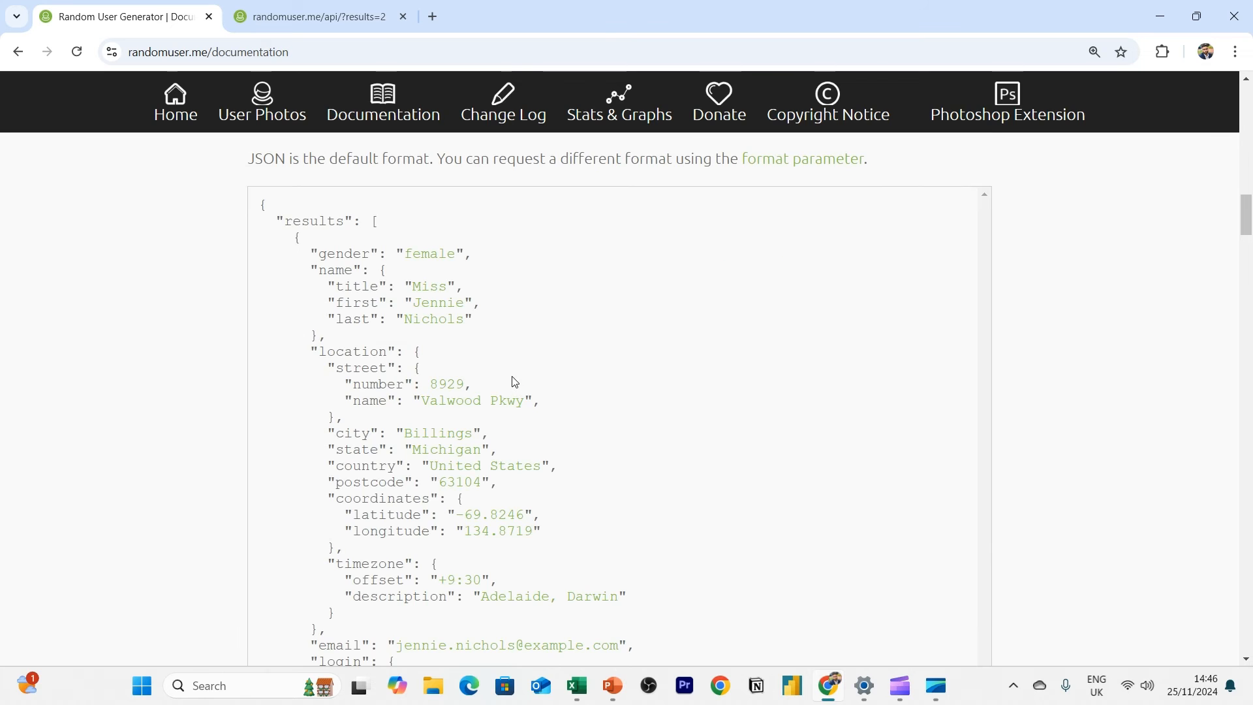
scroll(down, 3)
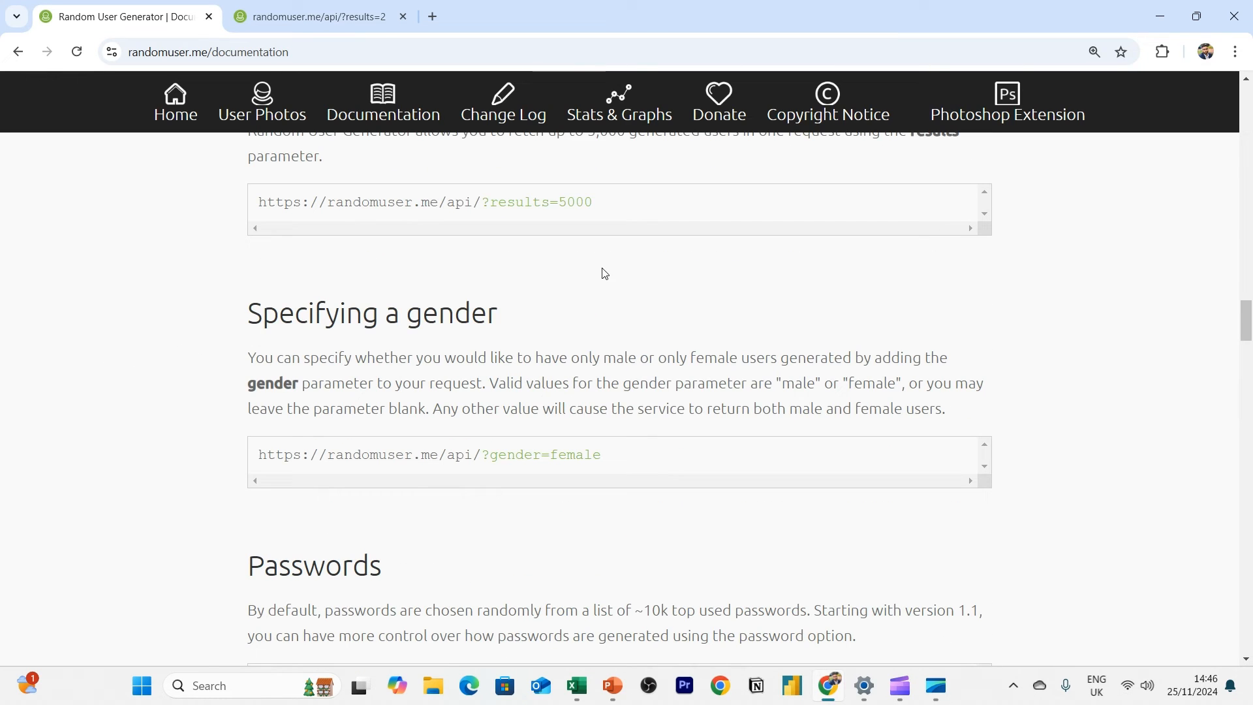
double_click(537, 202)
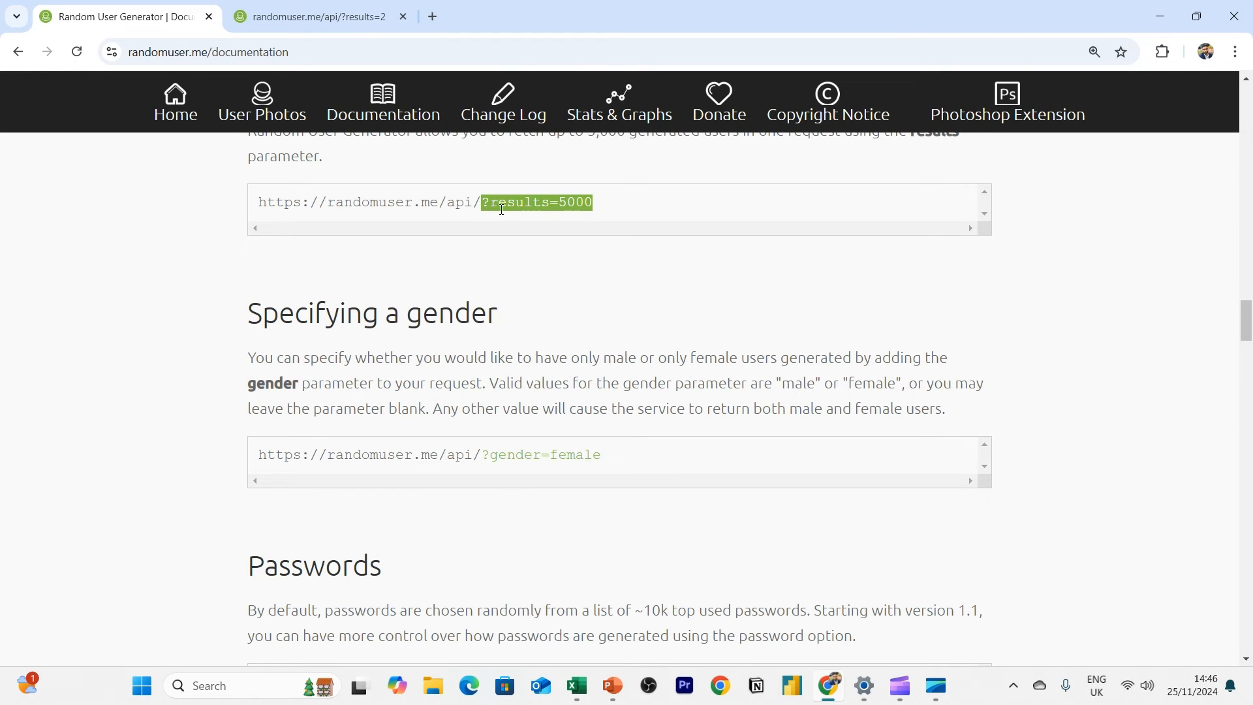
mouse_move(722, 362)
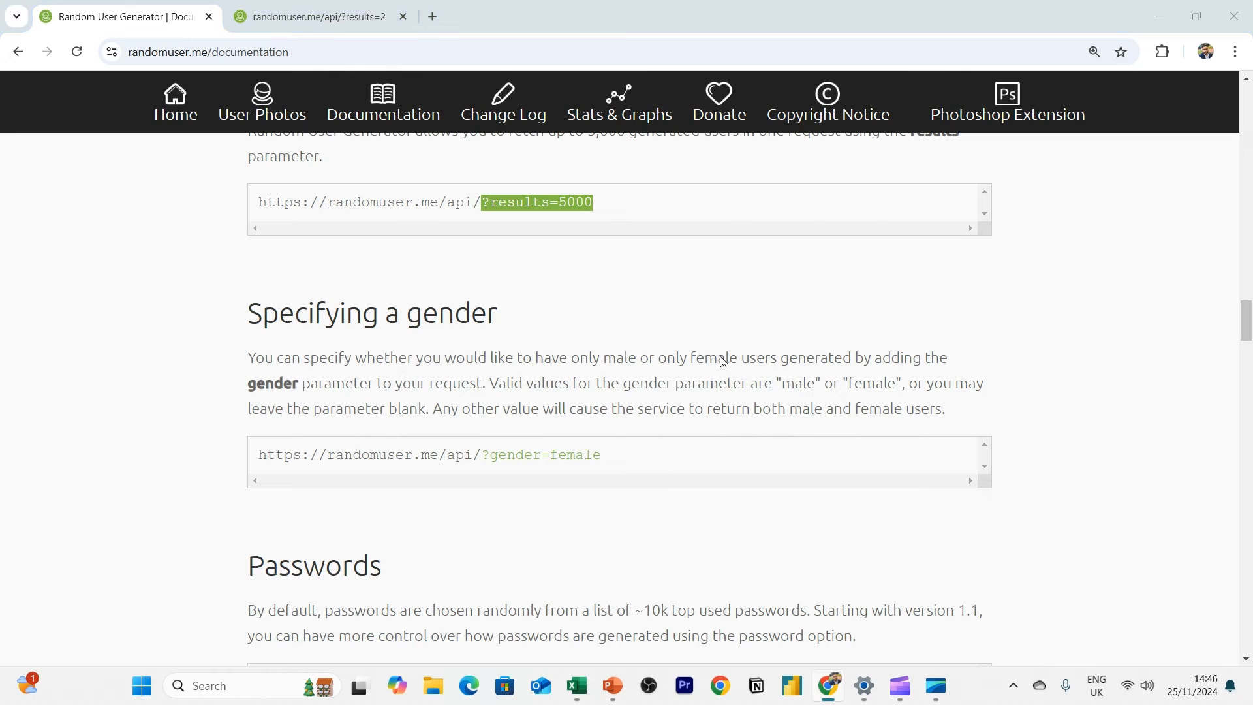
click(575, 685)
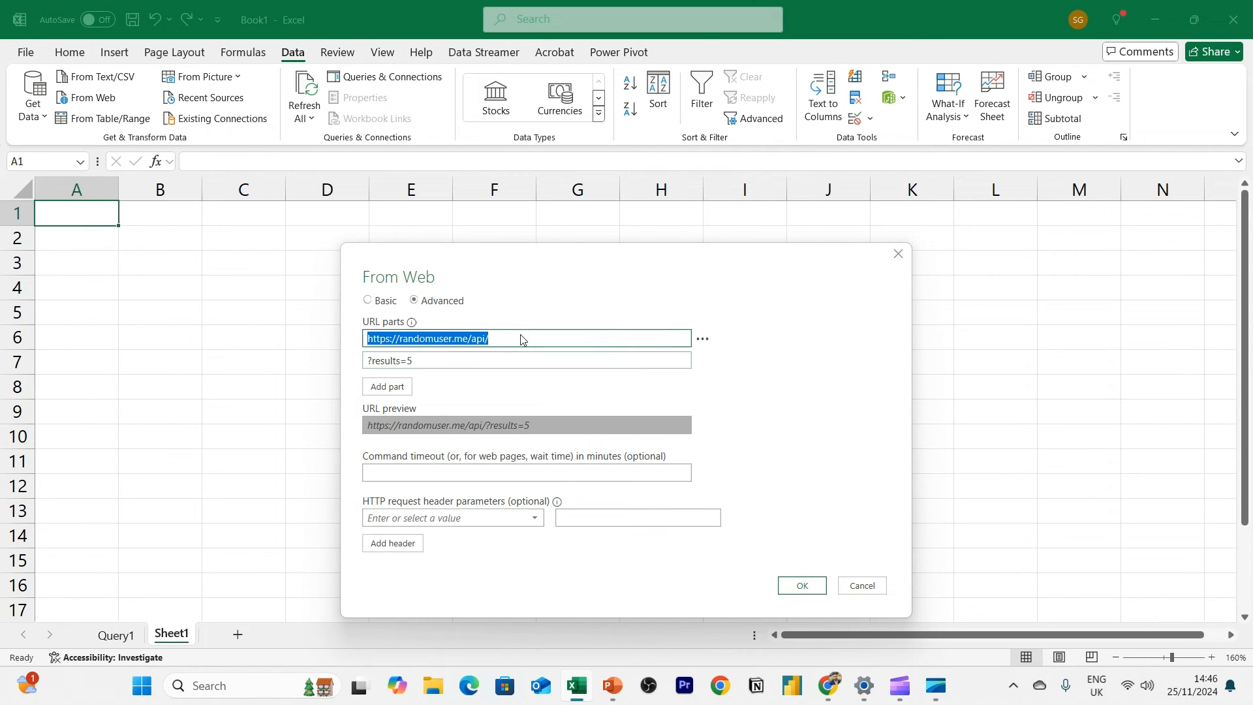
Confirm the From Web import with ?results=5 as the second URL part
click(526, 360)
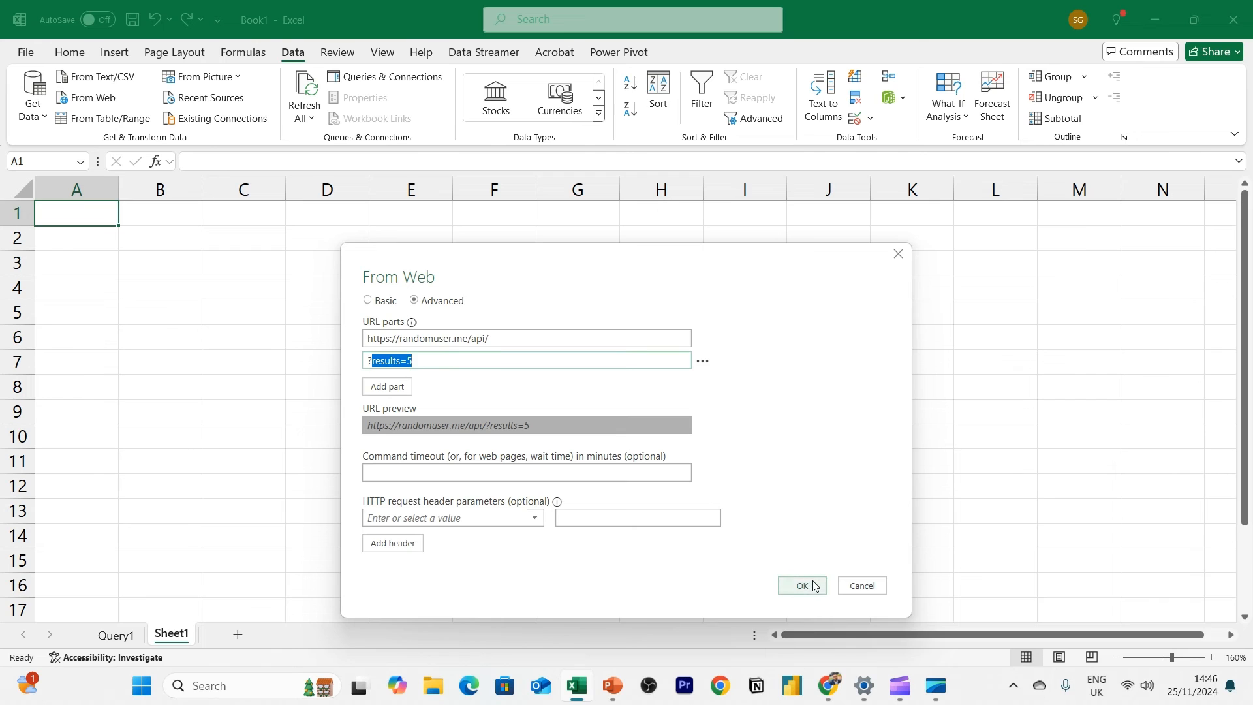
click(801, 584)
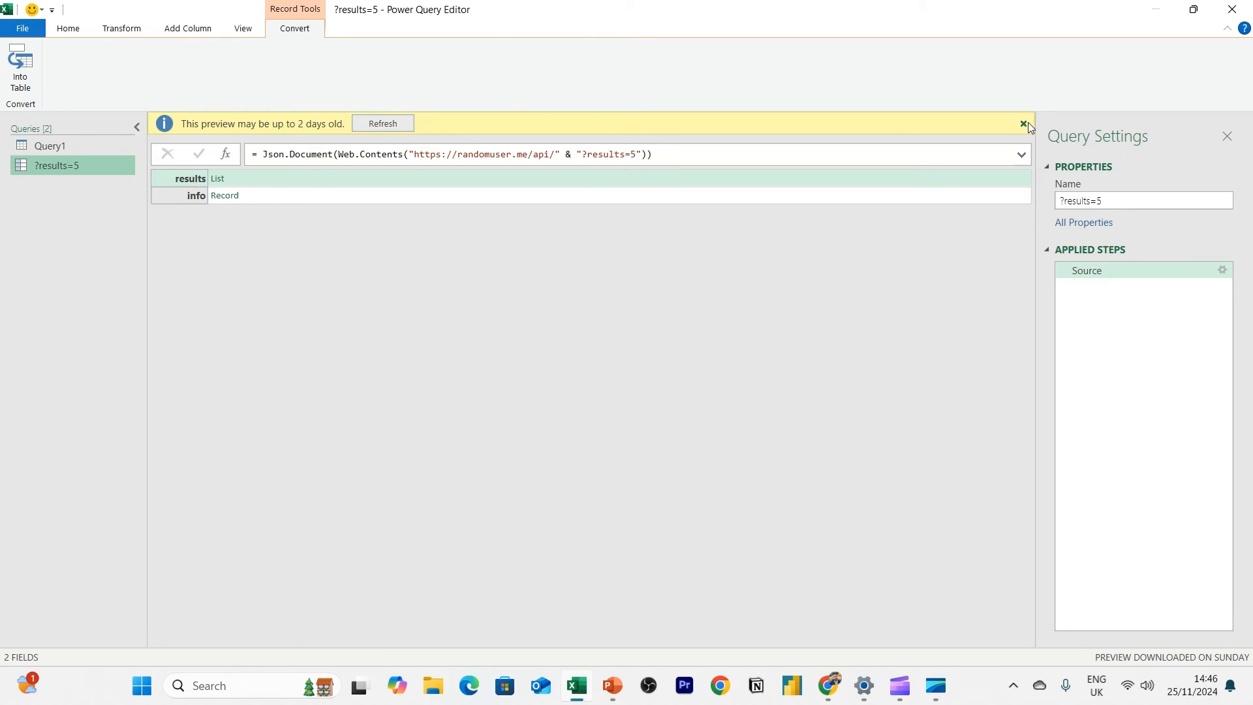
Drill into the five-user results list and convert it to a table
click(1025, 123)
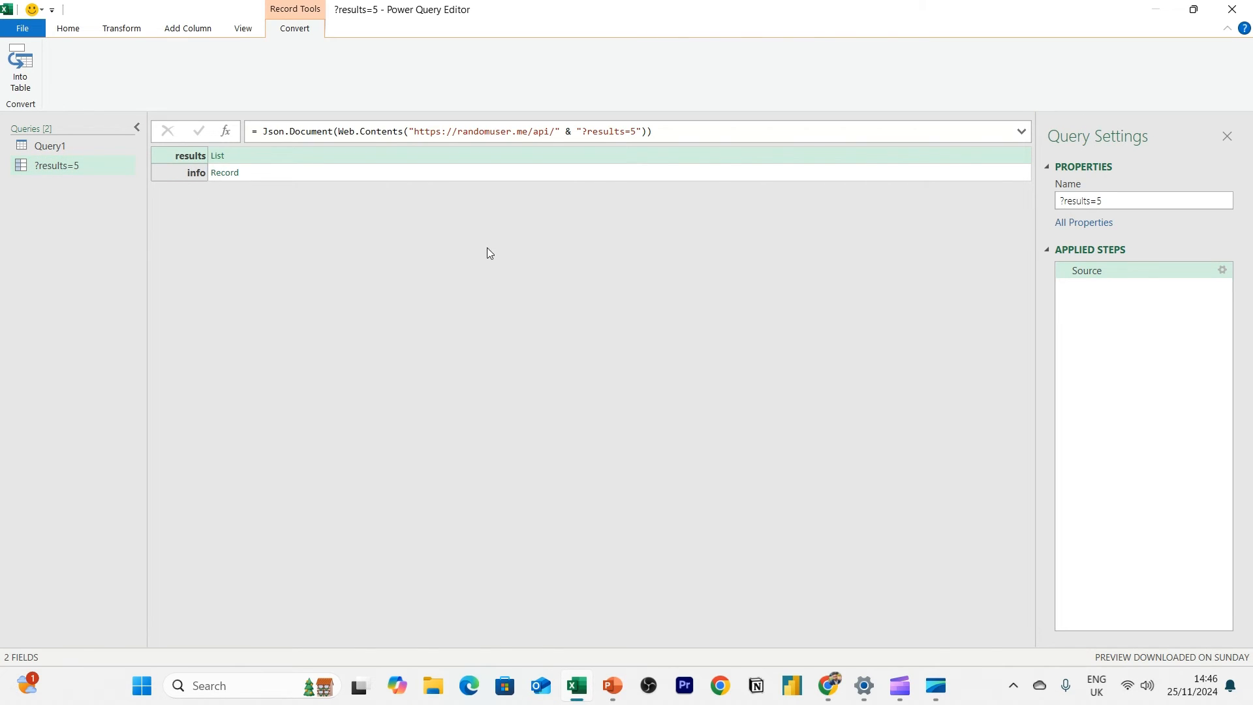
mouse_move(219, 159)
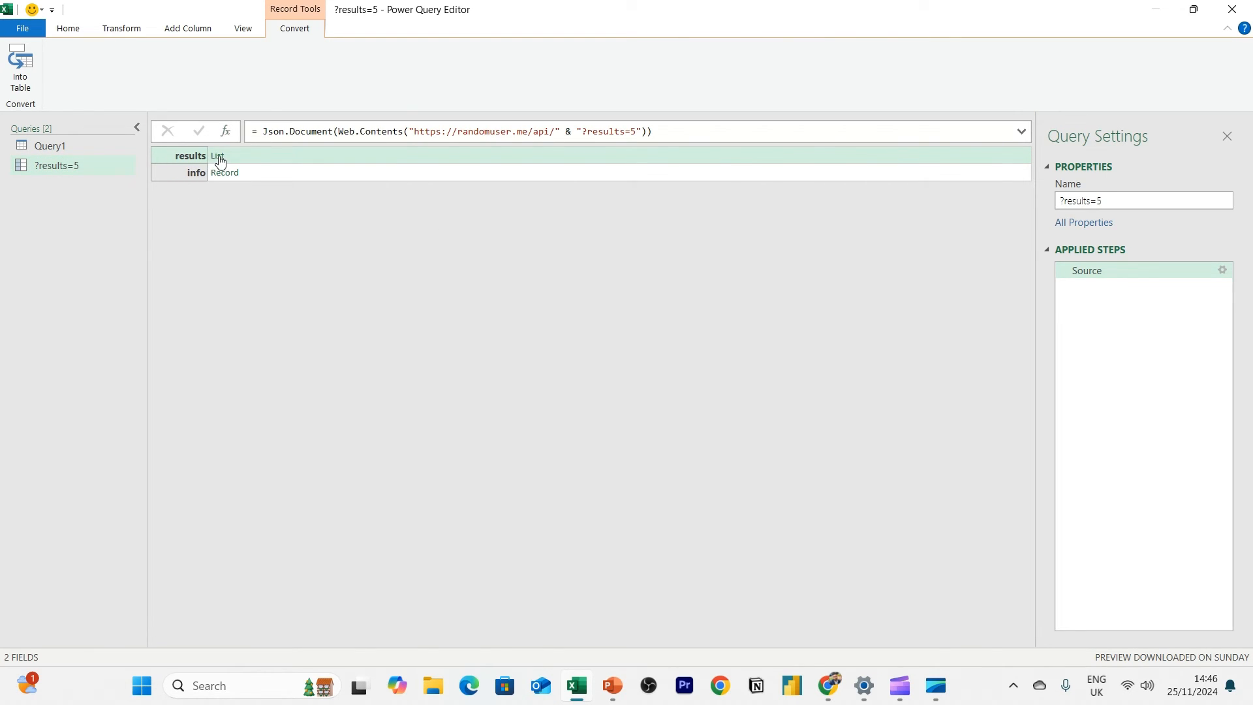
click(218, 155)
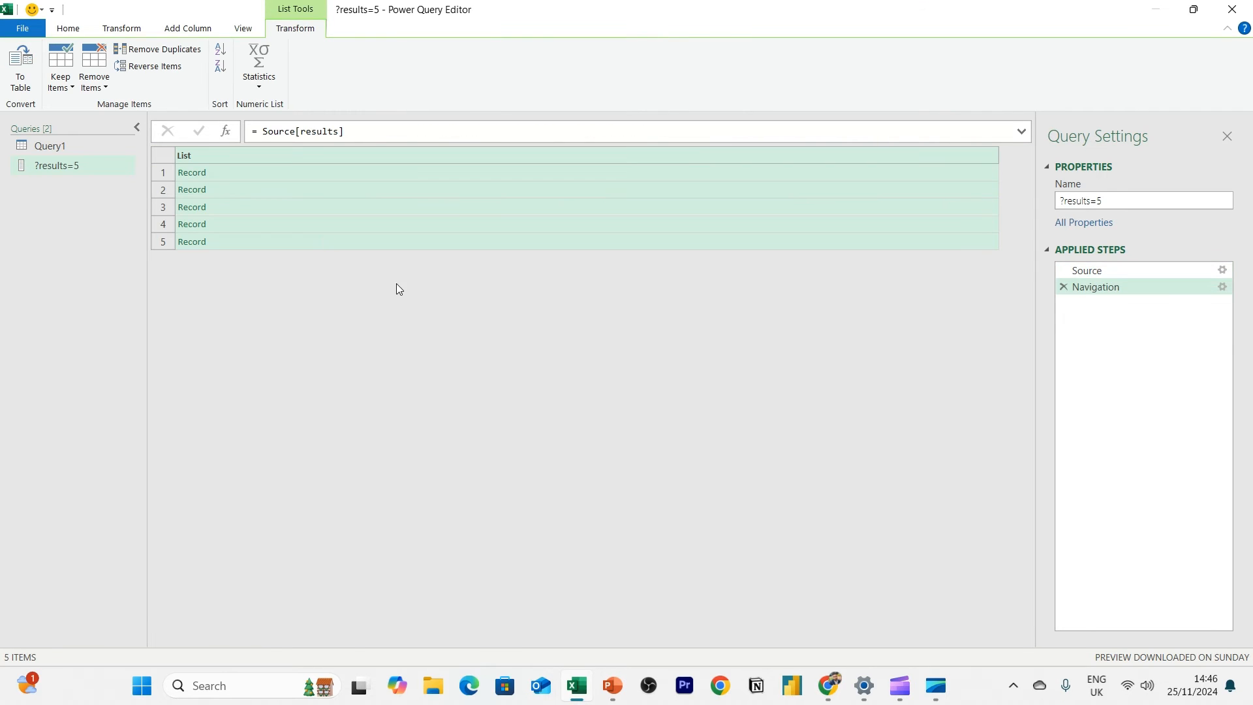
mouse_move(206, 173)
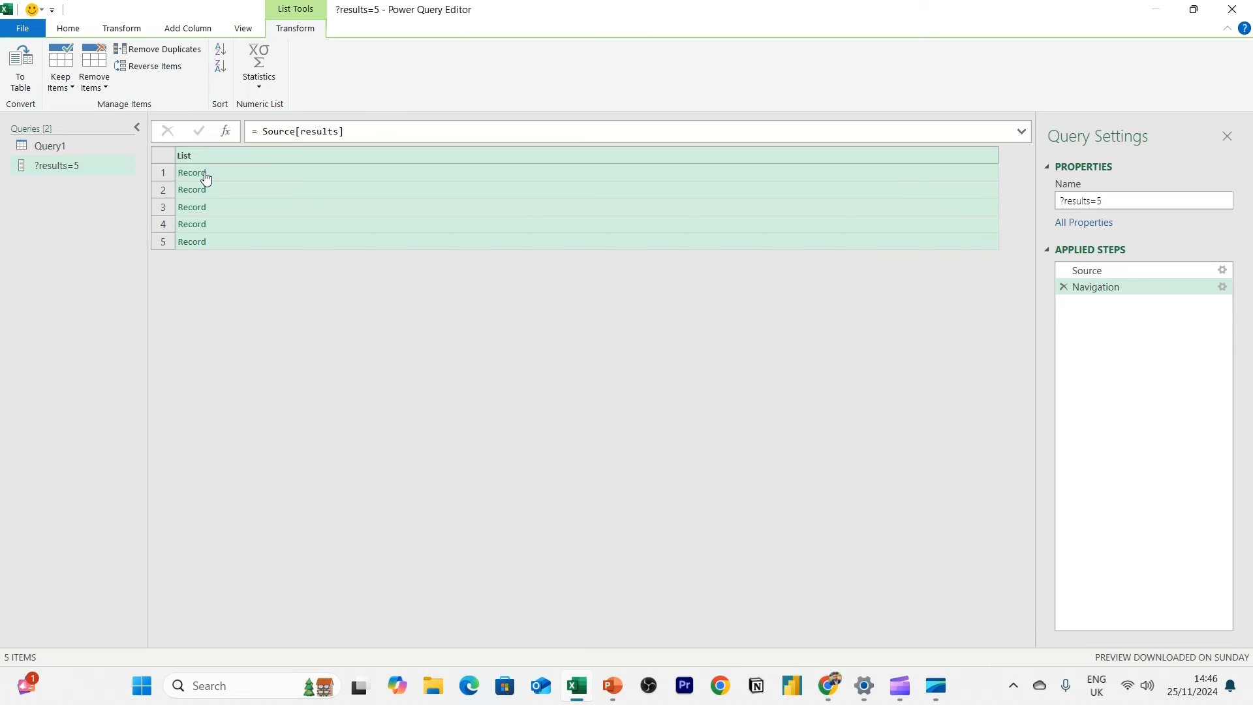
mouse_move(32, 75)
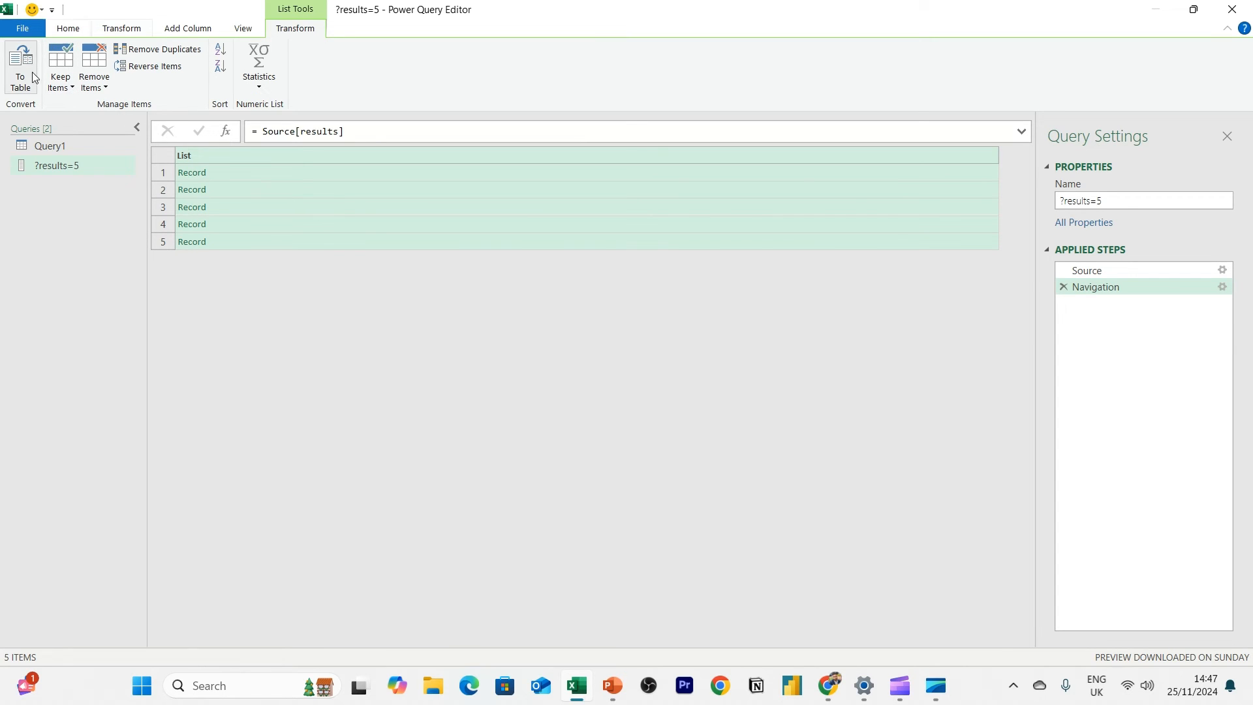
click(19, 67)
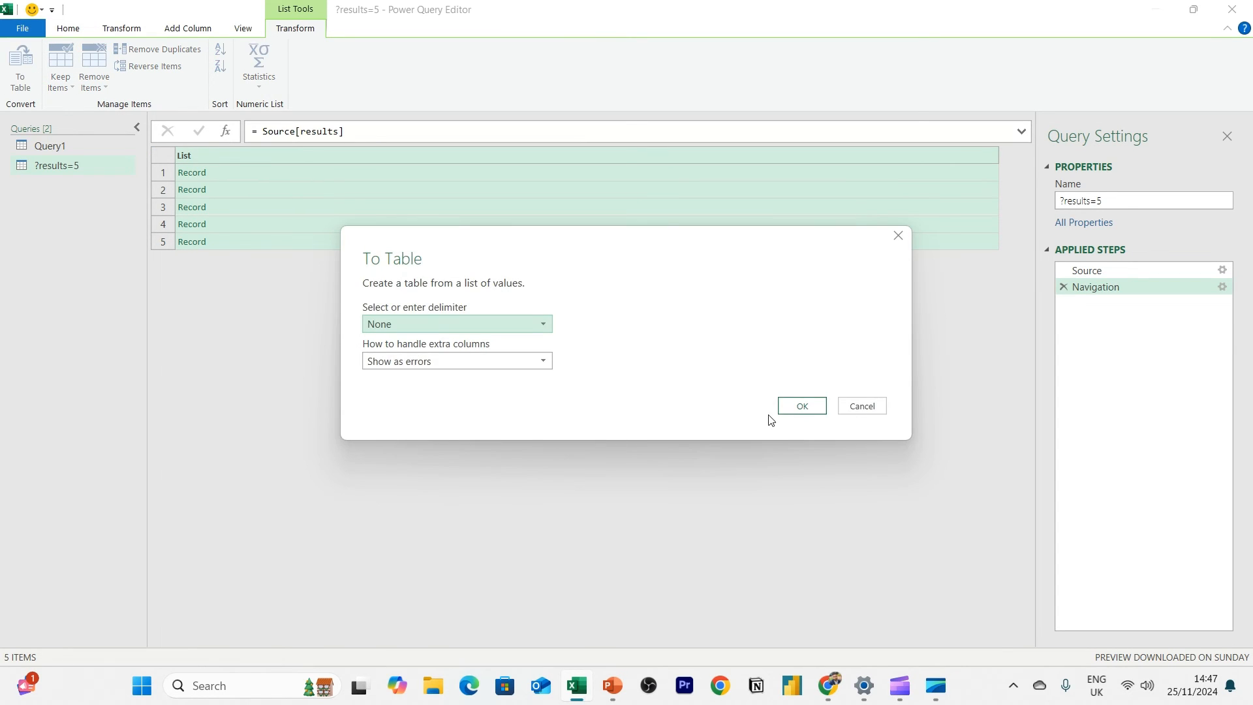
click(800, 404)
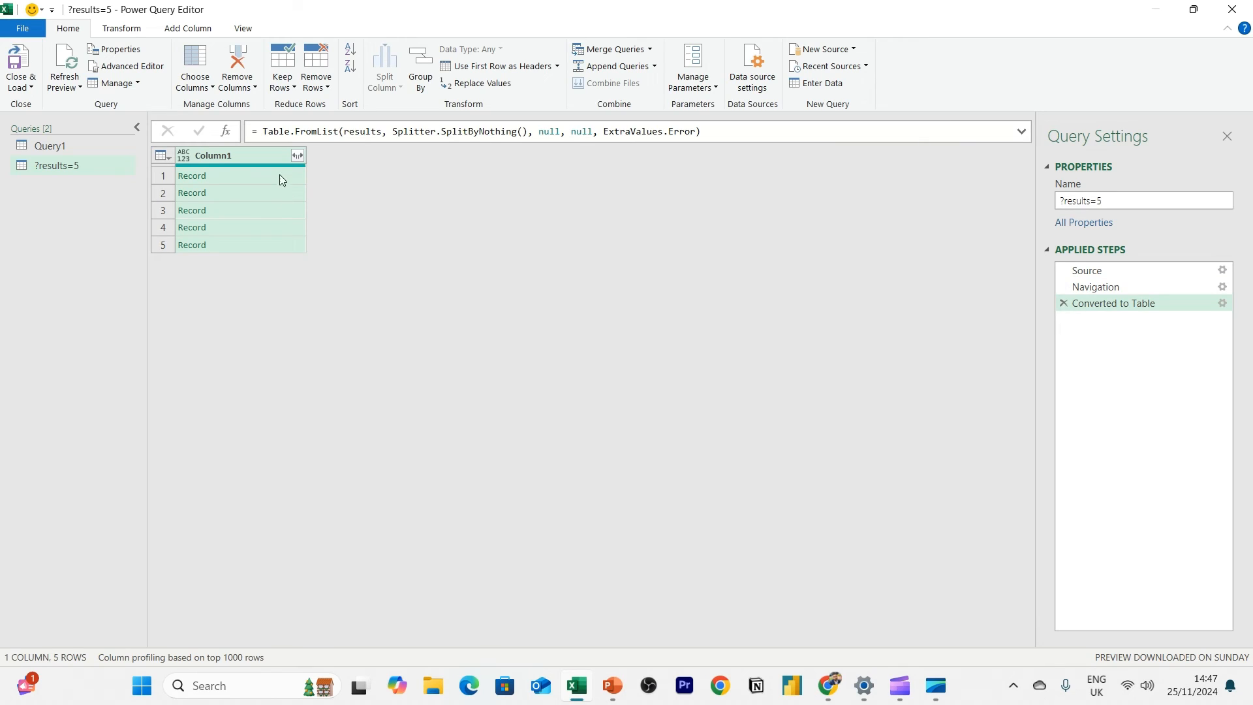
Expand Column1 so every user record field becomes its own column
click(298, 155)
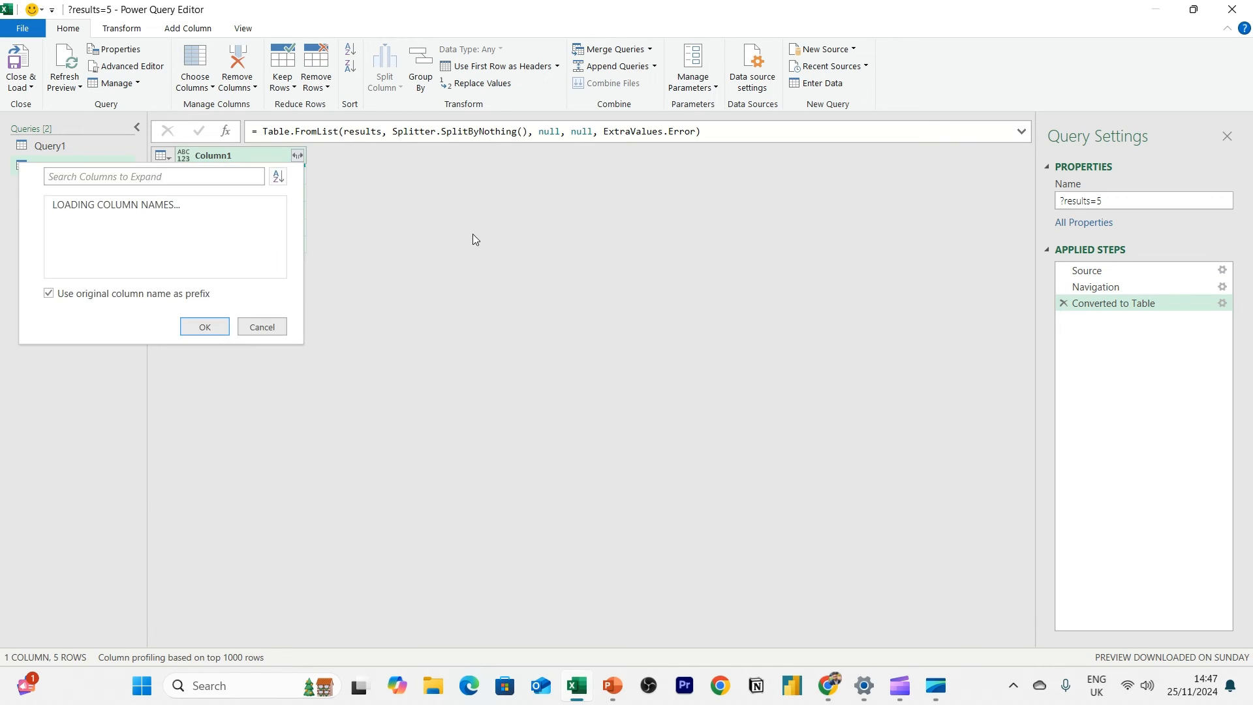
click(205, 326)
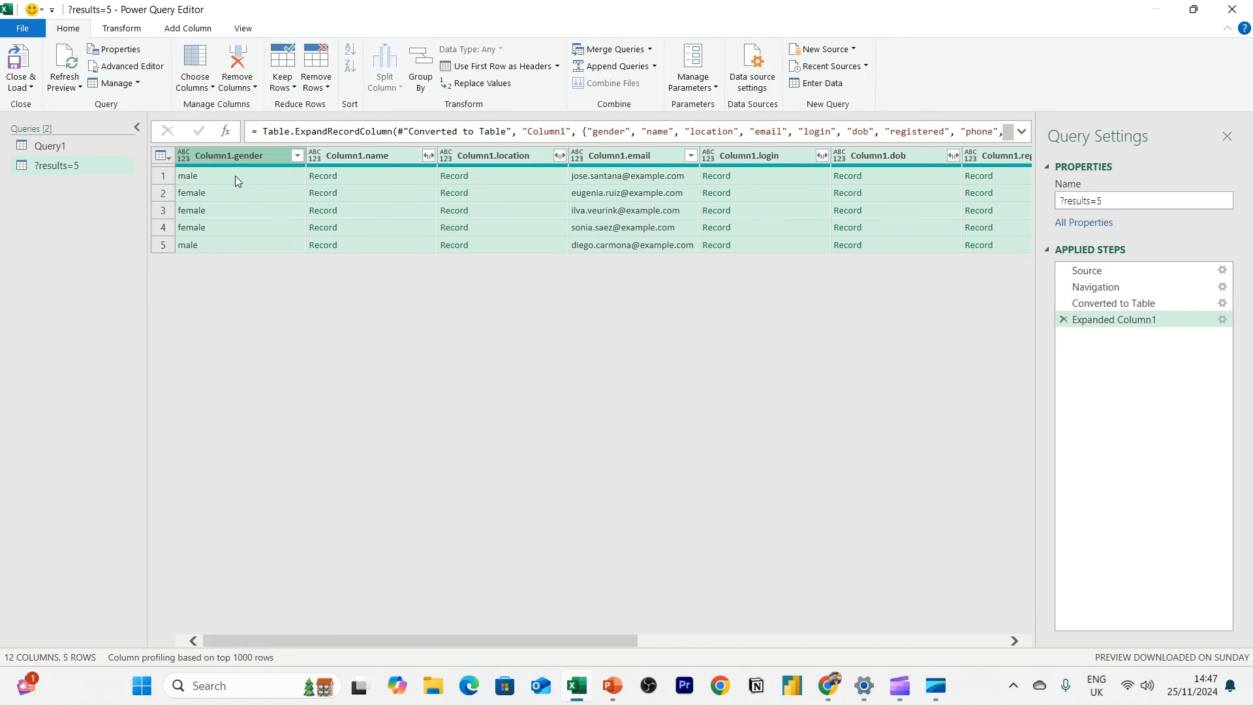
mouse_move(385, 302)
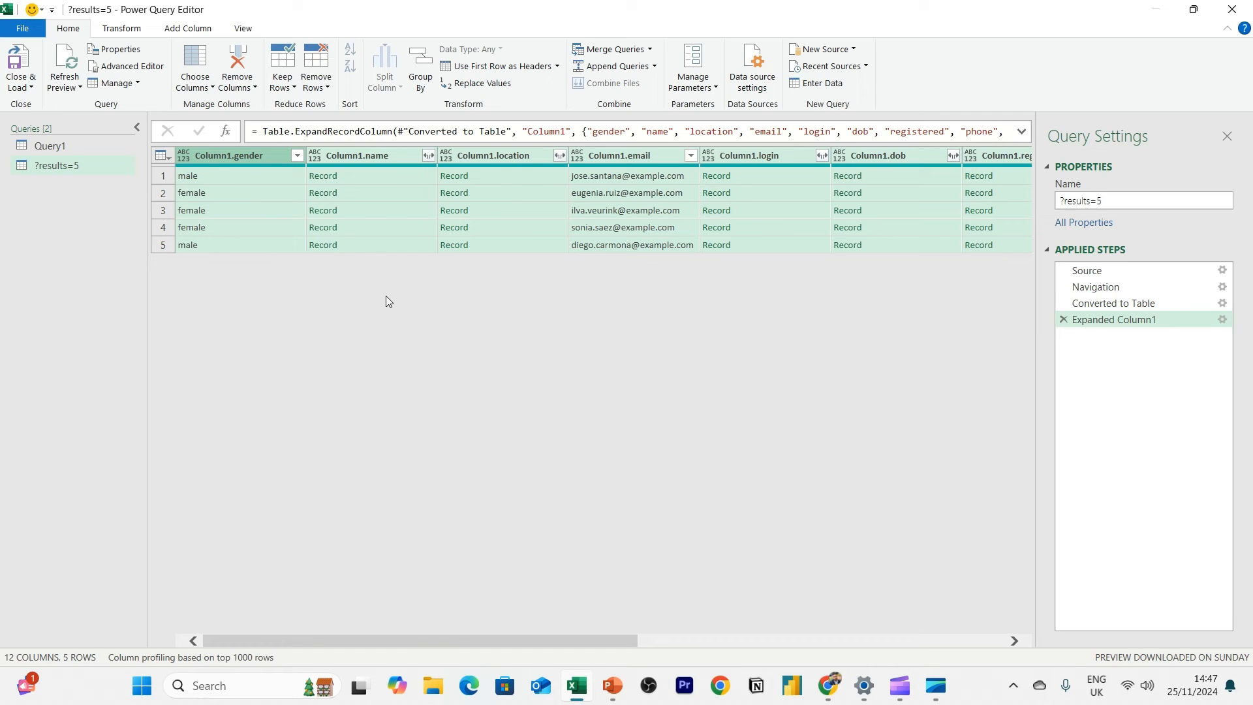
mouse_move(298, 233)
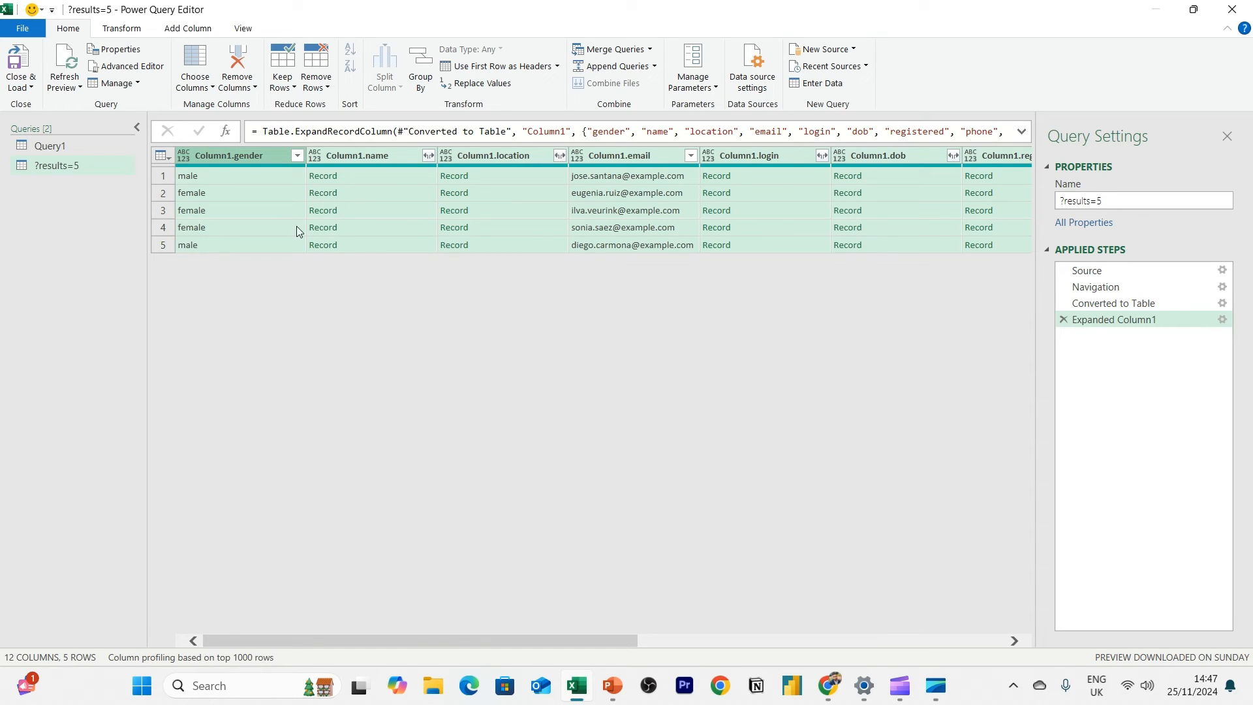
mouse_move(392, 173)
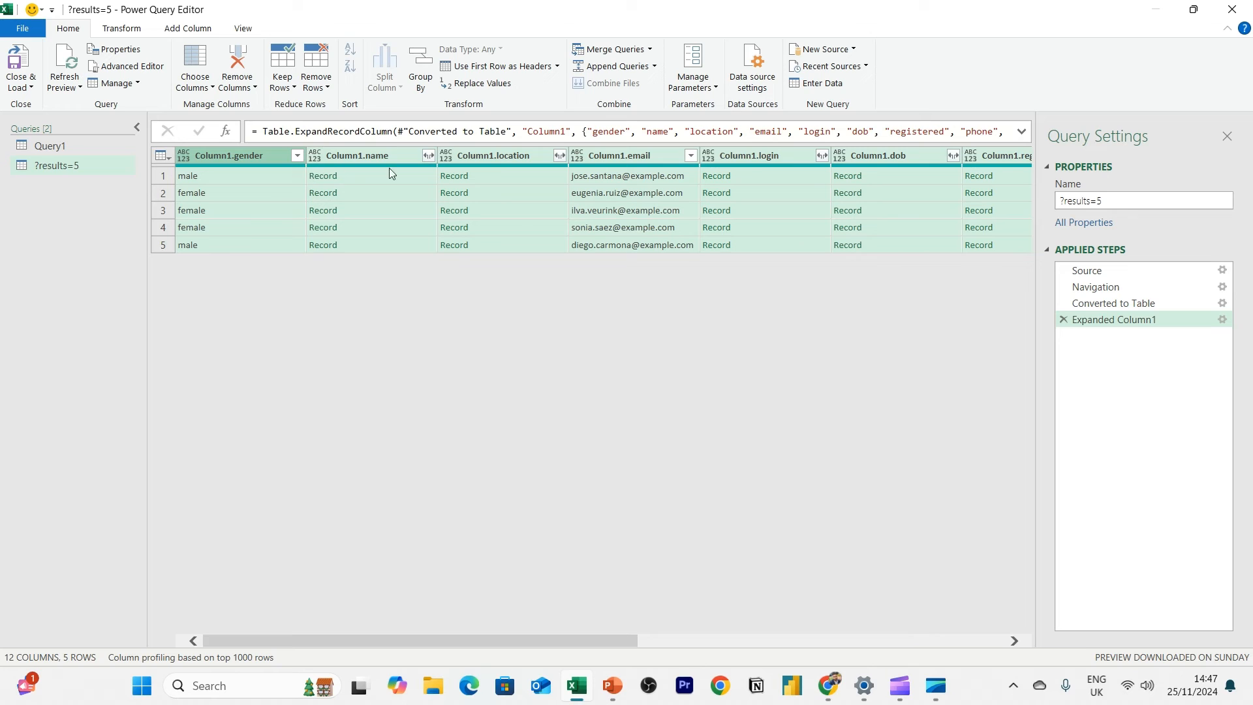
Expand name into title, first and last, expand location, then remove the extra location columns
click(429, 155)
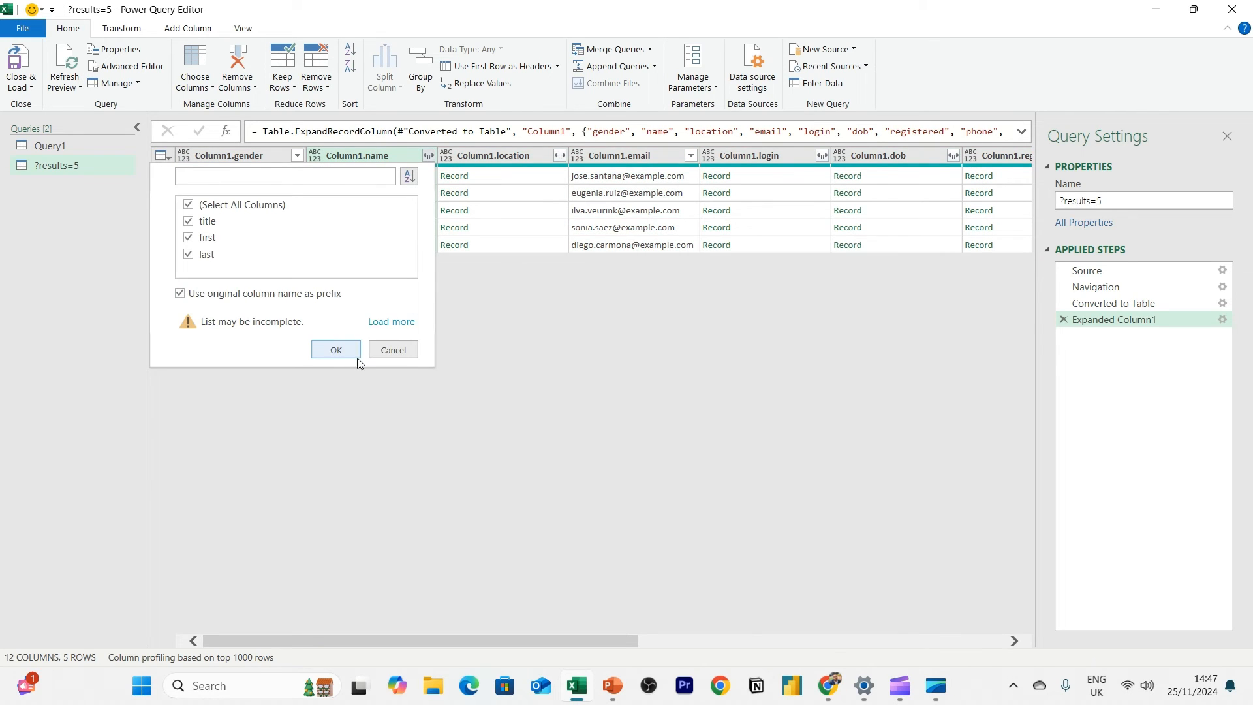
click(335, 350)
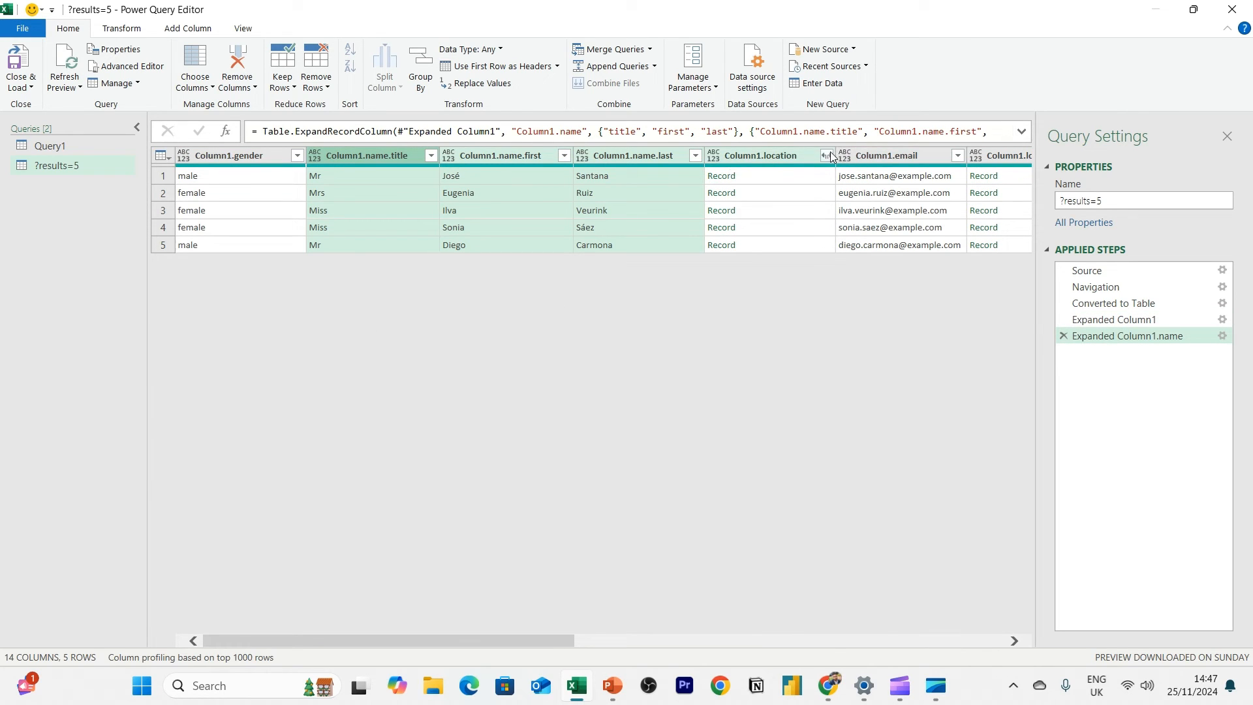
click(828, 156)
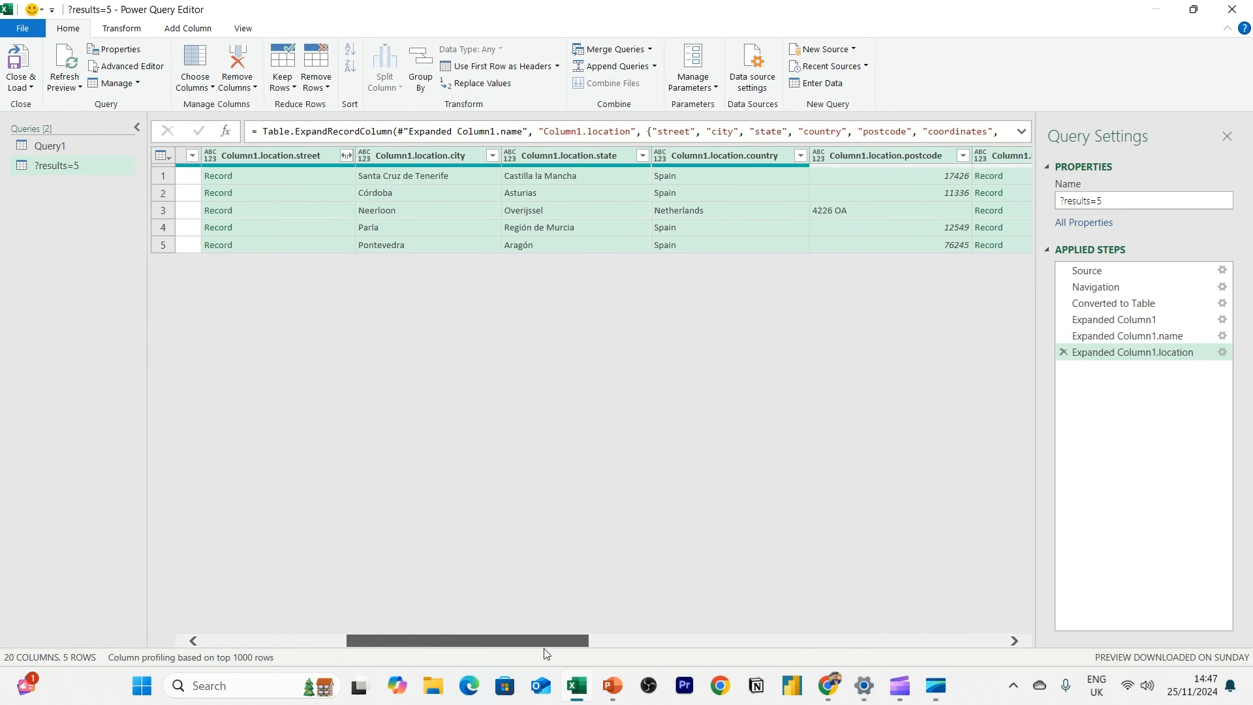
scroll(right, 3)
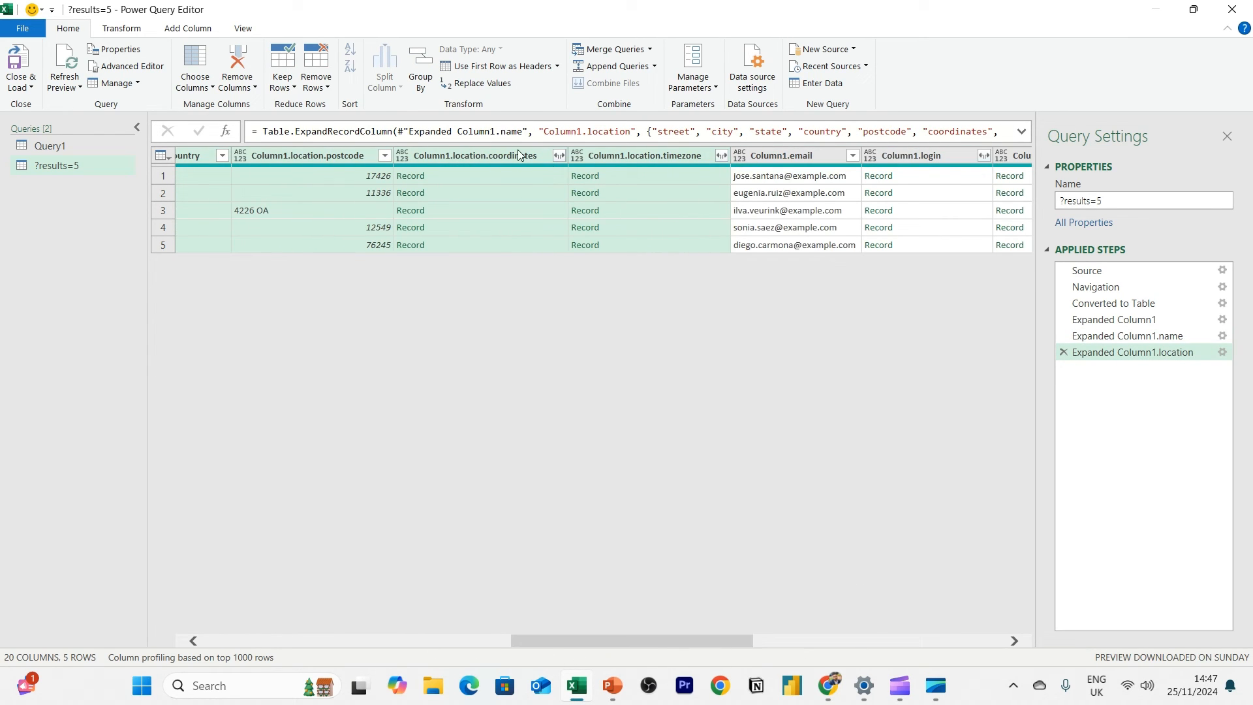
click(237, 66)
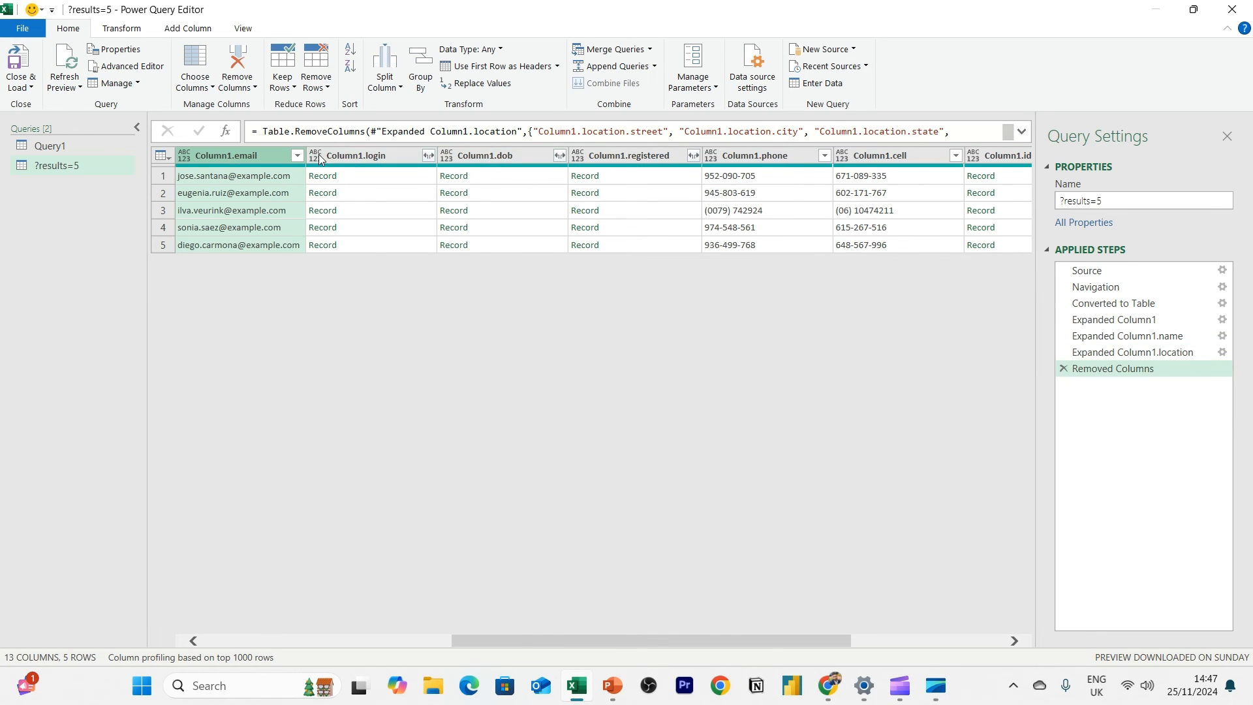
Remove the login and registered columns and expand dob into date and age
right_click(355, 155)
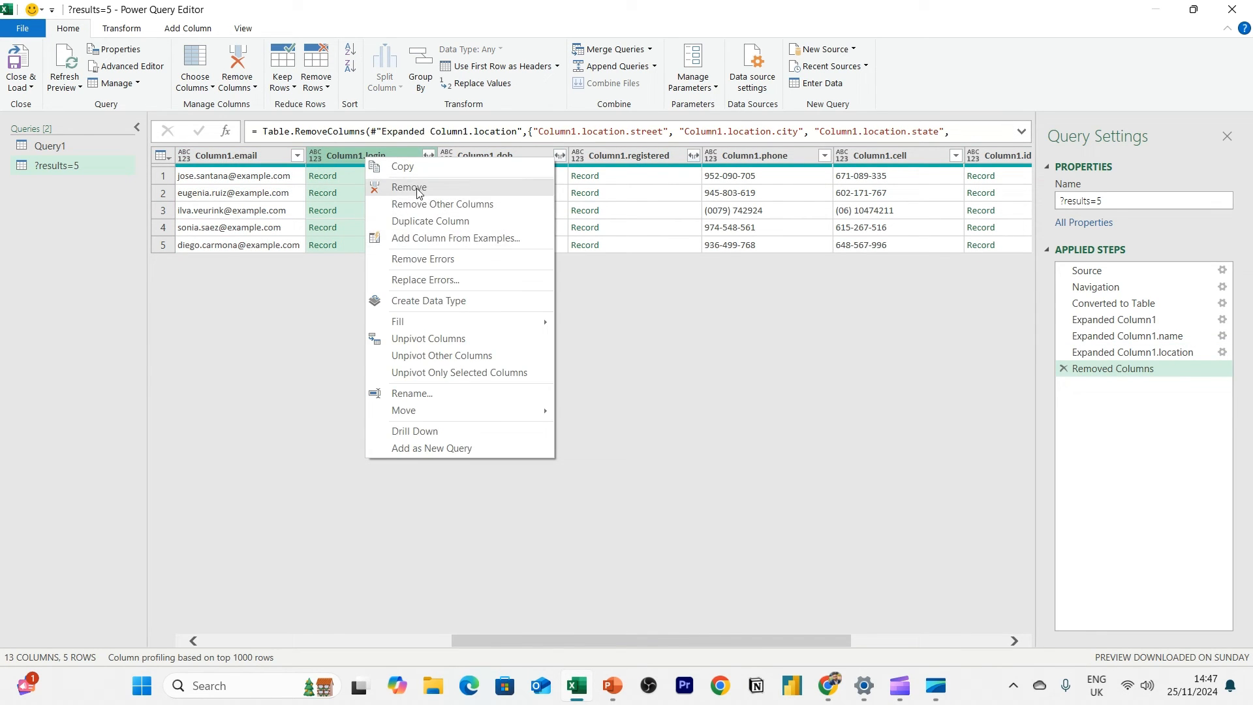
click(408, 187)
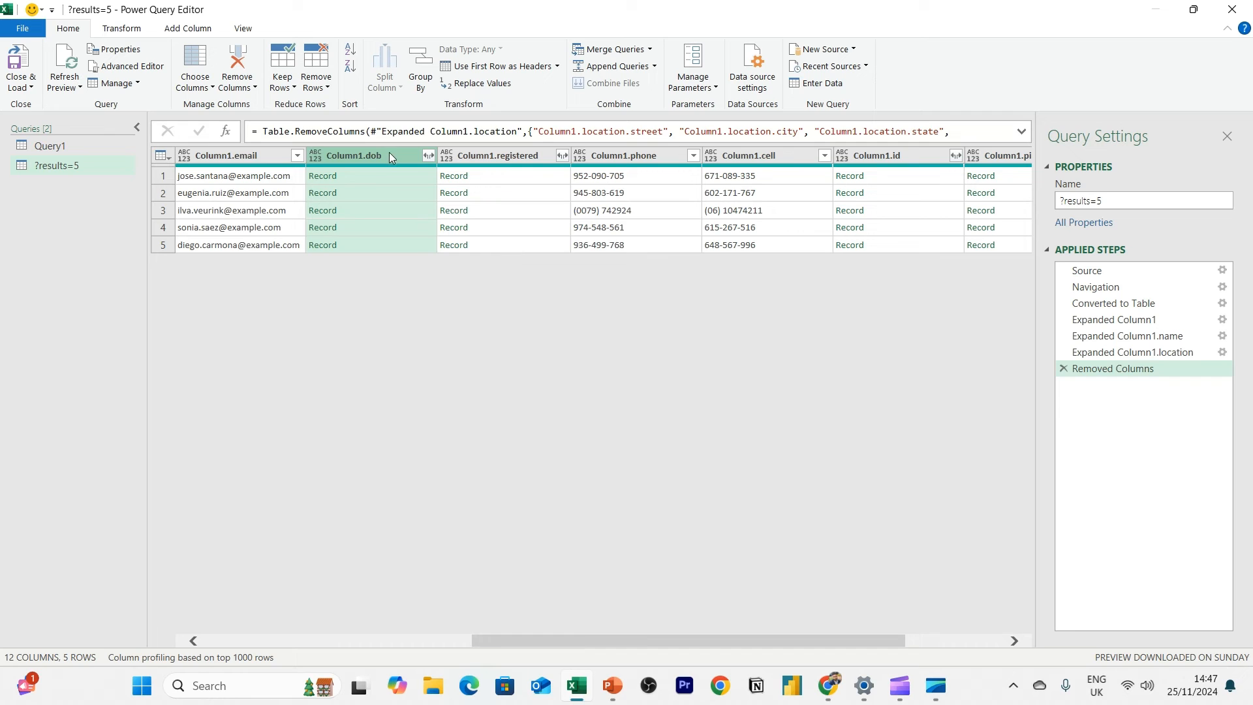
click(430, 156)
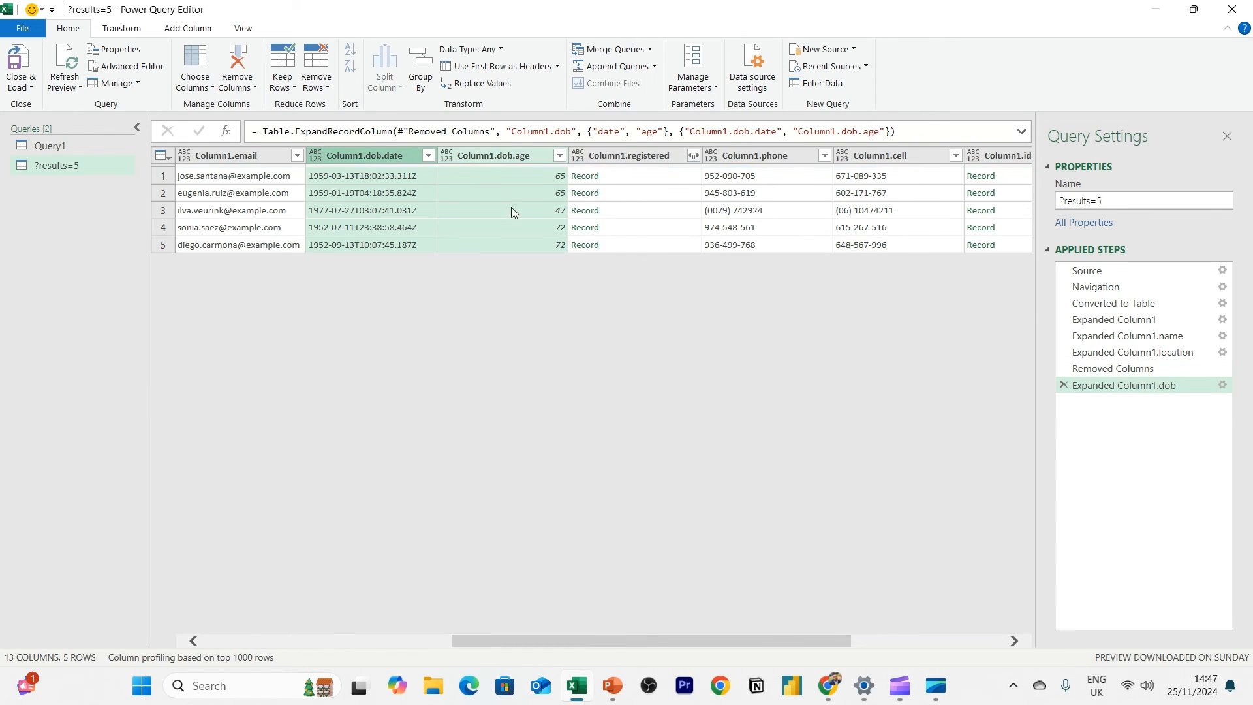
right_click(627, 155)
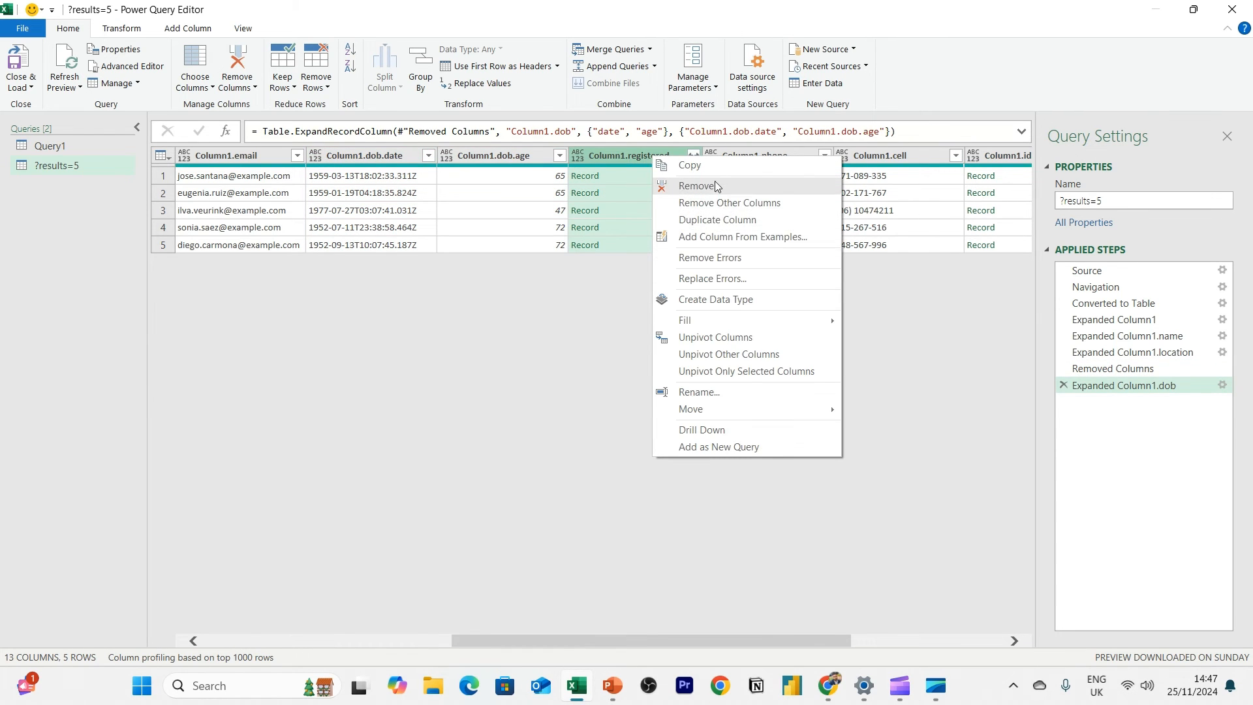
click(698, 185)
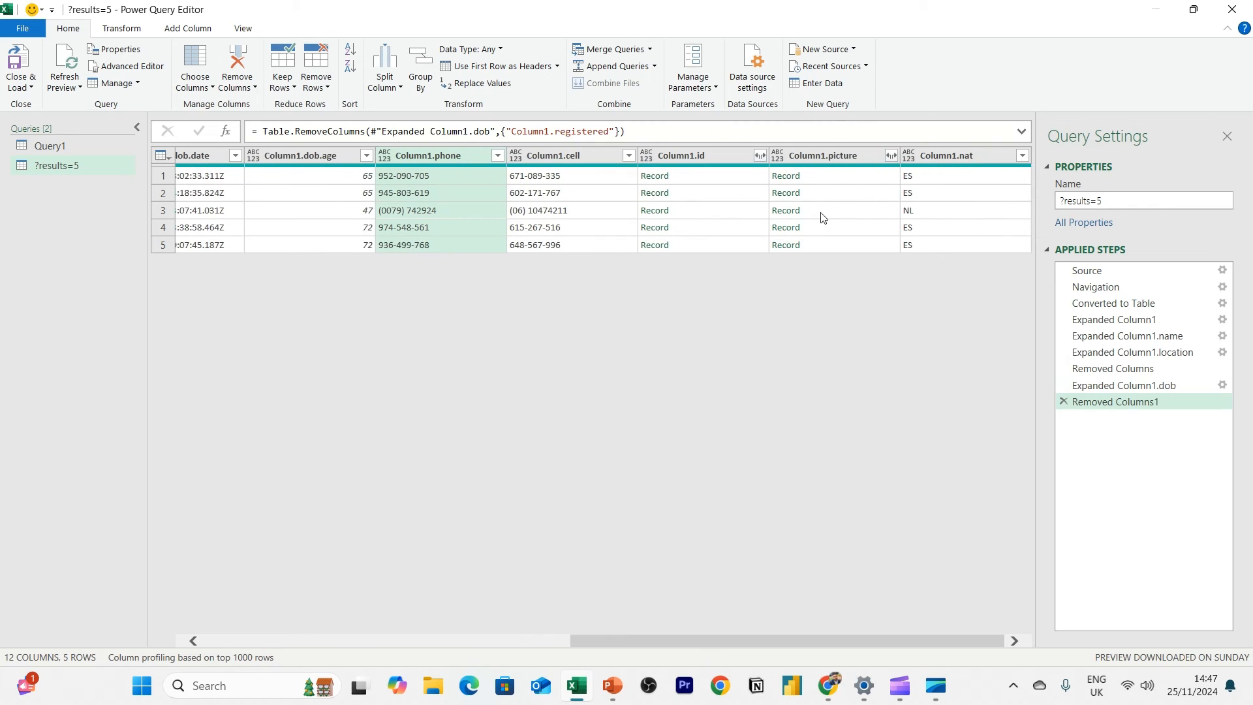
scroll(left, 3)
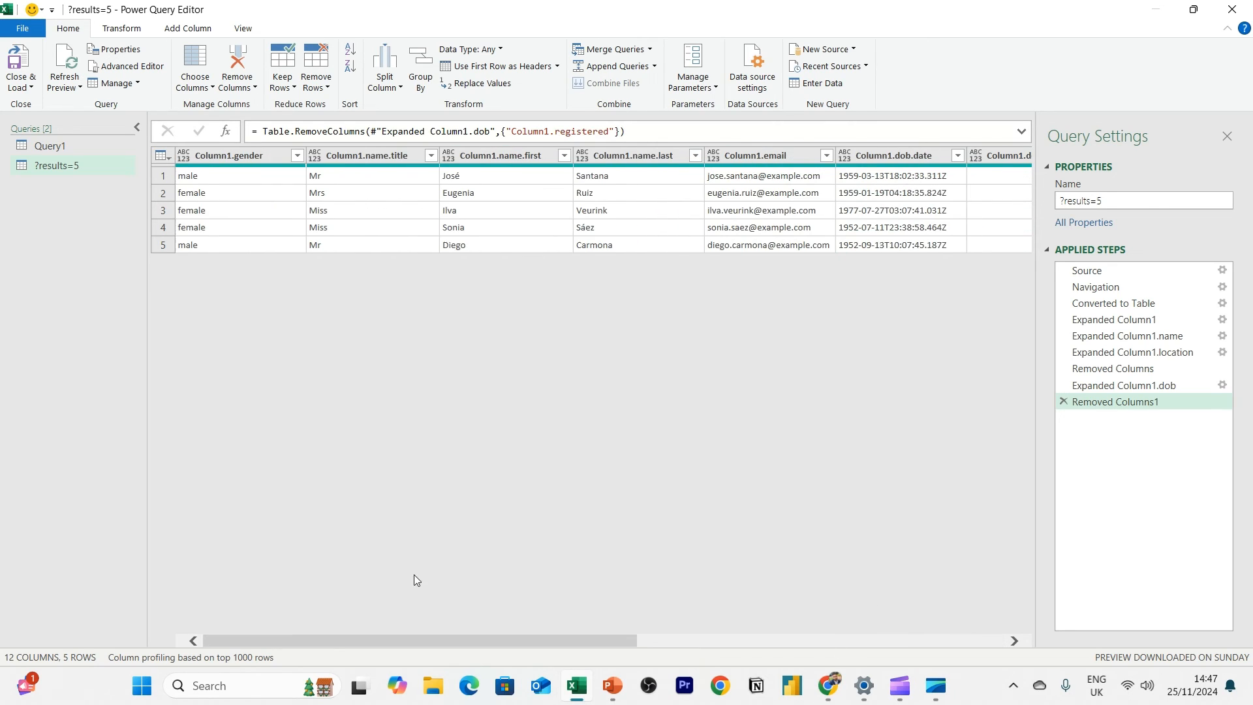
mouse_move(20, 68)
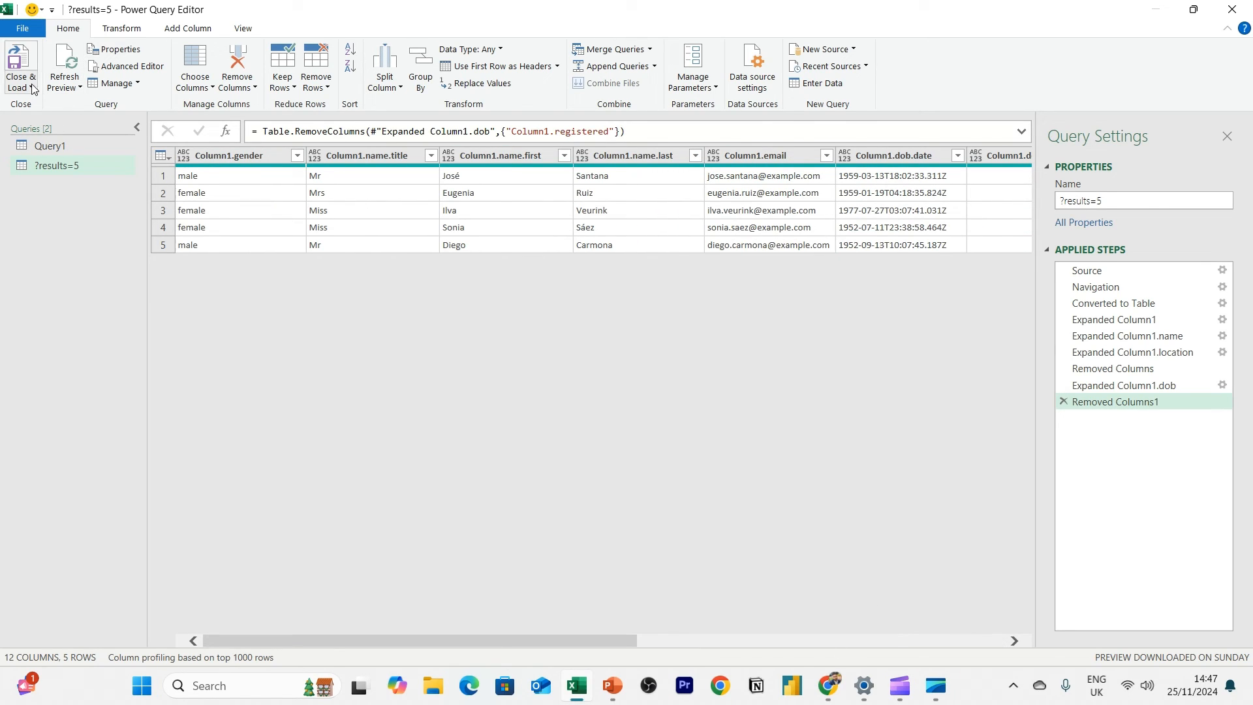
Load the ?results=5 query as a five-row table on its own sheet and review it
click(16, 68)
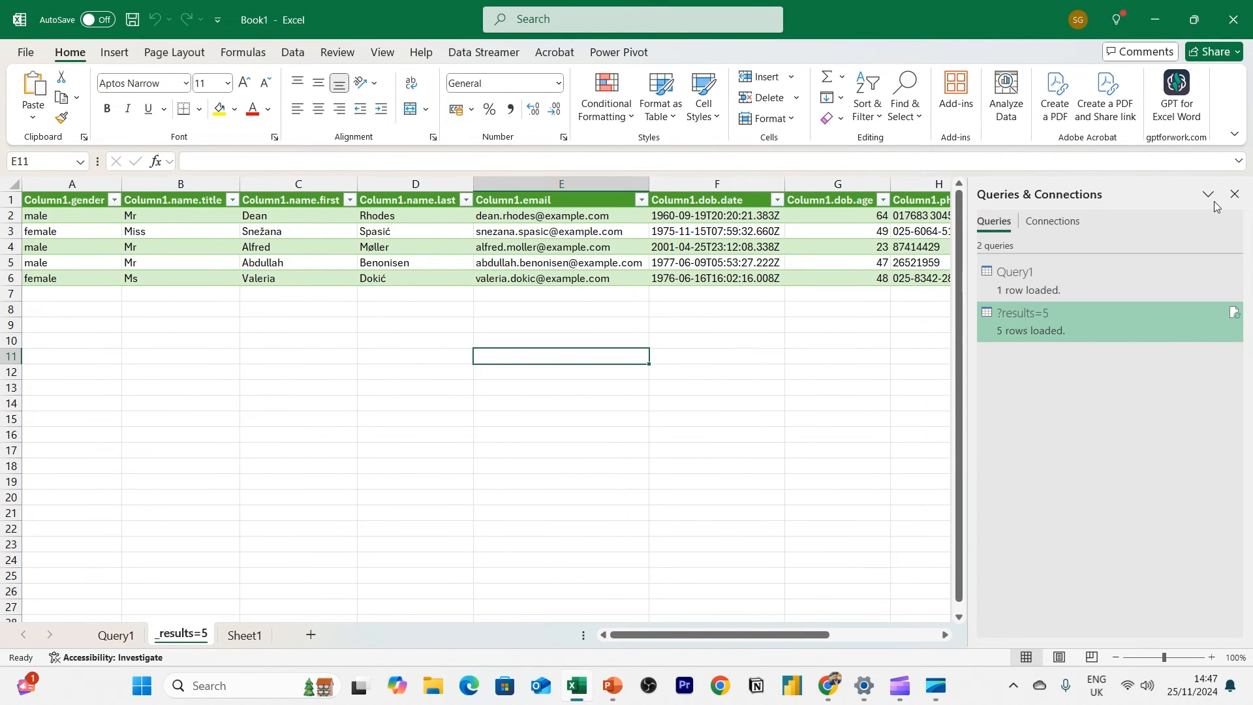
click(1234, 194)
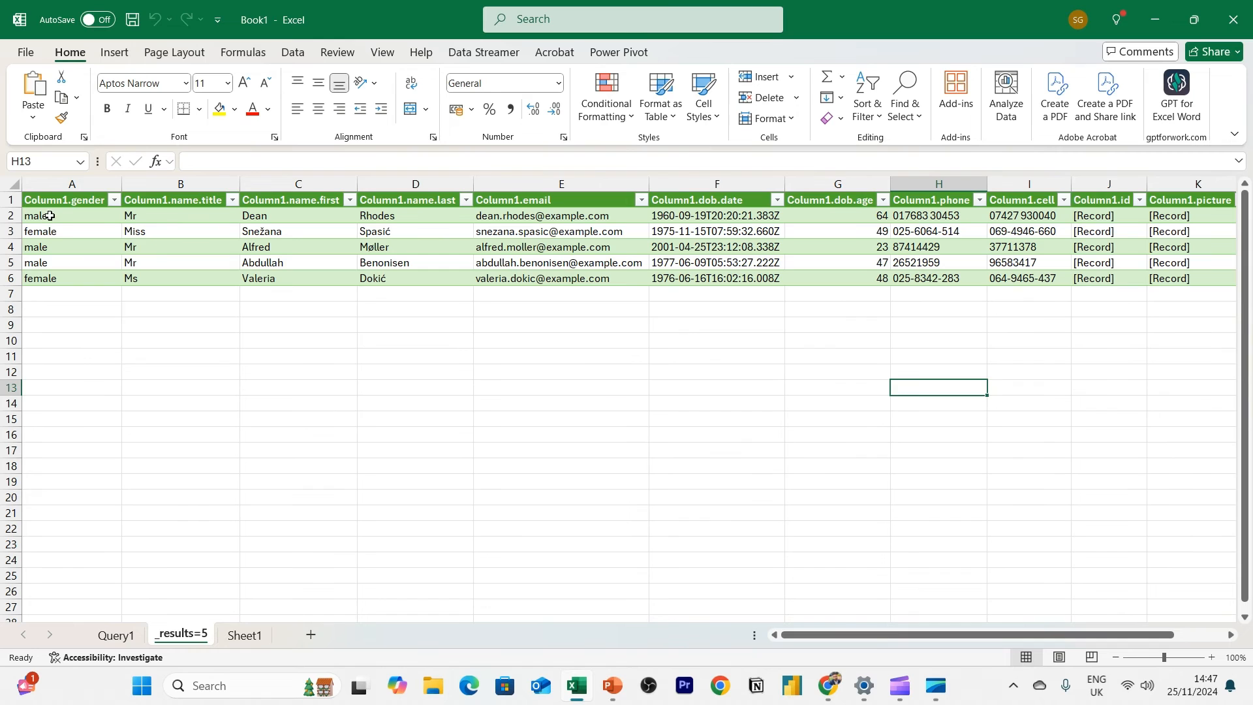
click(939, 339)
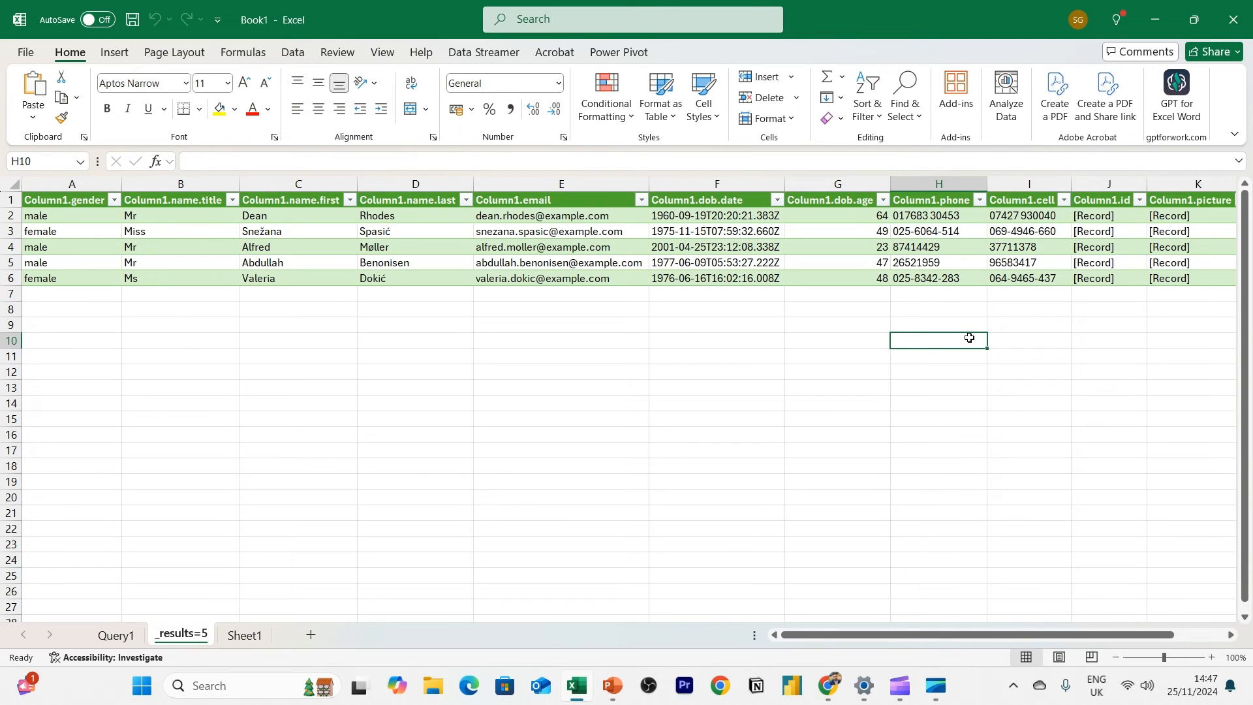
click(715, 372)
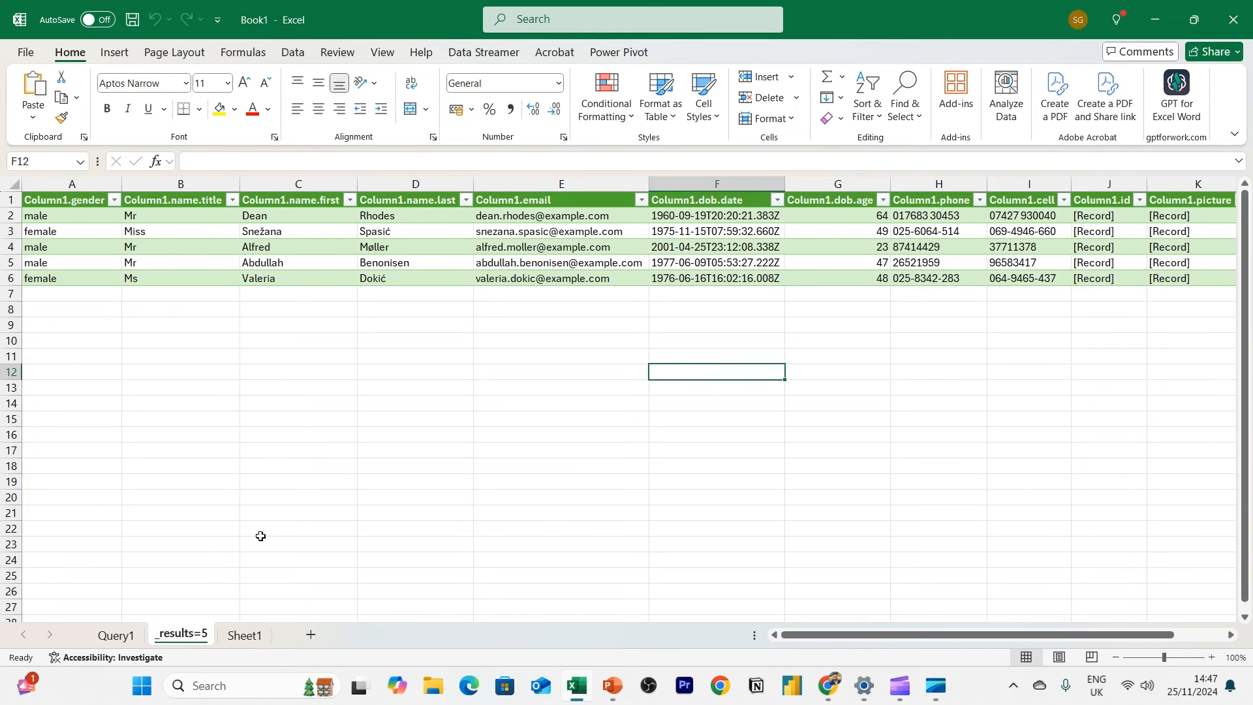
click(298, 527)
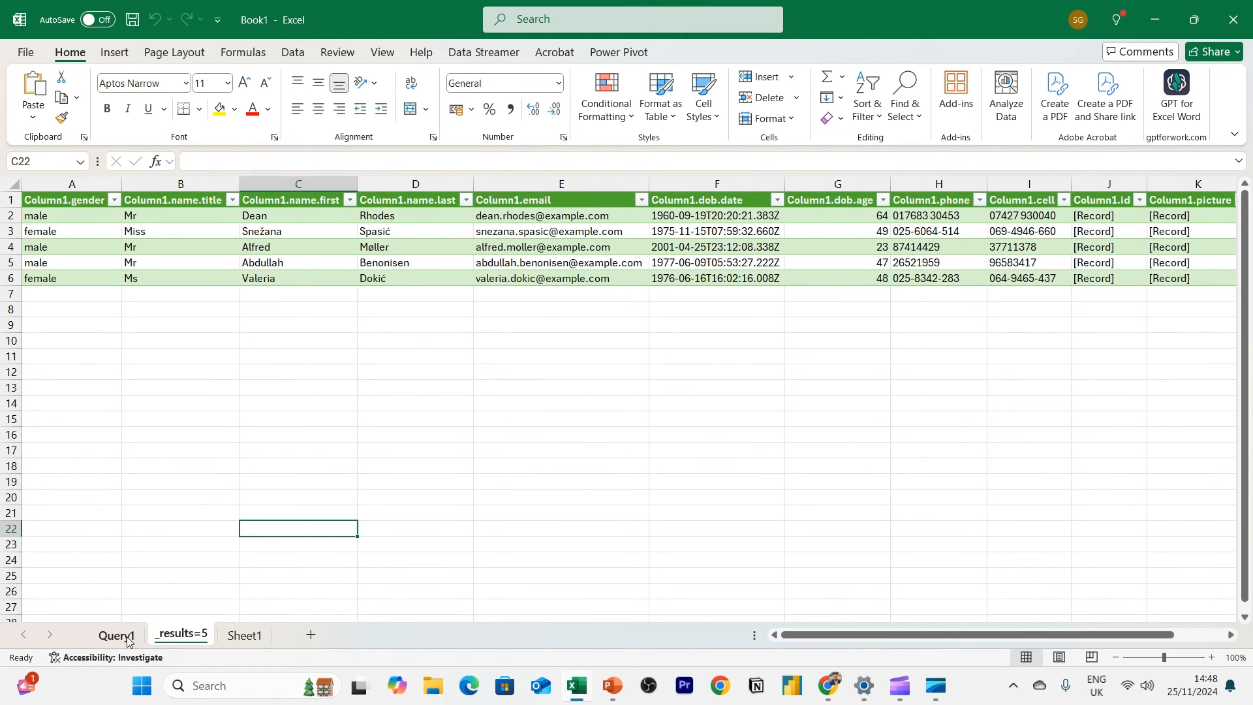
Return to the Query1 sheet for comparison and bring up the window switcher
click(115, 634)
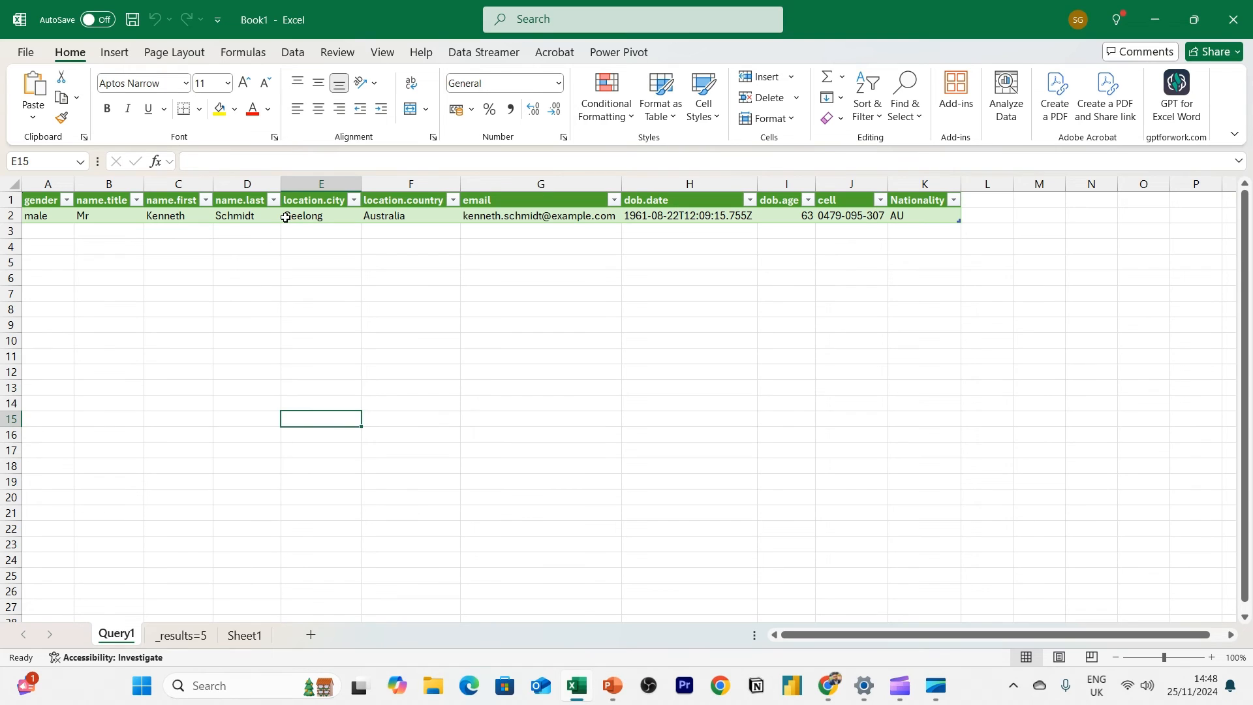
key(alt+tab)
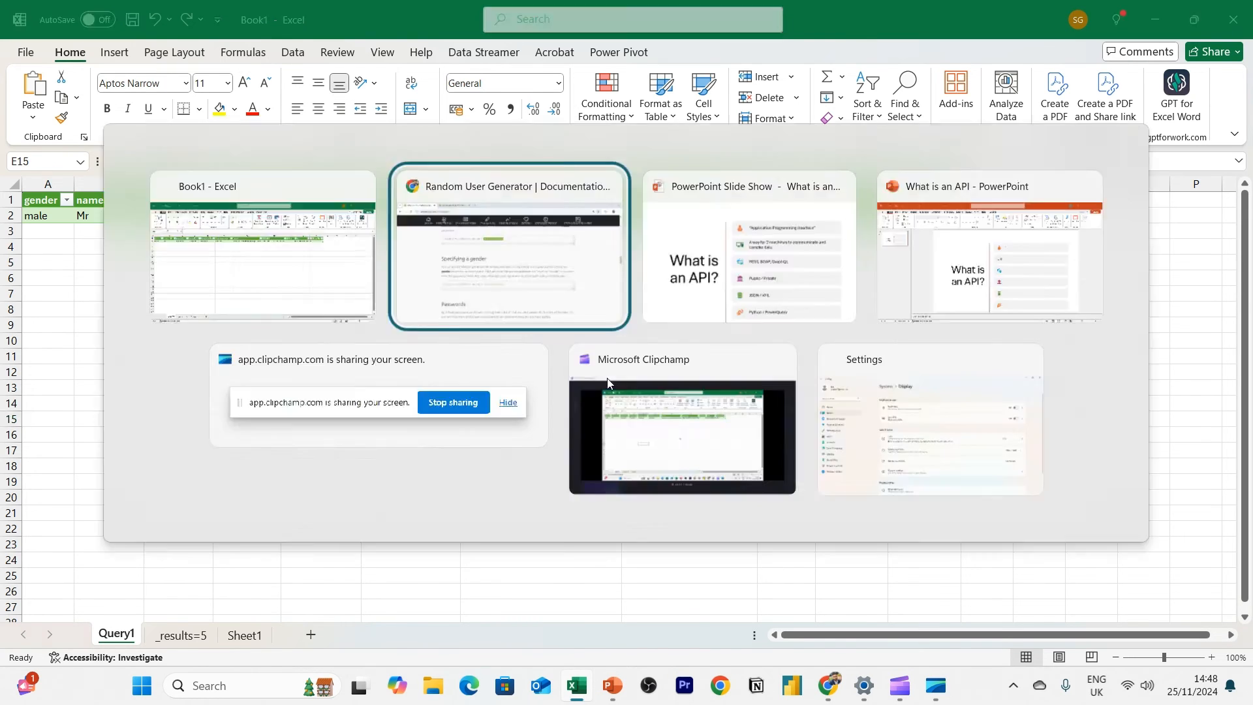
Switch to the randomuser documentation and highlight the Seeds explanation and the foobar example
click(508, 245)
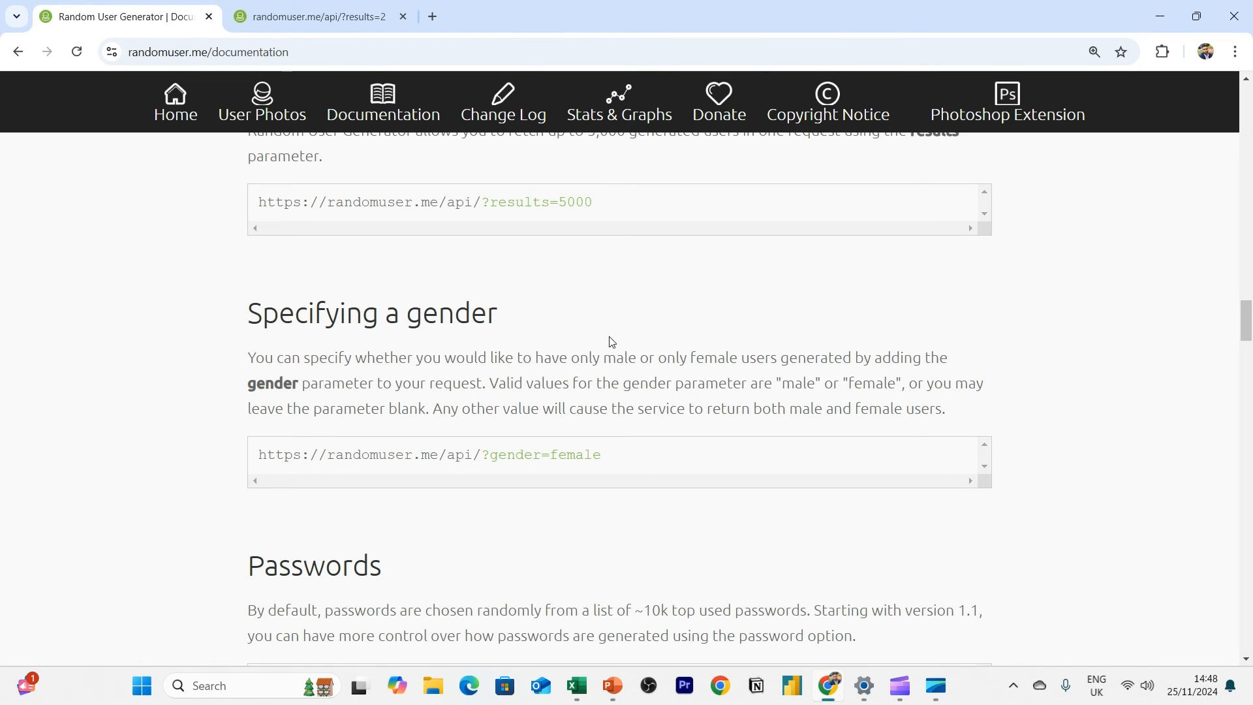
scroll(down, 3)
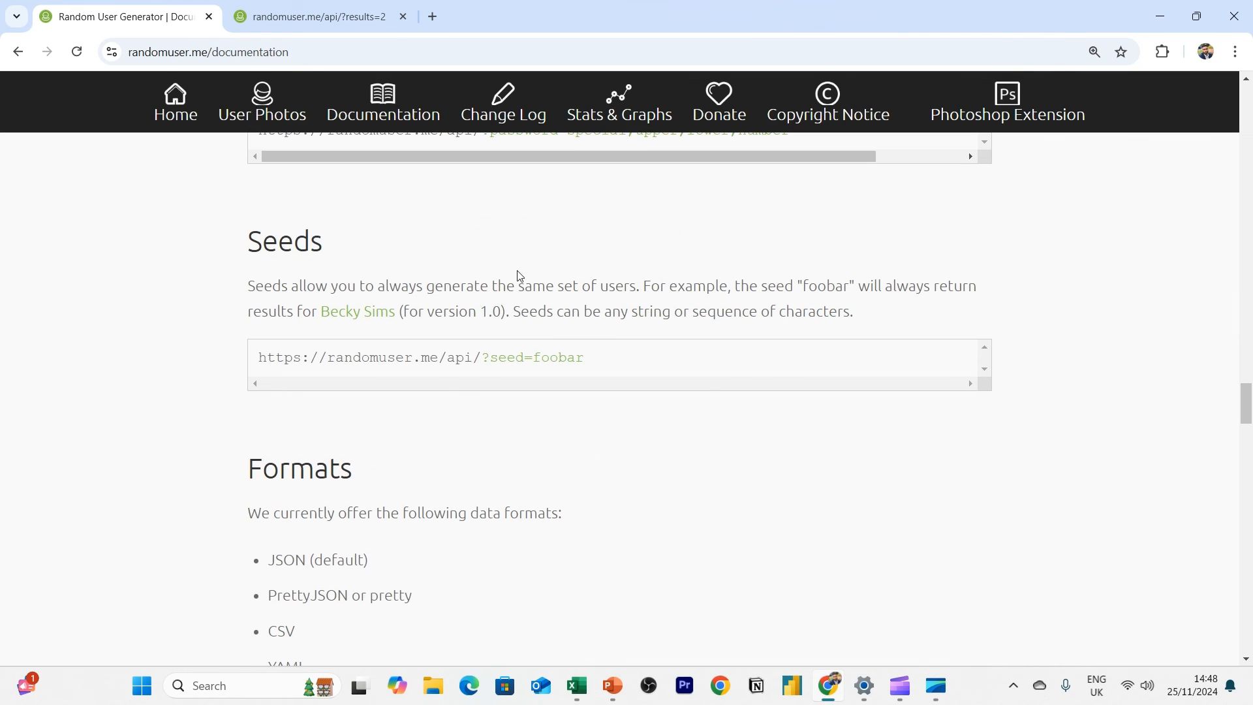
mouse_move(311, 215)
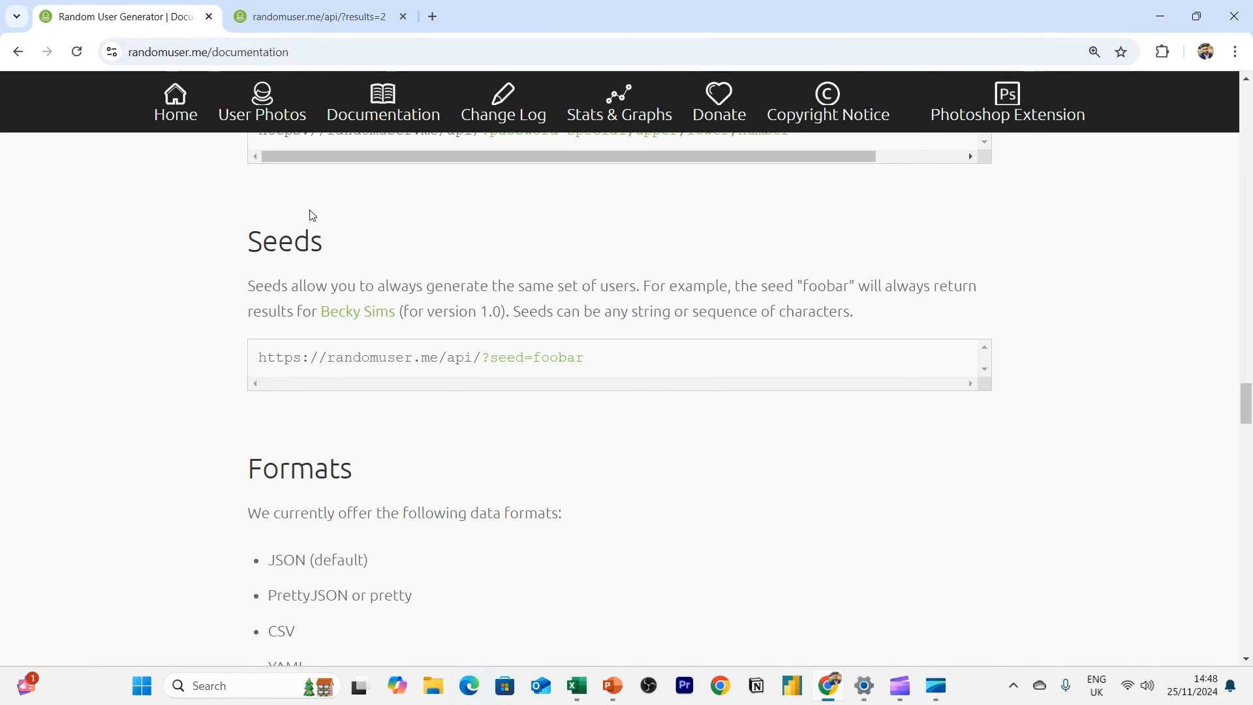
double_click(283, 240)
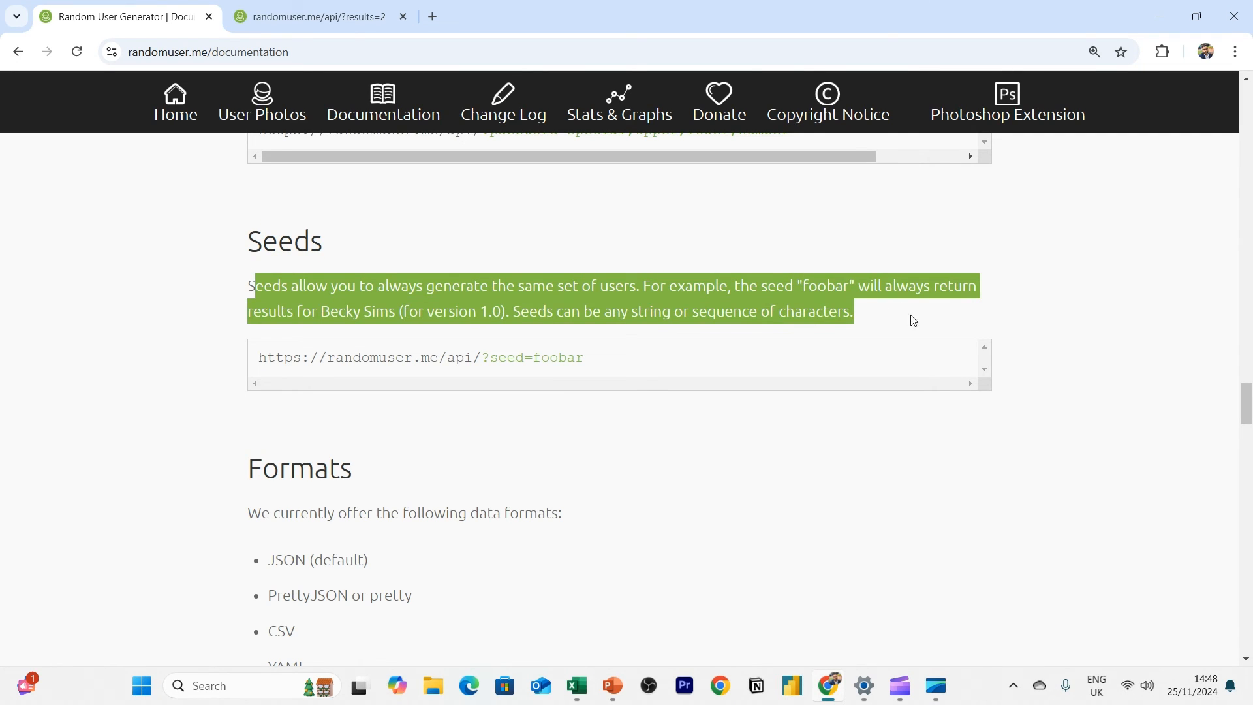
click(750, 245)
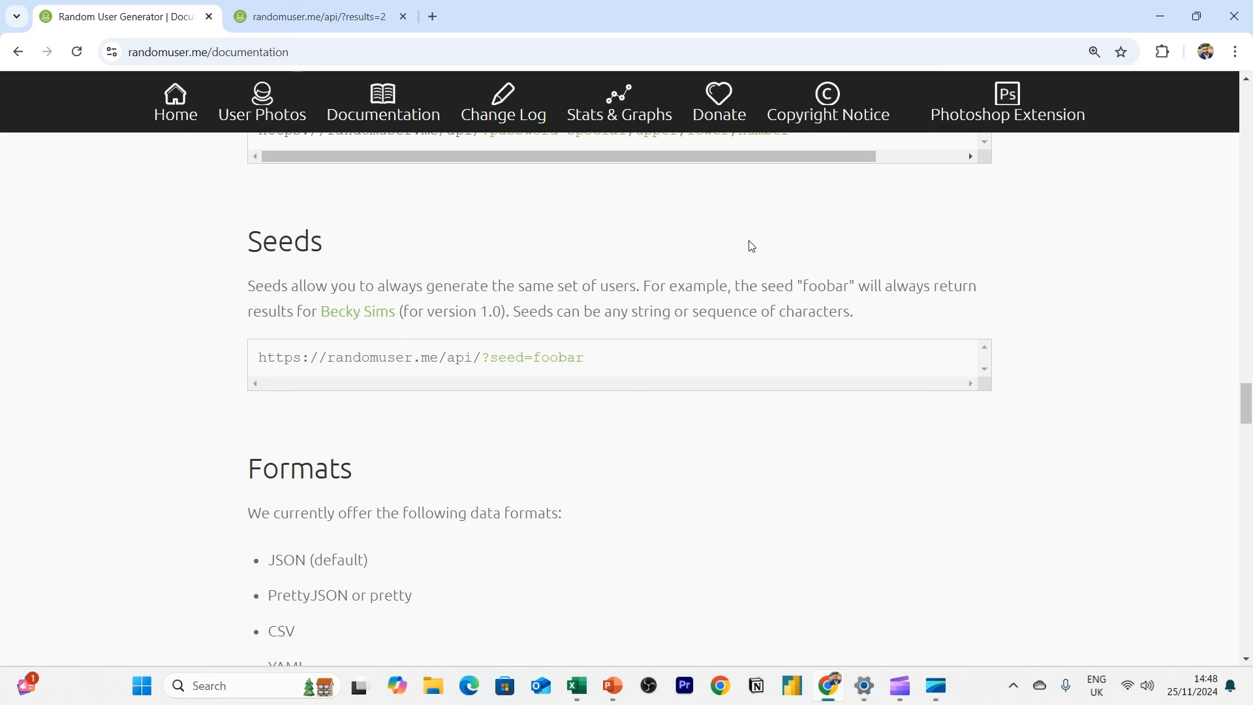
double_click(556, 358)
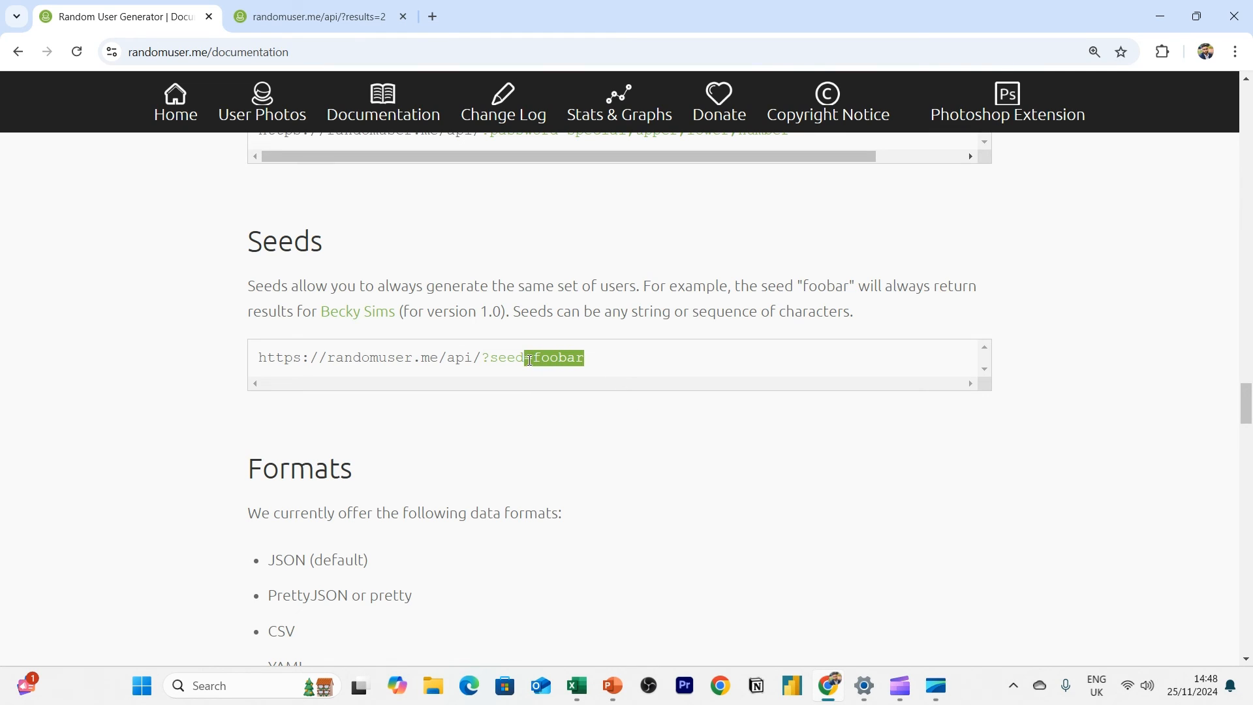
mouse_move(559, 442)
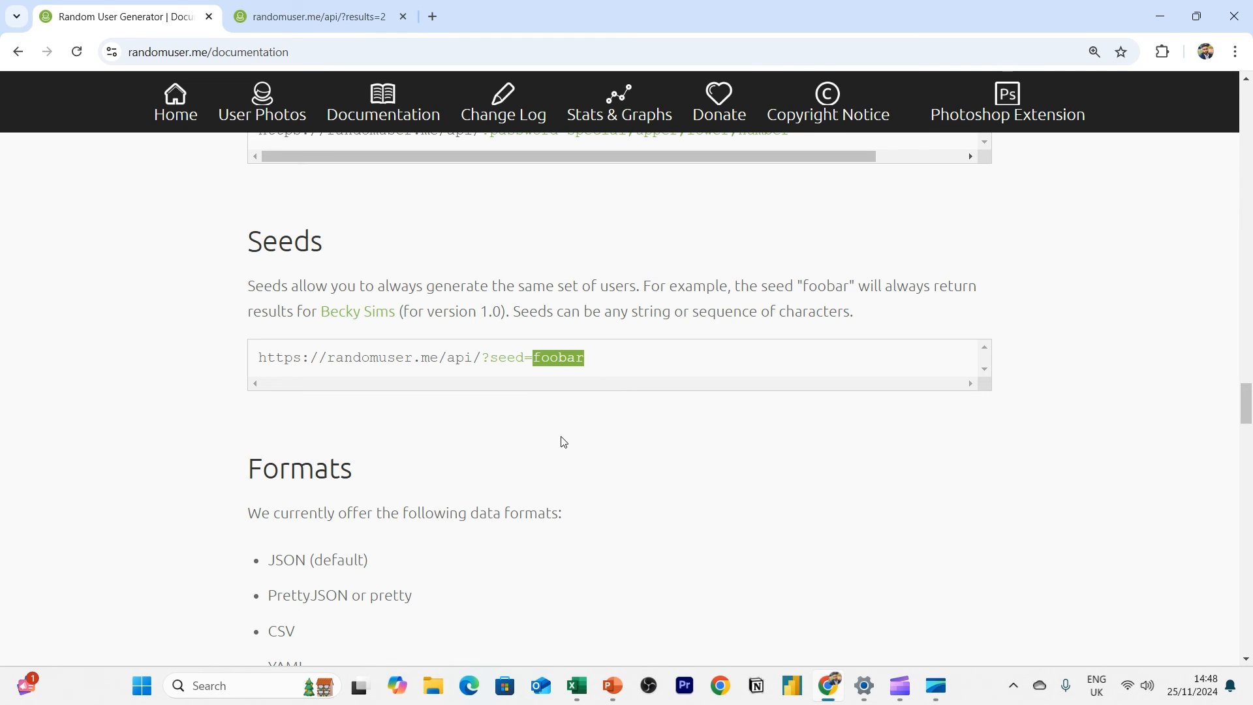
triple_click(399, 357)
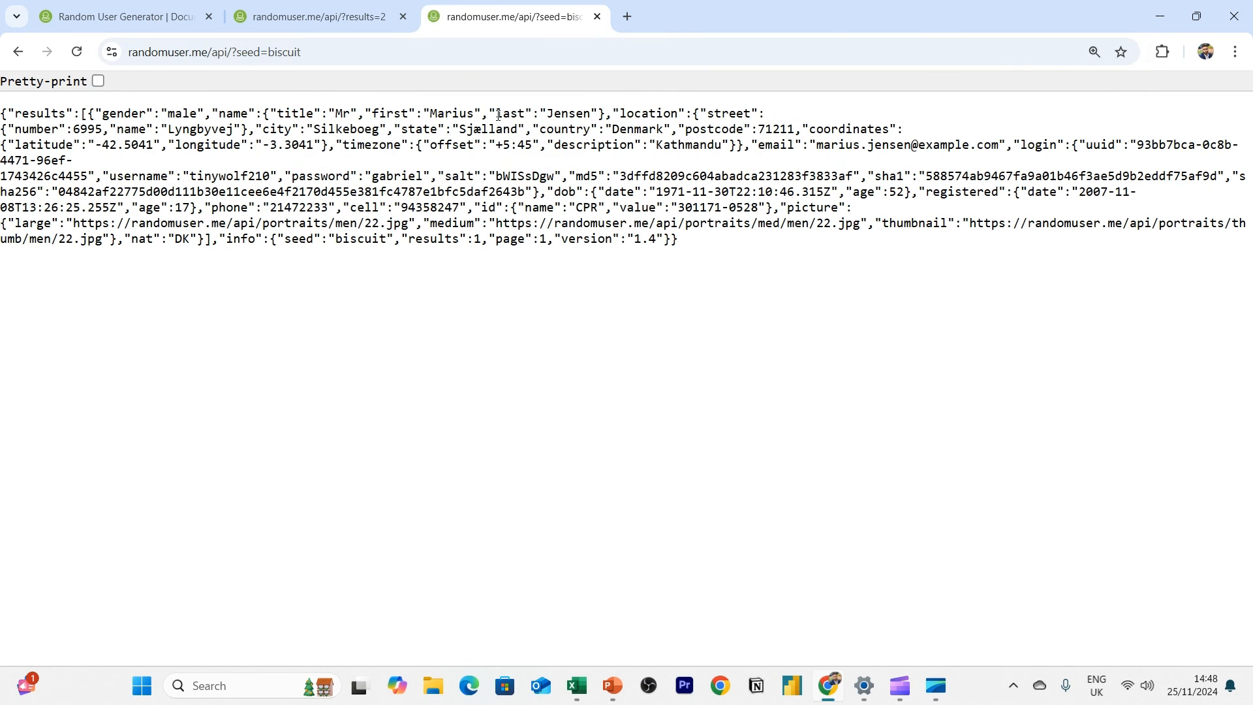
Request randomuser.me/api/ with seeds apple and then moon, then return to Excel
text(https://randomuser.me/api/?seed=app)
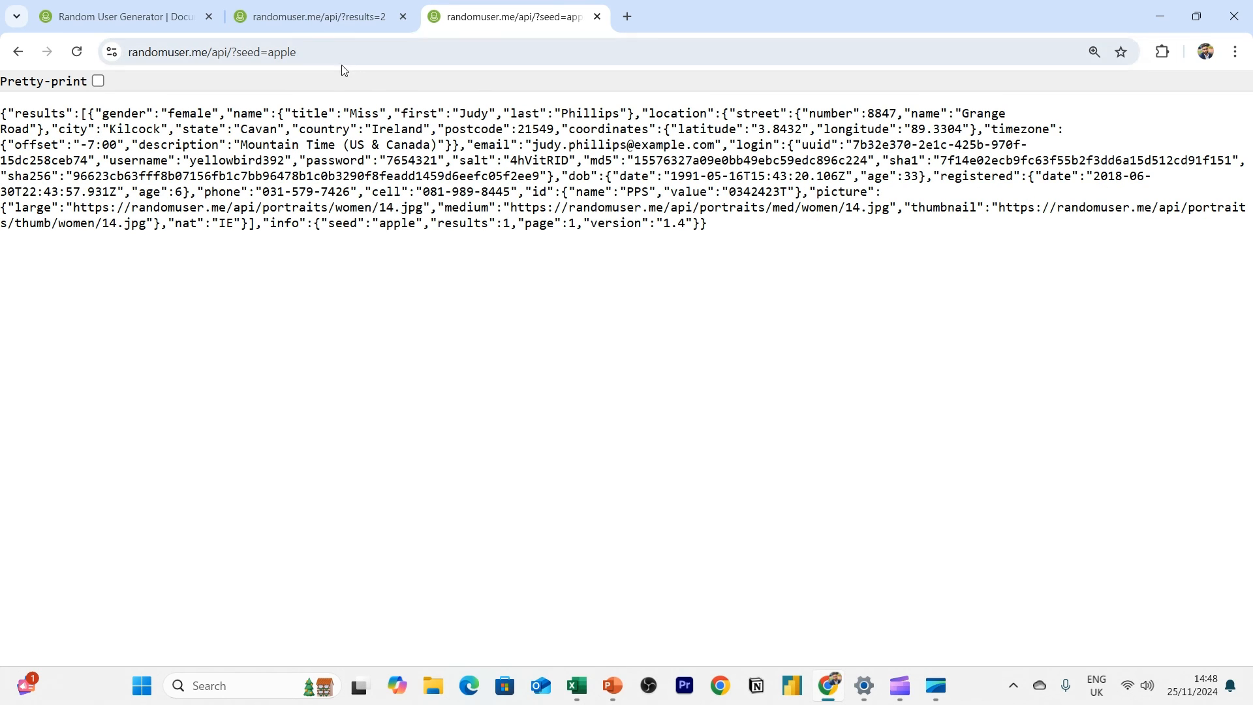
click(211, 51)
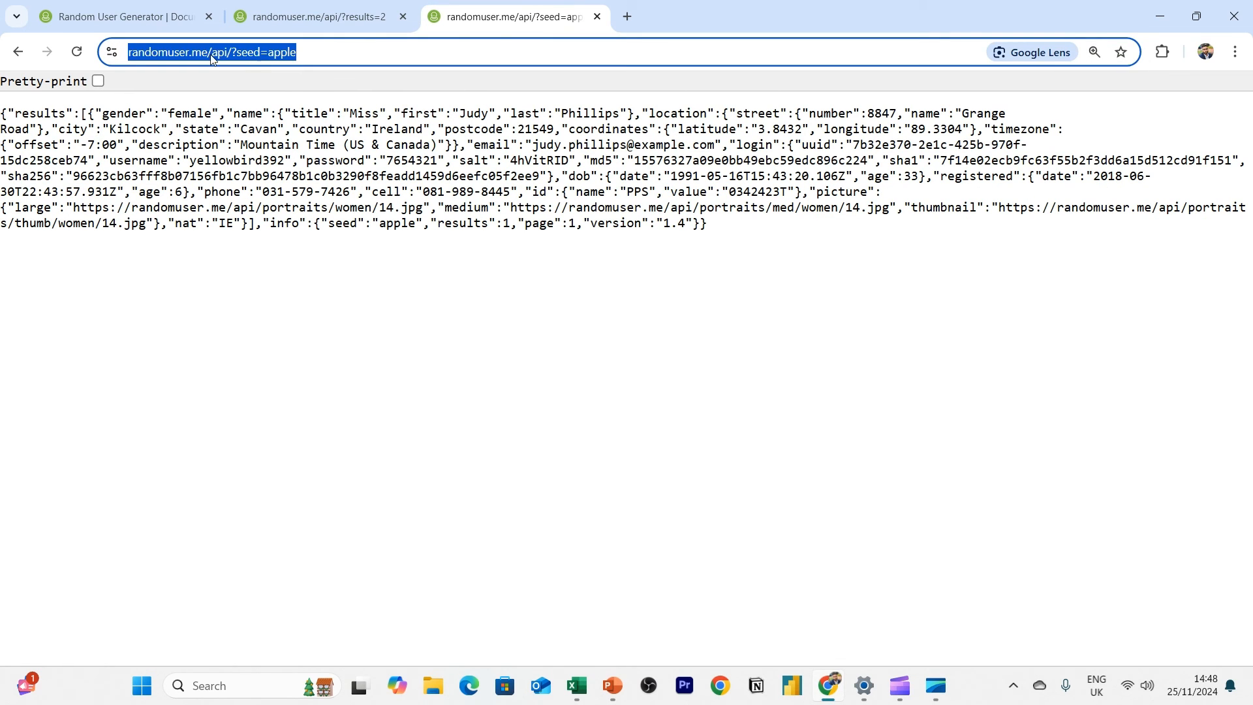
double_click(282, 53)
text(moon)
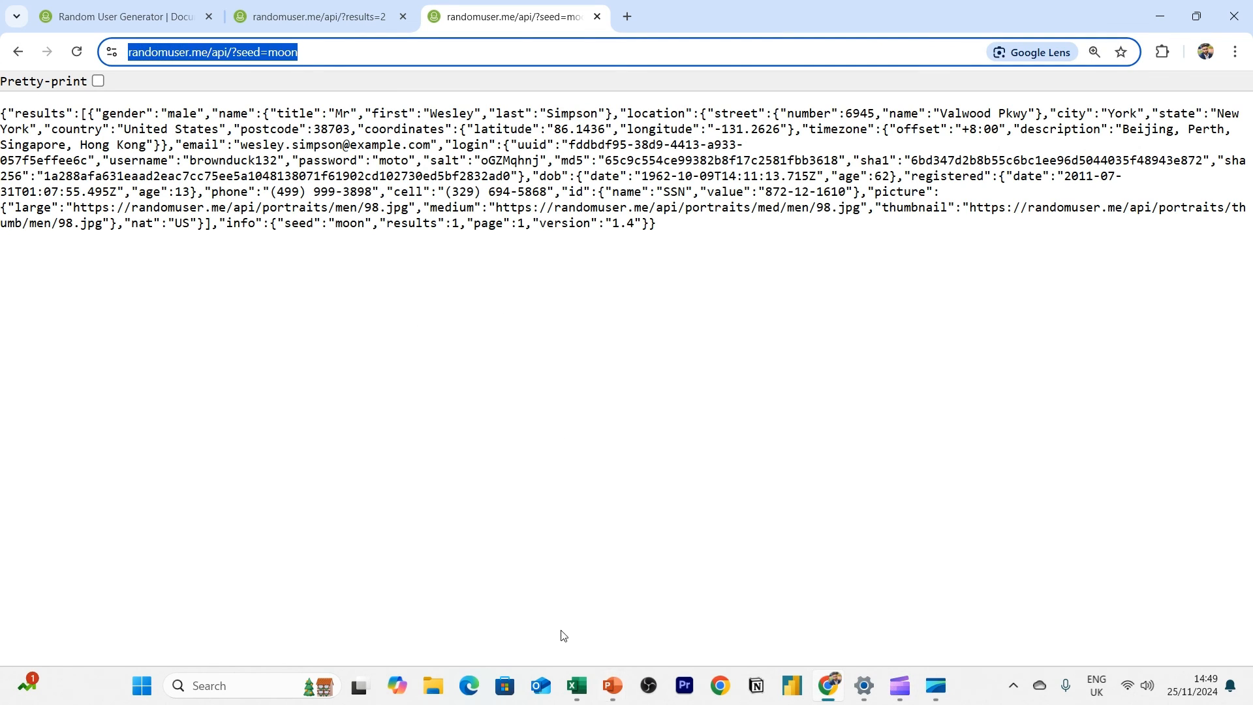
click(575, 690)
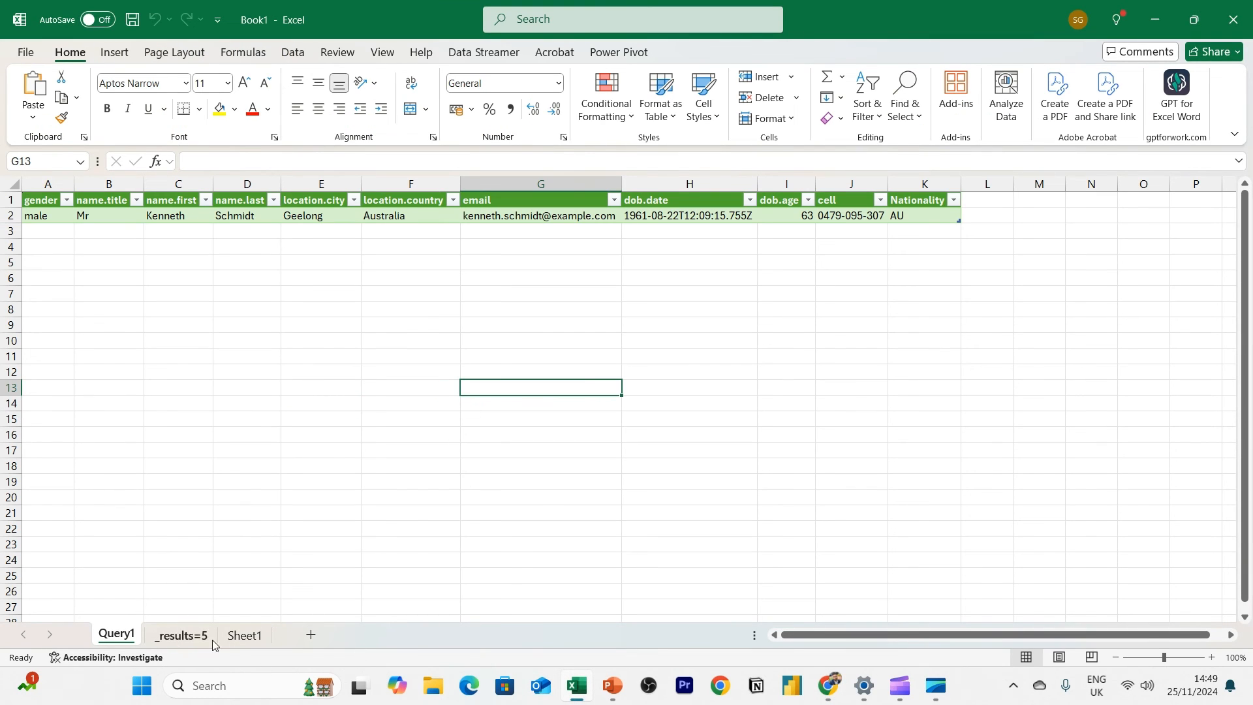
click(244, 634)
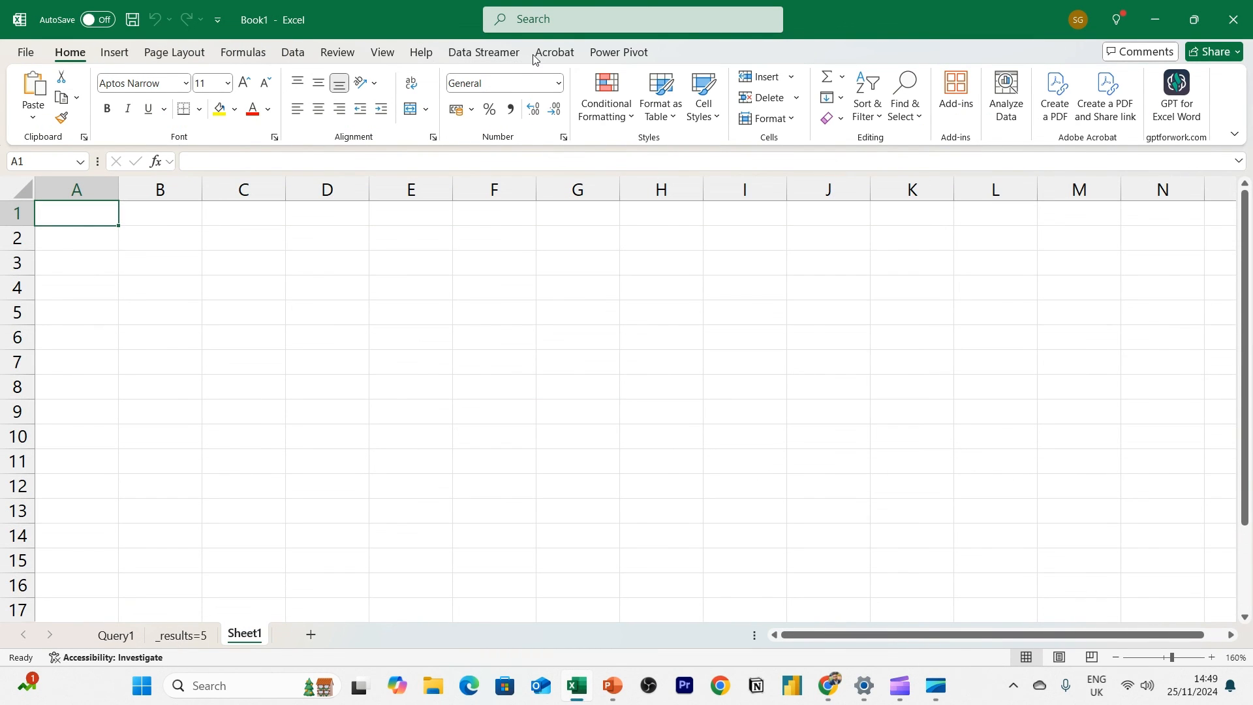
click(292, 52)
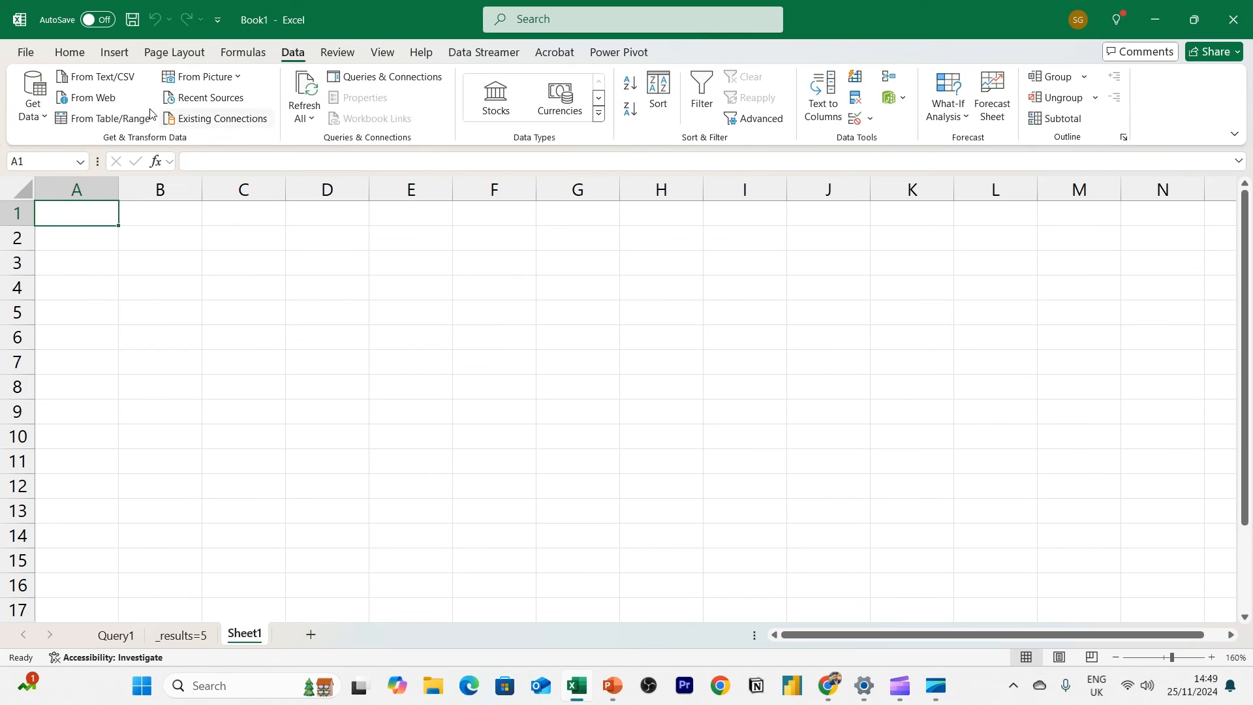
click(93, 98)
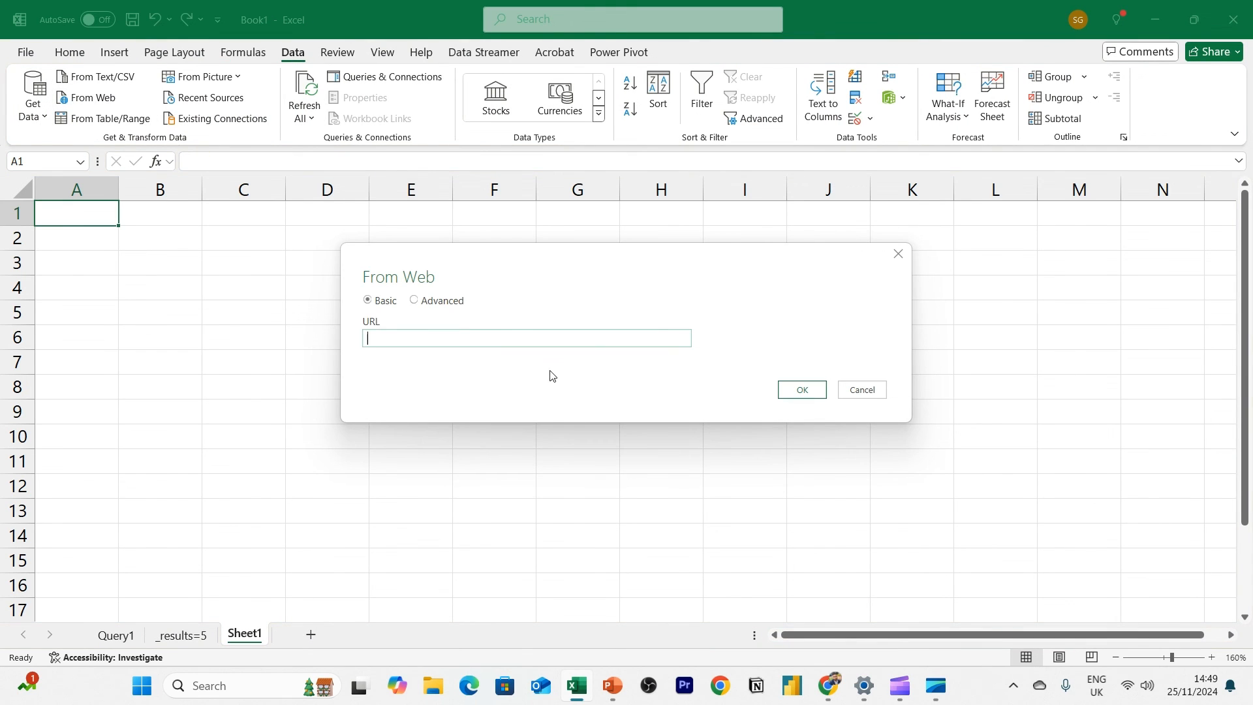
click(413, 300)
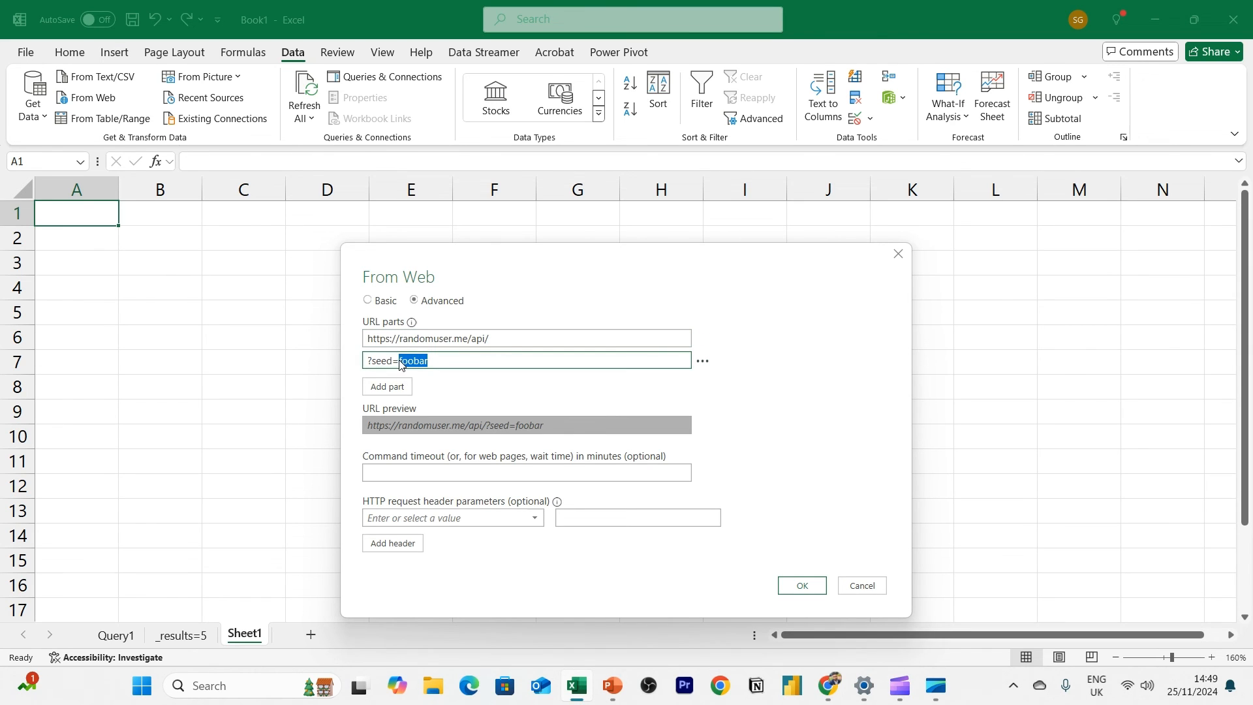
text(moon)
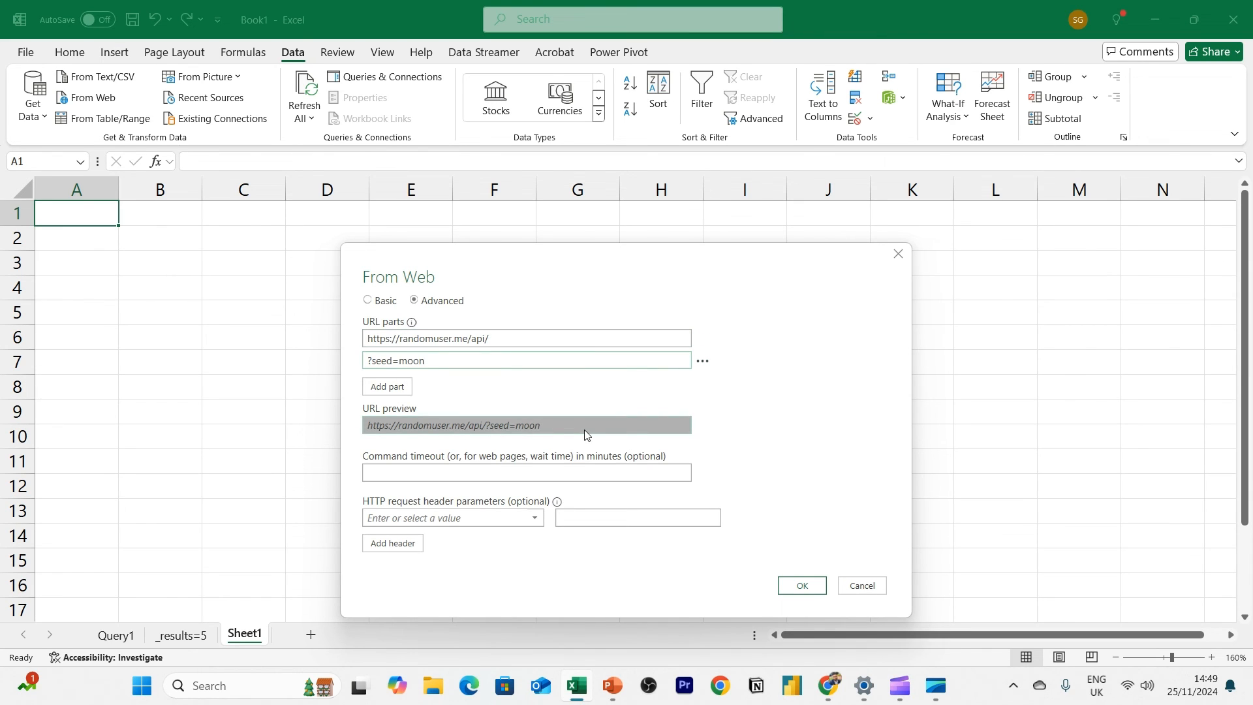
mouse_move(801, 585)
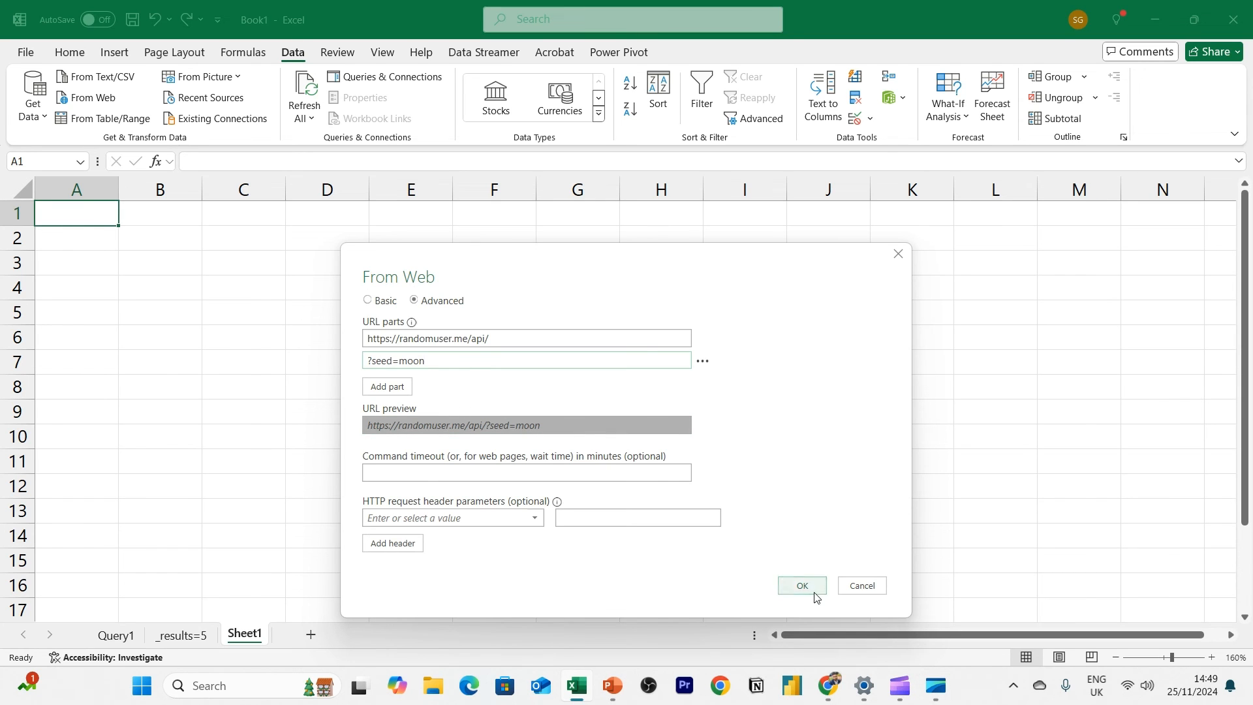
click(801, 585)
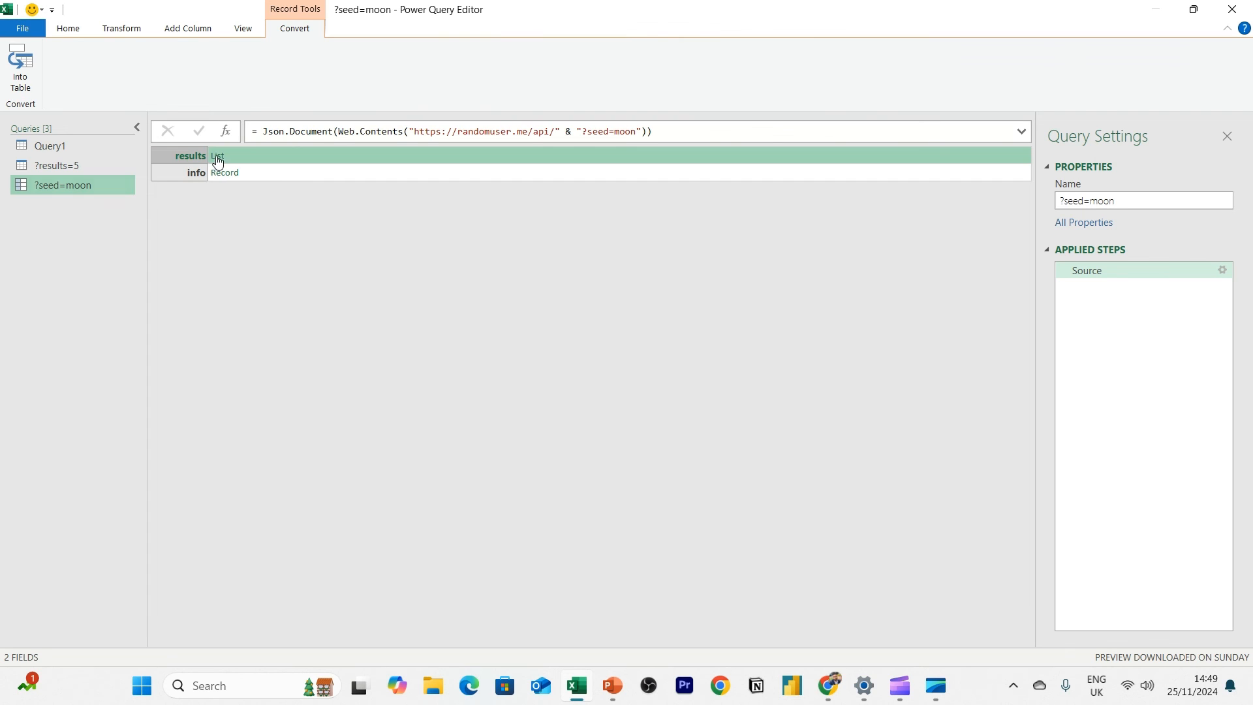
Drill into results, convert the record to a table, transpose it and promote the first row to headers
click(218, 155)
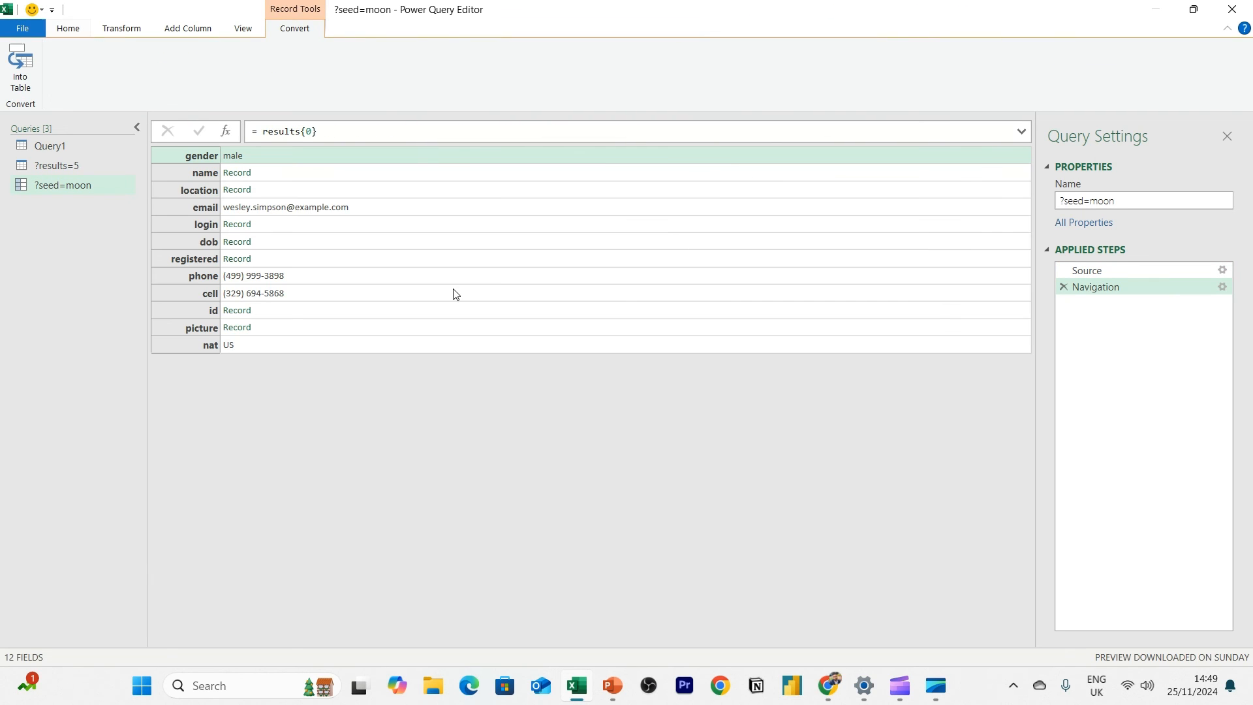
click(19, 68)
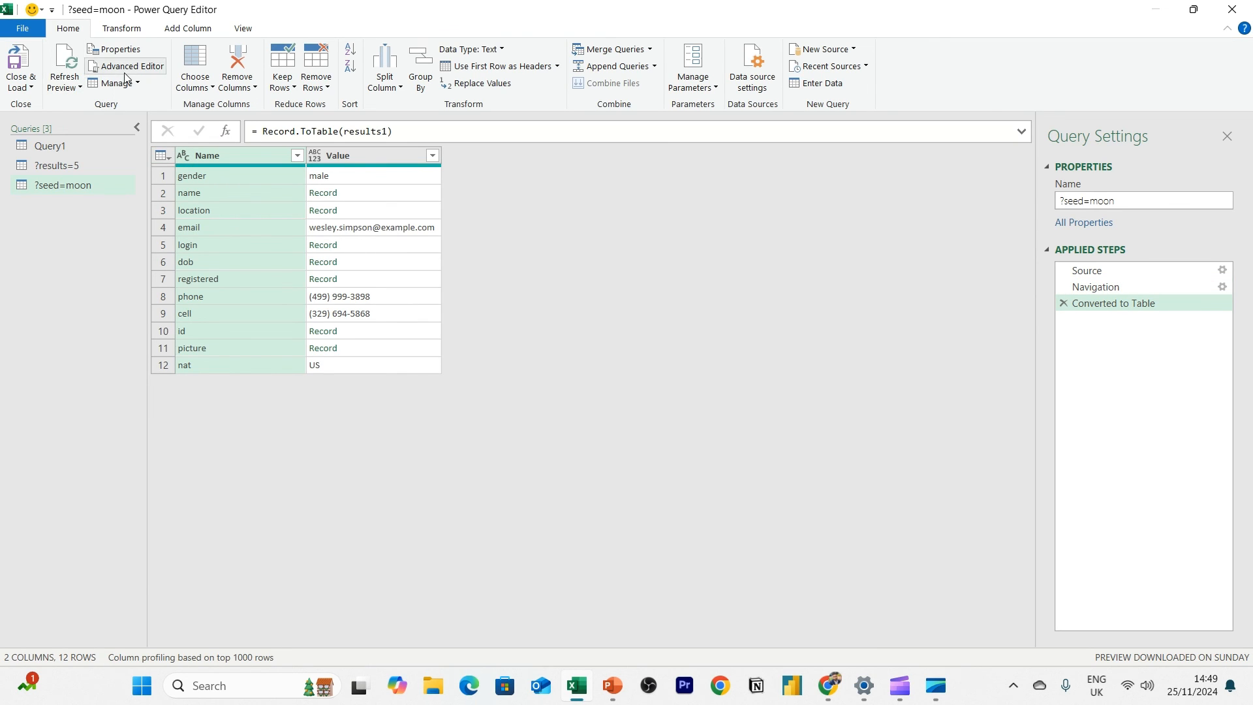
click(122, 28)
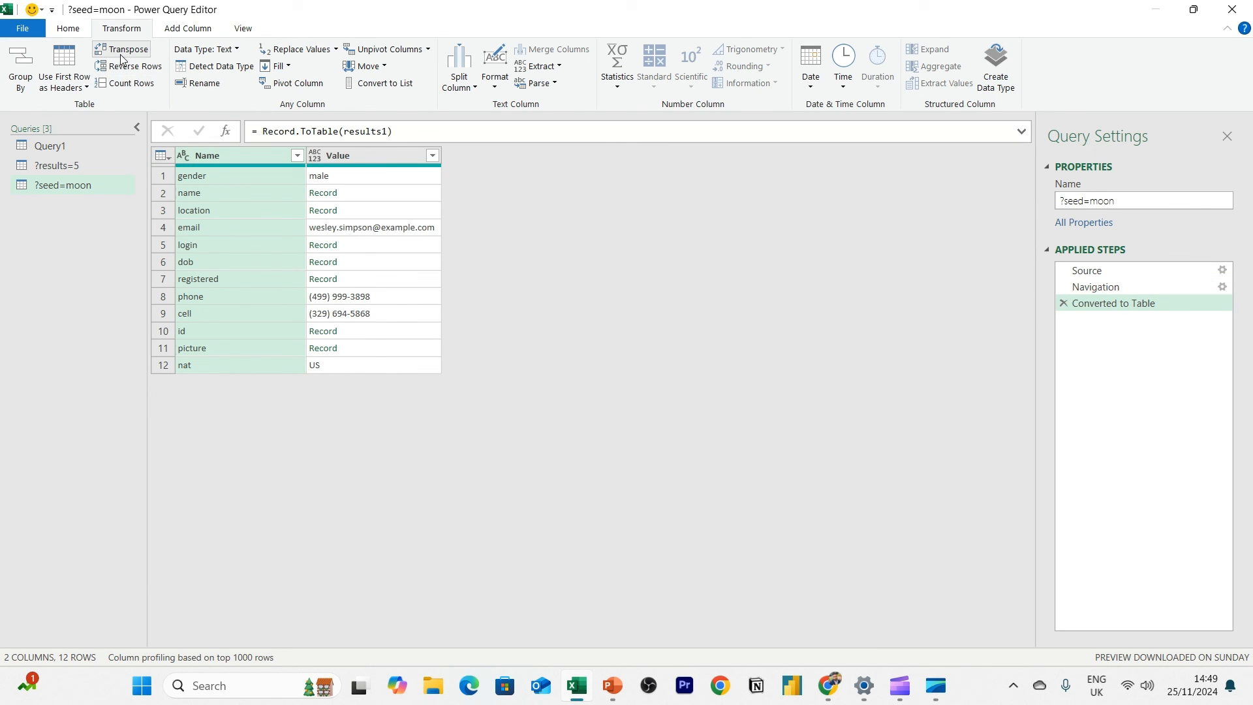
click(126, 48)
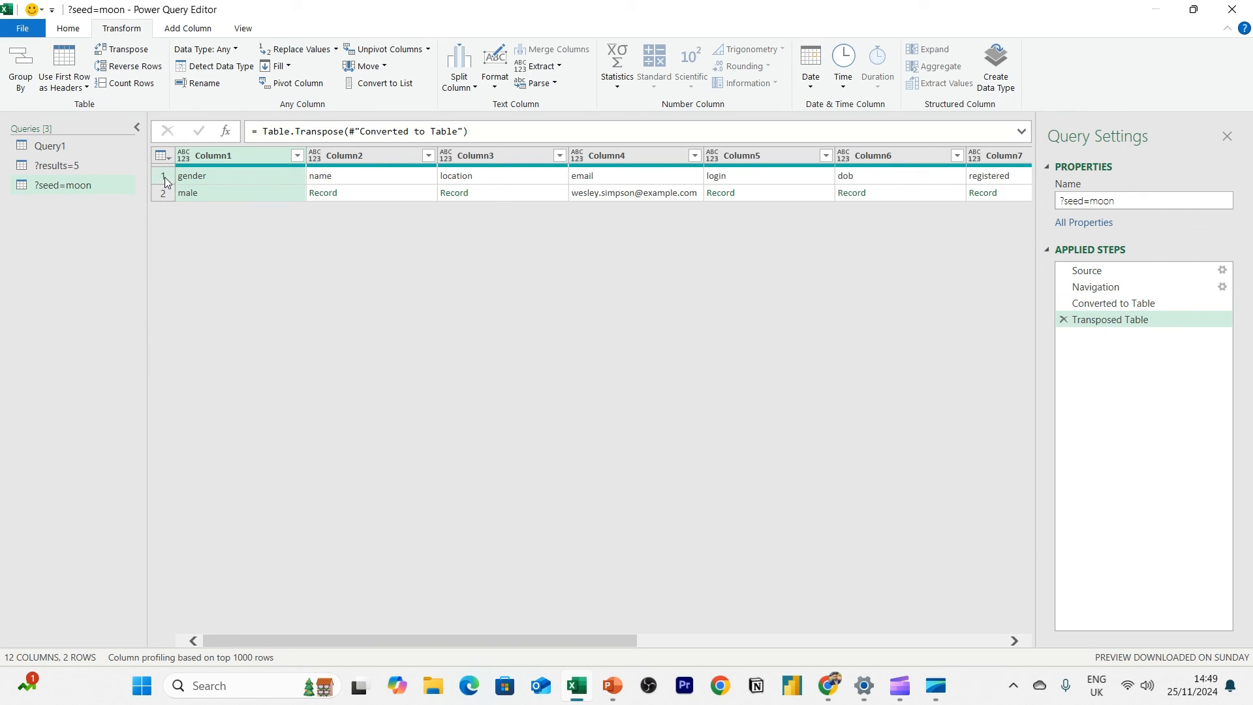
mouse_move(75, 76)
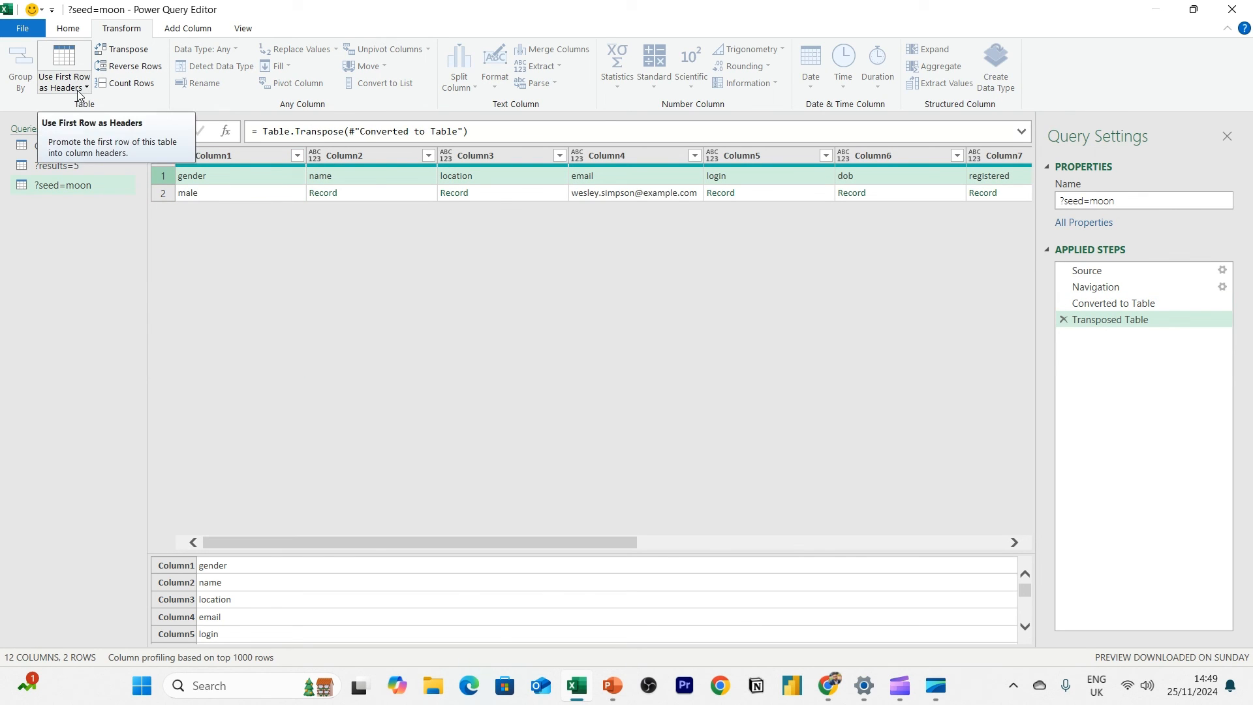
click(64, 77)
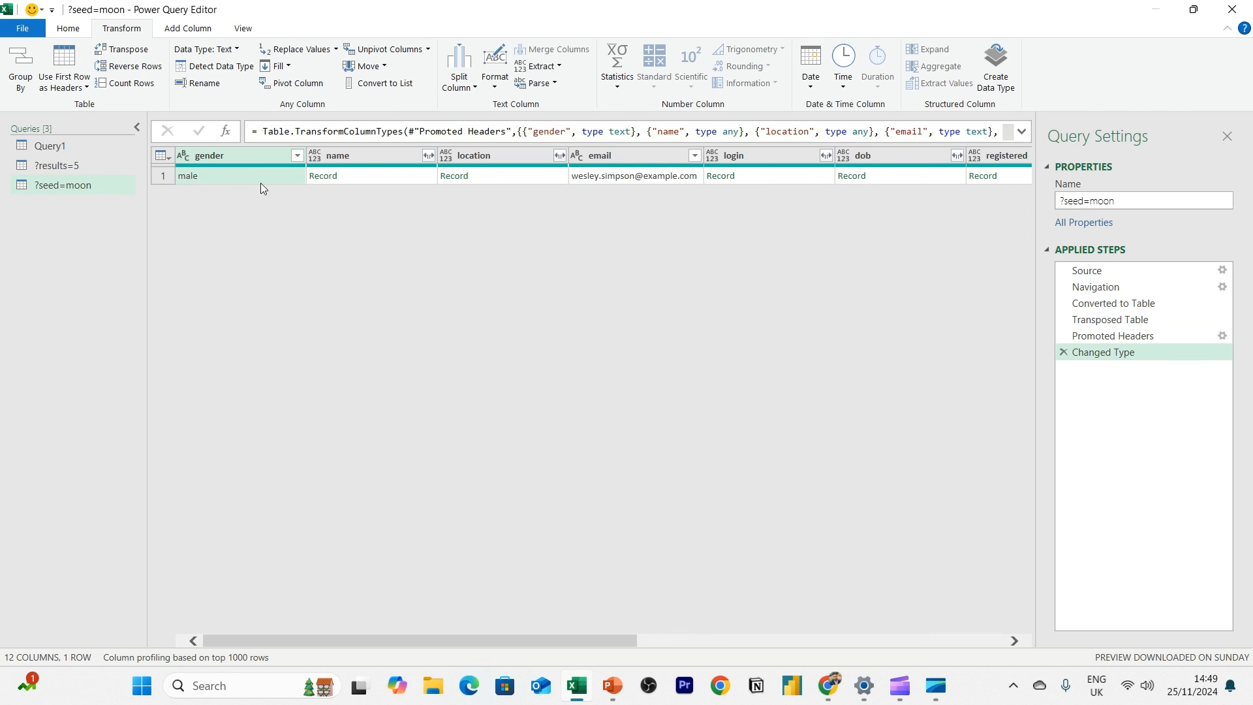
click(429, 155)
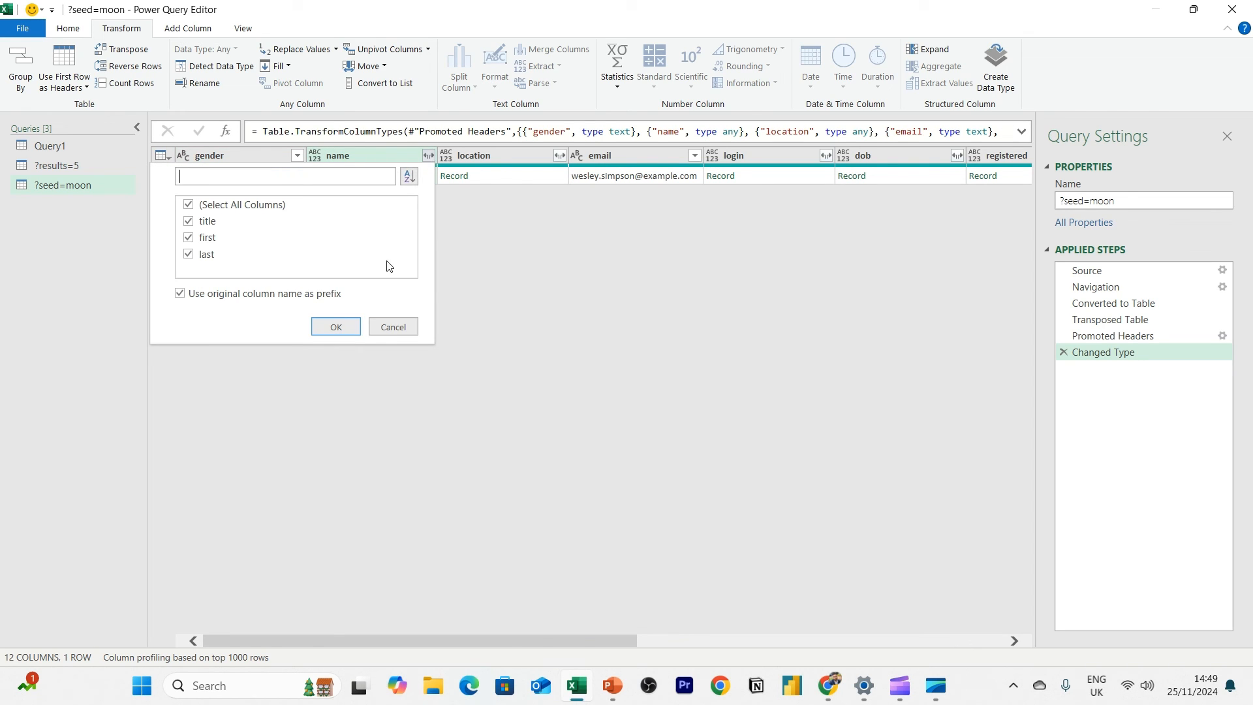
click(335, 326)
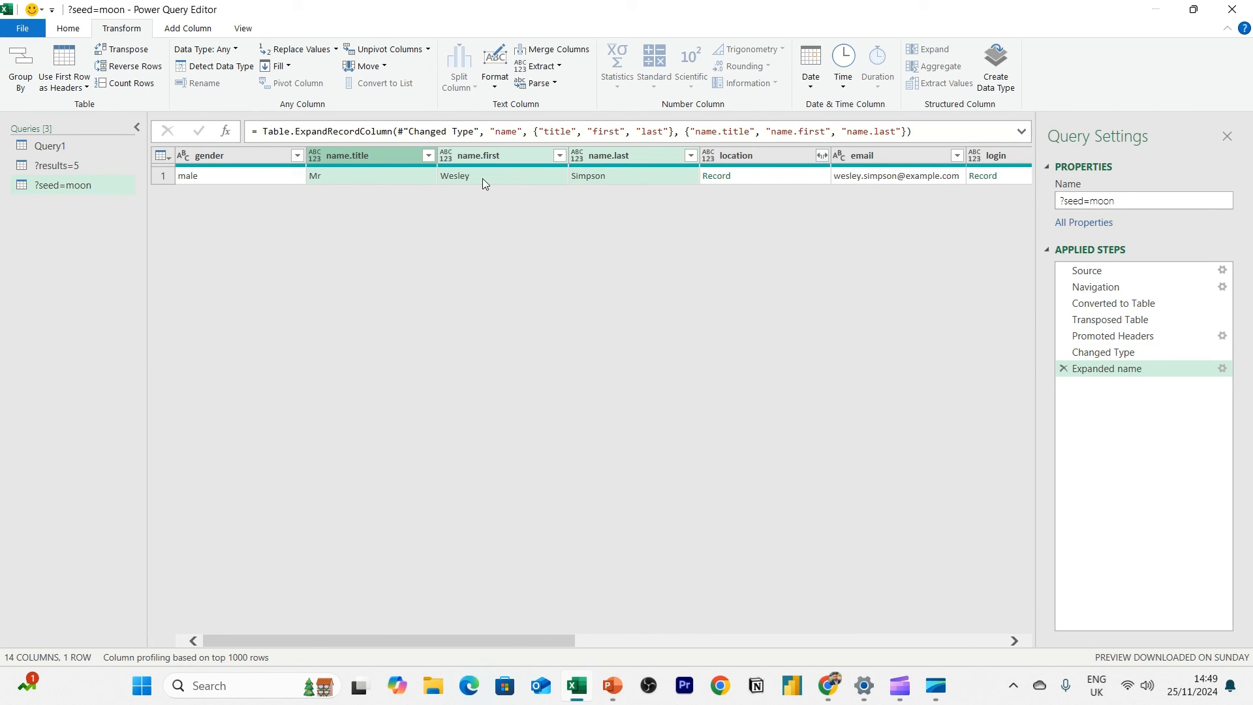
mouse_move(718, 262)
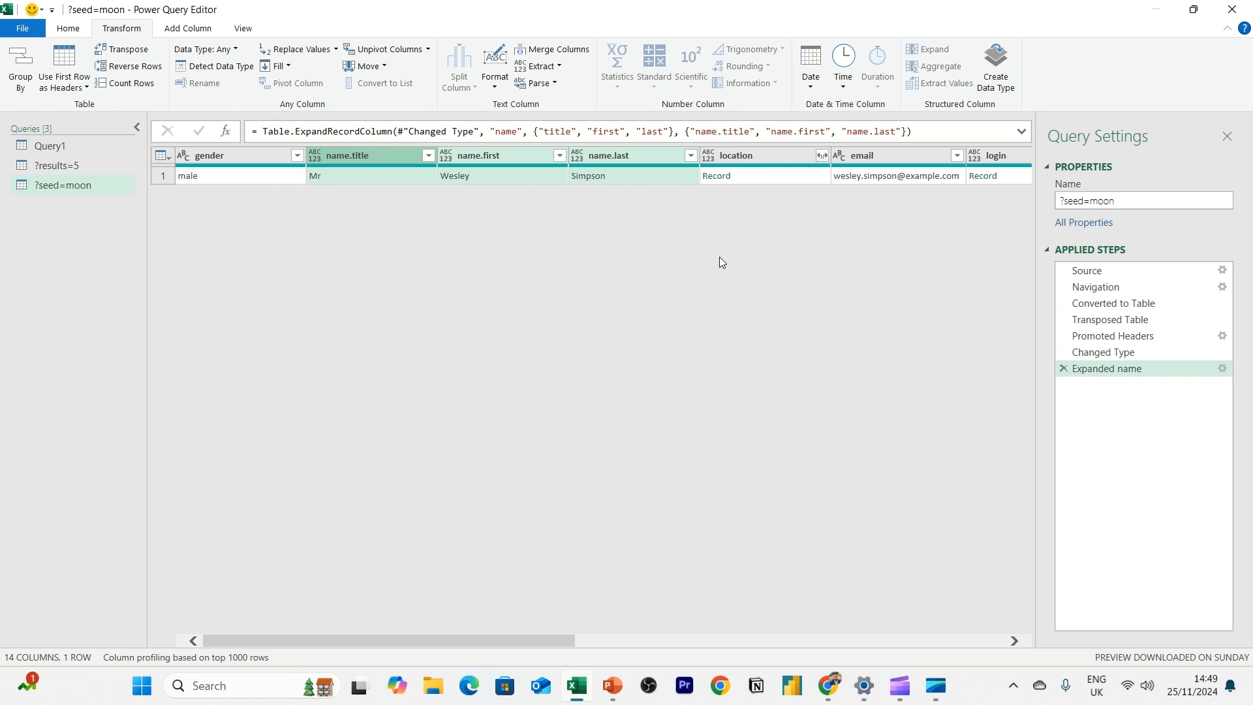
mouse_move(121, 21)
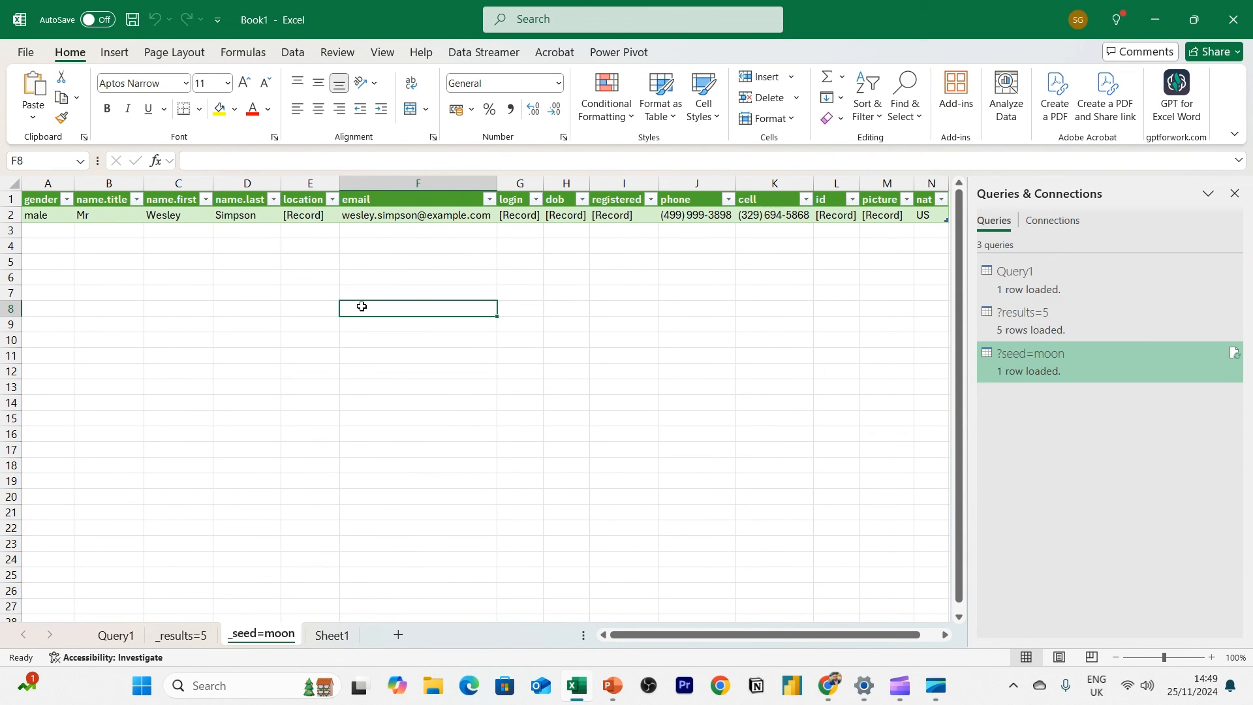
Close the Queries & Connections pane beside the loaded _seed=moon table
click(1235, 194)
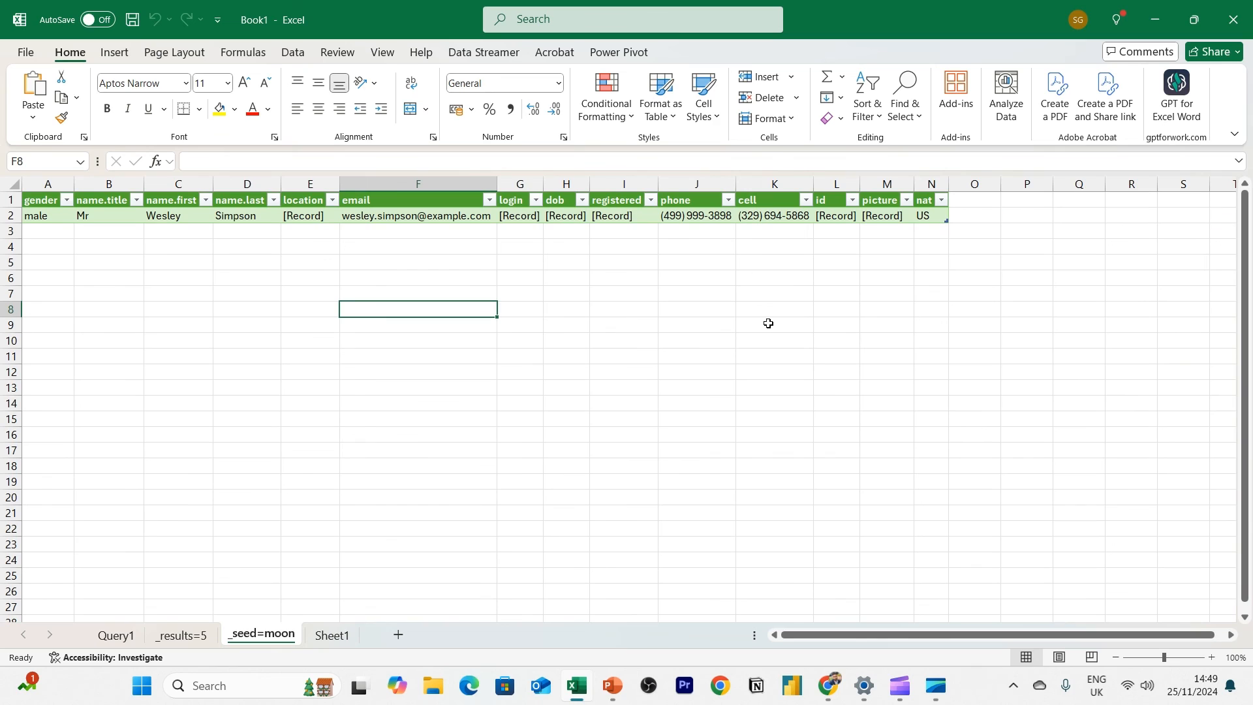
mouse_move(805, 539)
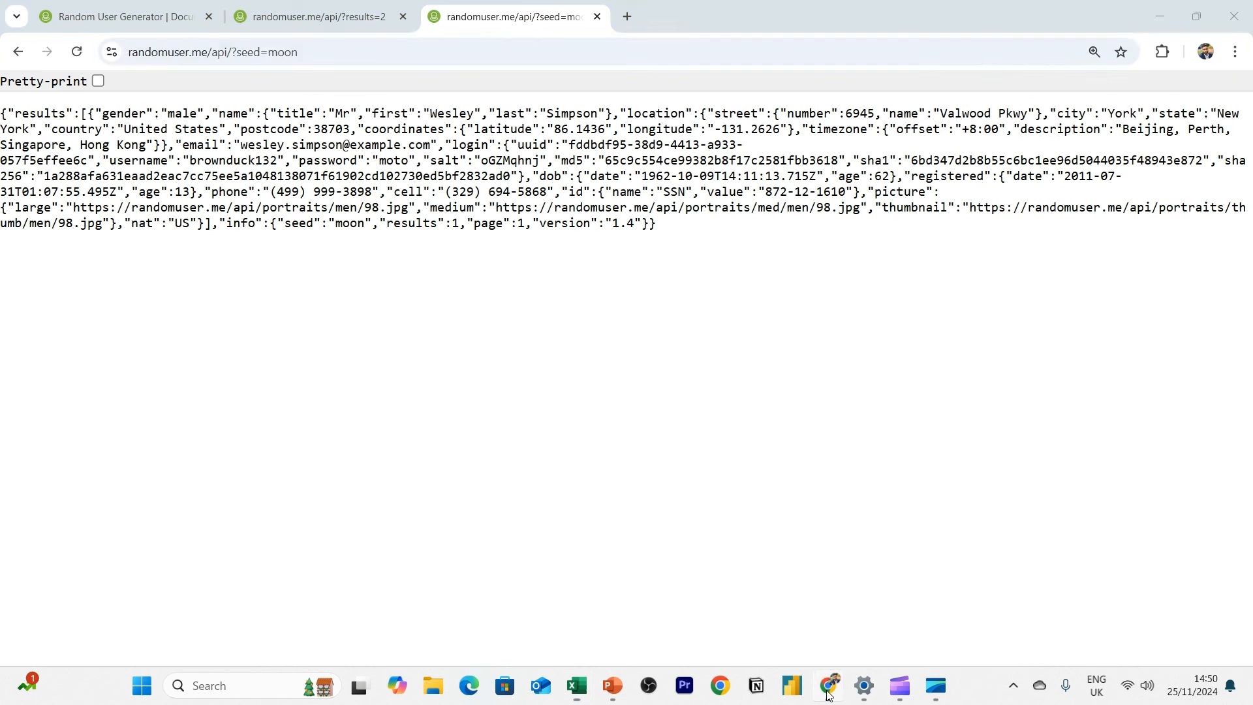
Go from the seeds documentation to the Random User Generator home page, then return to Excel
click(120, 15)
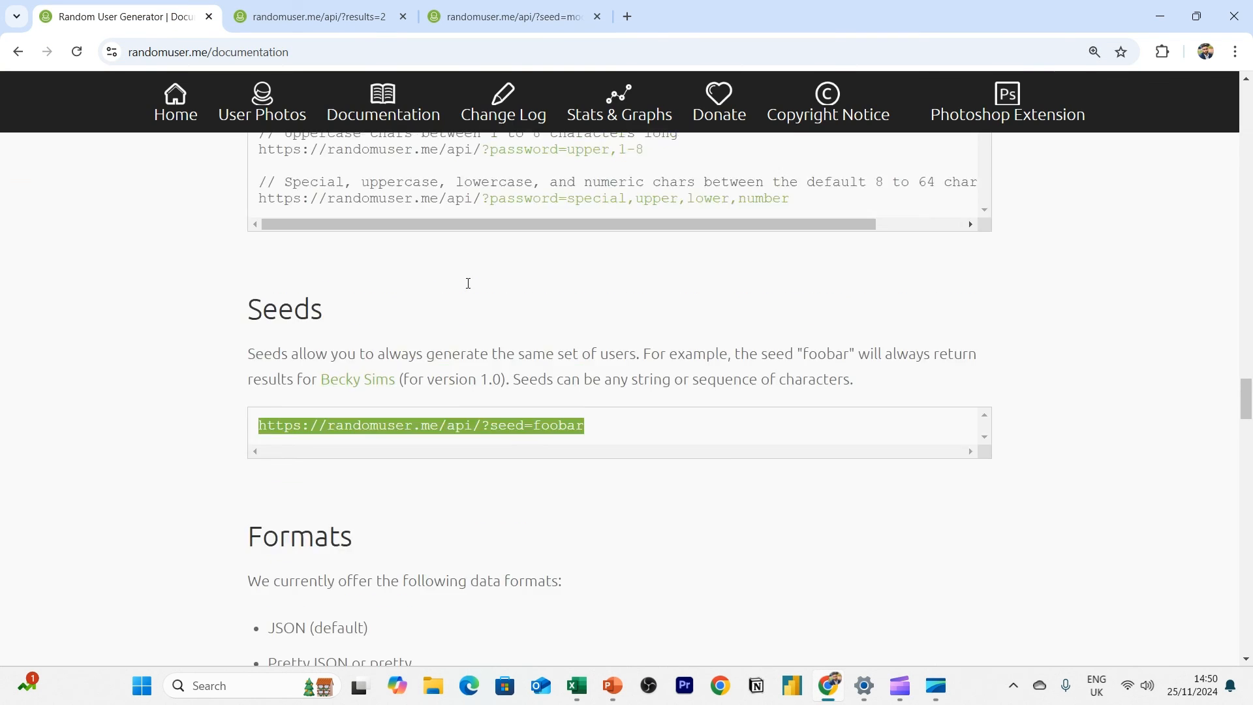
scroll(up, 3)
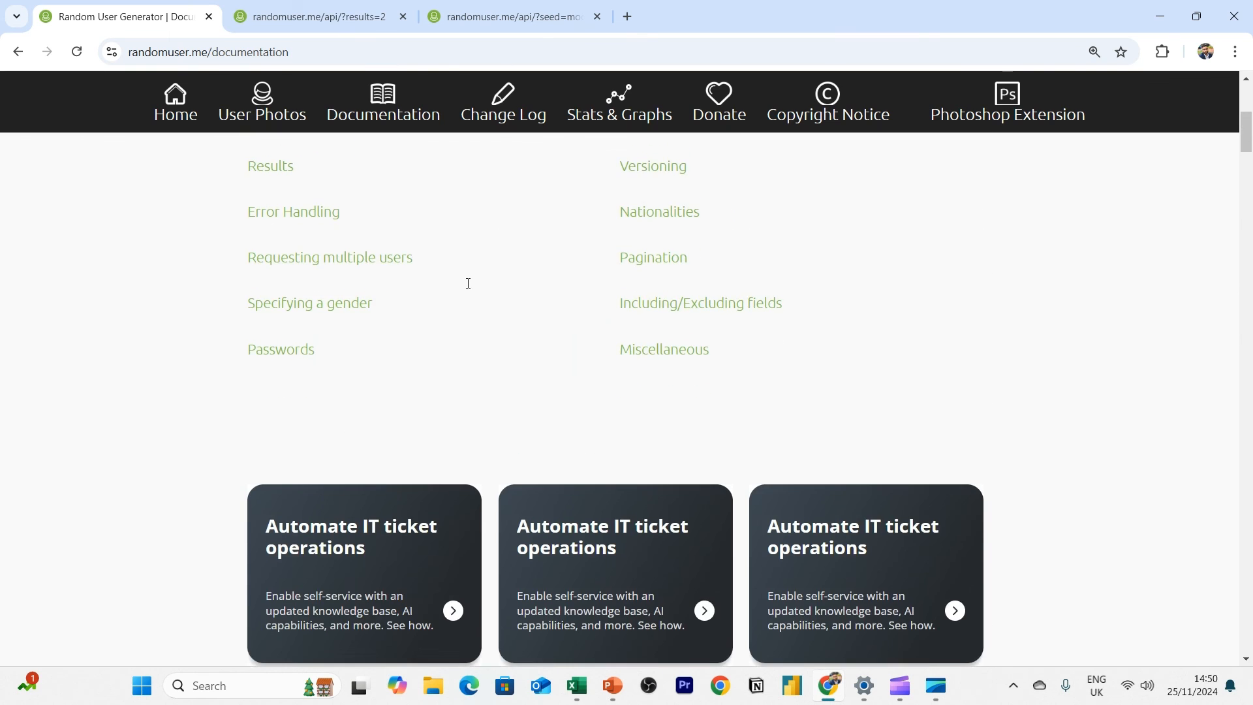
click(175, 102)
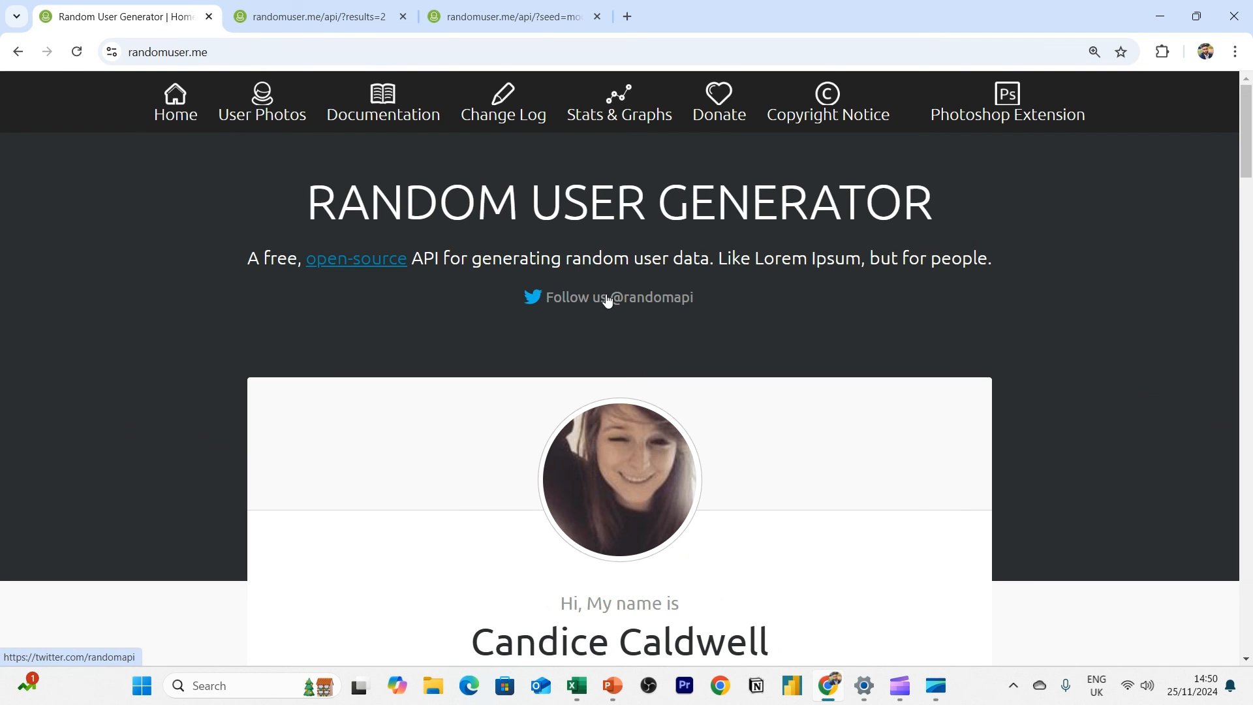
scroll(down, 3)
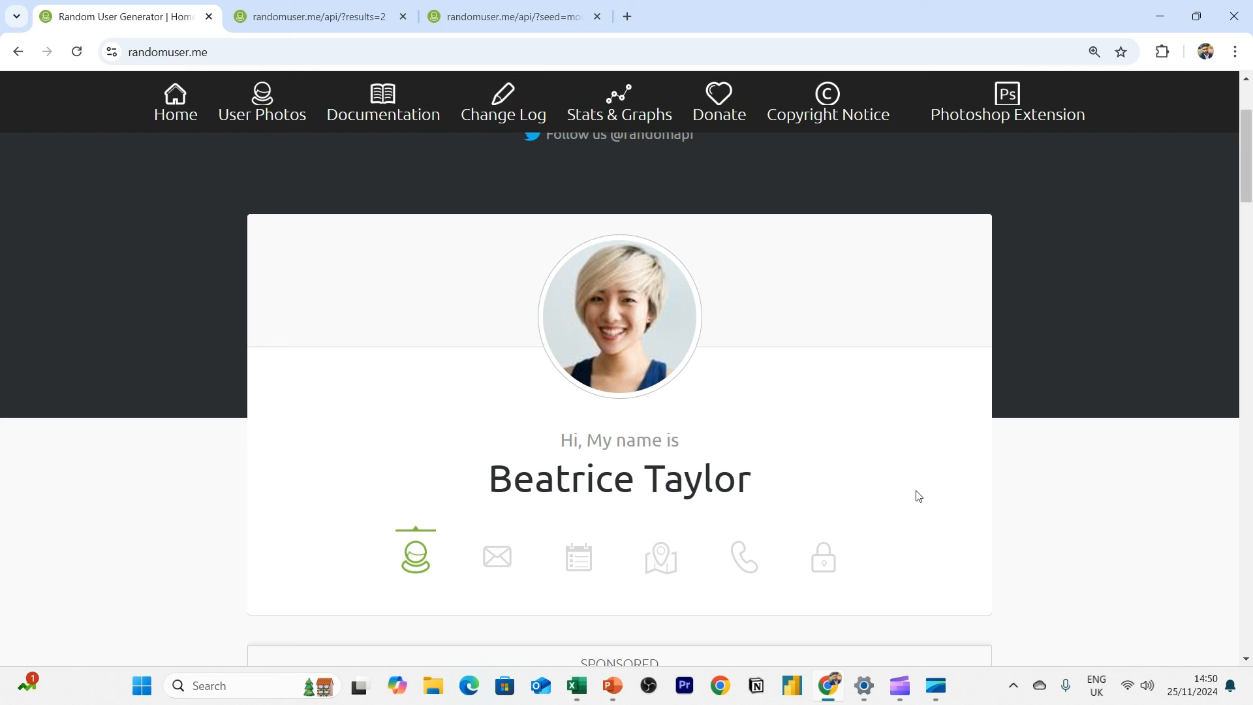
mouse_move(97, 31)
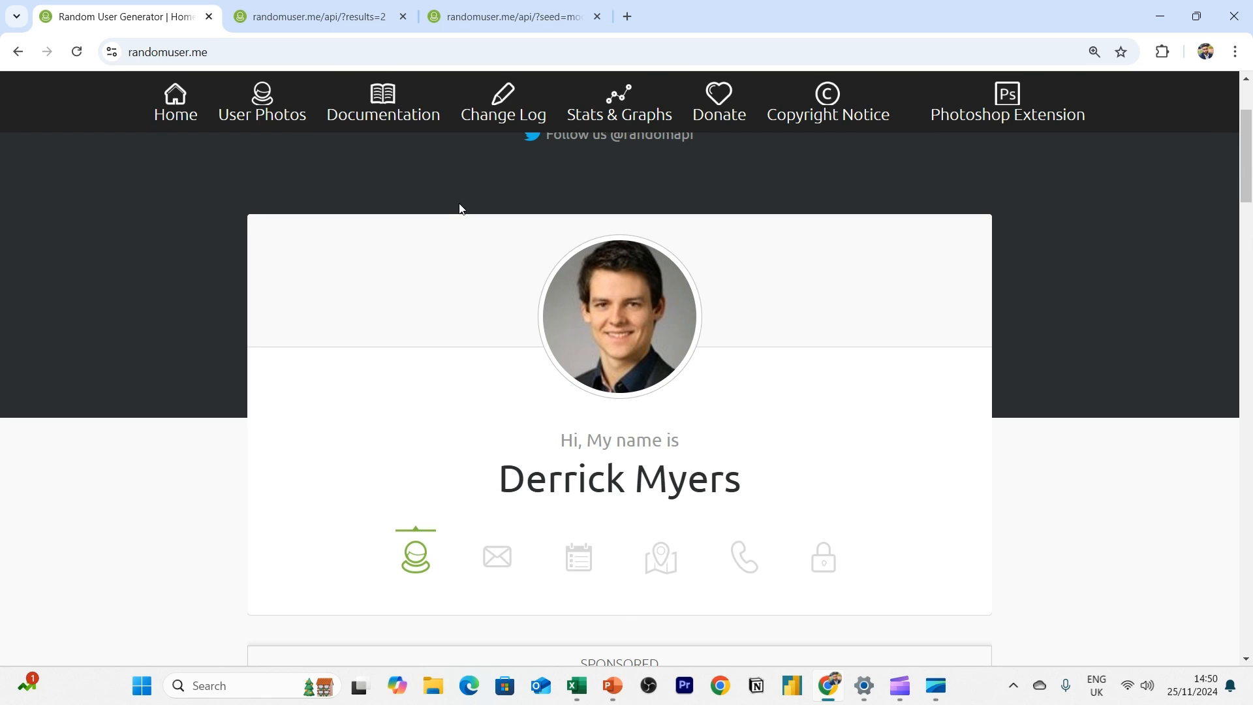
mouse_move(908, 374)
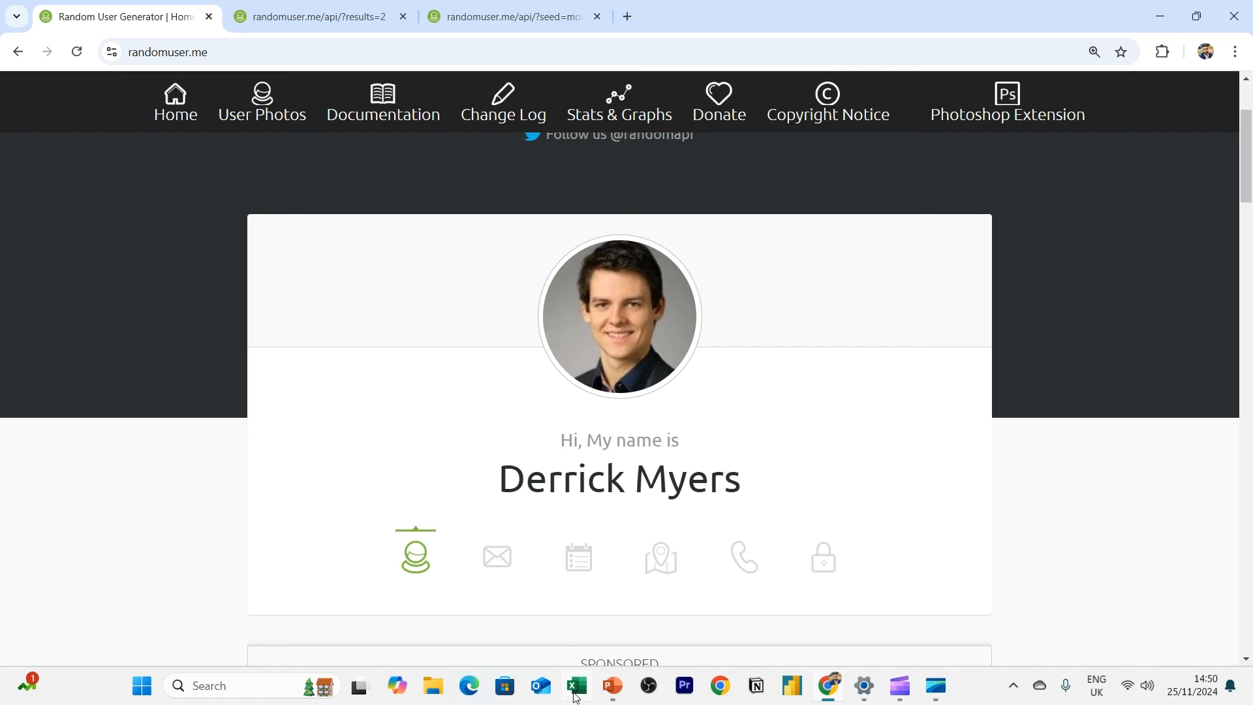
click(574, 685)
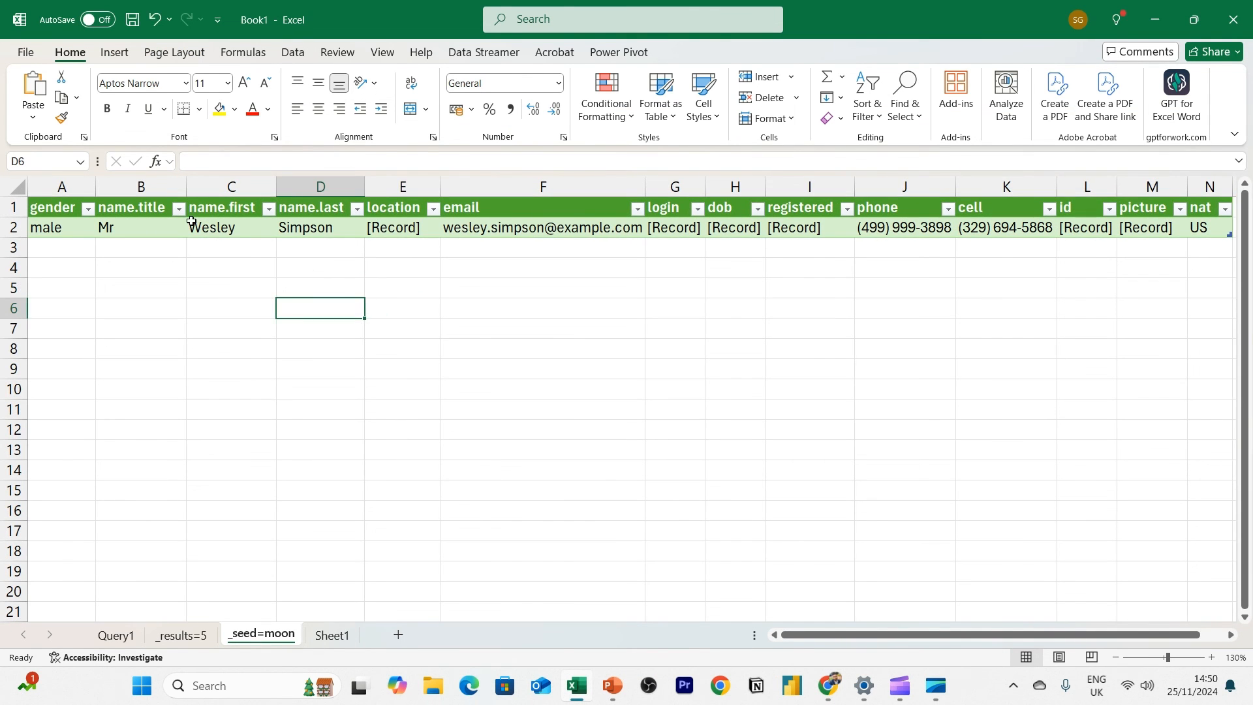
click(718, 692)
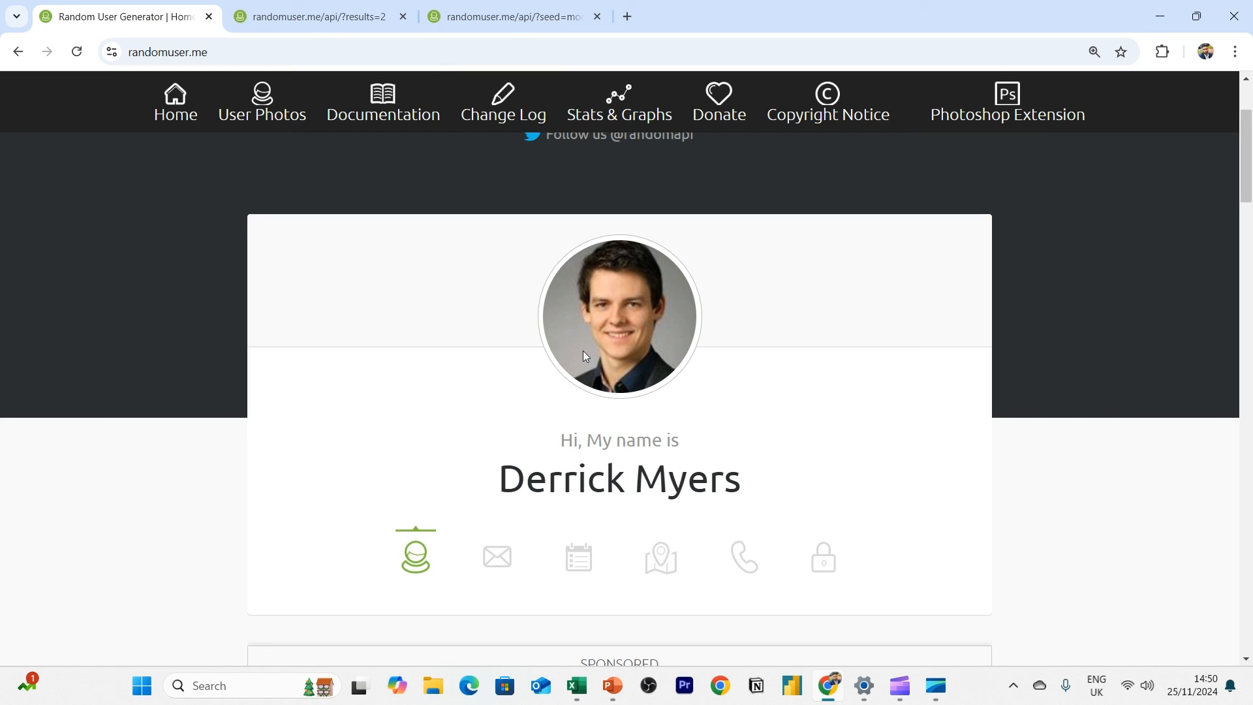
mouse_move(929, 433)
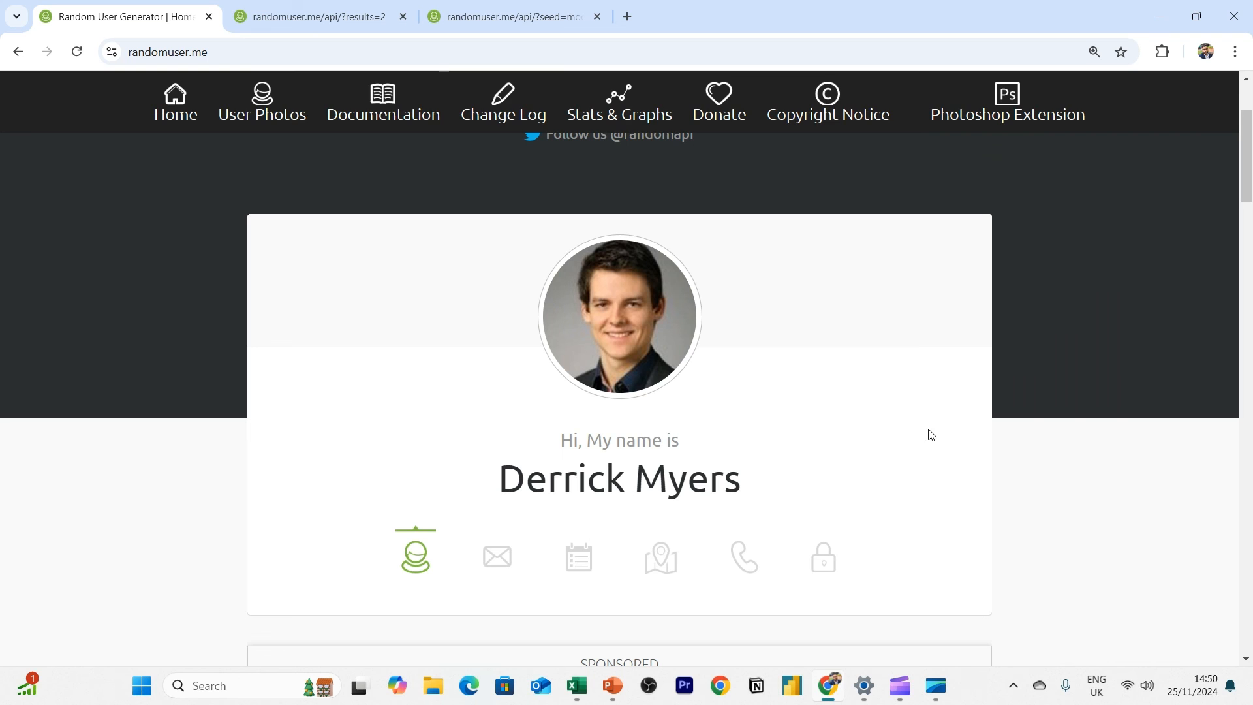
mouse_move(957, 596)
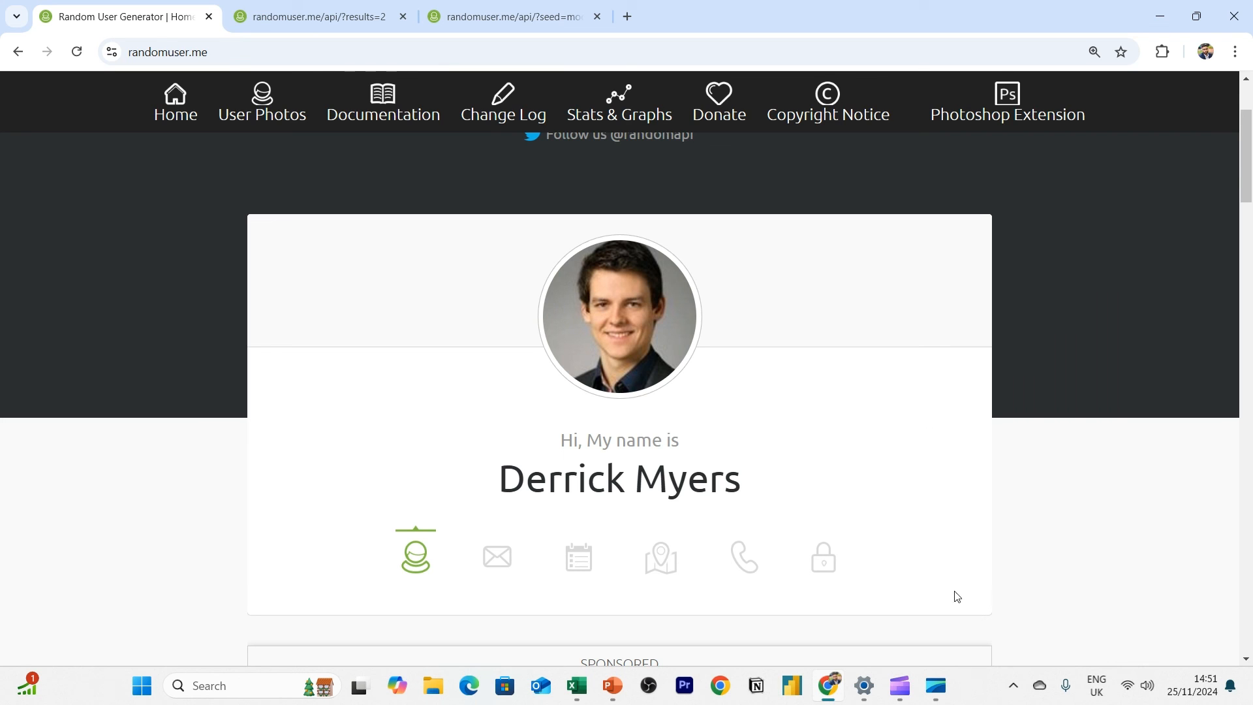